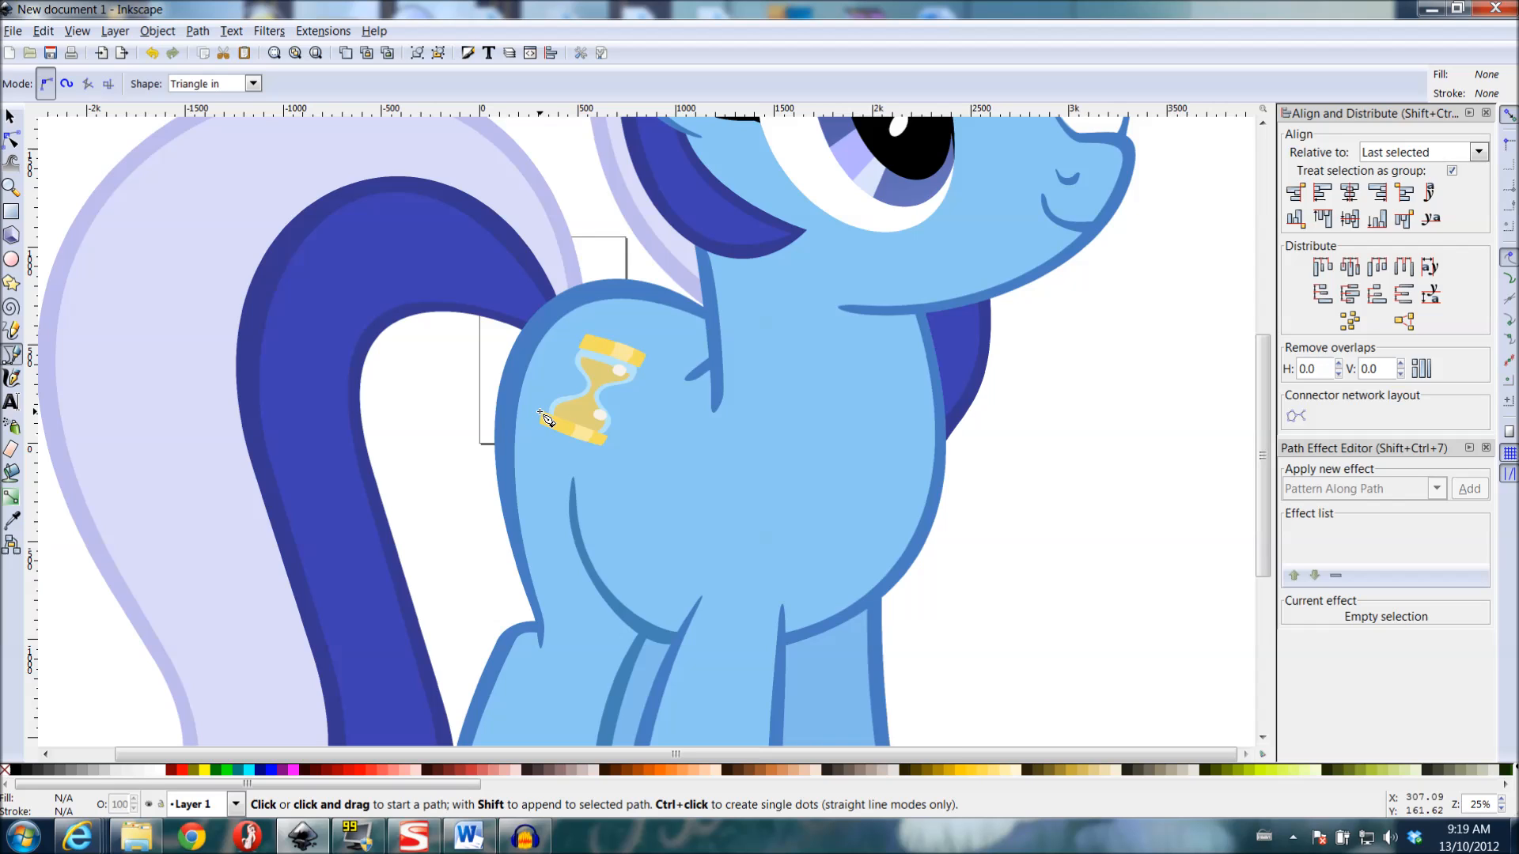
mouse_move(541, 413)
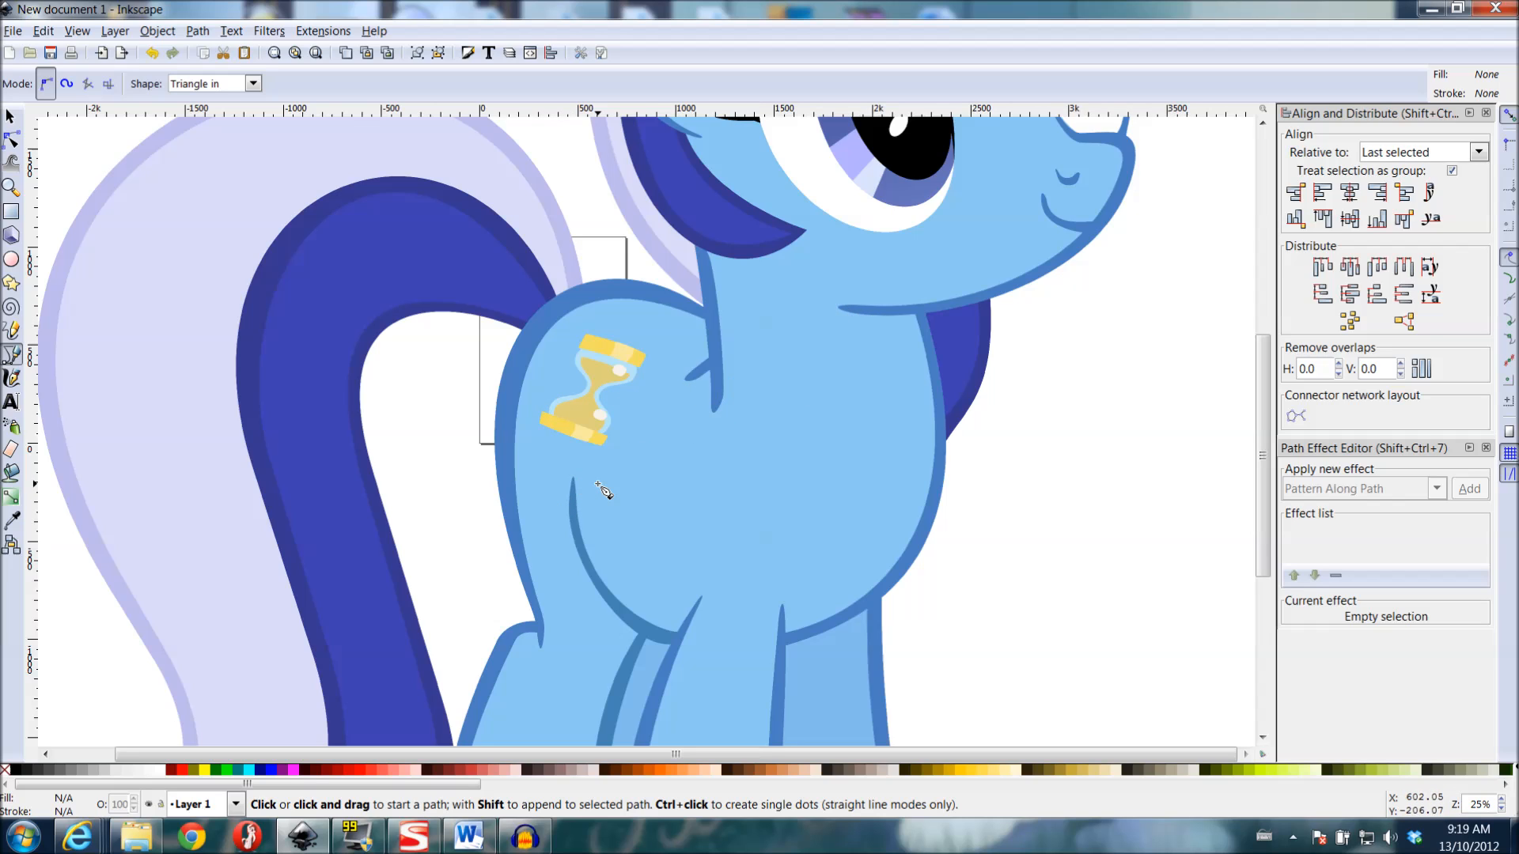
mouse_move(606, 492)
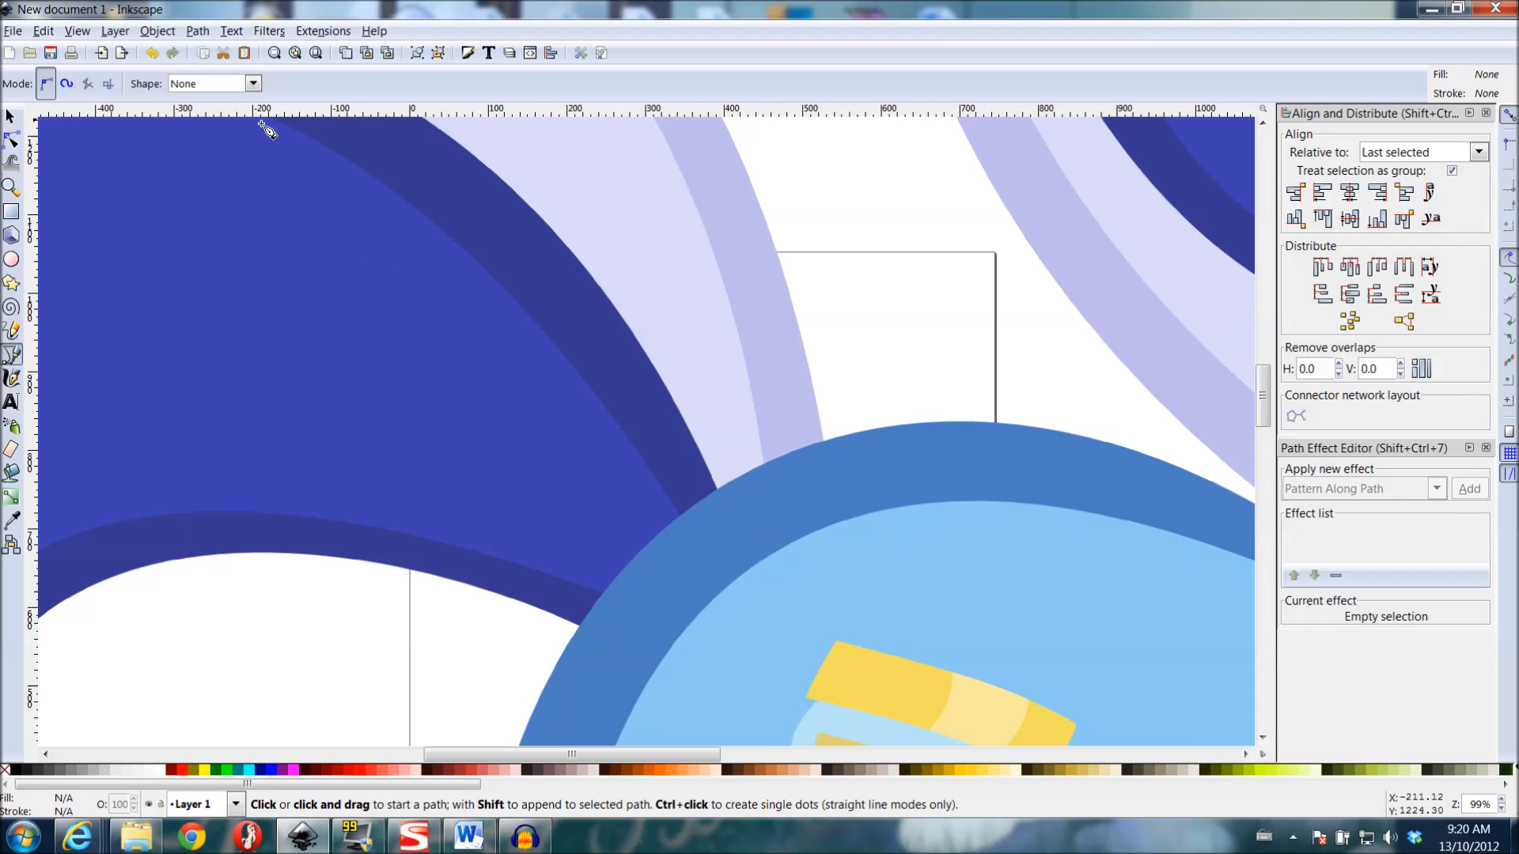
- Draw a two-point straight line near the tail and add Pattern Along Path to it
click(611, 279)
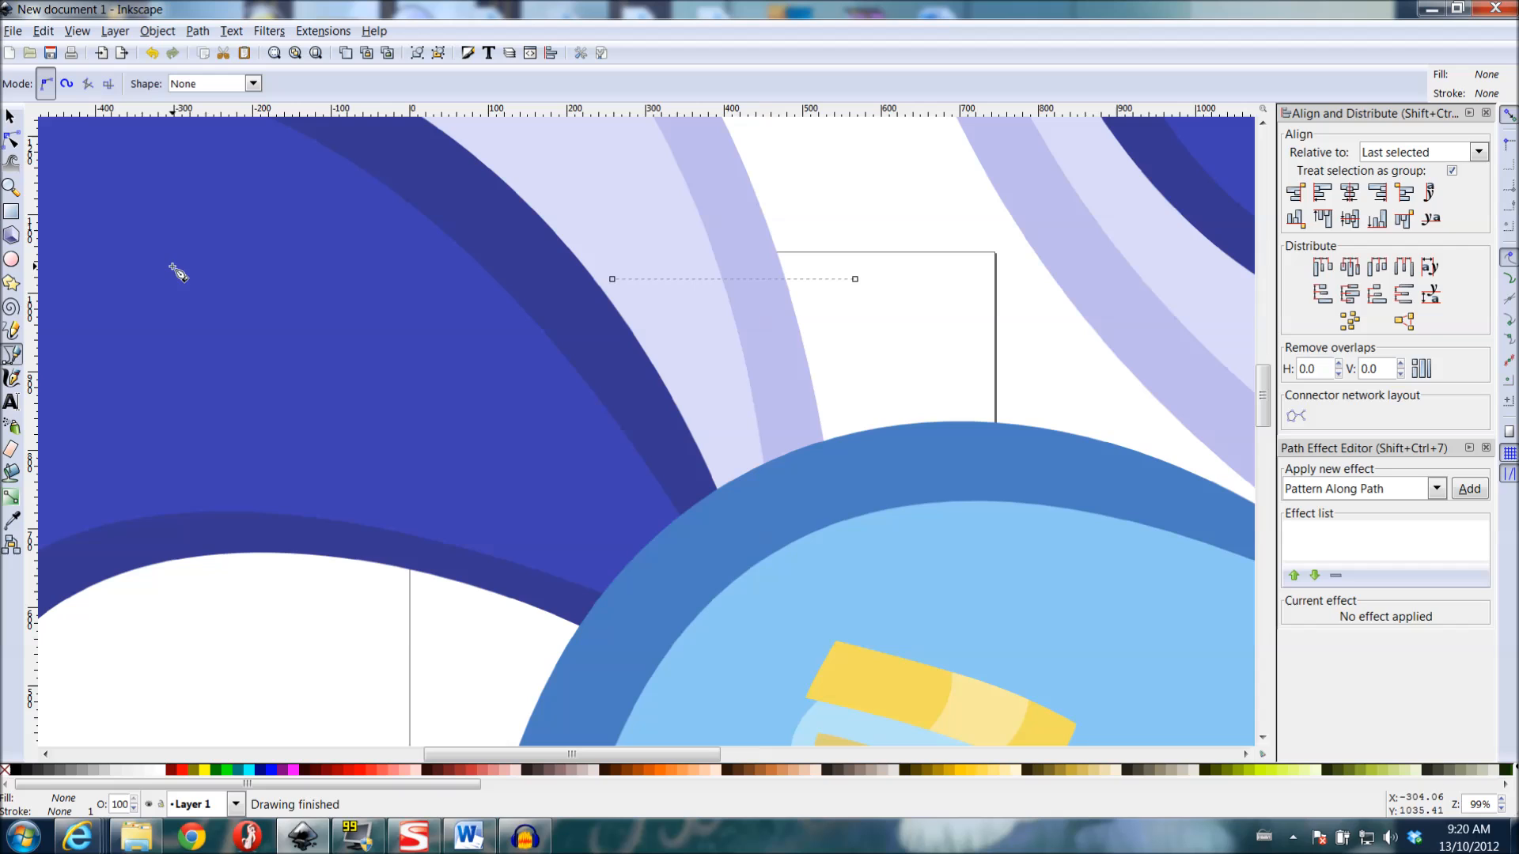
click(196, 30)
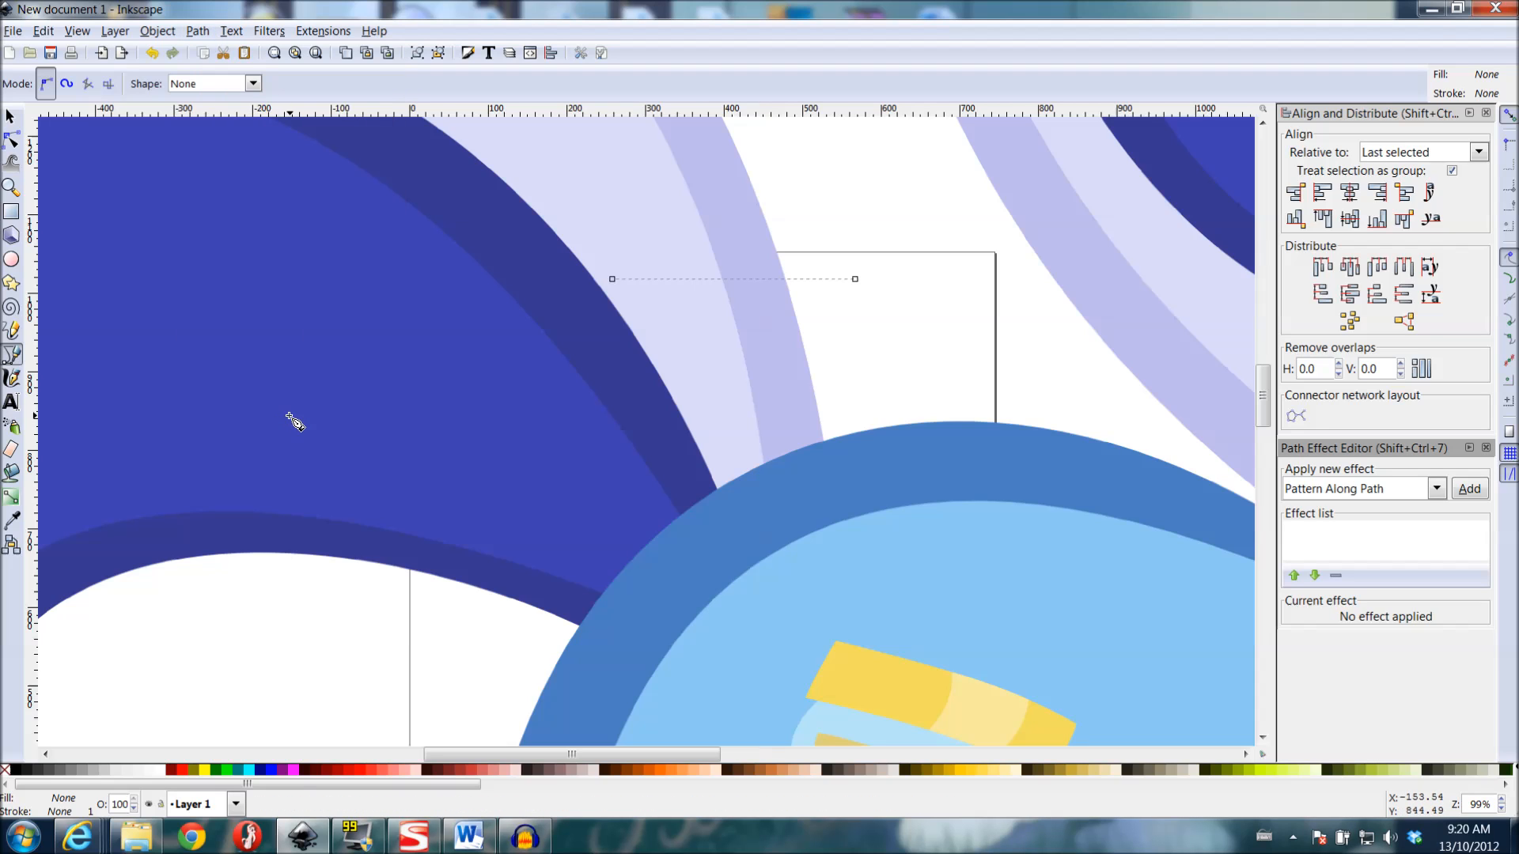
mouse_move(1373, 454)
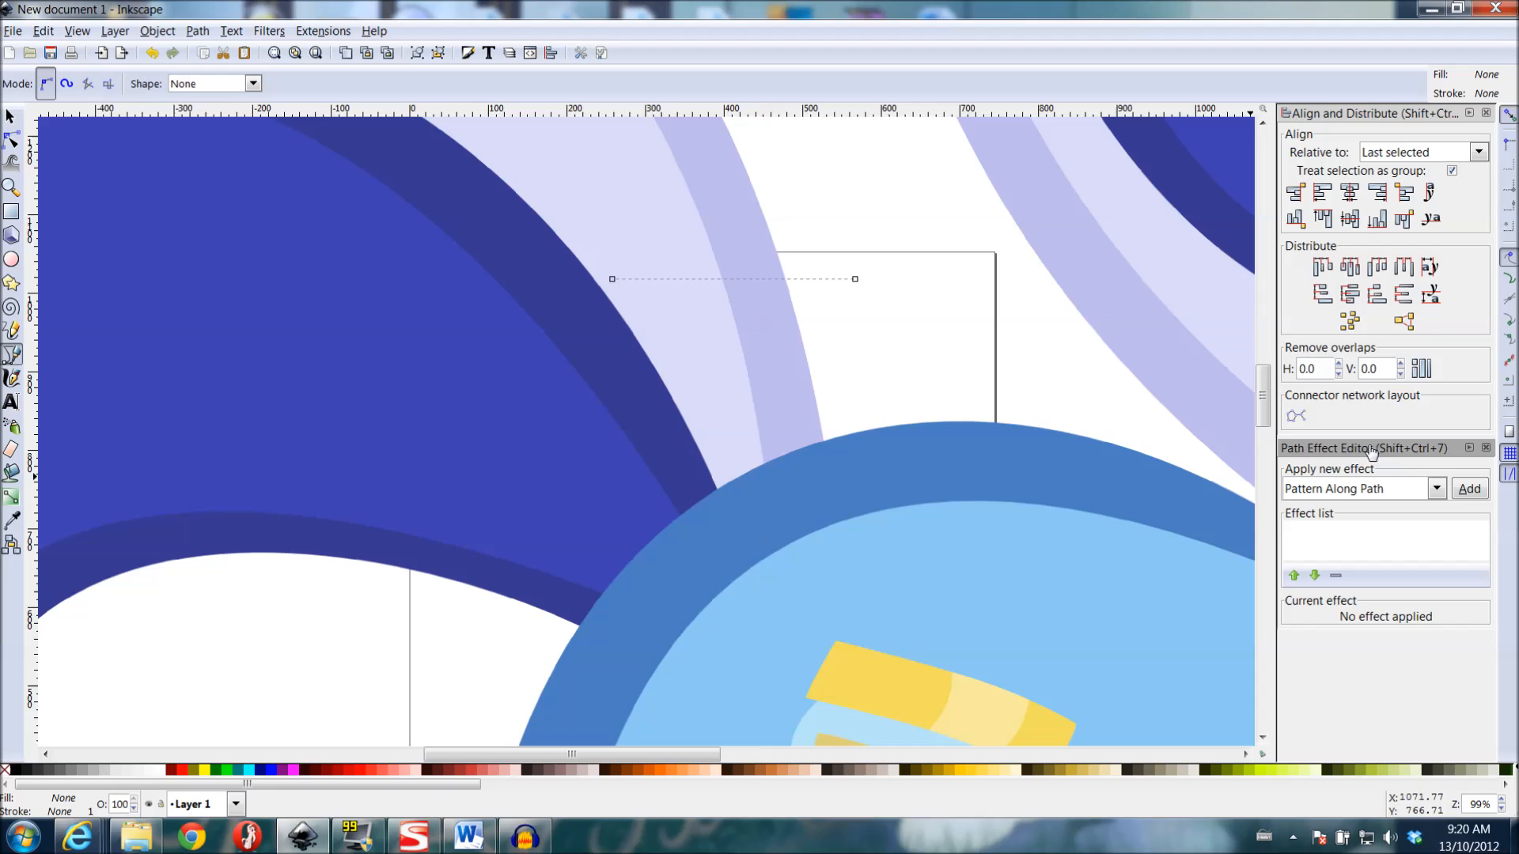
mouse_move(1424, 498)
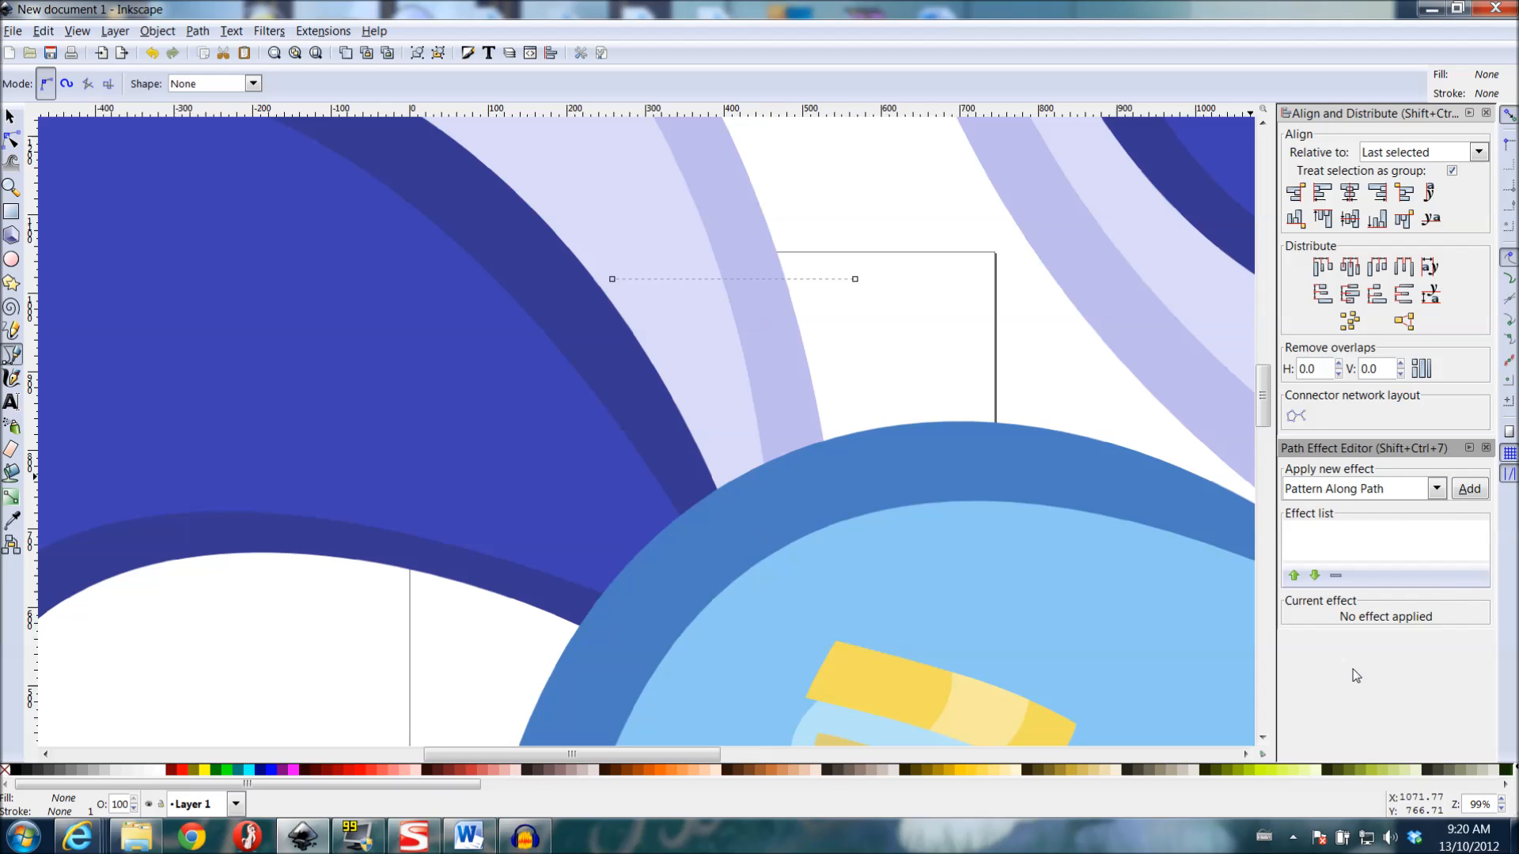
click(1470, 489)
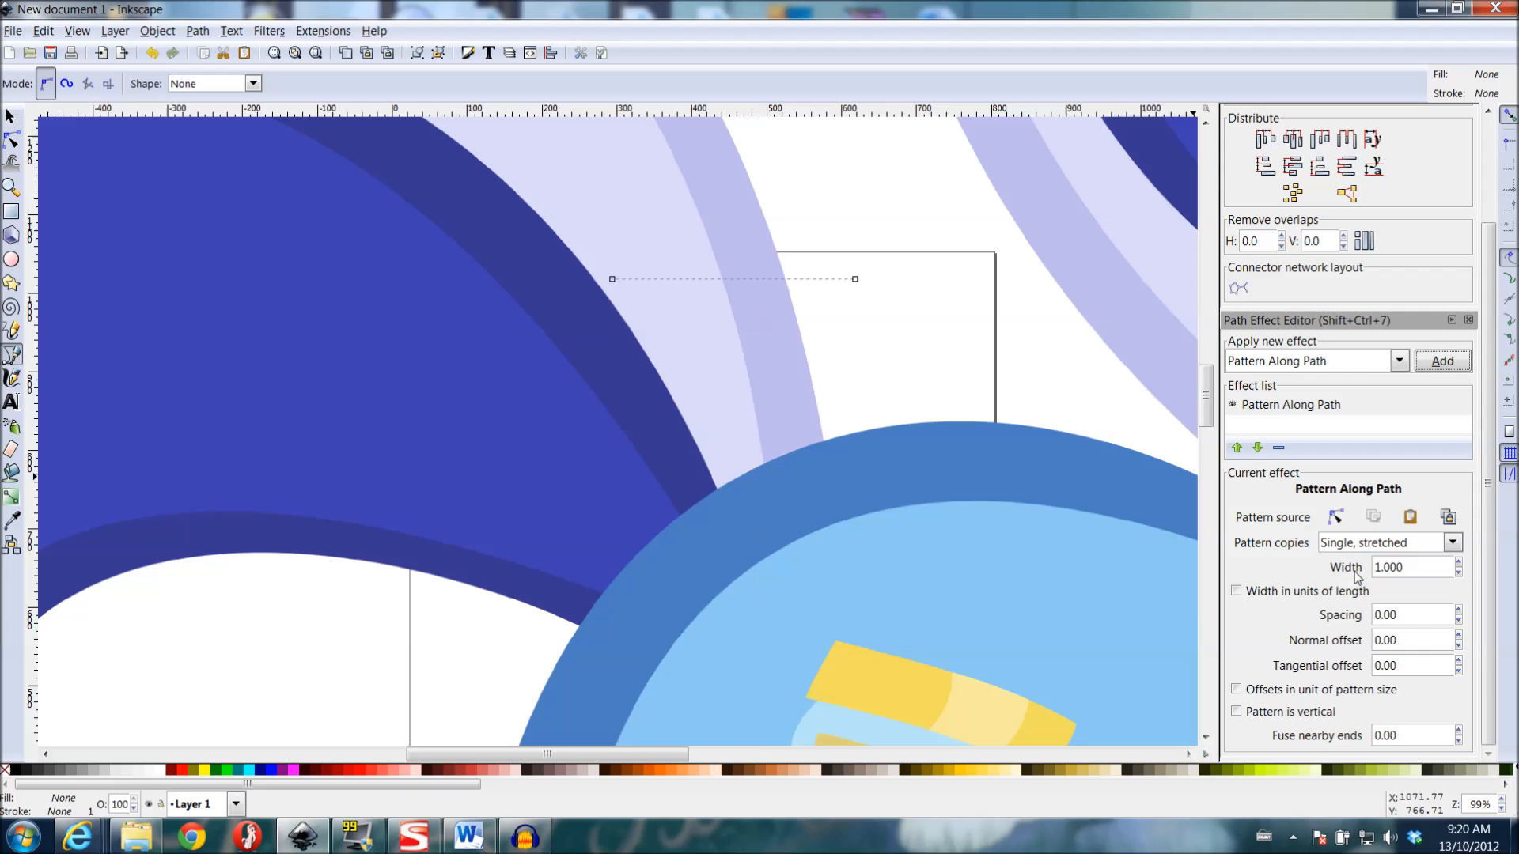
click(13, 139)
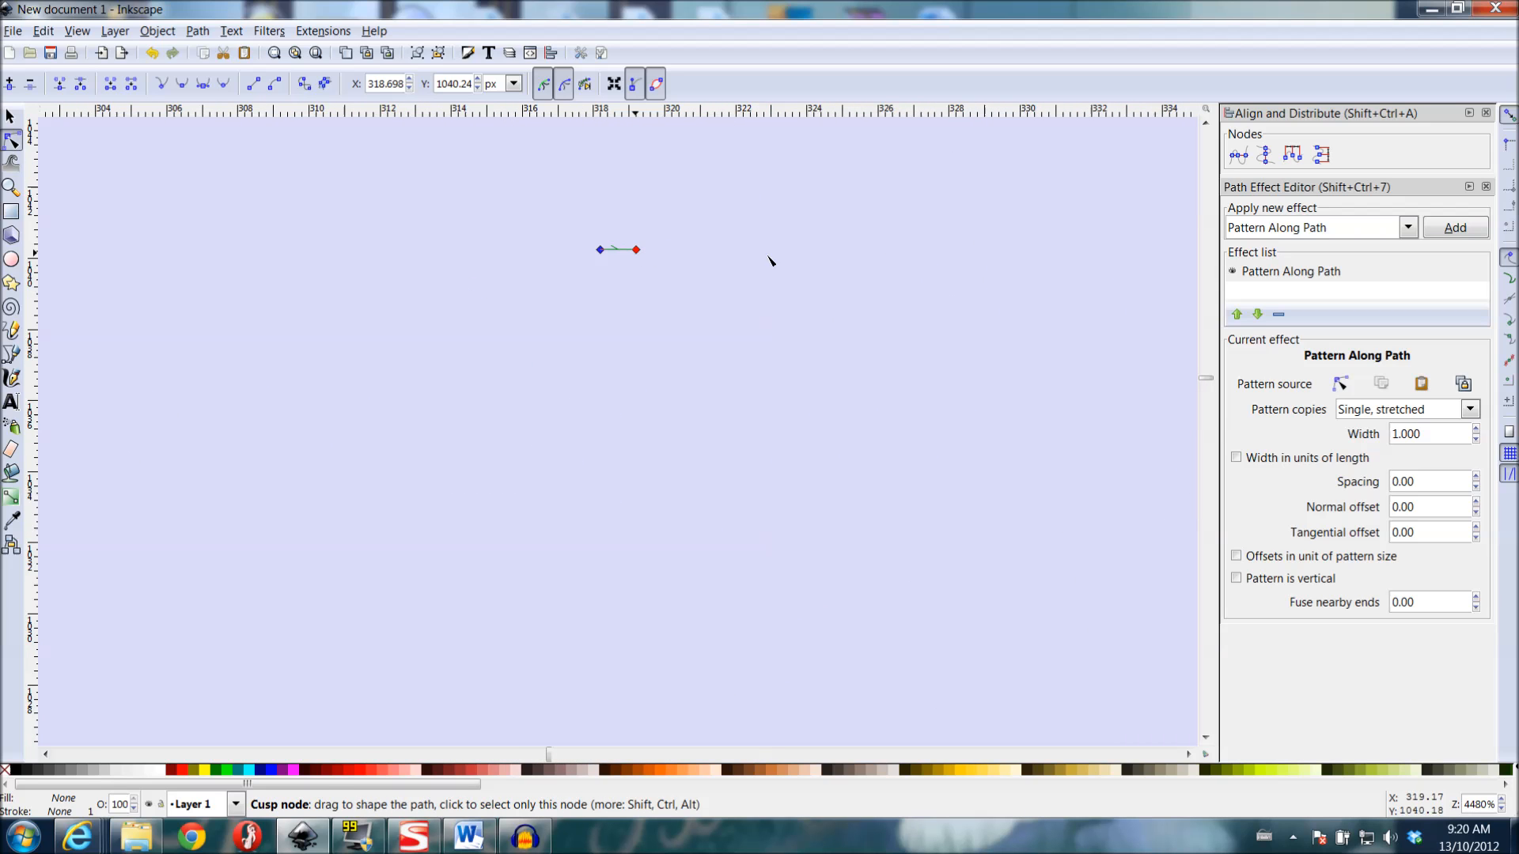
- Drag the pattern source path into a narrow four-node rectangle producing a long thin bar
drag(617, 250, 853, 285)
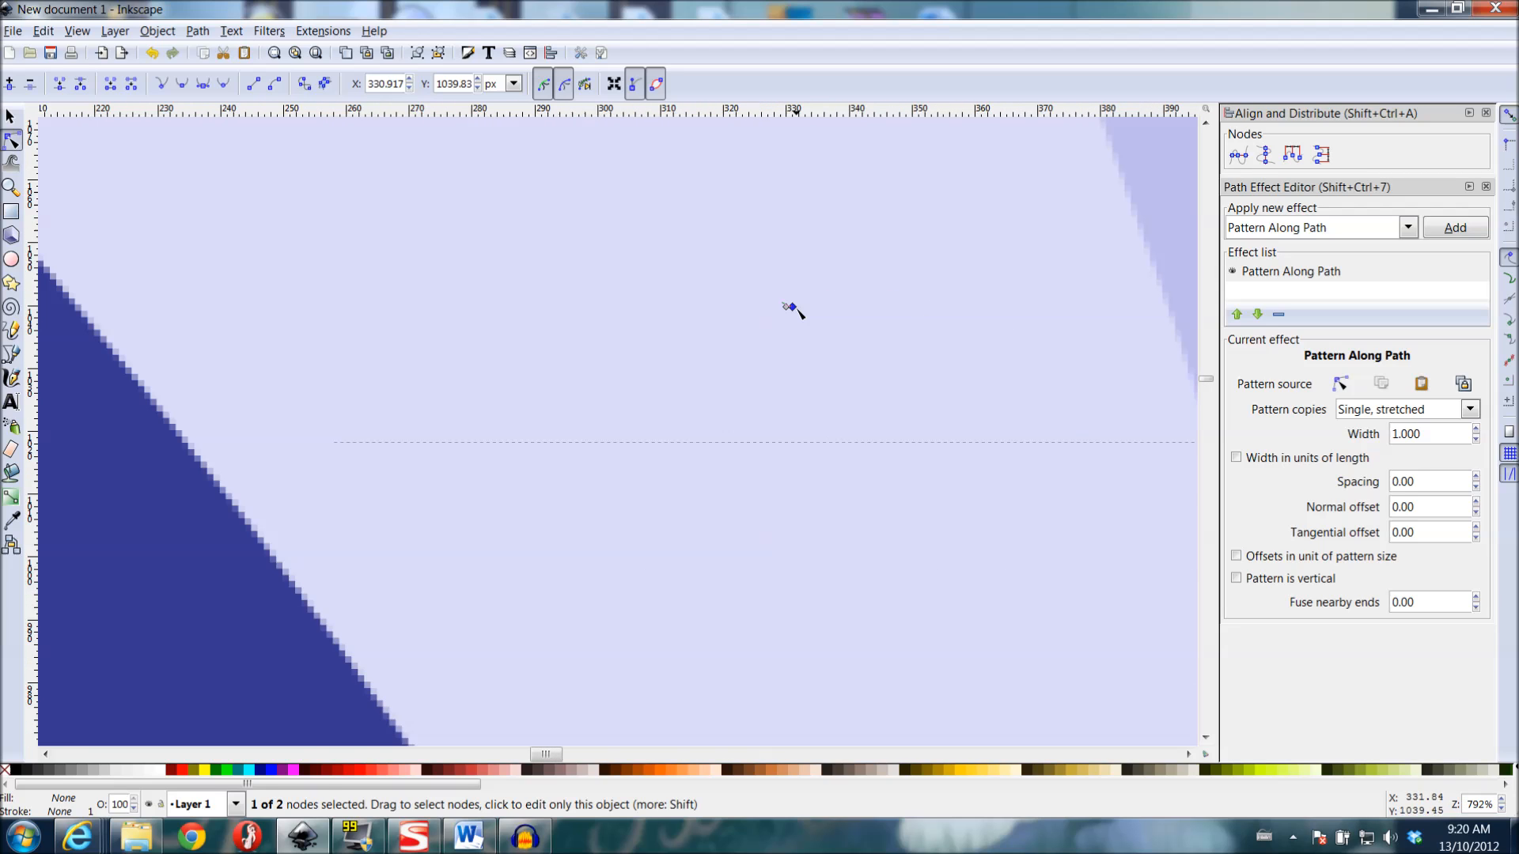
drag(790, 309, 1137, 310)
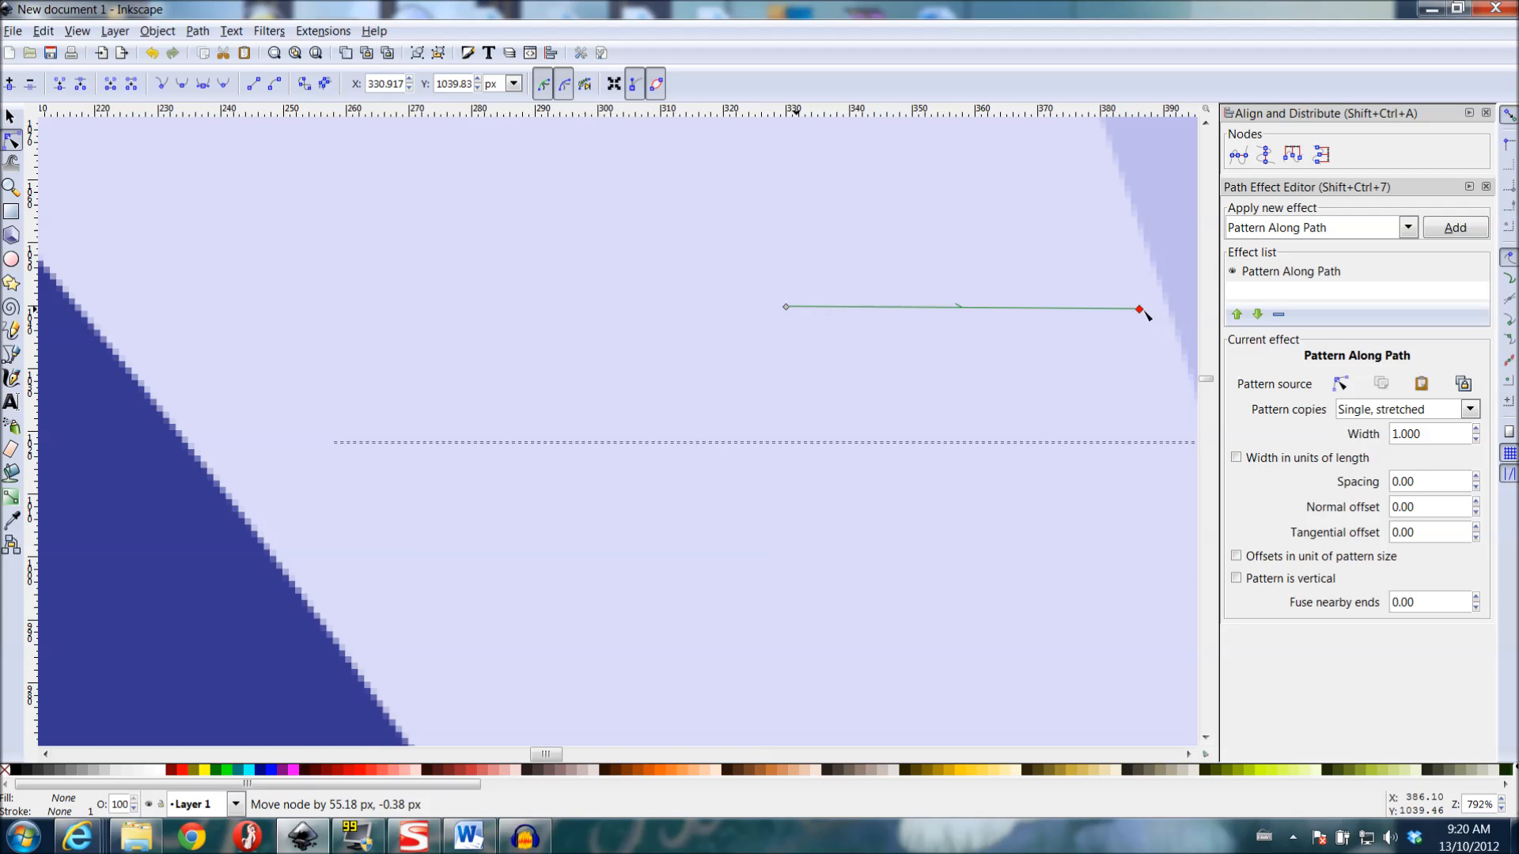
drag(1138, 309, 1112, 361)
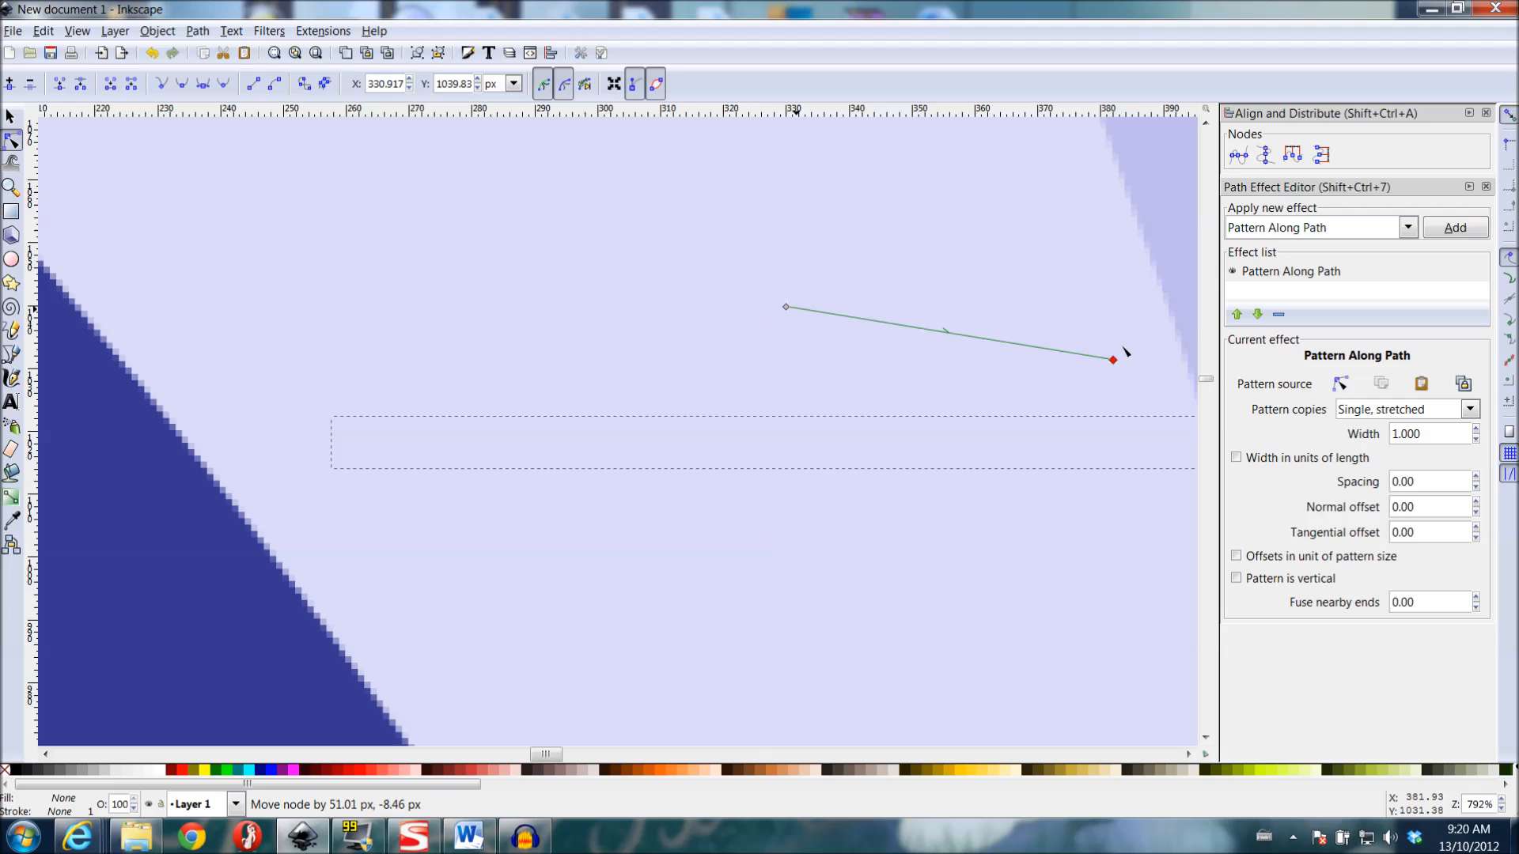
drag(1112, 361, 1127, 307)
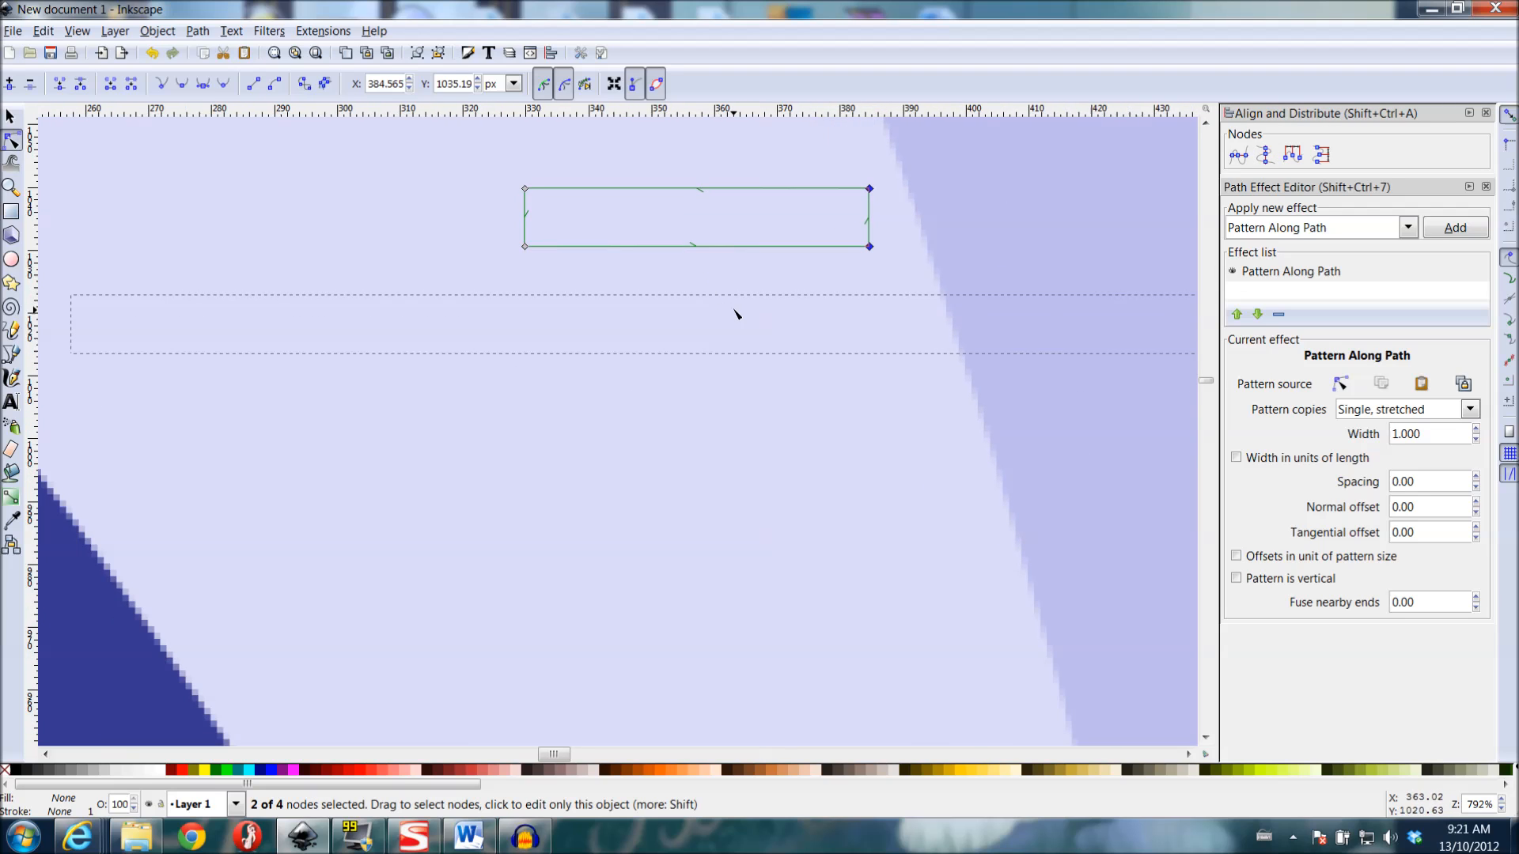
scroll(down, 3)
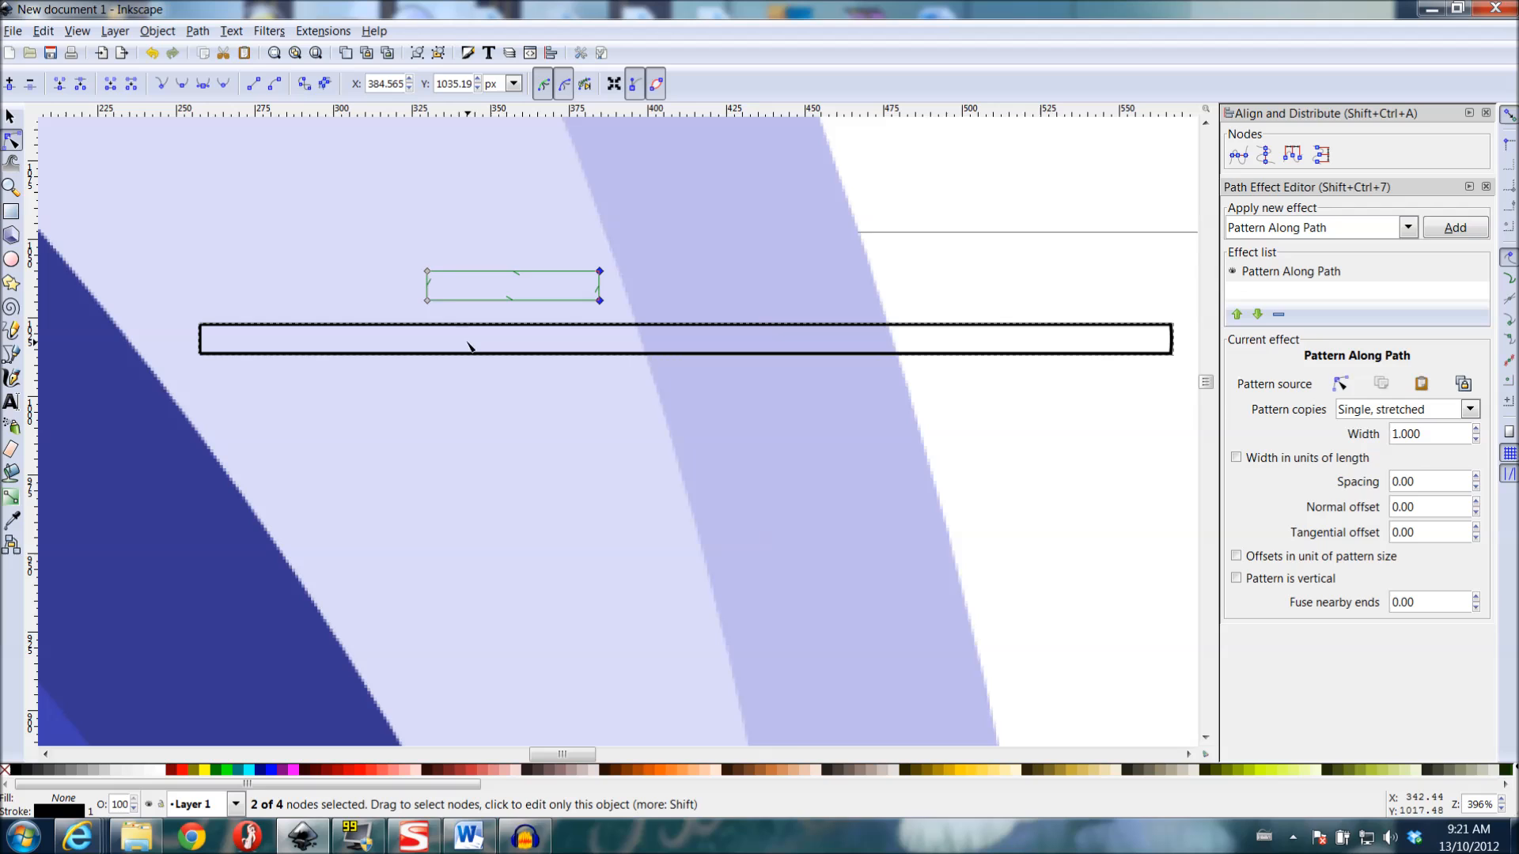
mouse_move(408, 343)
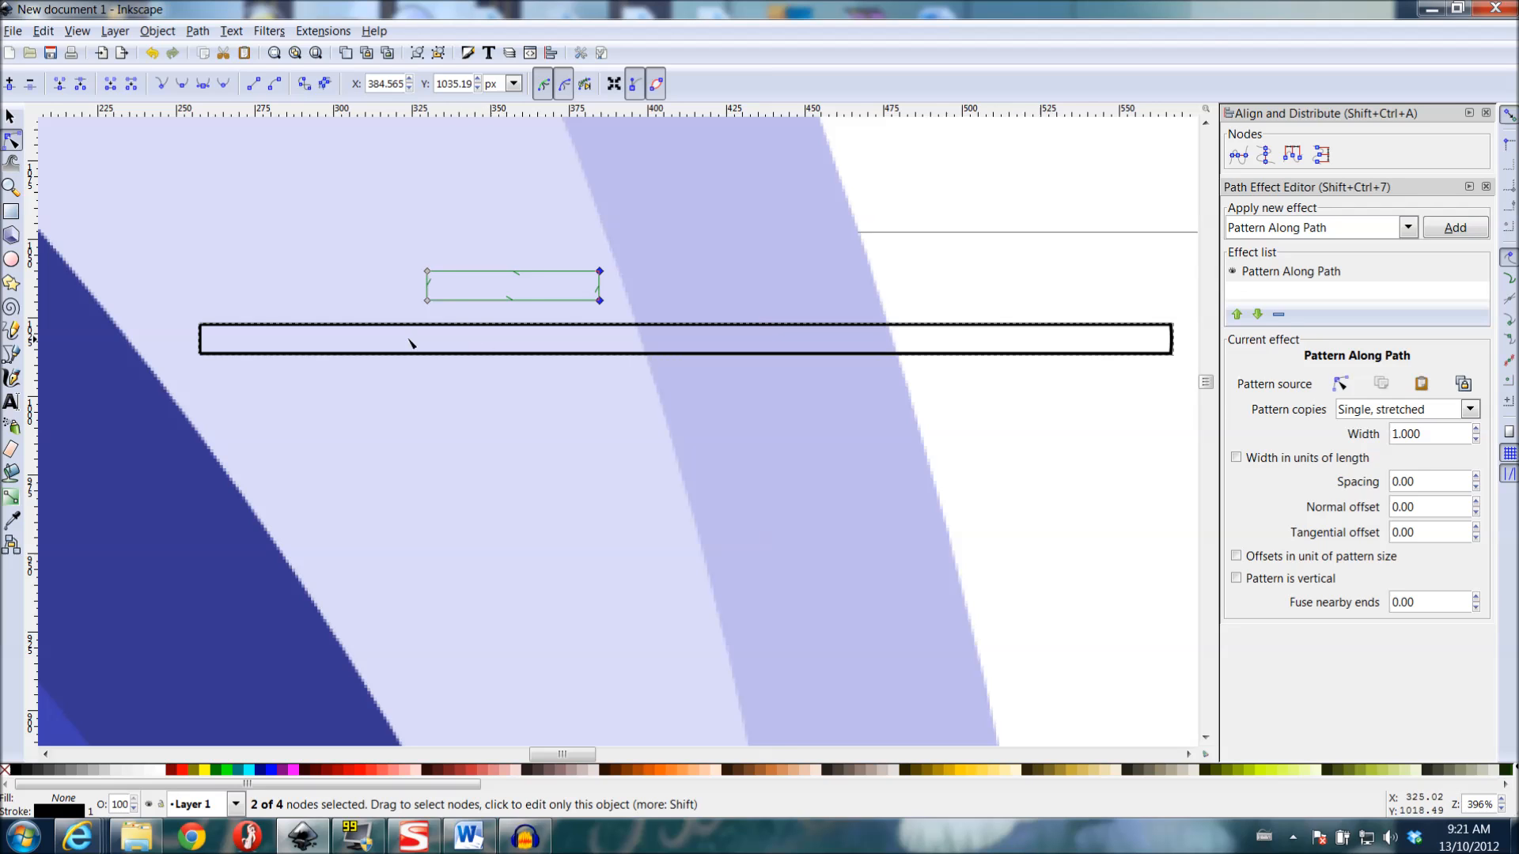
mouse_move(685, 392)
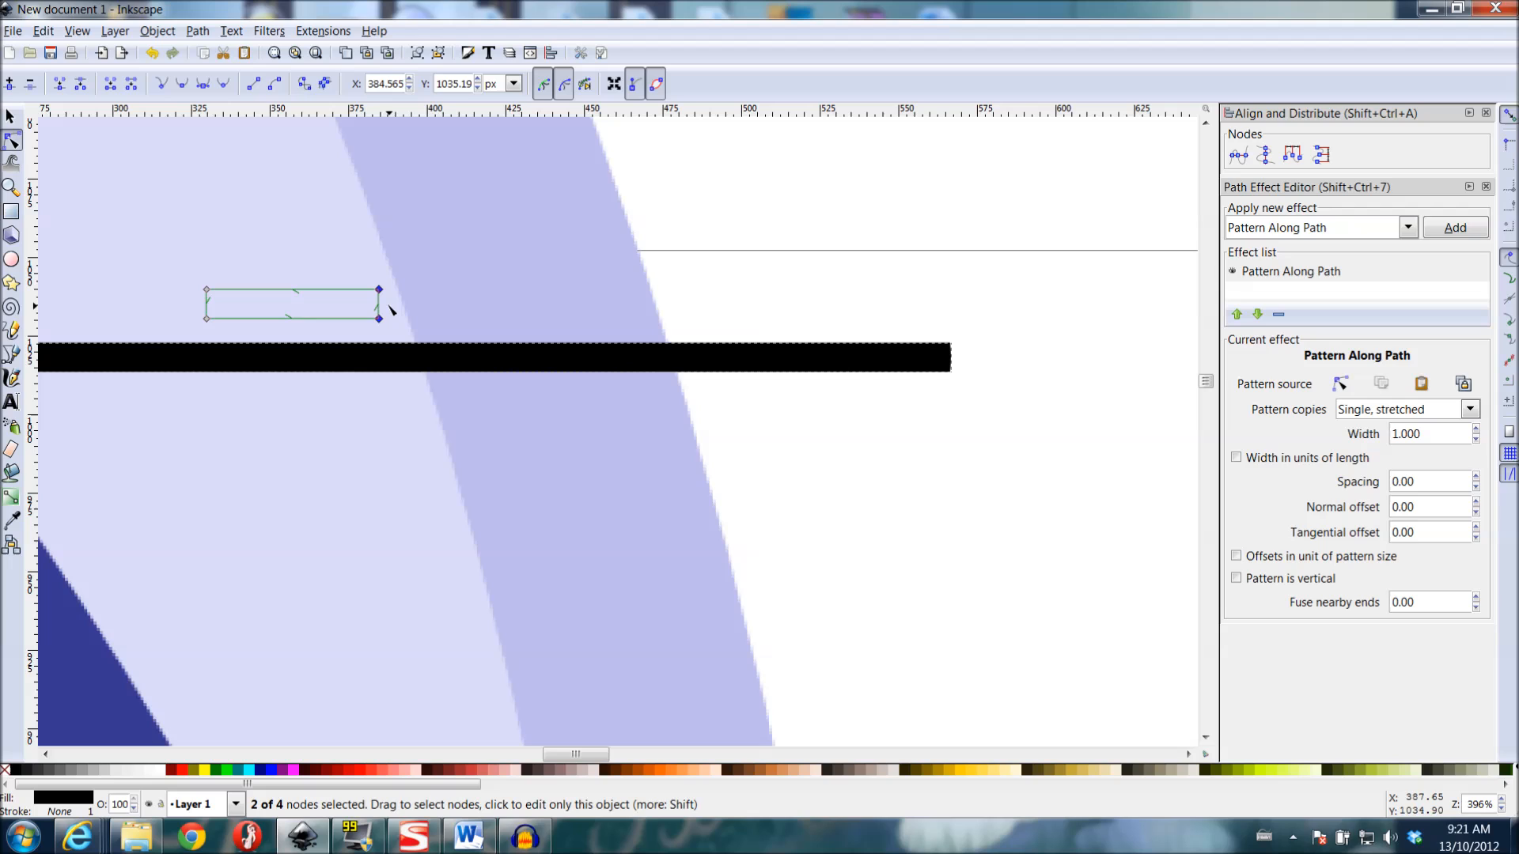
- Pull a pointed tip out of the pattern shape and curve its upper and lower edges
drag(378, 317, 437, 304)
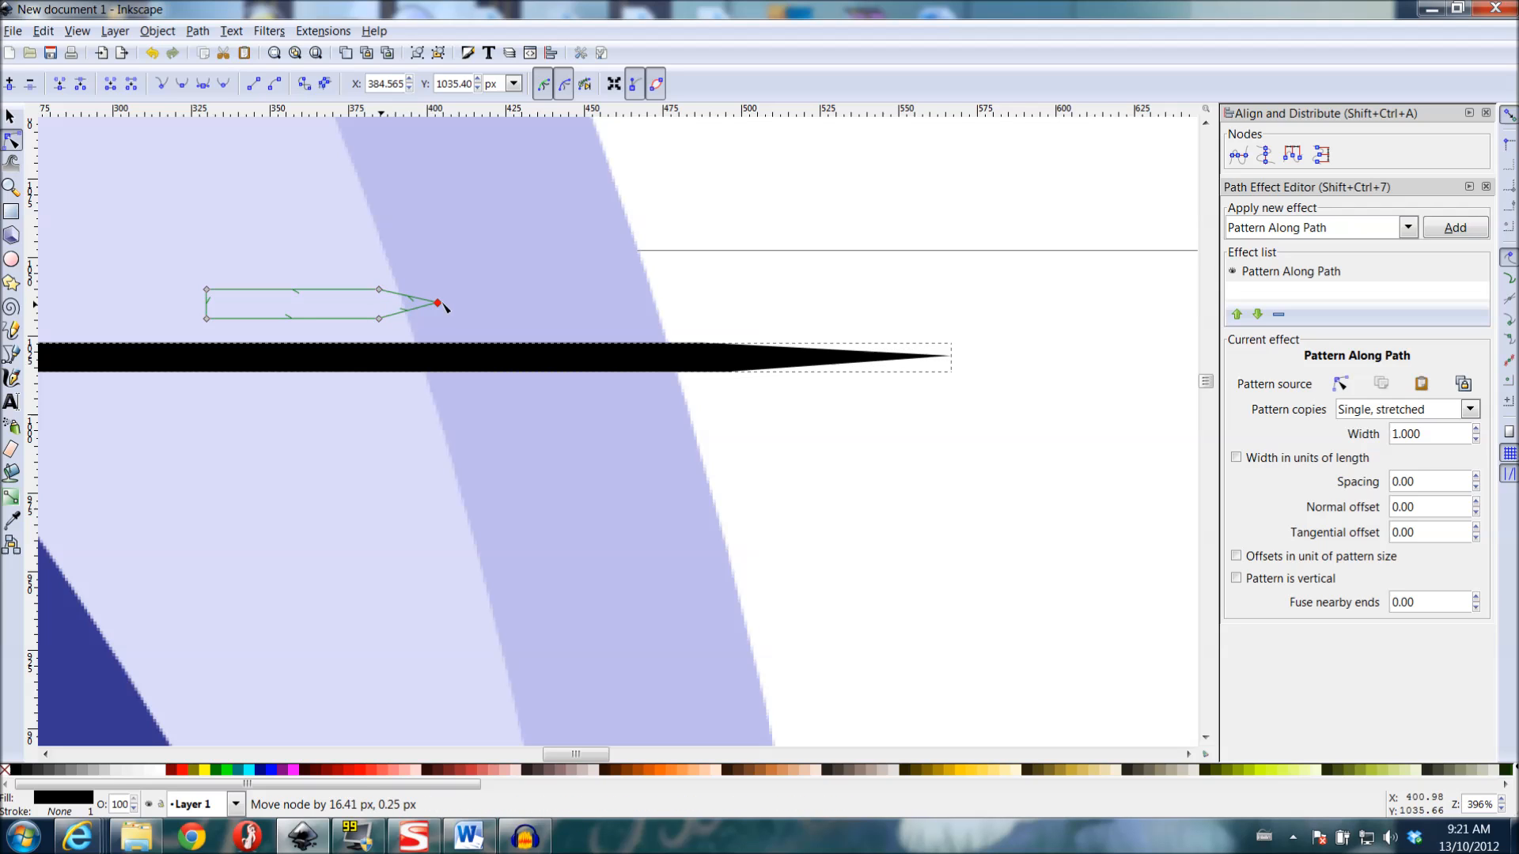
drag(436, 304, 477, 304)
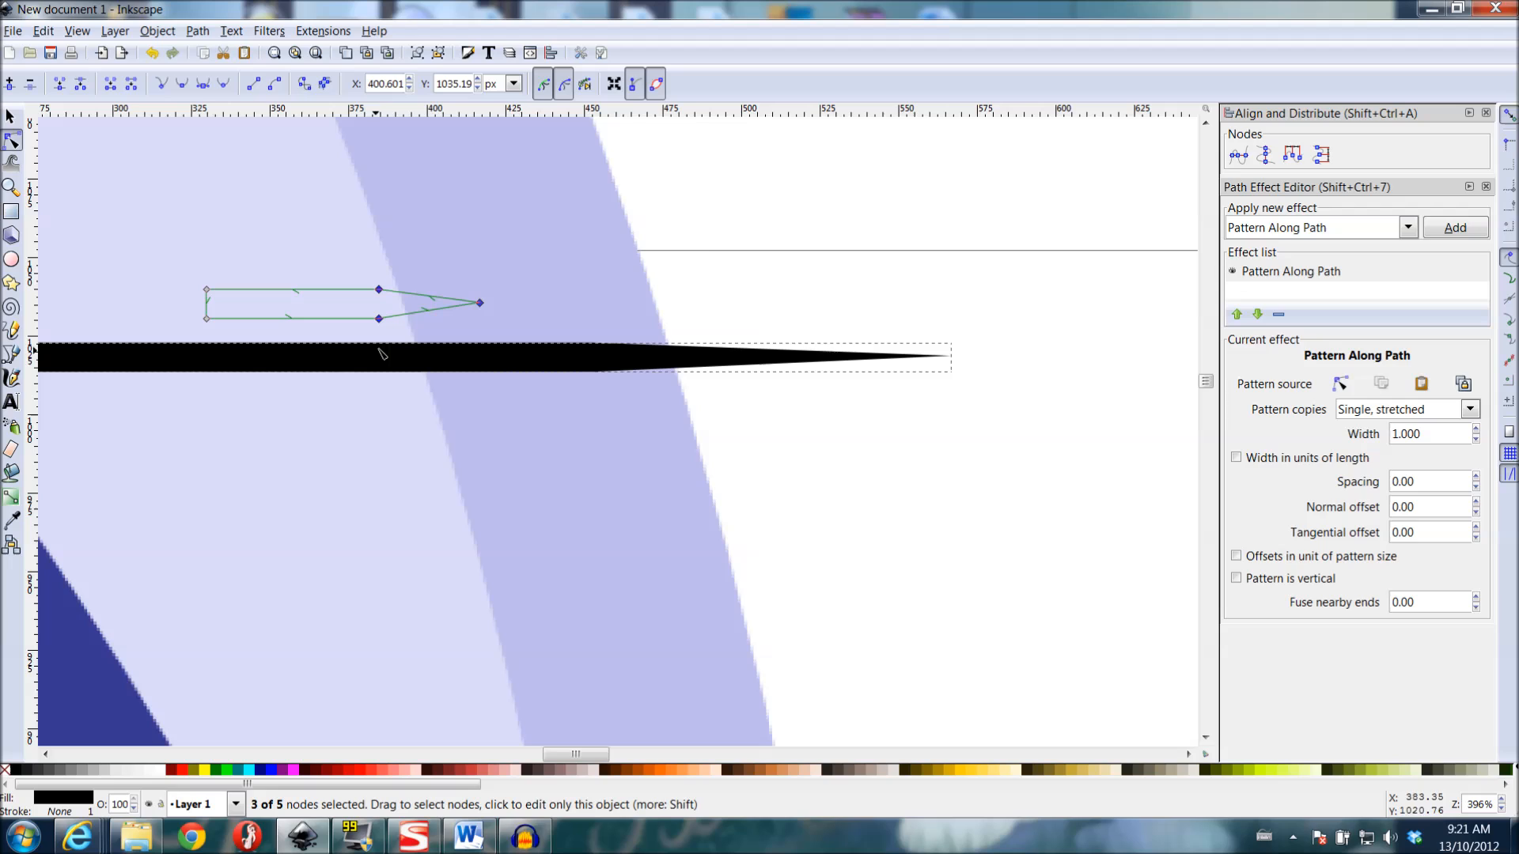
mouse_move(1320, 155)
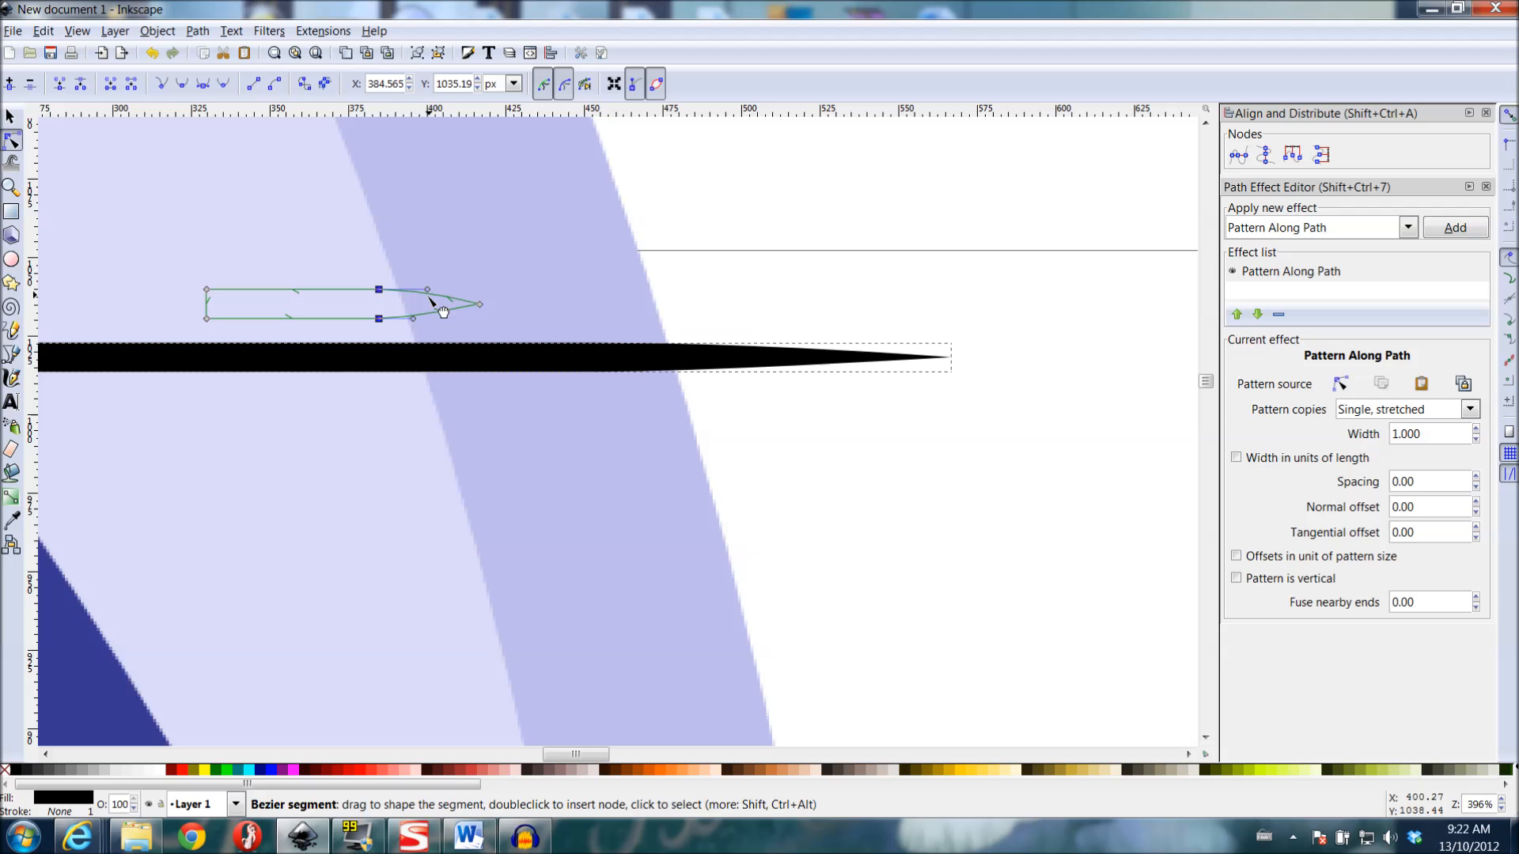
drag(455, 301, 431, 320)
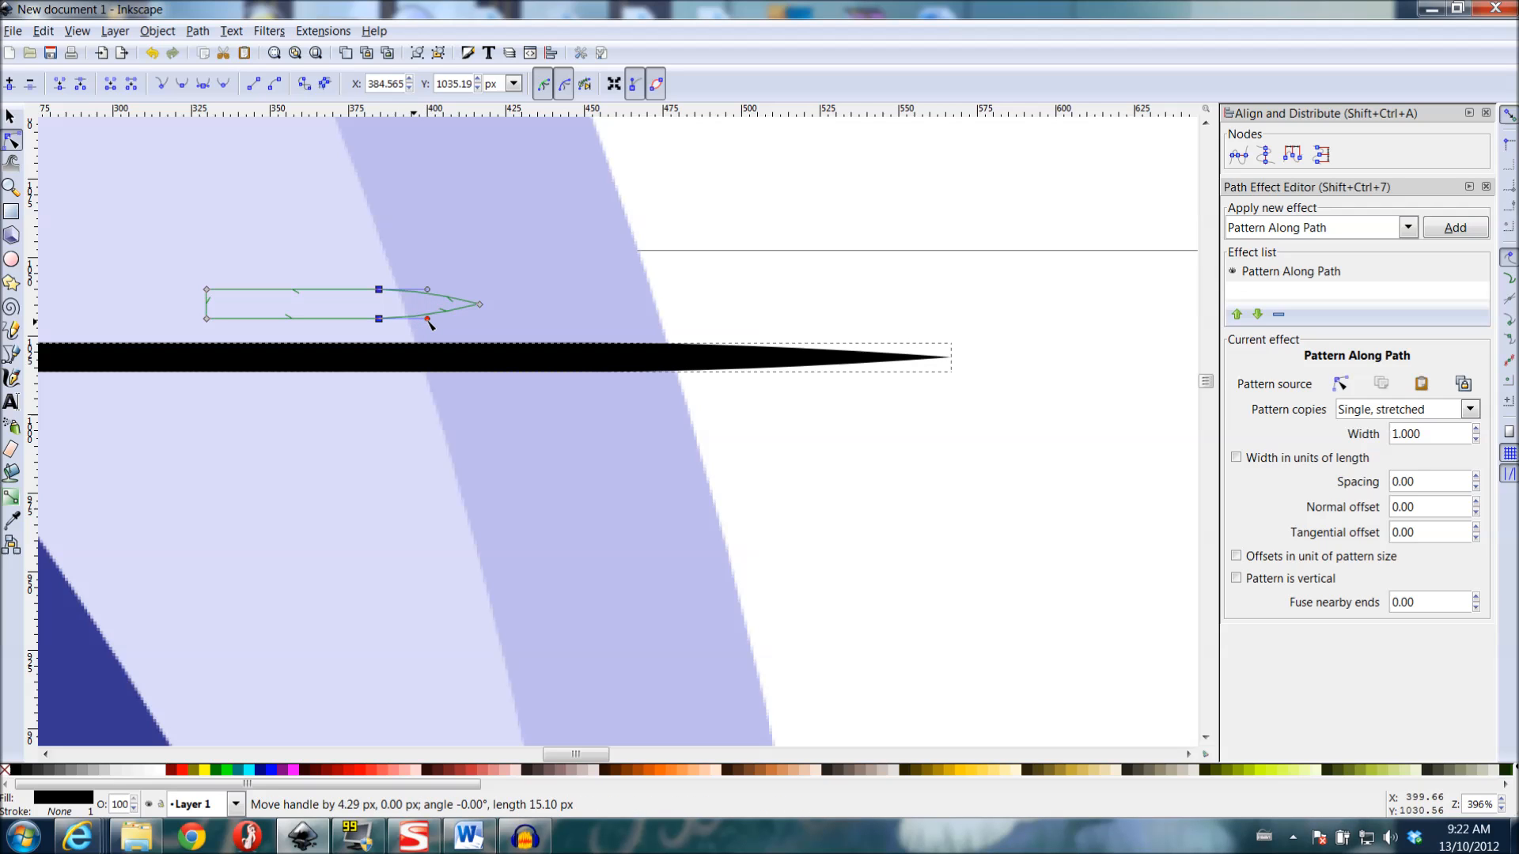
drag(430, 322, 438, 291)
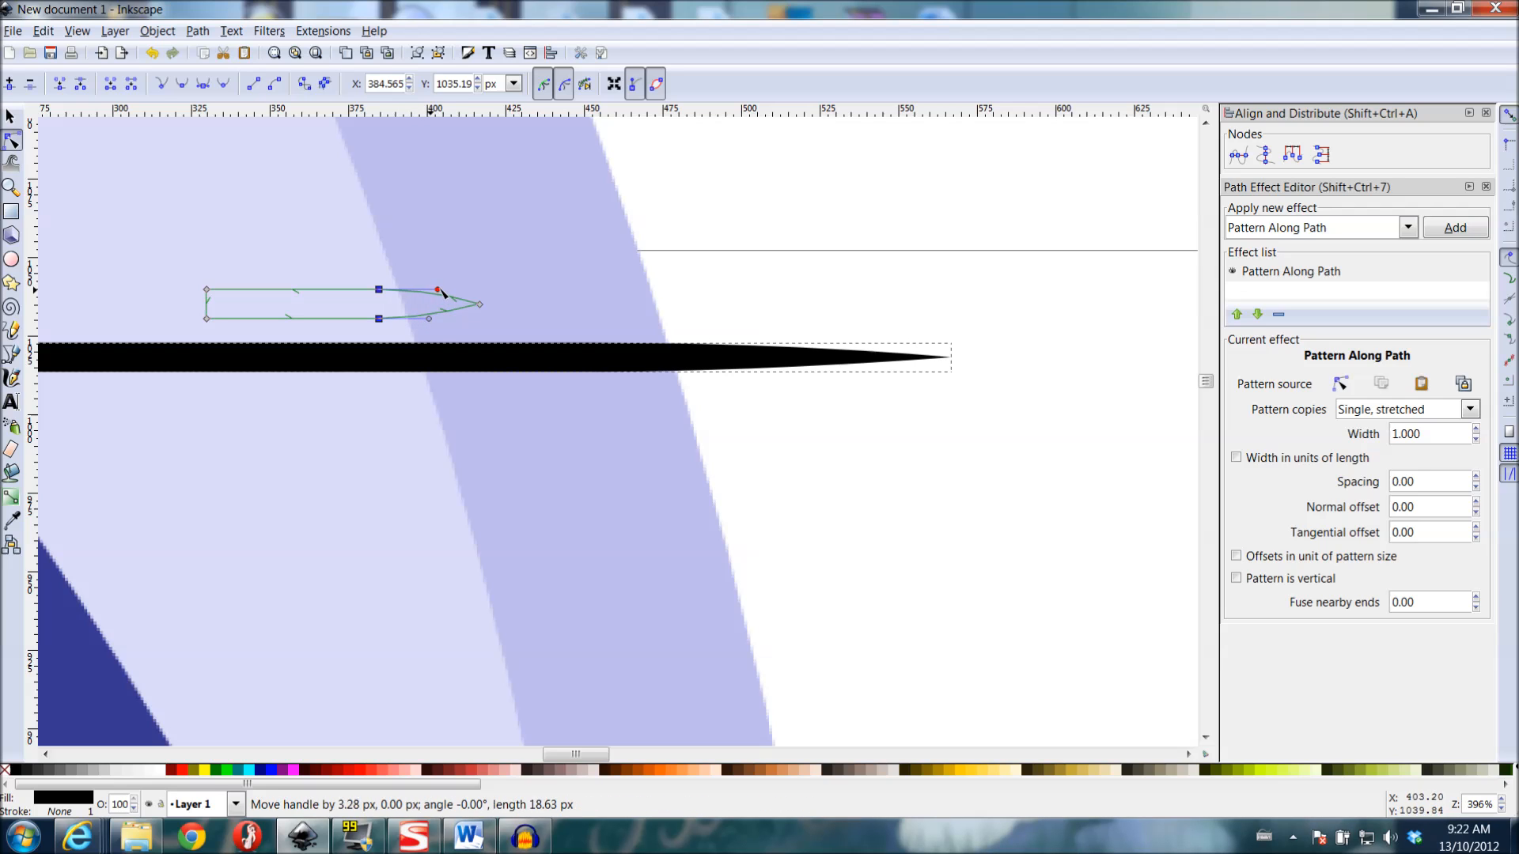
drag(438, 291, 437, 319)
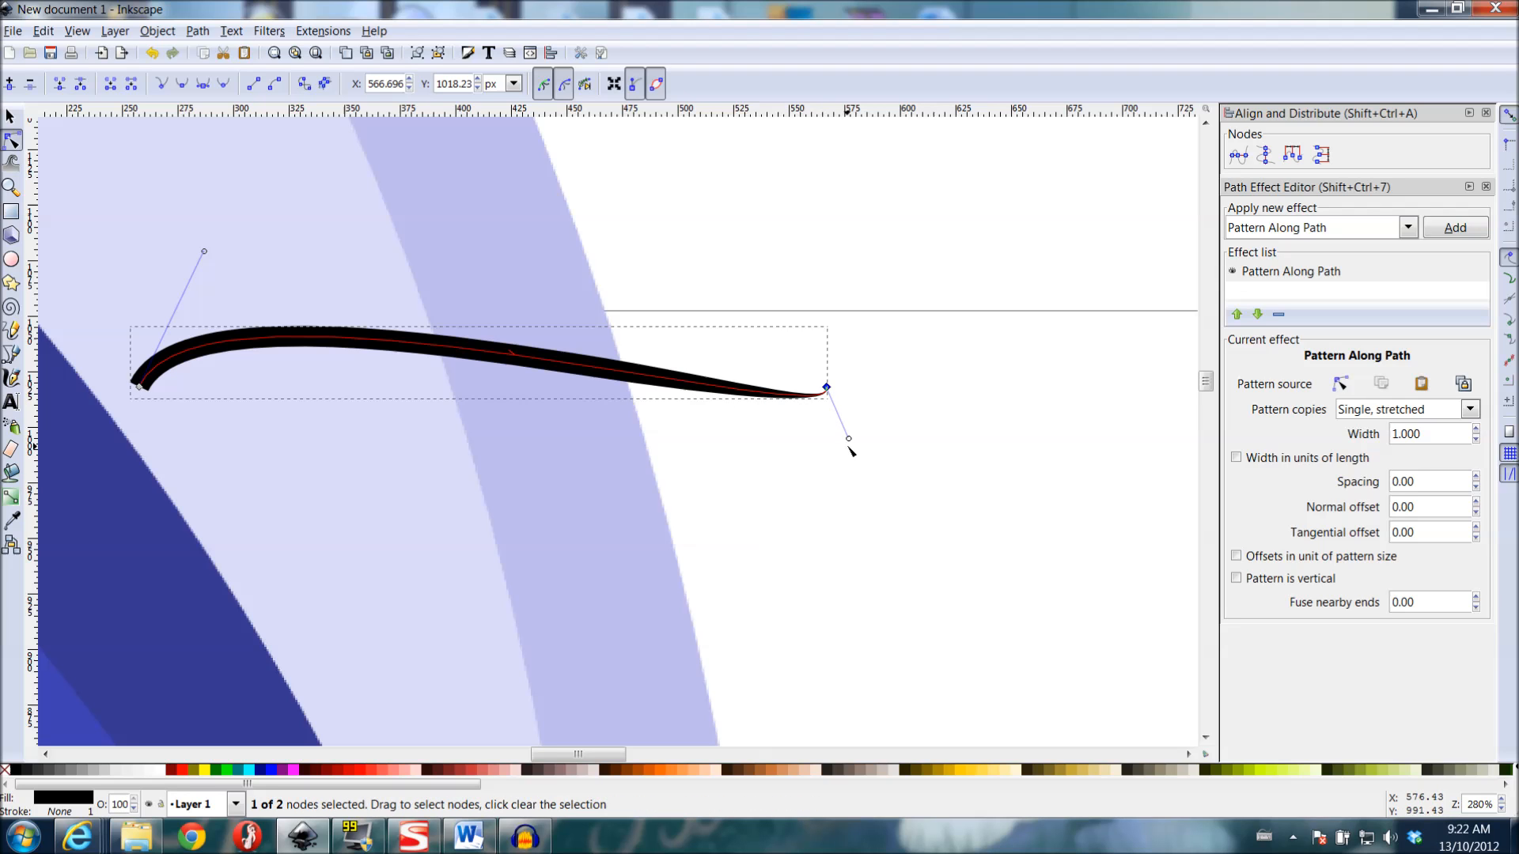
- Bend the stroke's thin end into a curve near the tail
drag(848, 438, 624, 536)
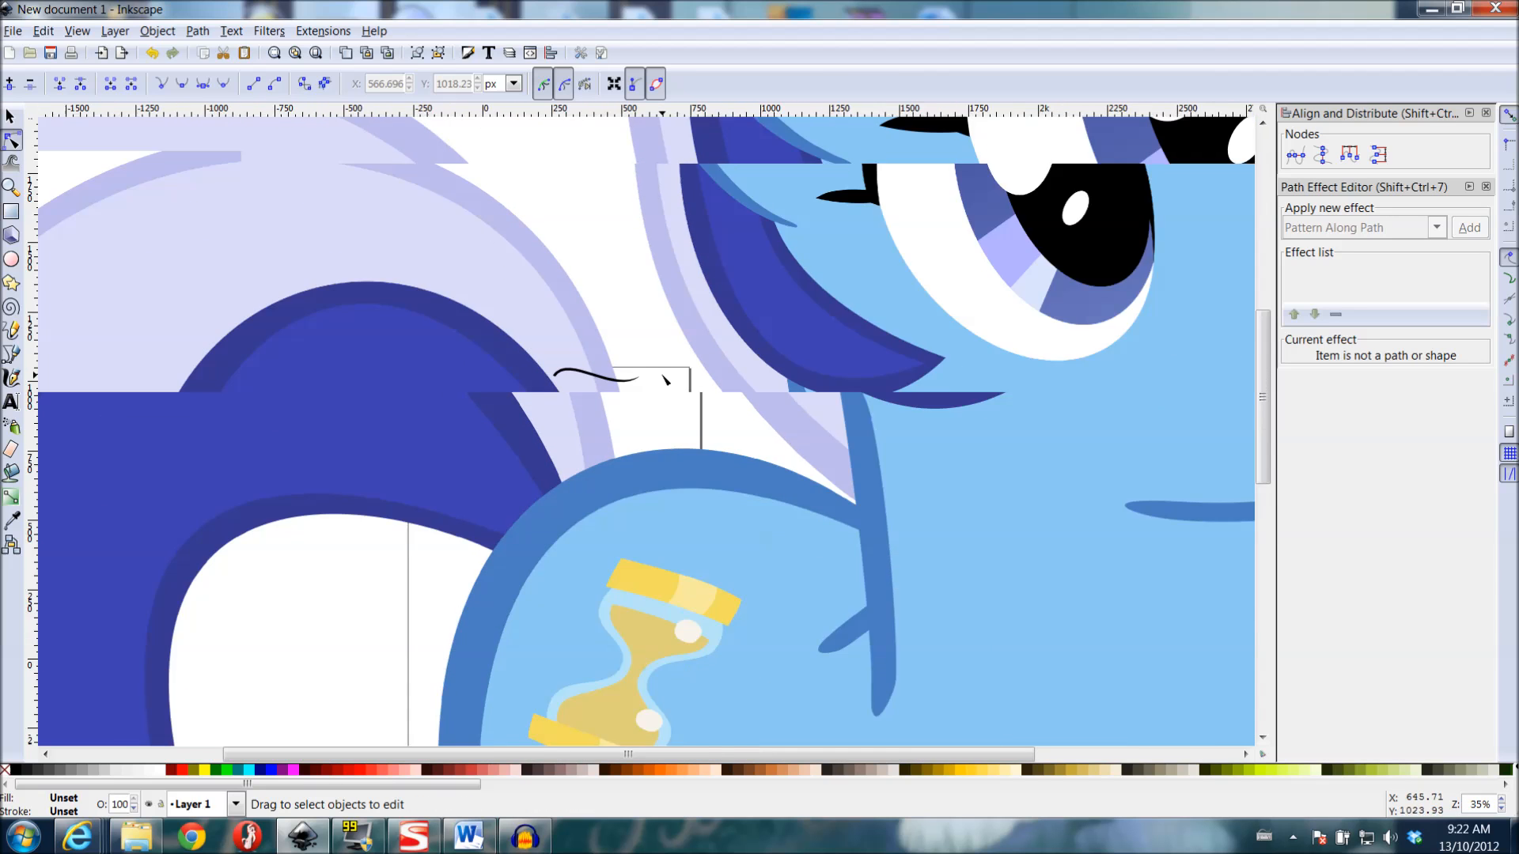
- Switch to the Bezier pen set for tapering triangle-shaped paths along the belly
scroll(down, 3)
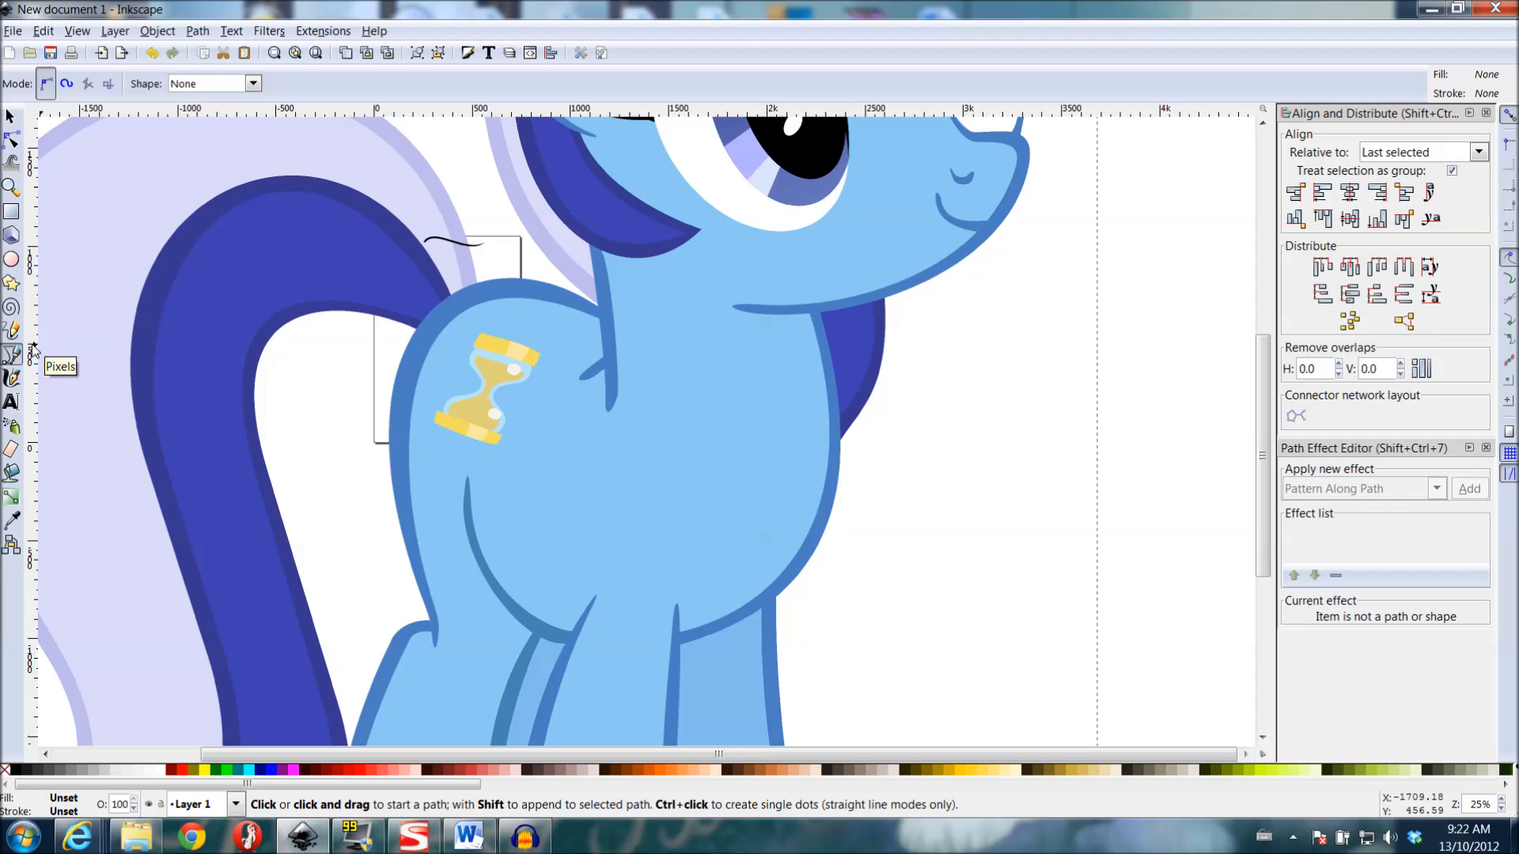
mouse_move(310, 468)
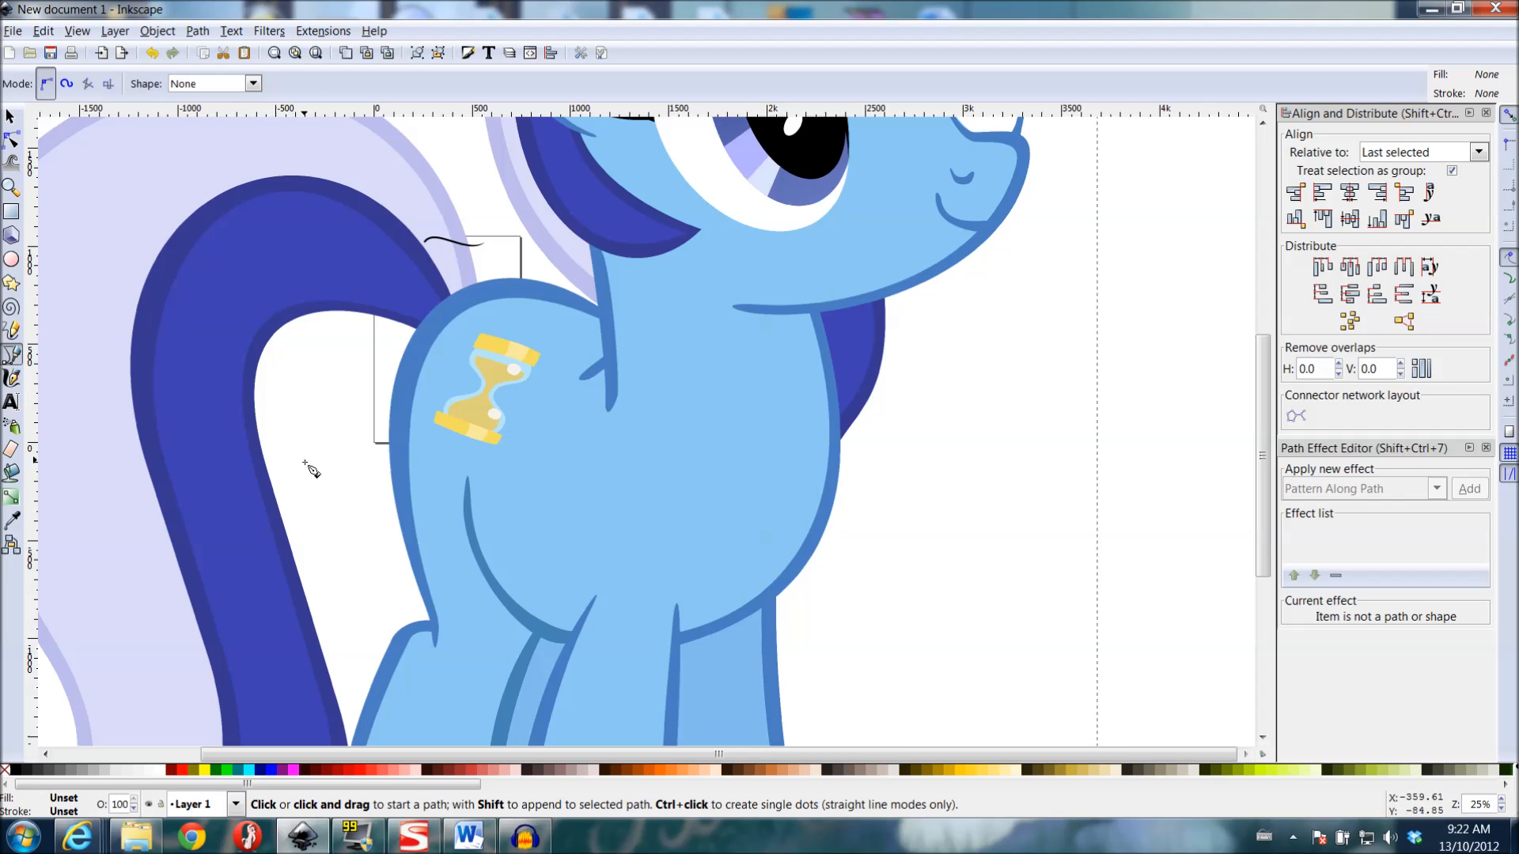
mouse_move(628, 443)
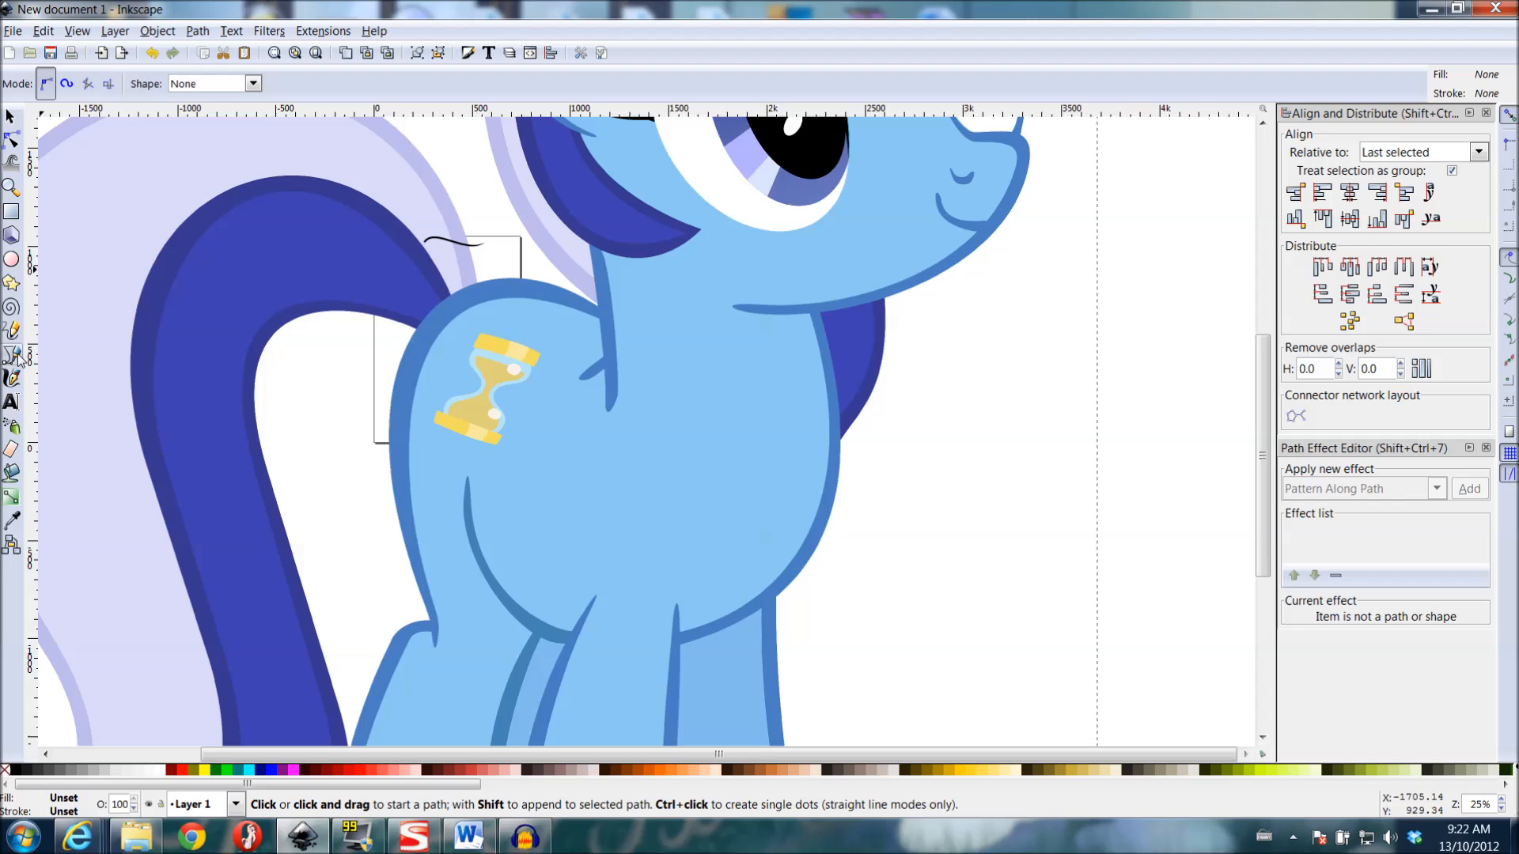
mouse_move(14, 356)
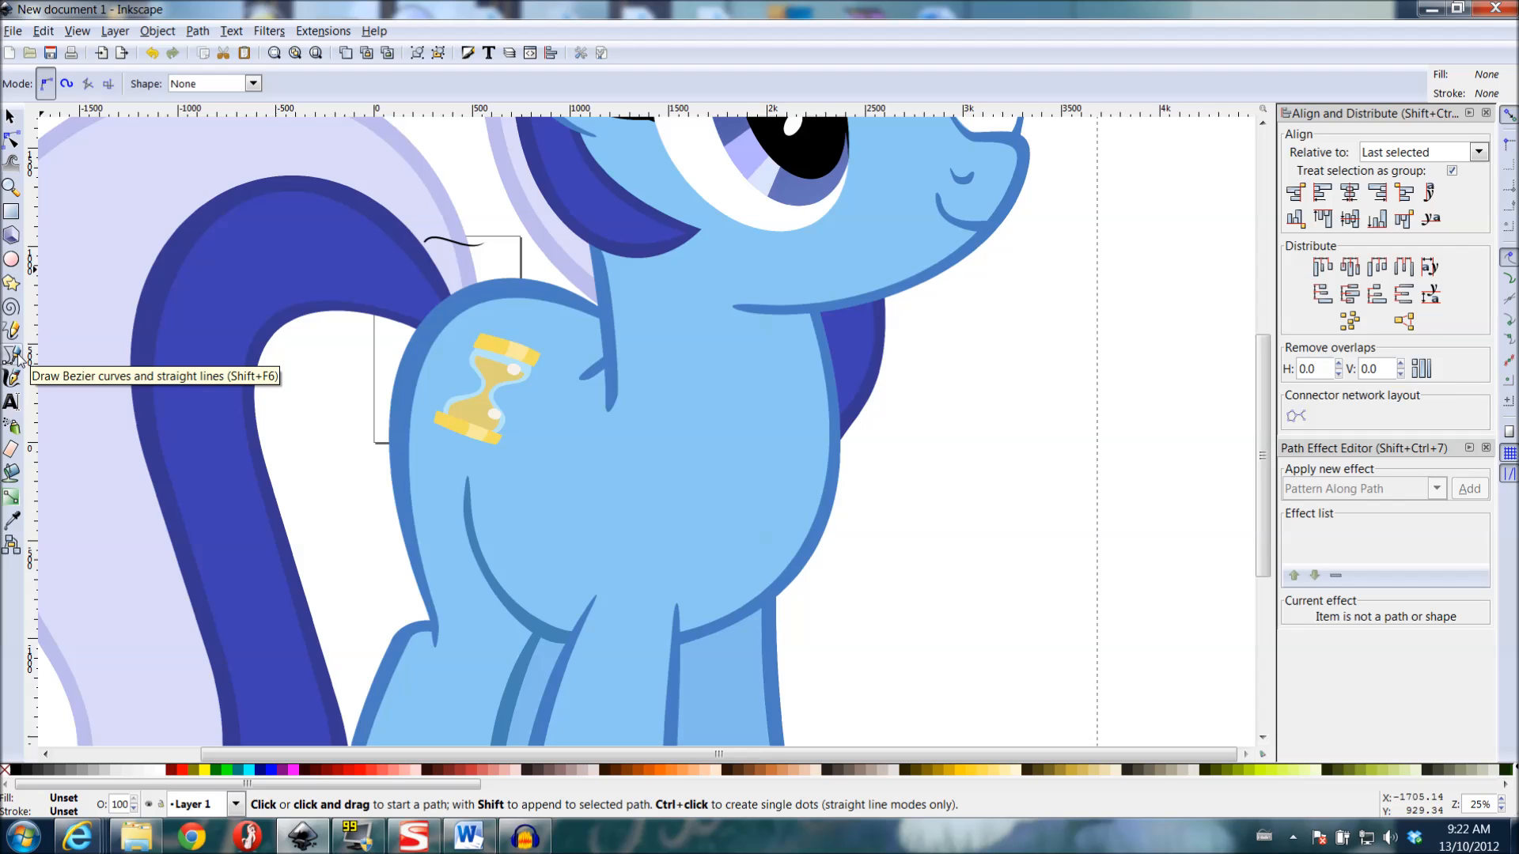
mouse_move(139, 95)
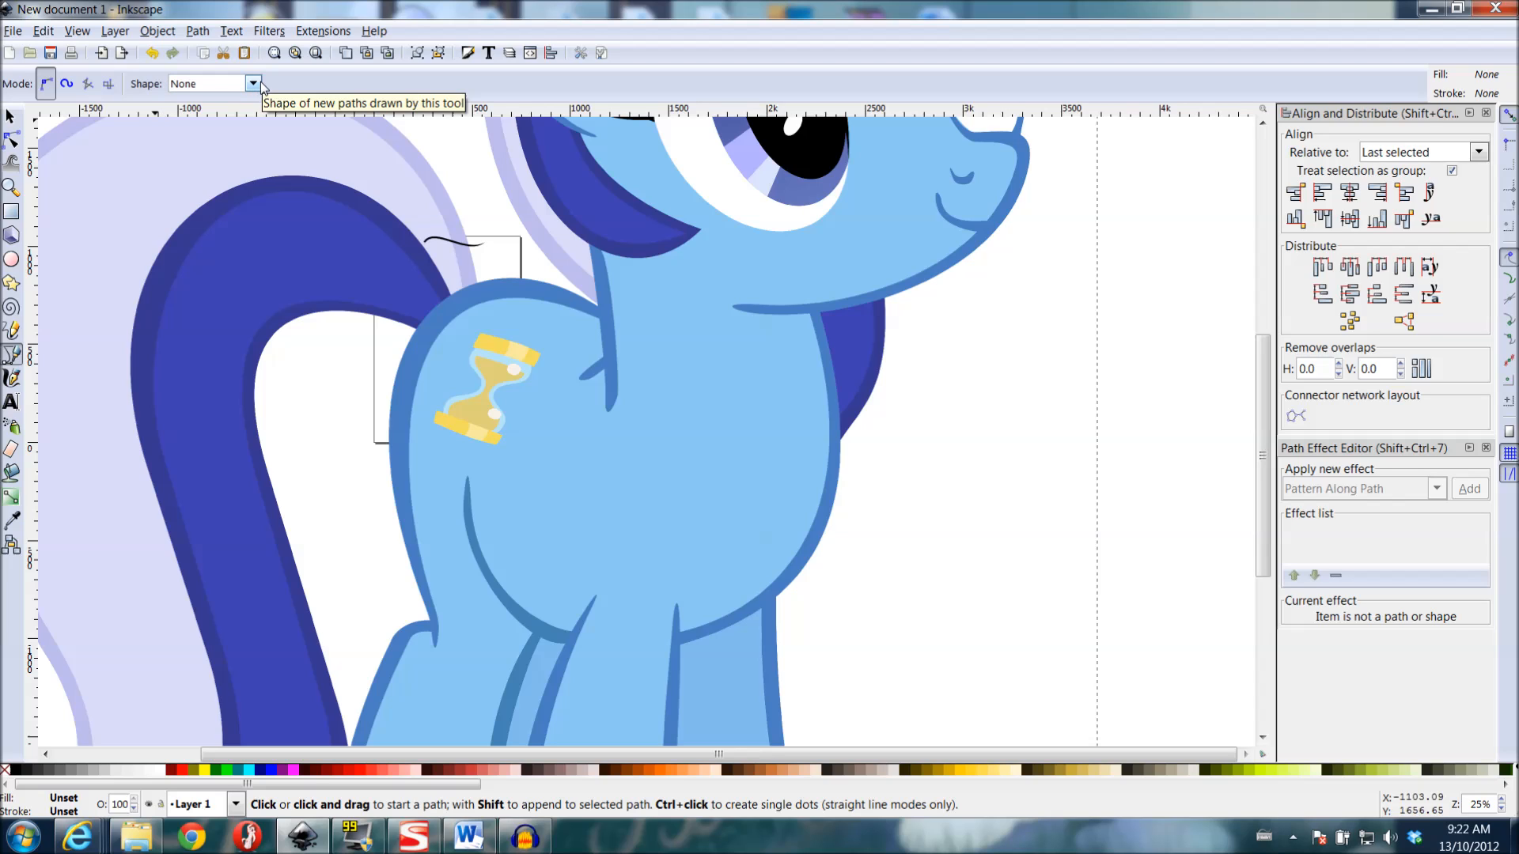
click(214, 83)
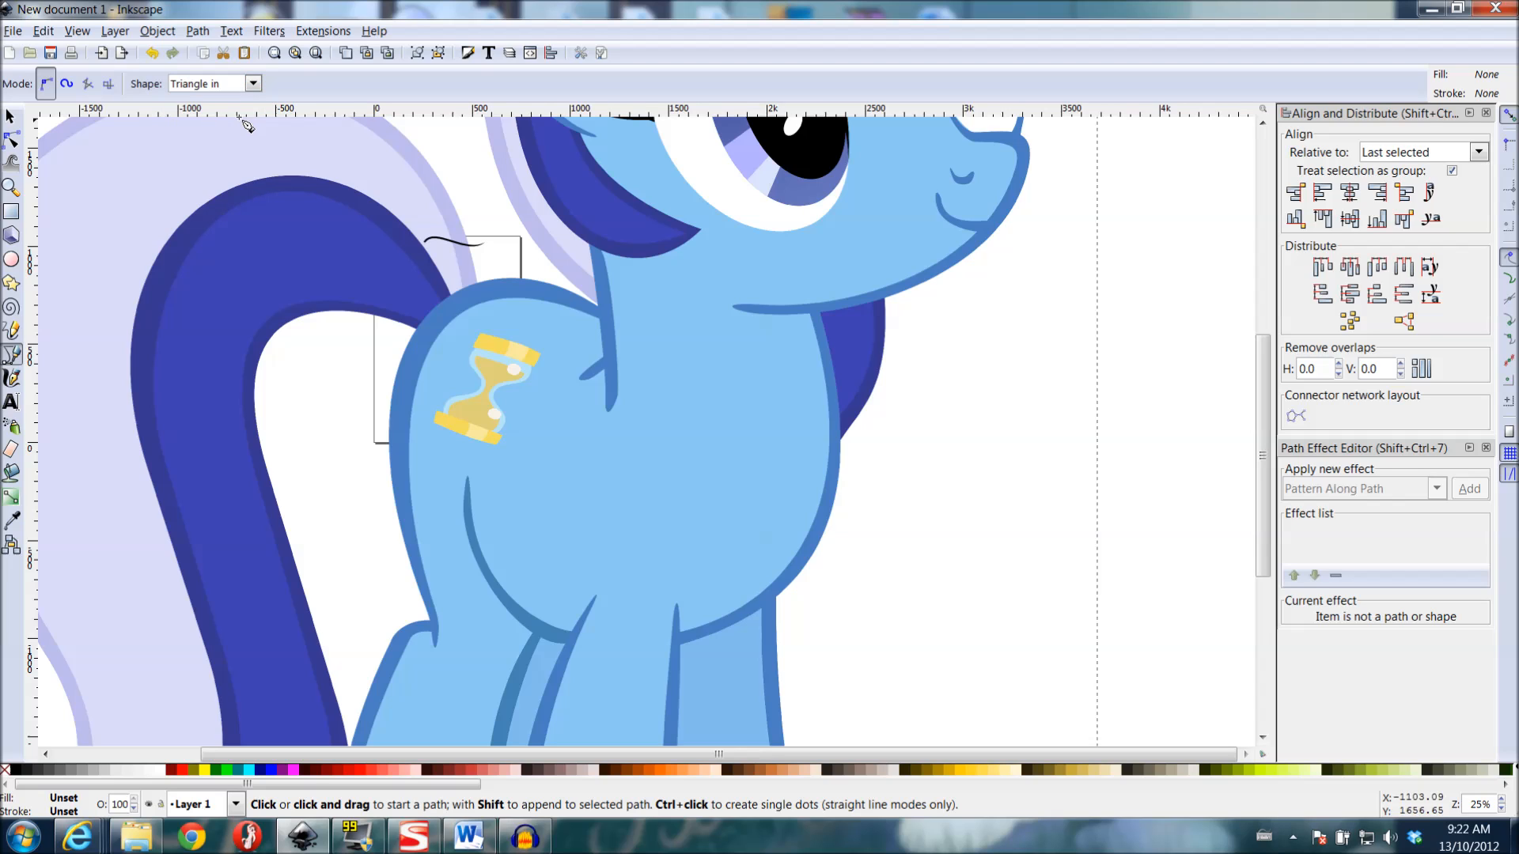
mouse_move(364, 164)
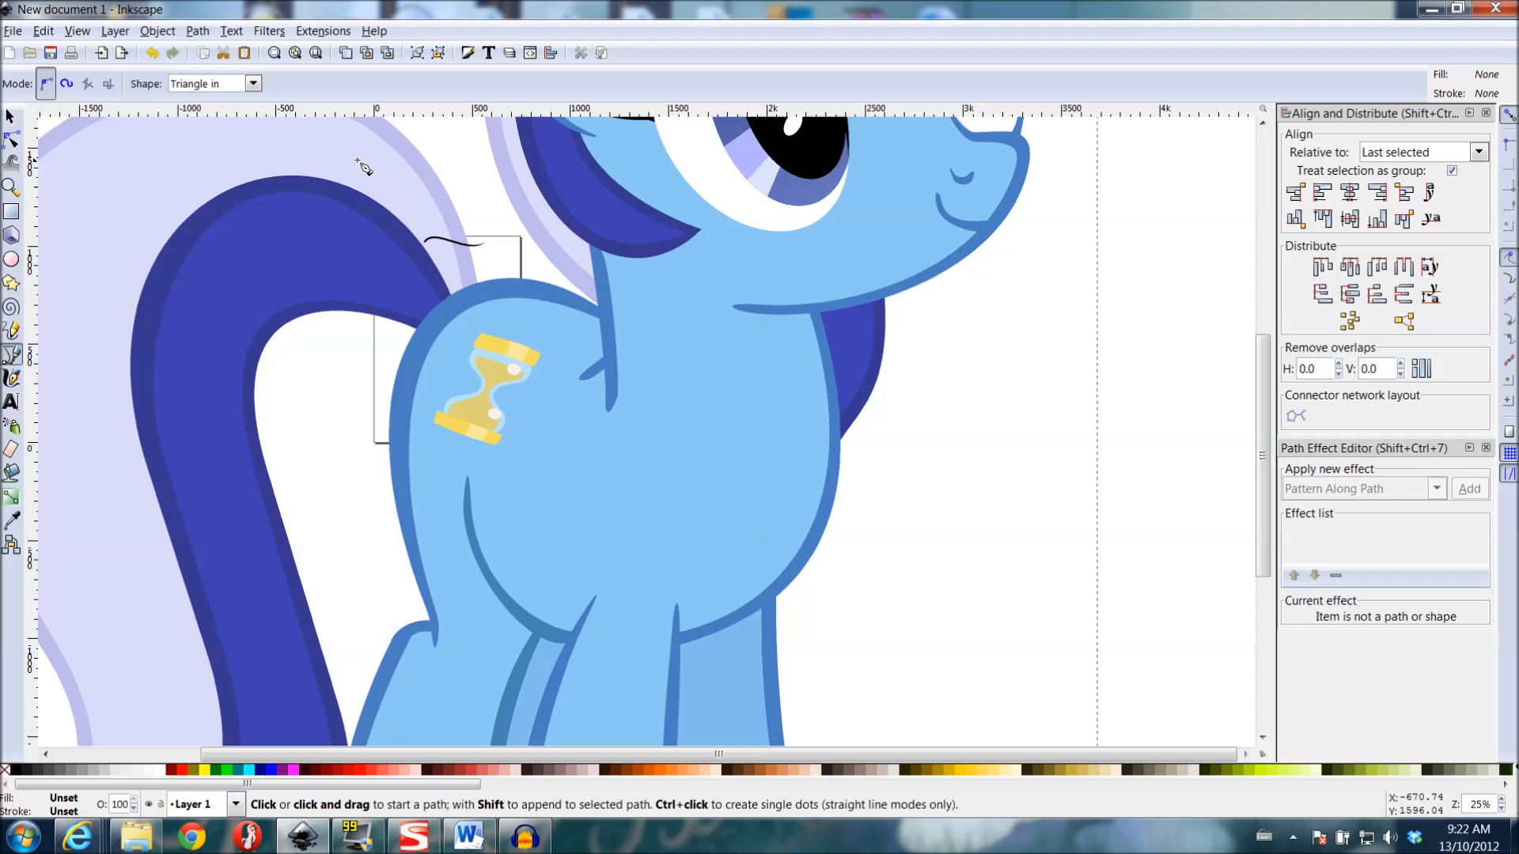
mouse_move(638, 271)
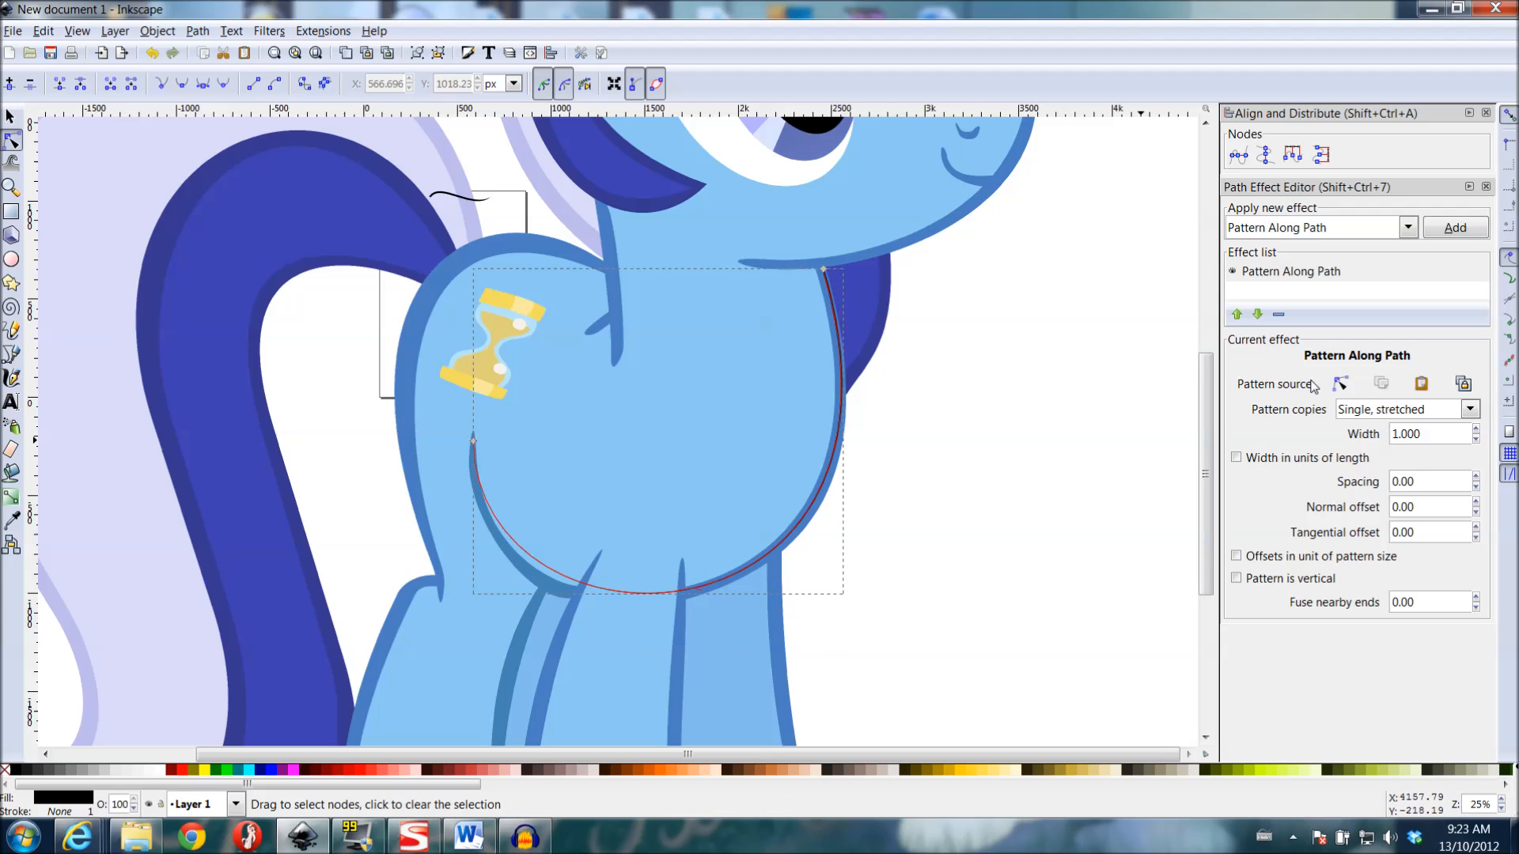
- Paste the copied shape as the belly curve's pattern source and show its nodes on canvas
click(1340, 382)
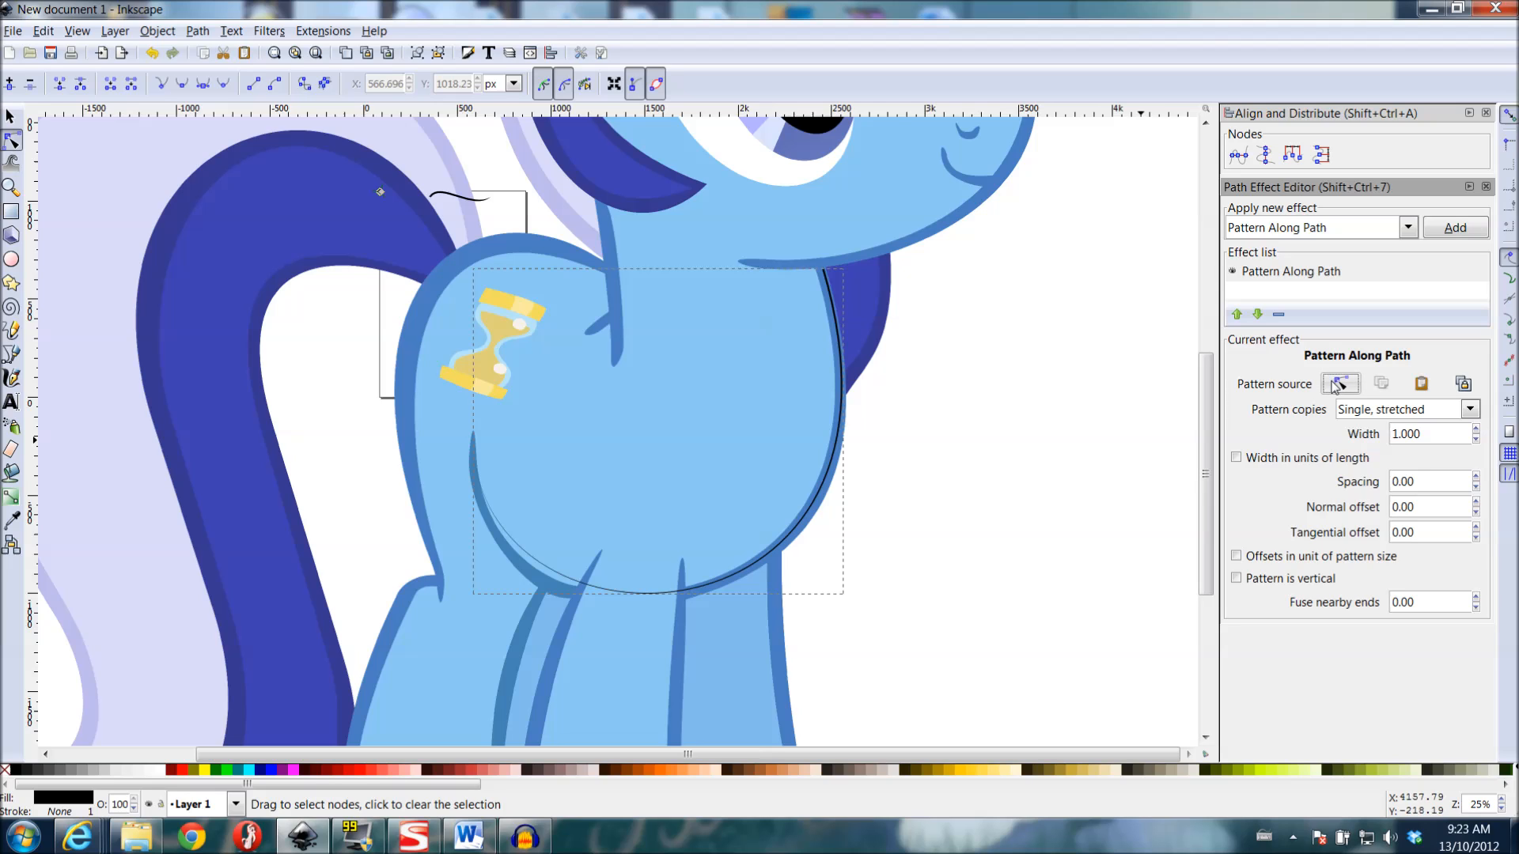
click(1340, 383)
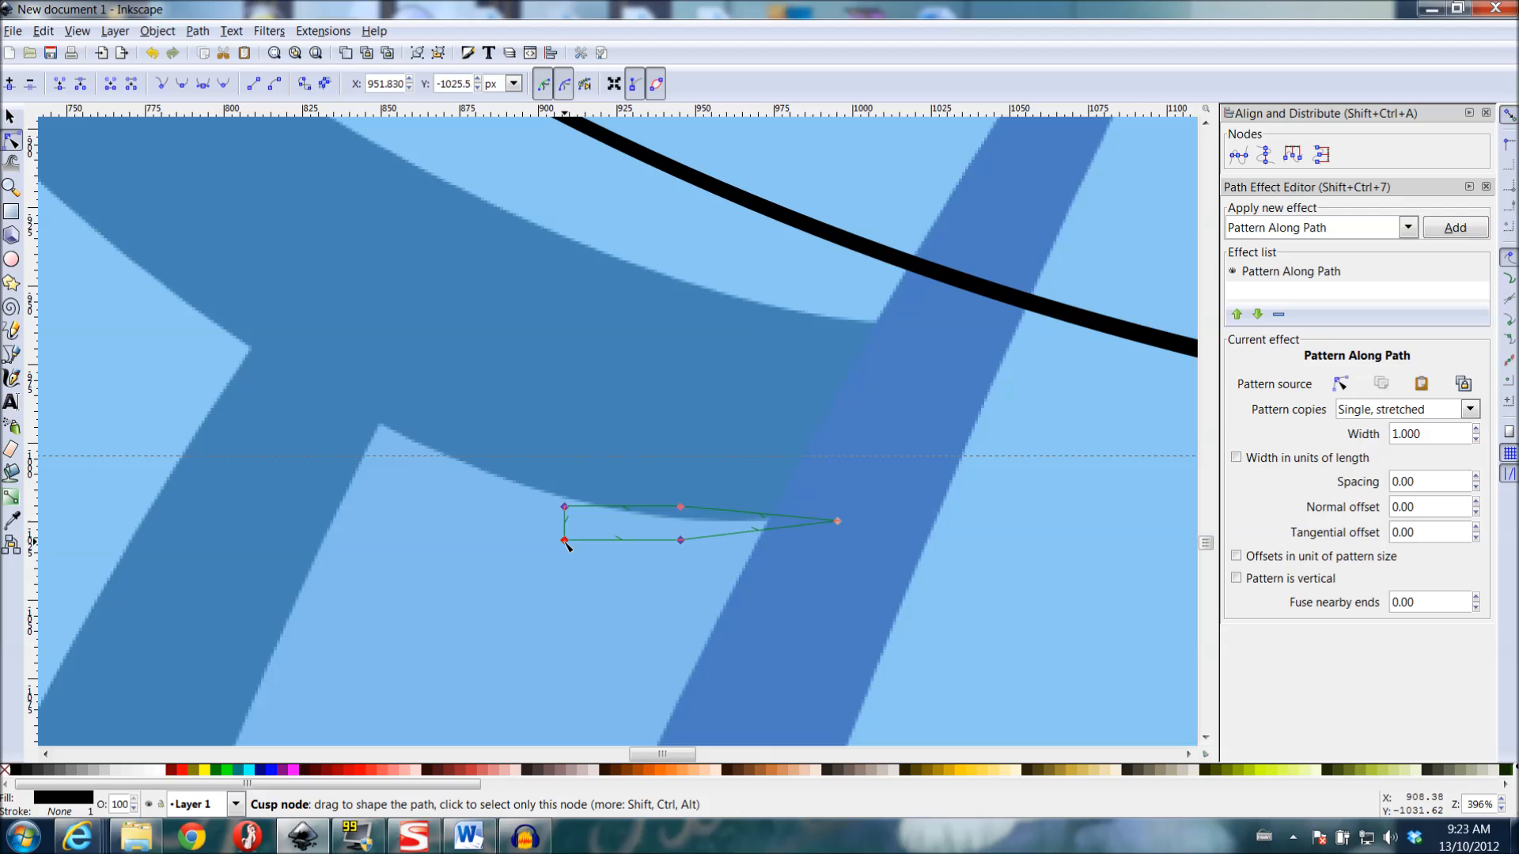
- Pull the pattern shape's top edge upward to thicken the belly outline
click(565, 539)
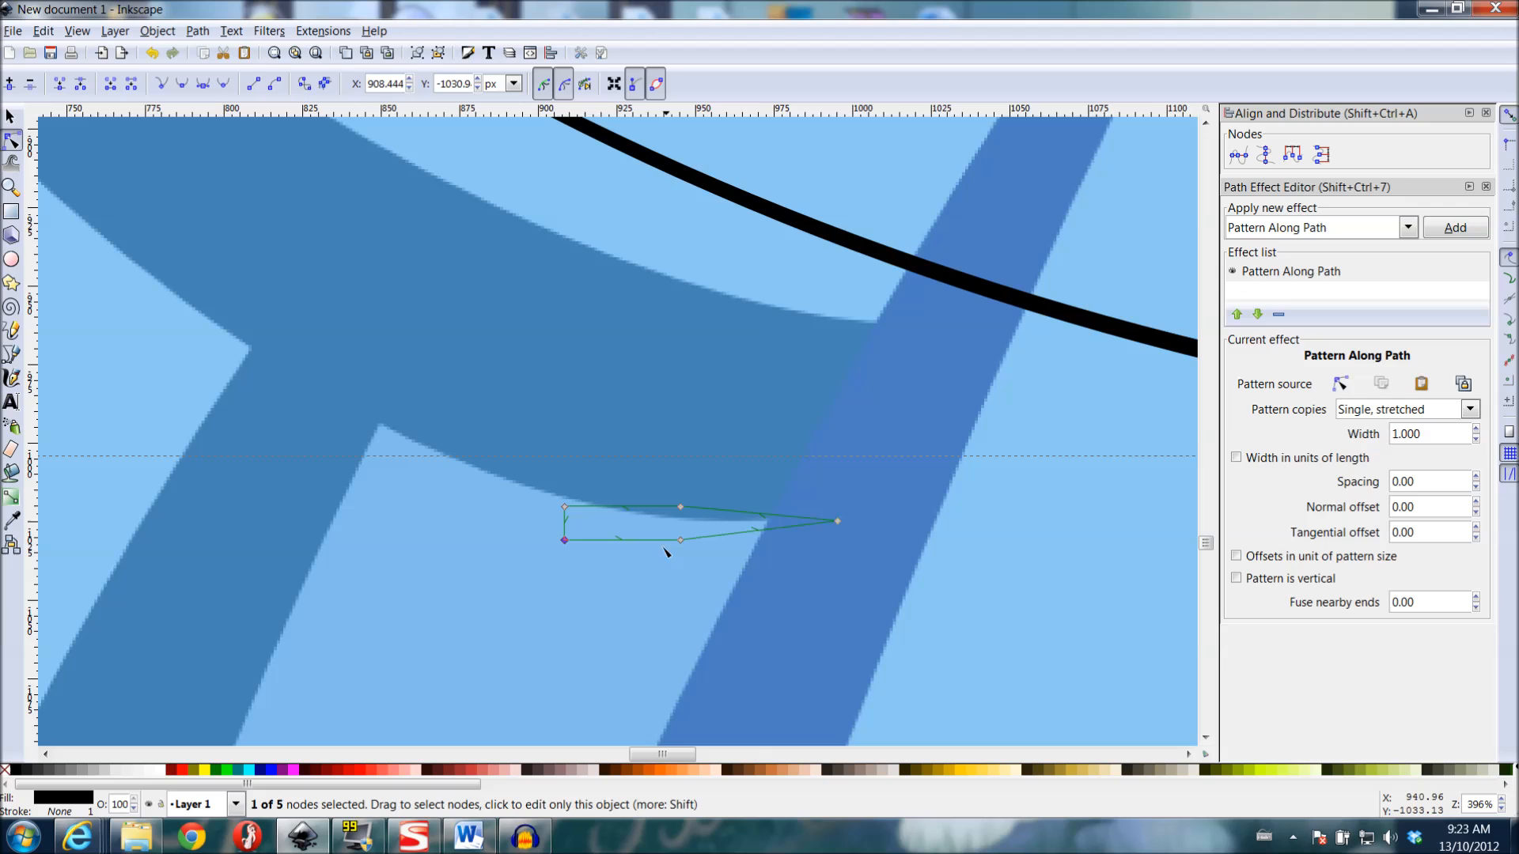
mouse_move(678, 557)
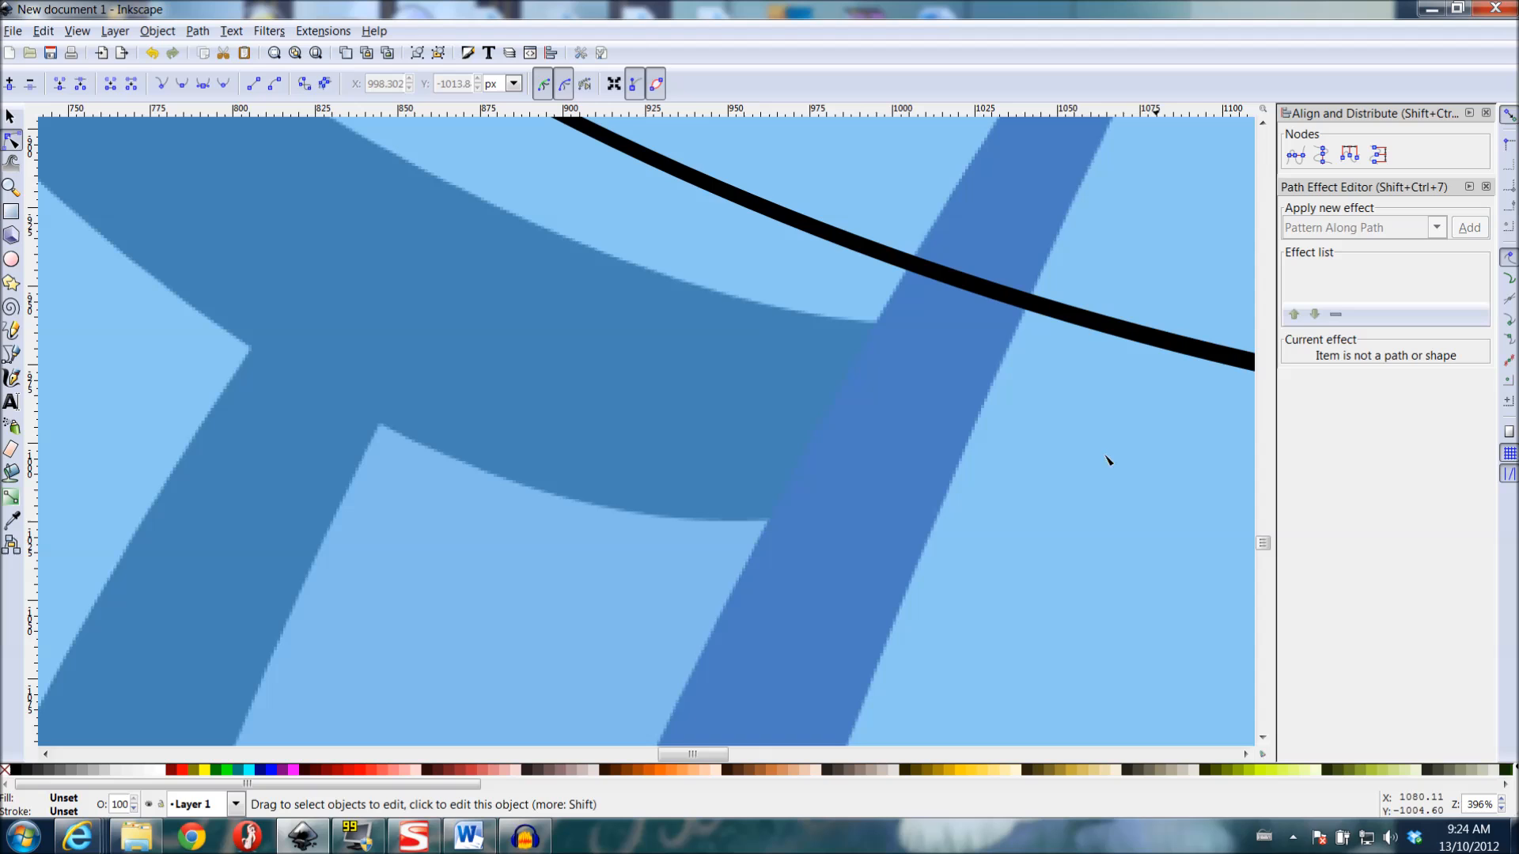
click(1456, 226)
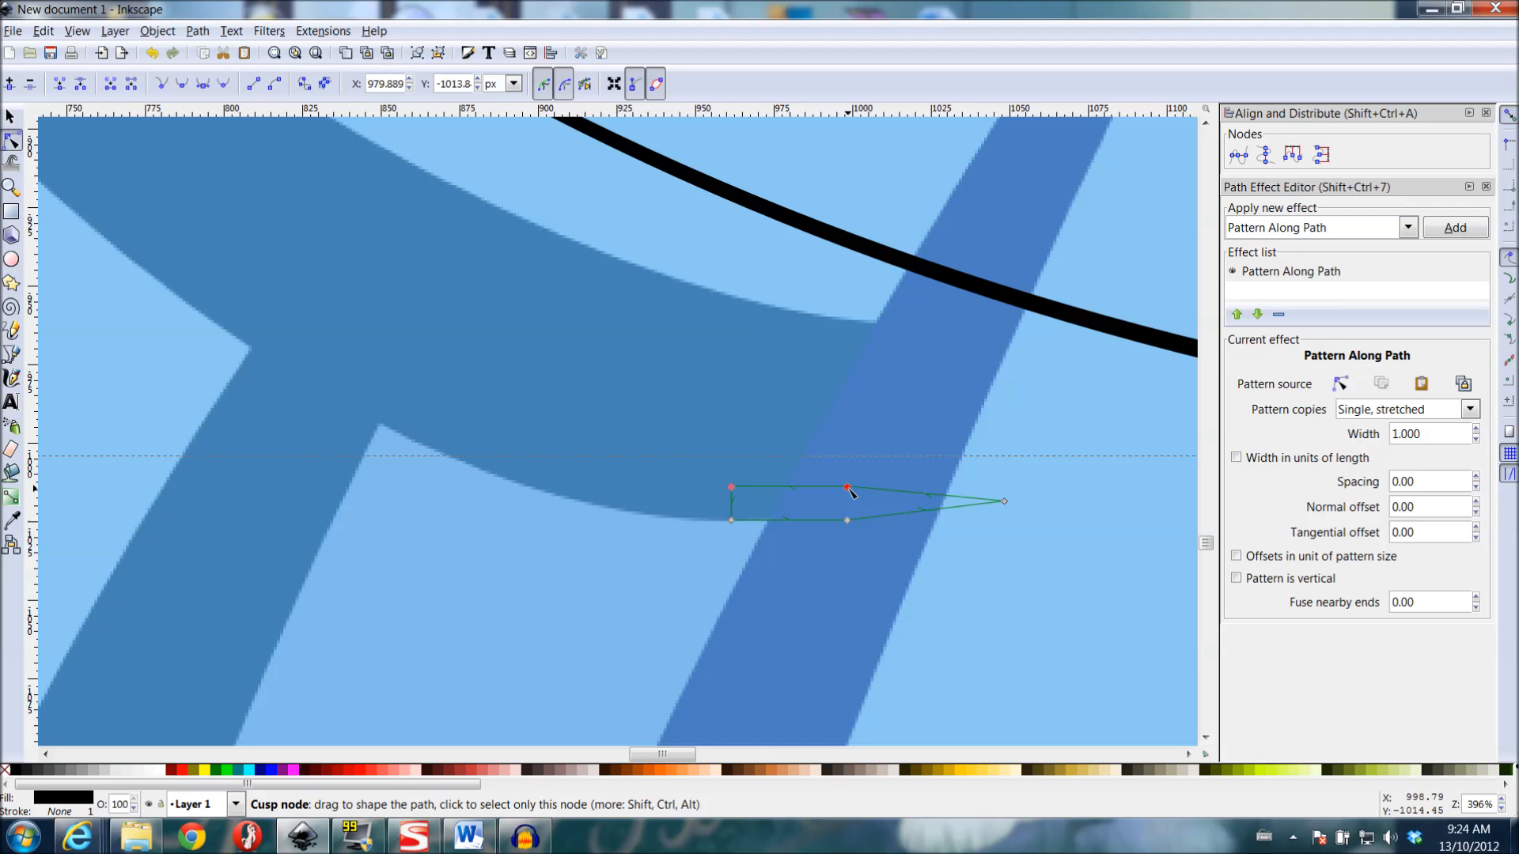
drag(848, 486, 845, 388)
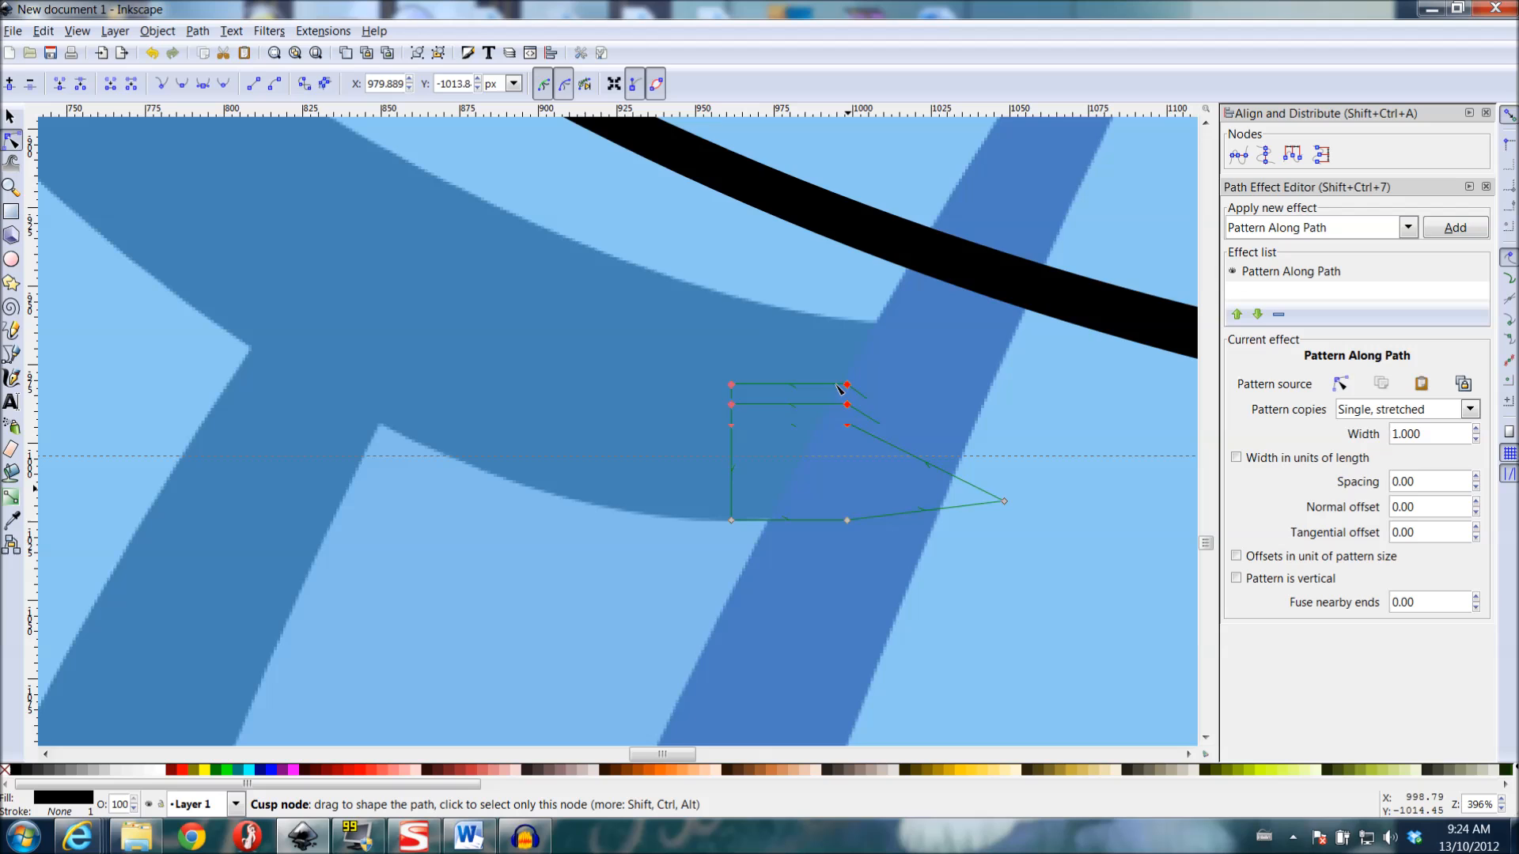
drag(844, 386, 845, 301)
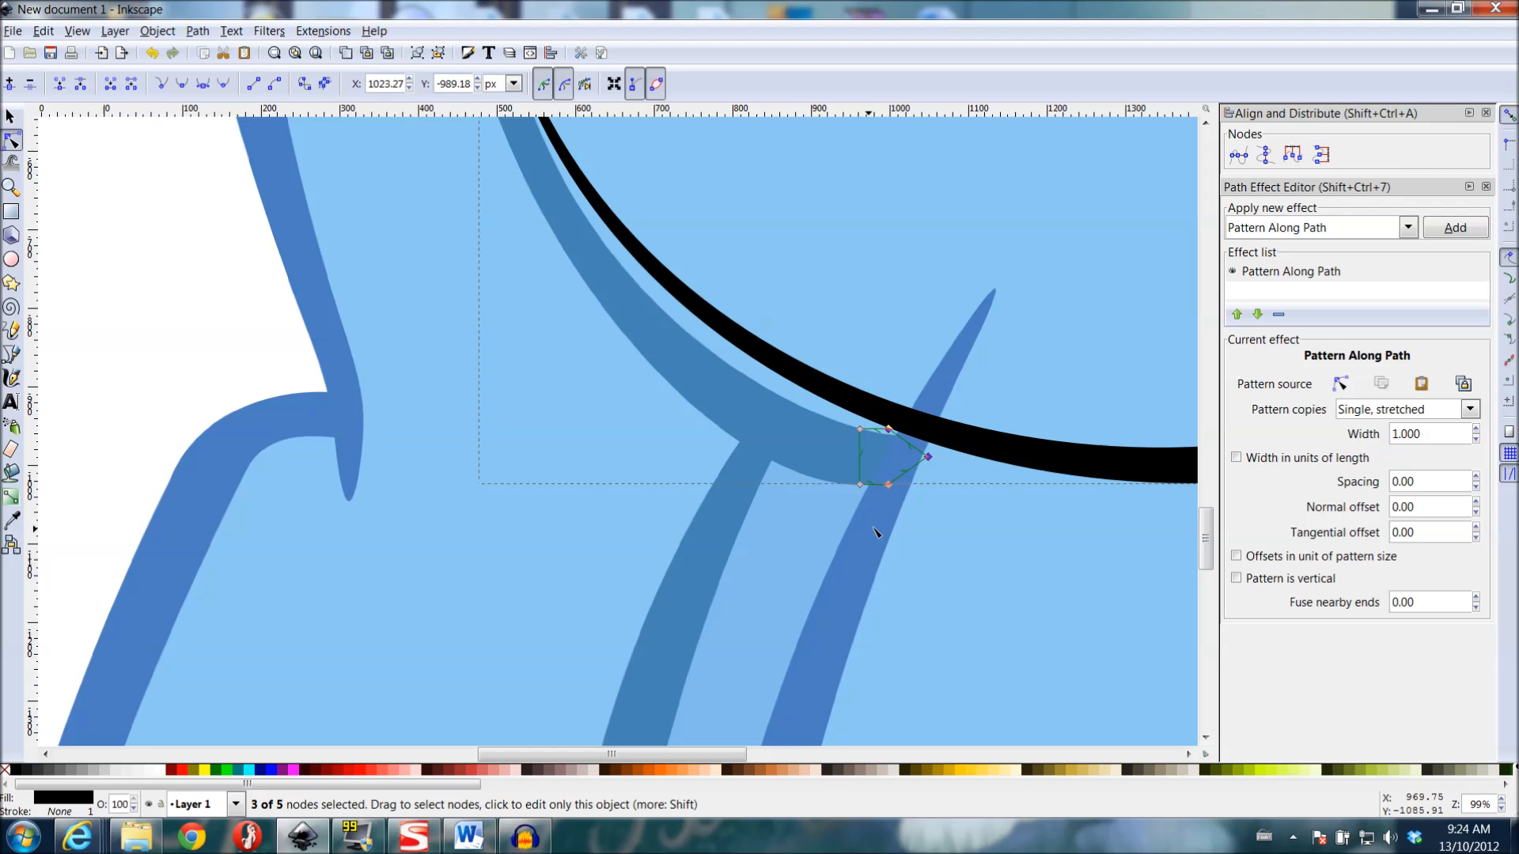
- Reposition the pattern's pointed-end nodes leftward so the belly stroke tapers cleanly
drag(890, 461, 1026, 484)
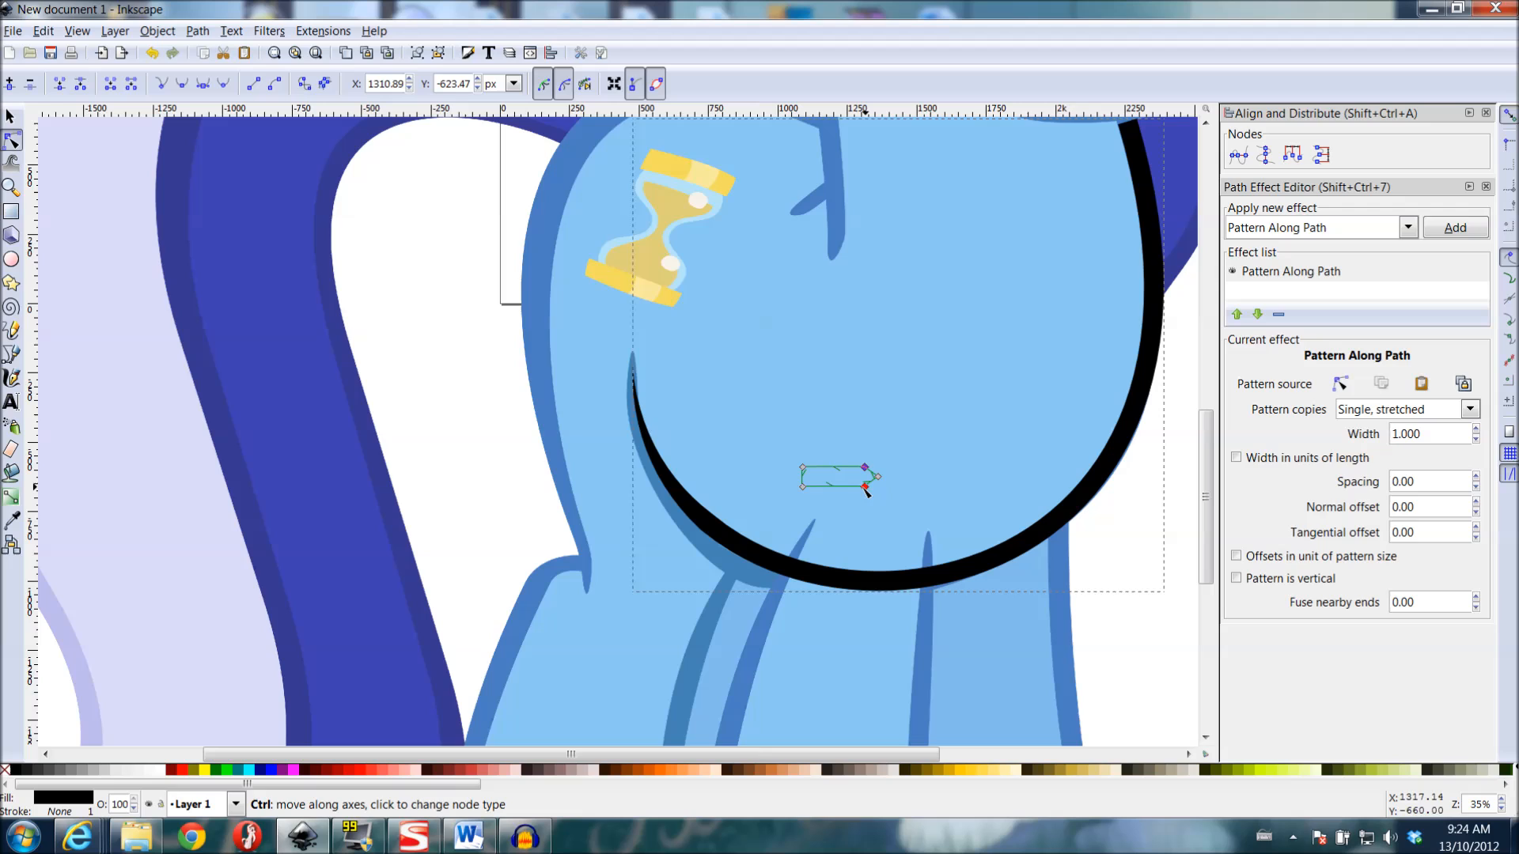
drag(865, 468, 858, 470)
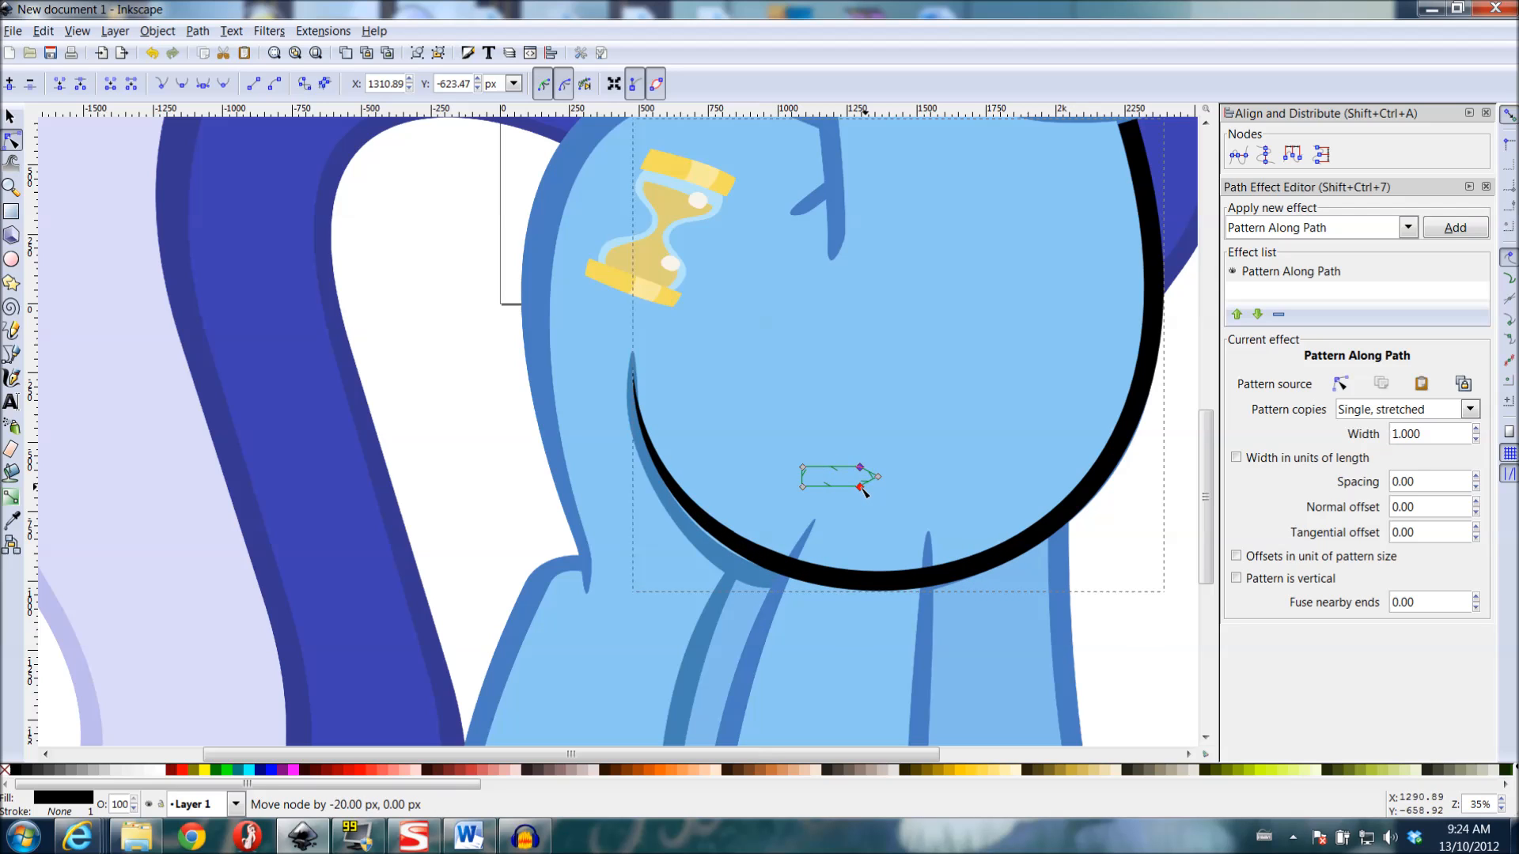
drag(877, 476, 857, 476)
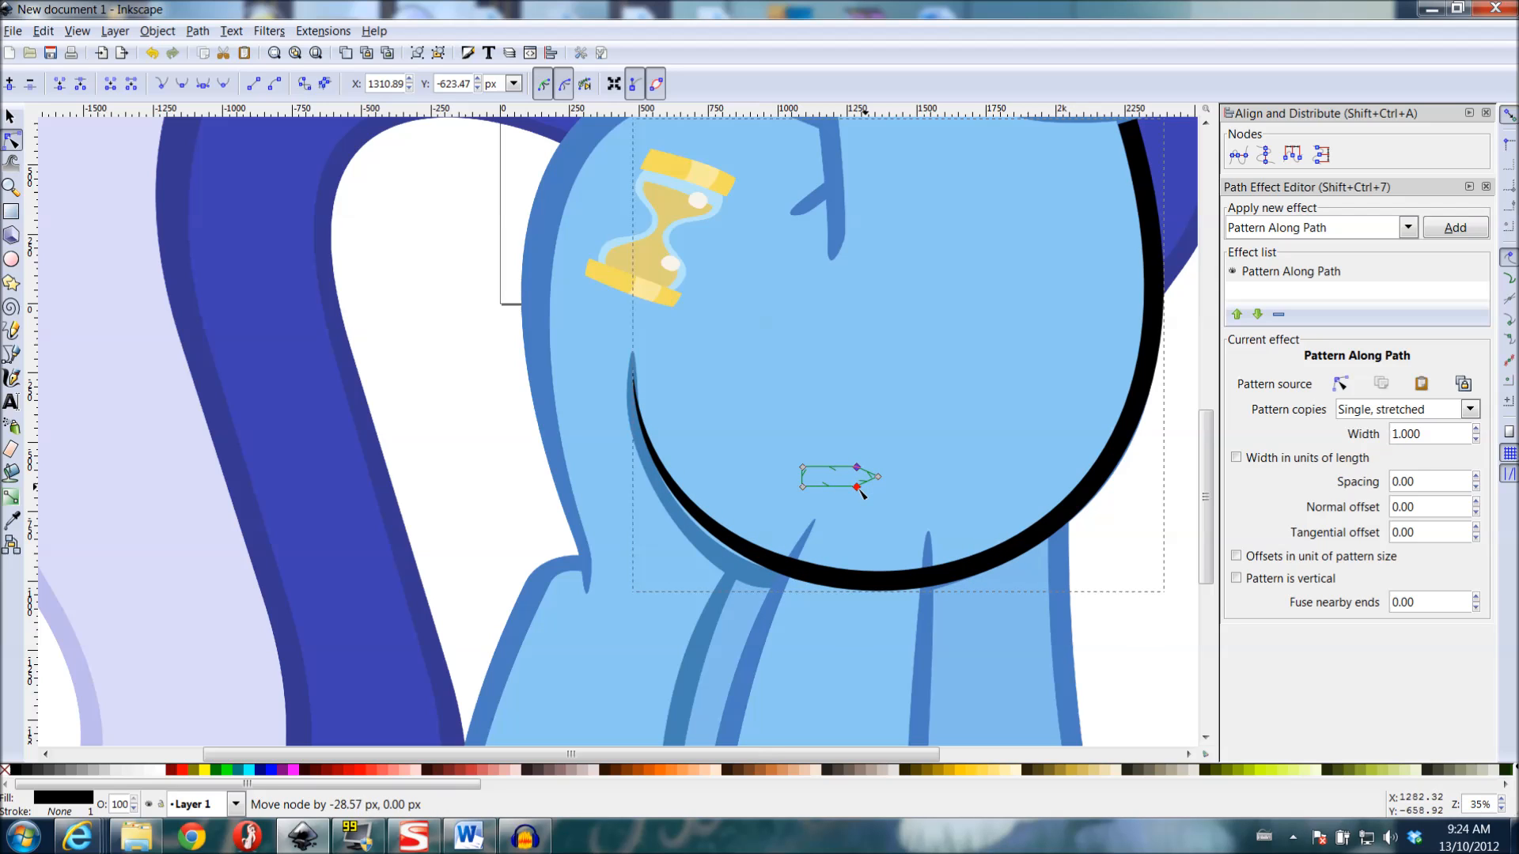
drag(876, 484, 861, 487)
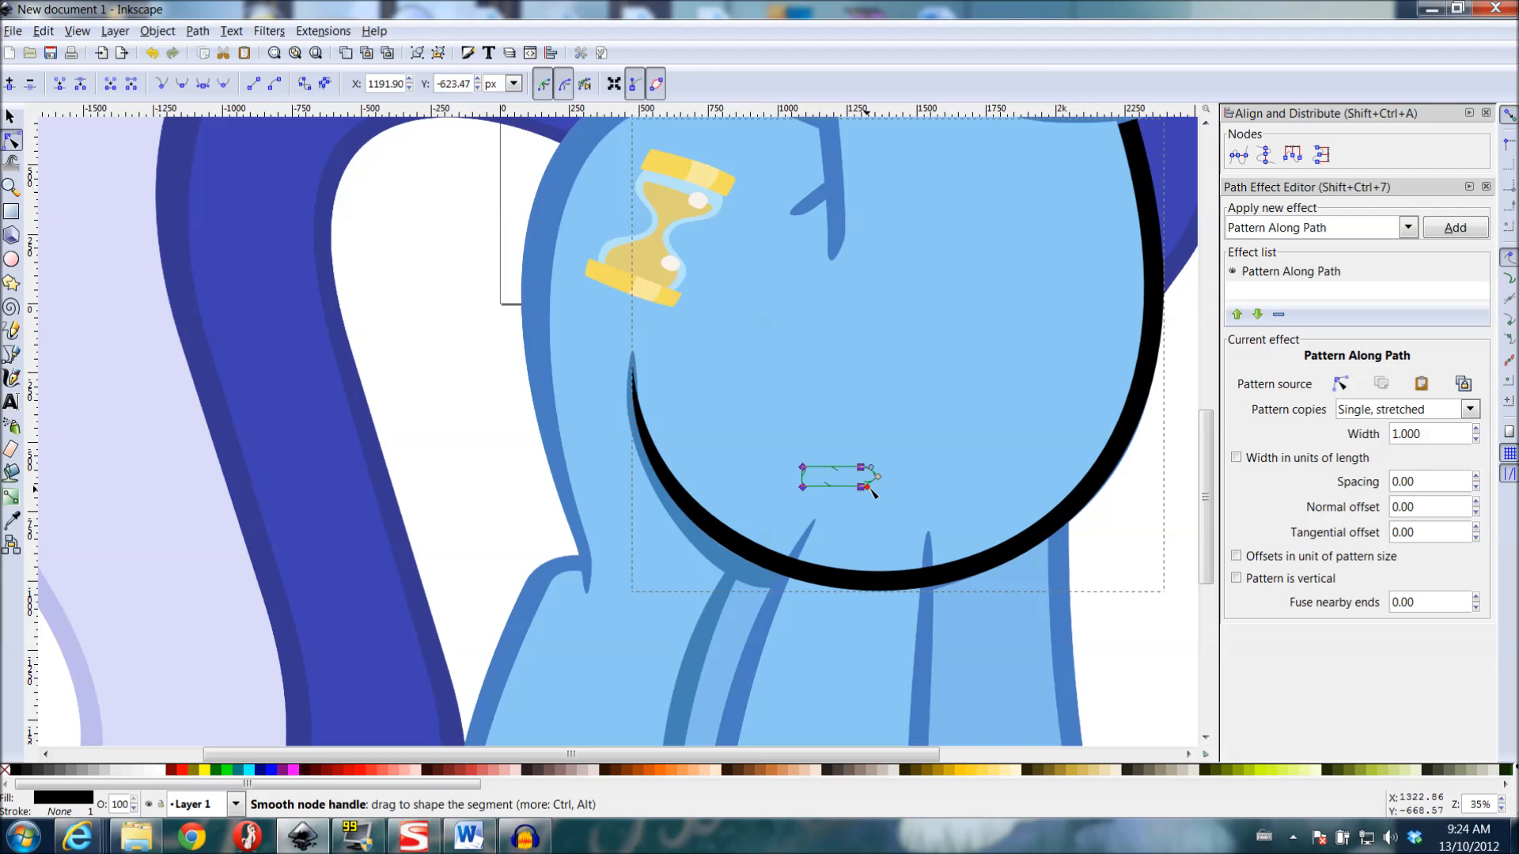
click(707, 524)
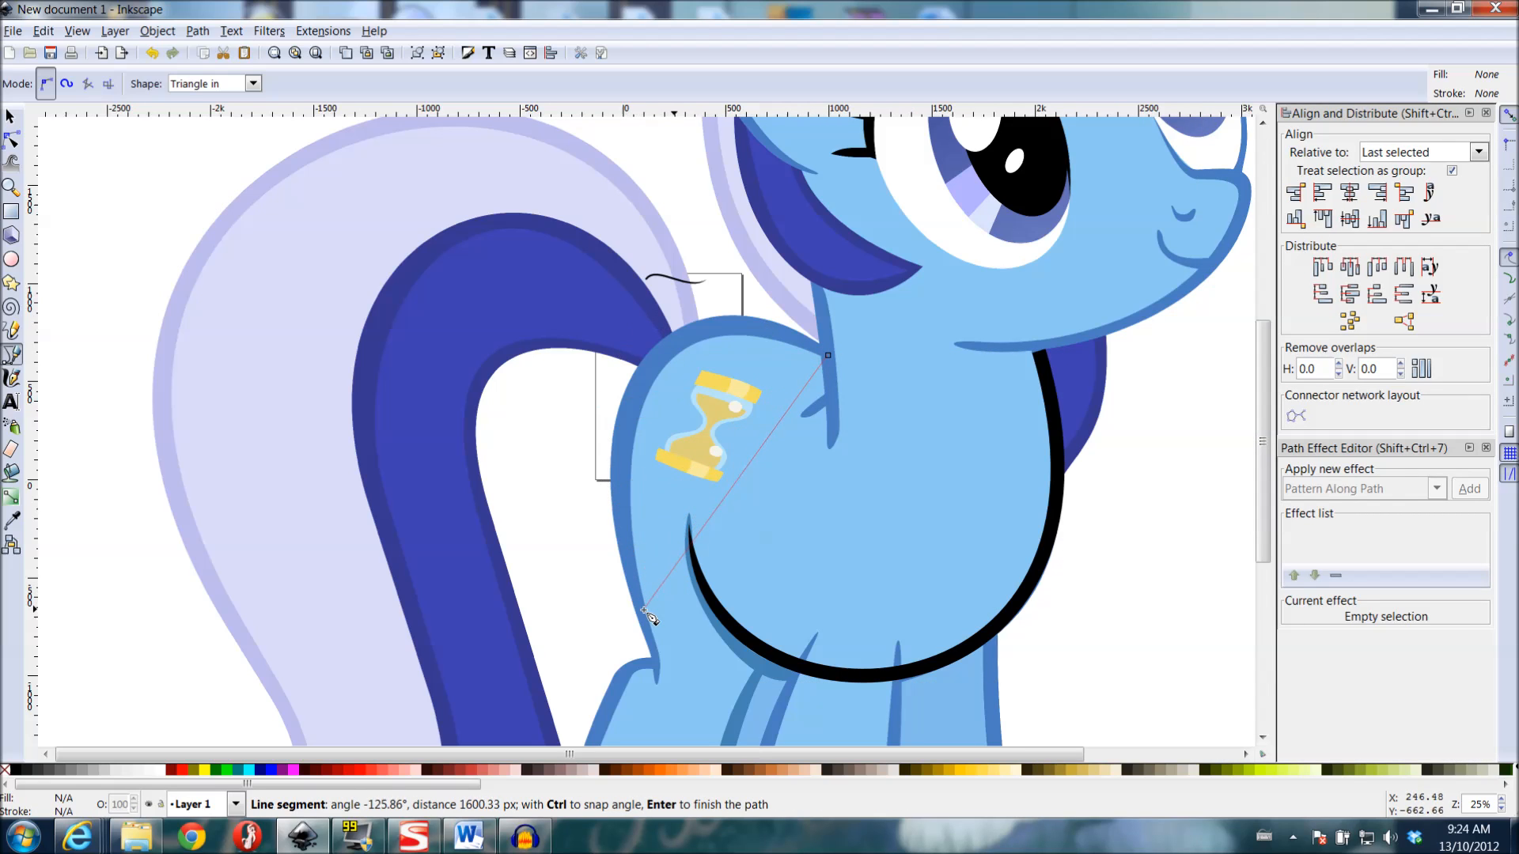
mouse_move(707, 643)
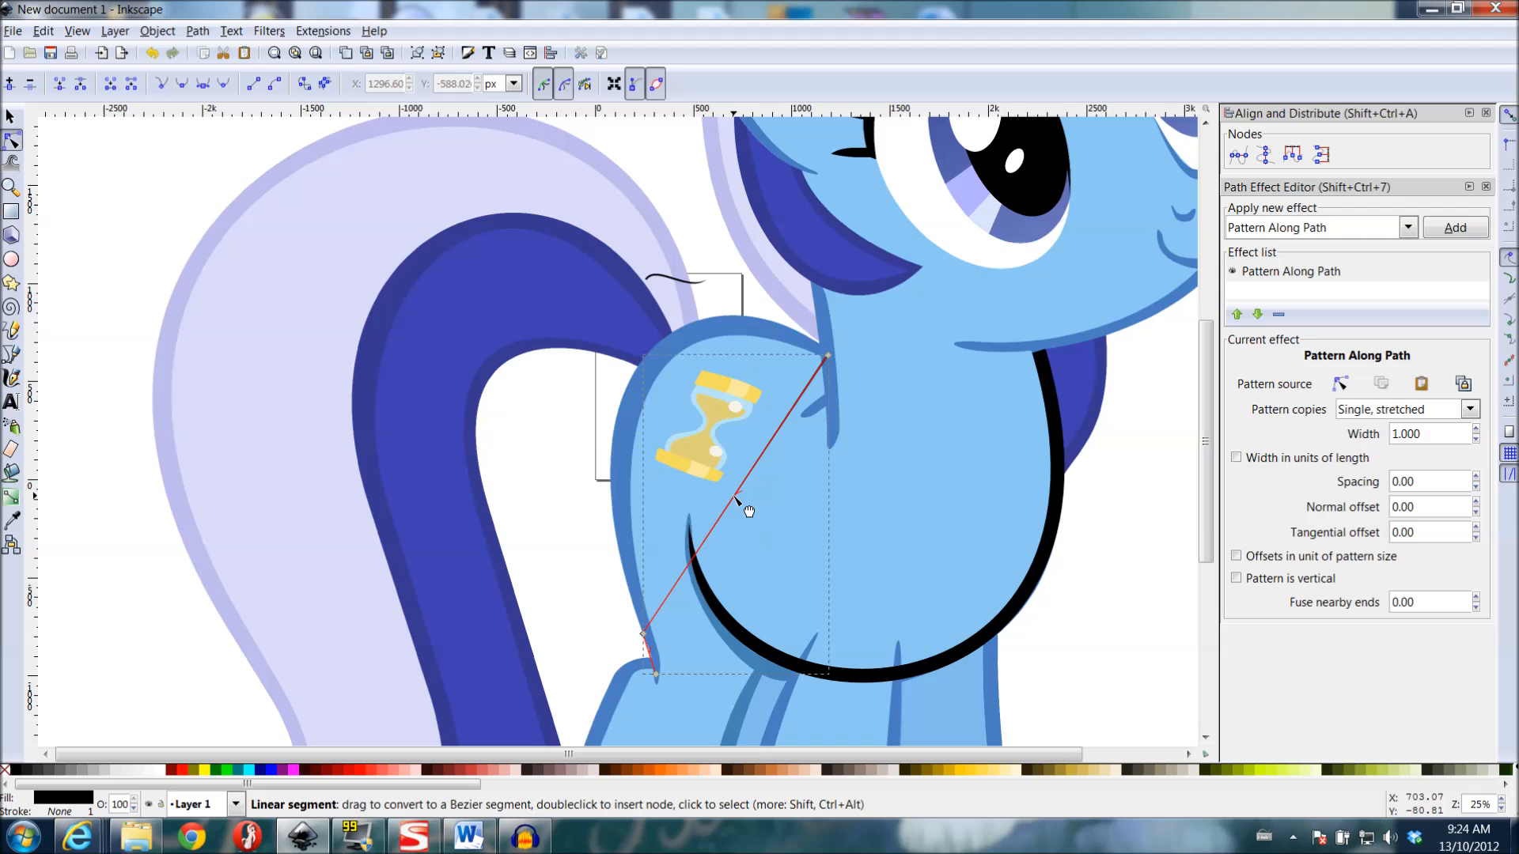
- Bend the new Pattern Along Path line and its lower end to hug the pony's rump
drag(745, 508, 663, 668)
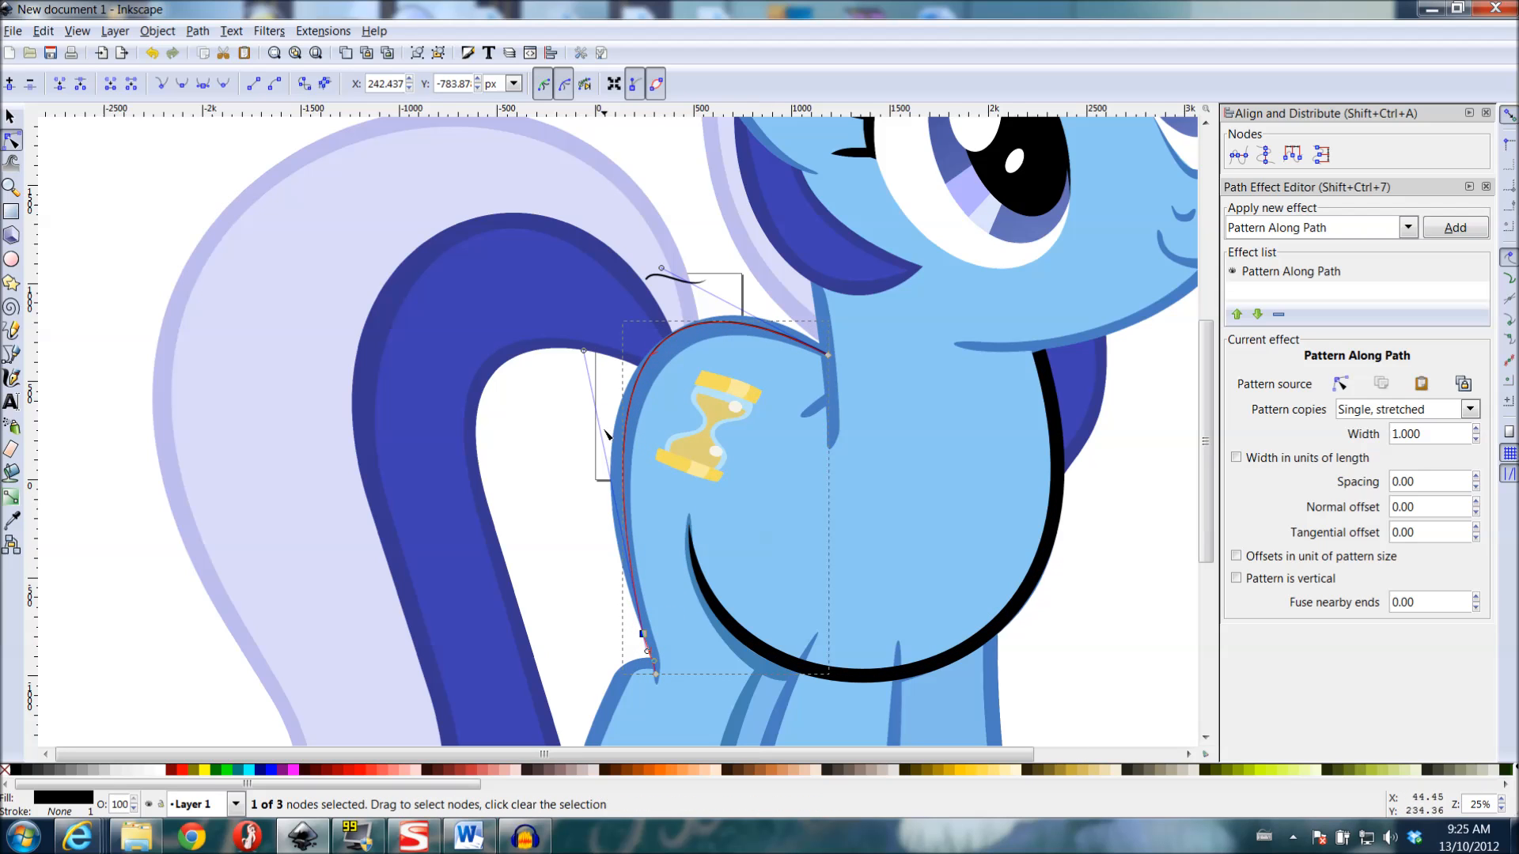
mouse_move(776, 498)
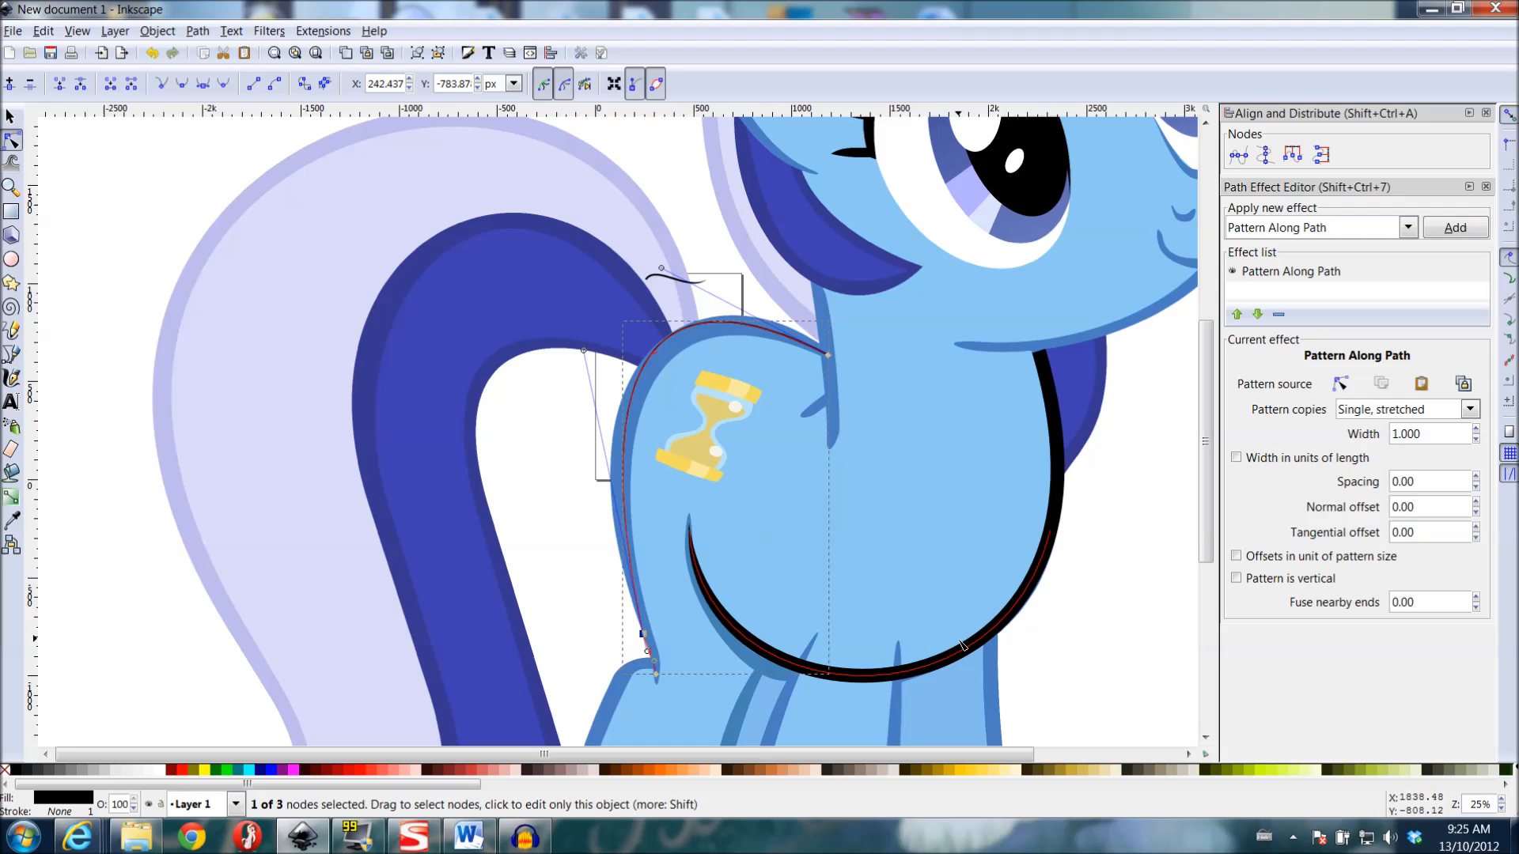
click(1379, 383)
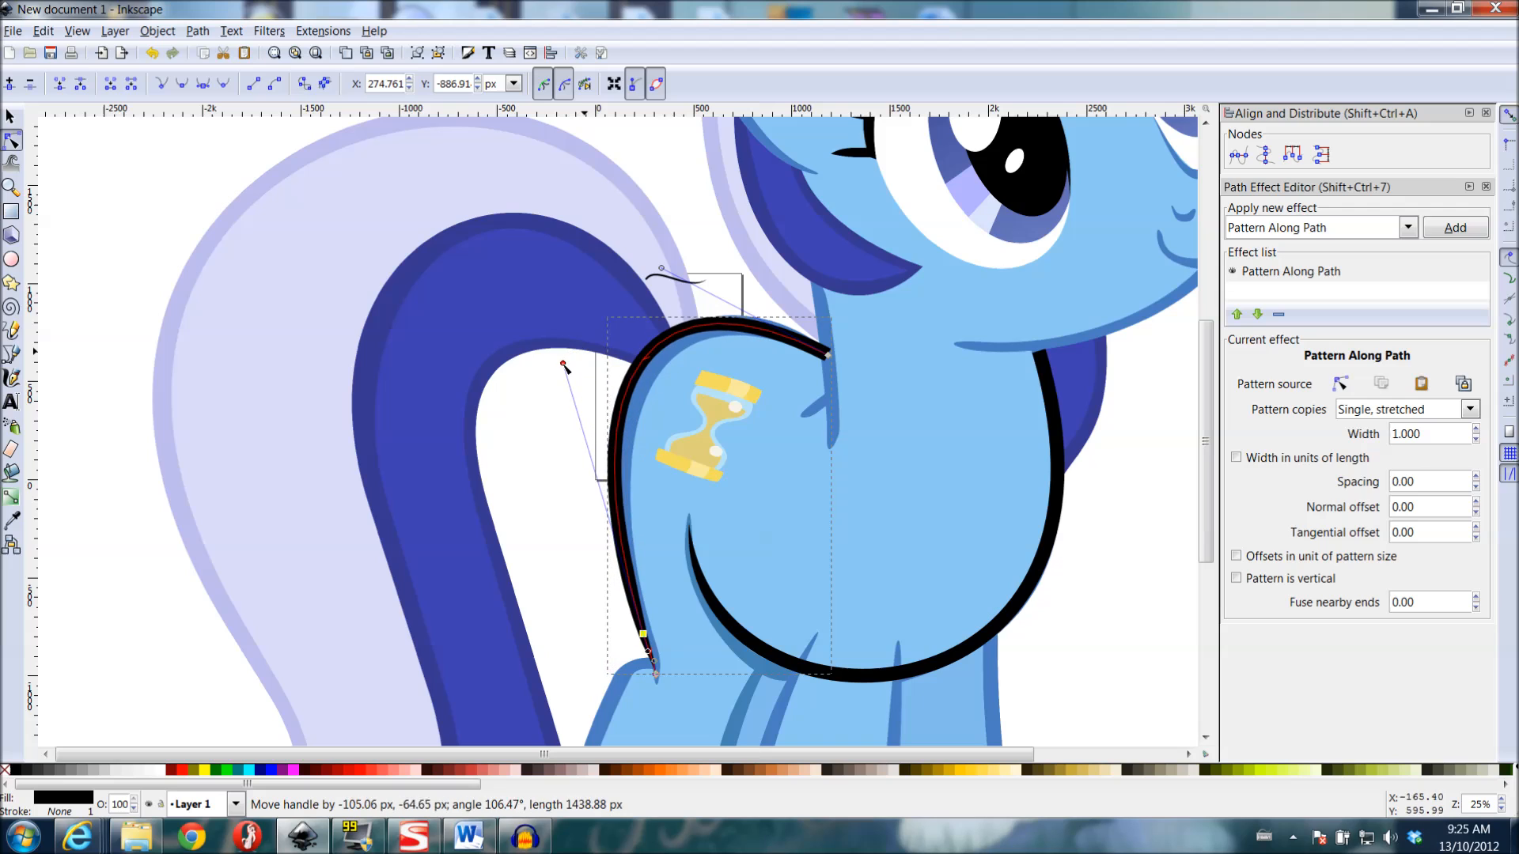
drag(565, 365, 571, 391)
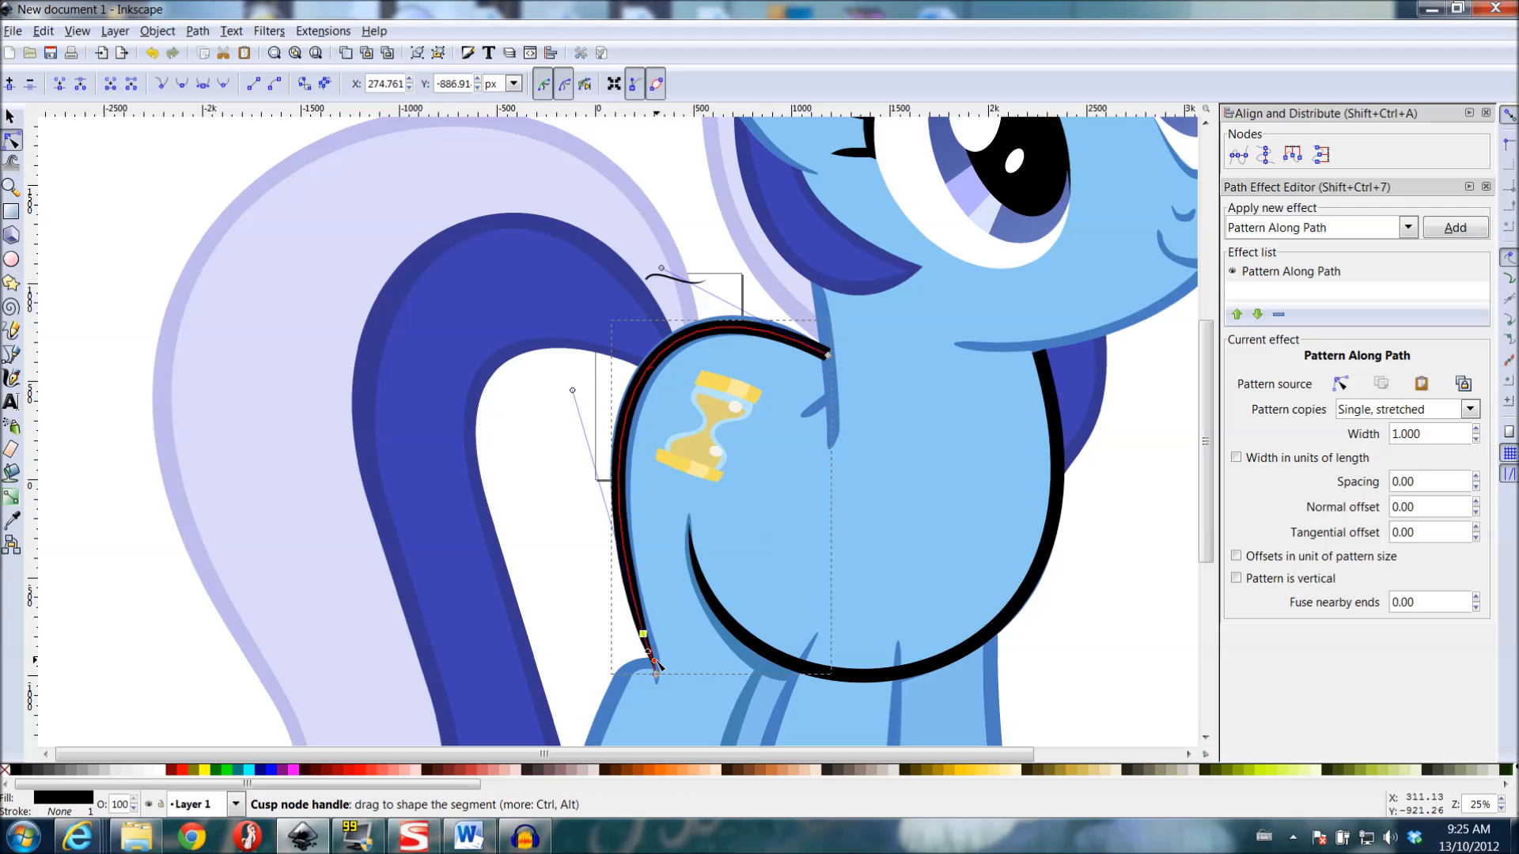
click(653, 666)
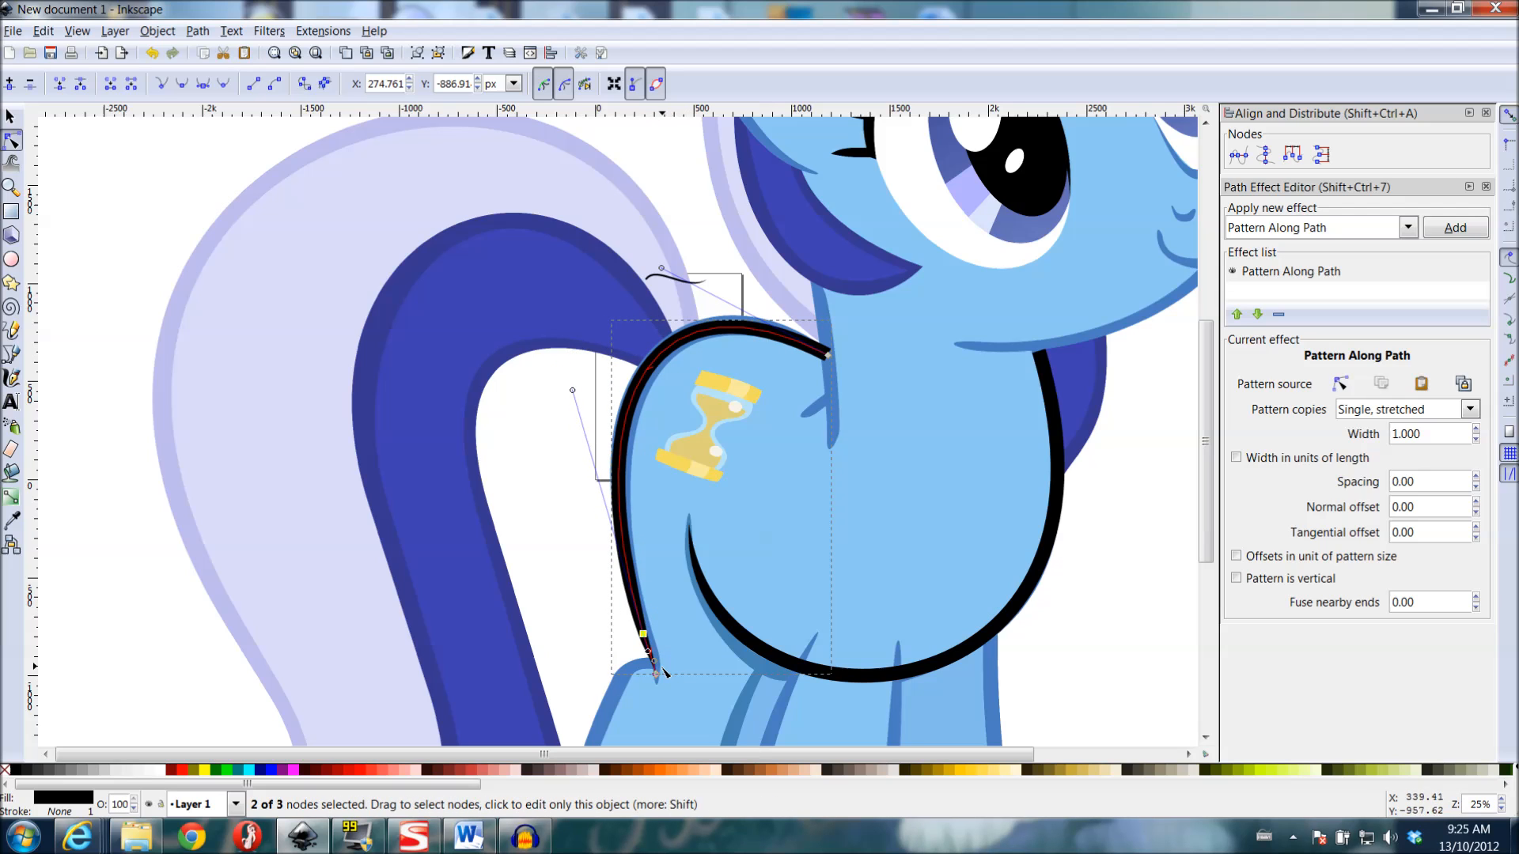
drag(571, 390, 511, 418)
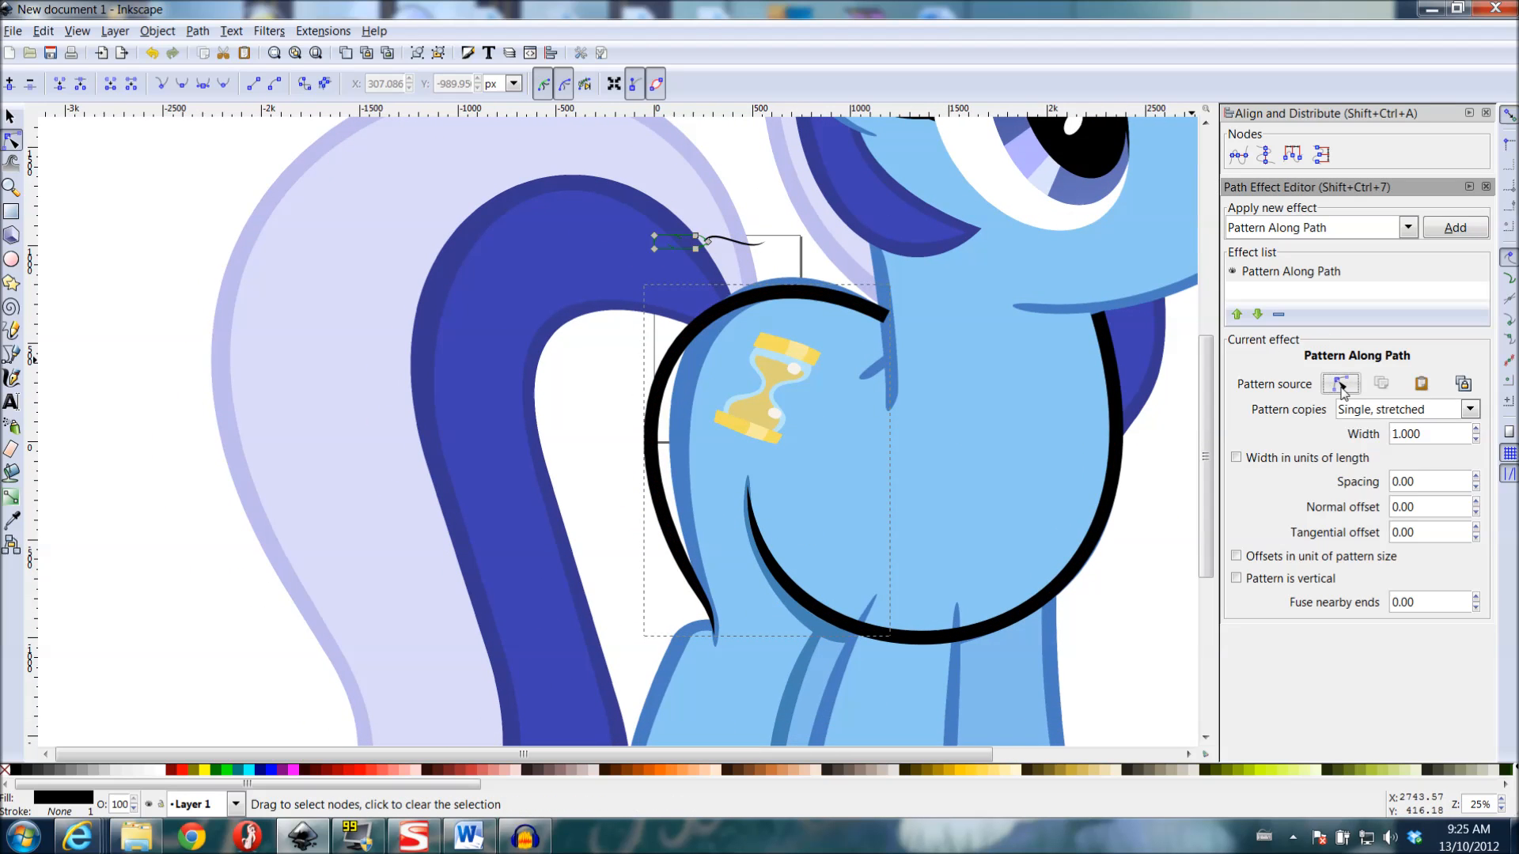
- Shift selected pattern-shape nodes near the tail along one axis
click(1340, 383)
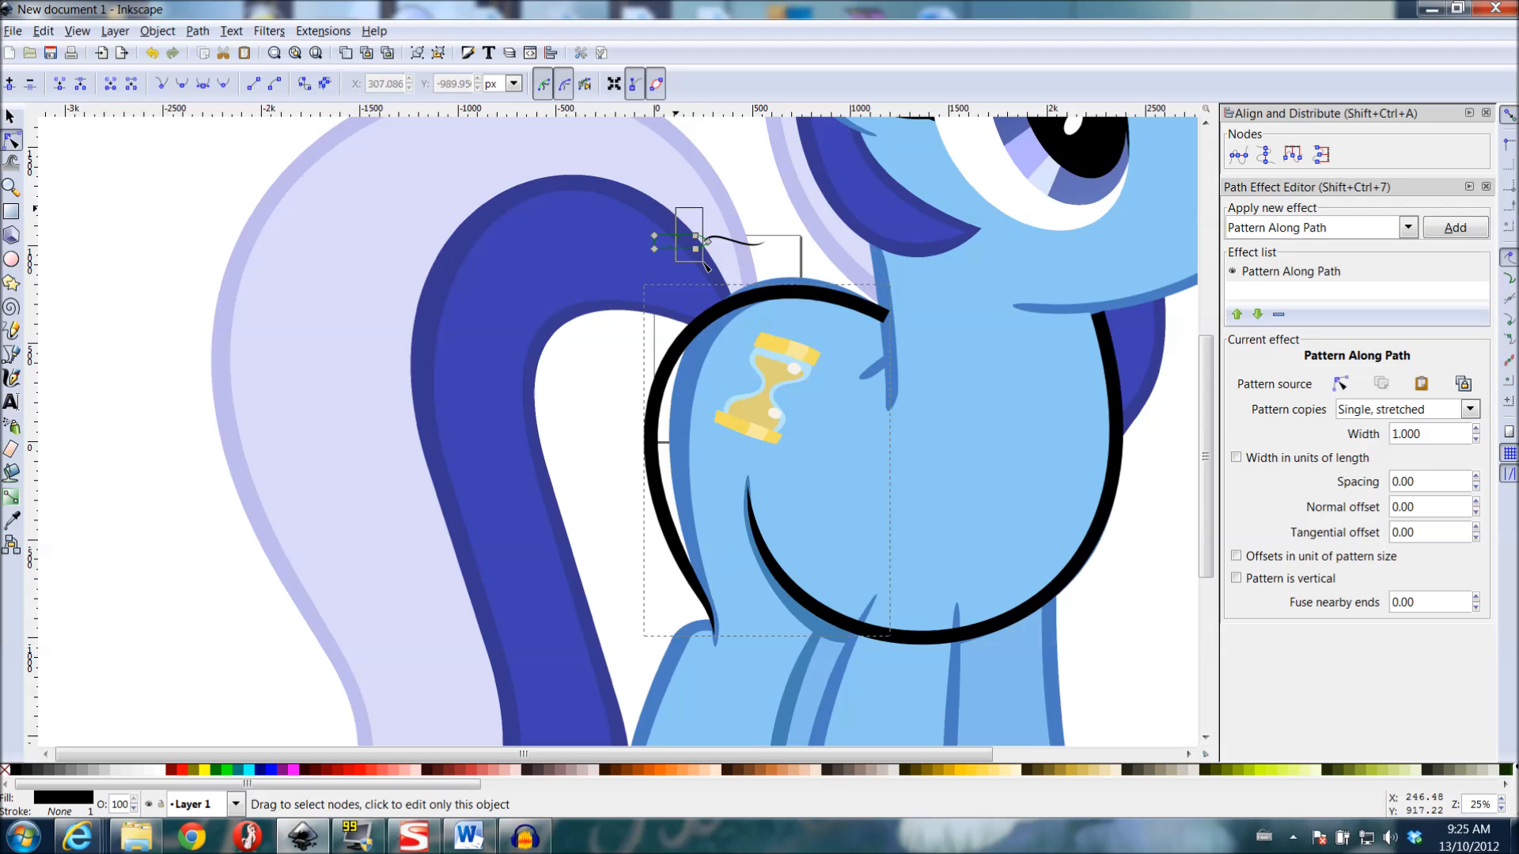
drag(696, 261, 696, 250)
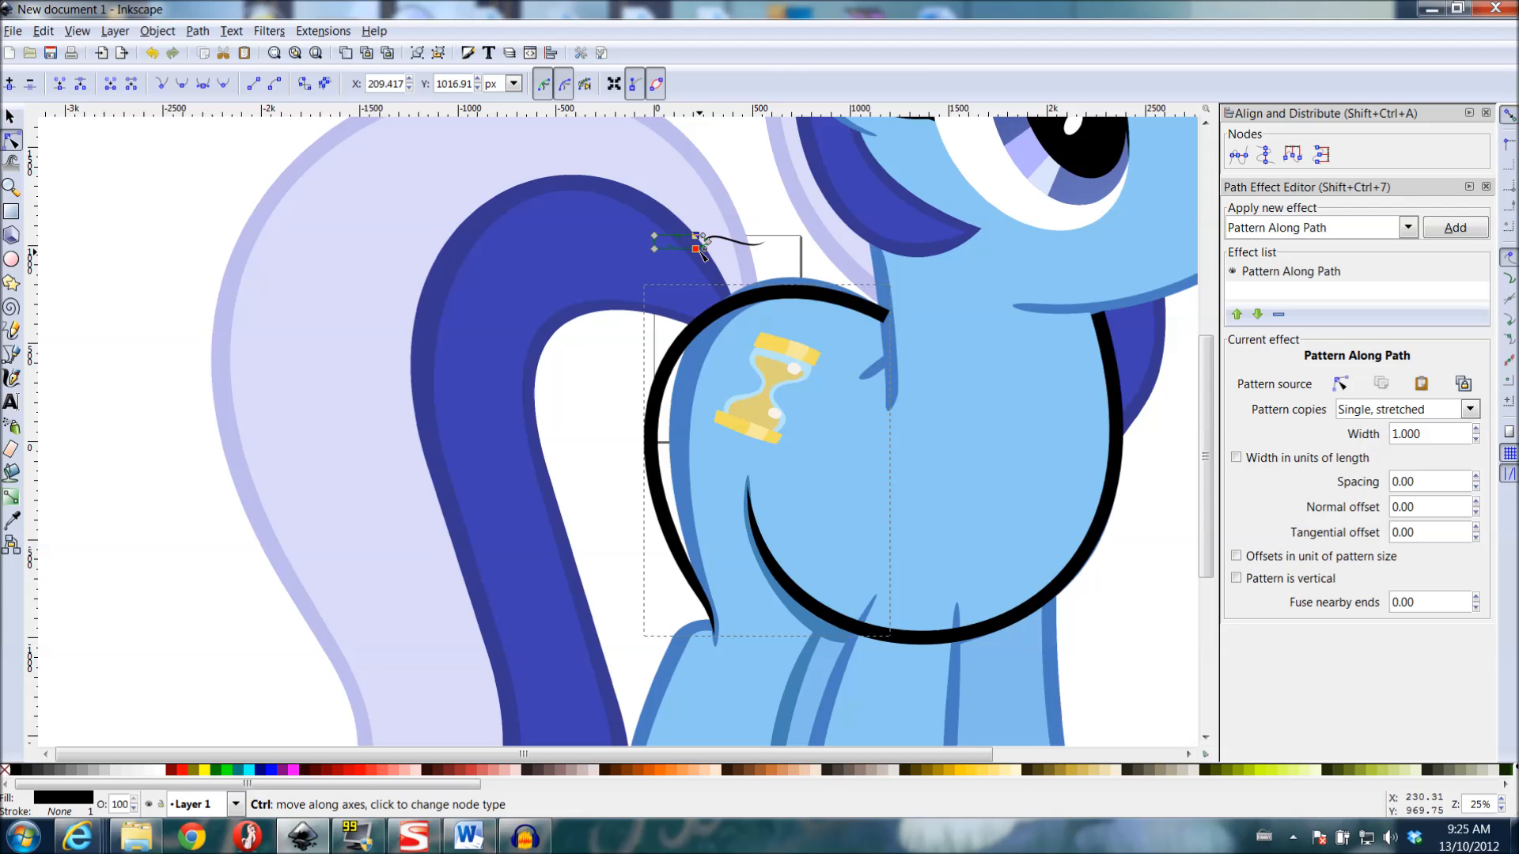
drag(697, 244, 717, 244)
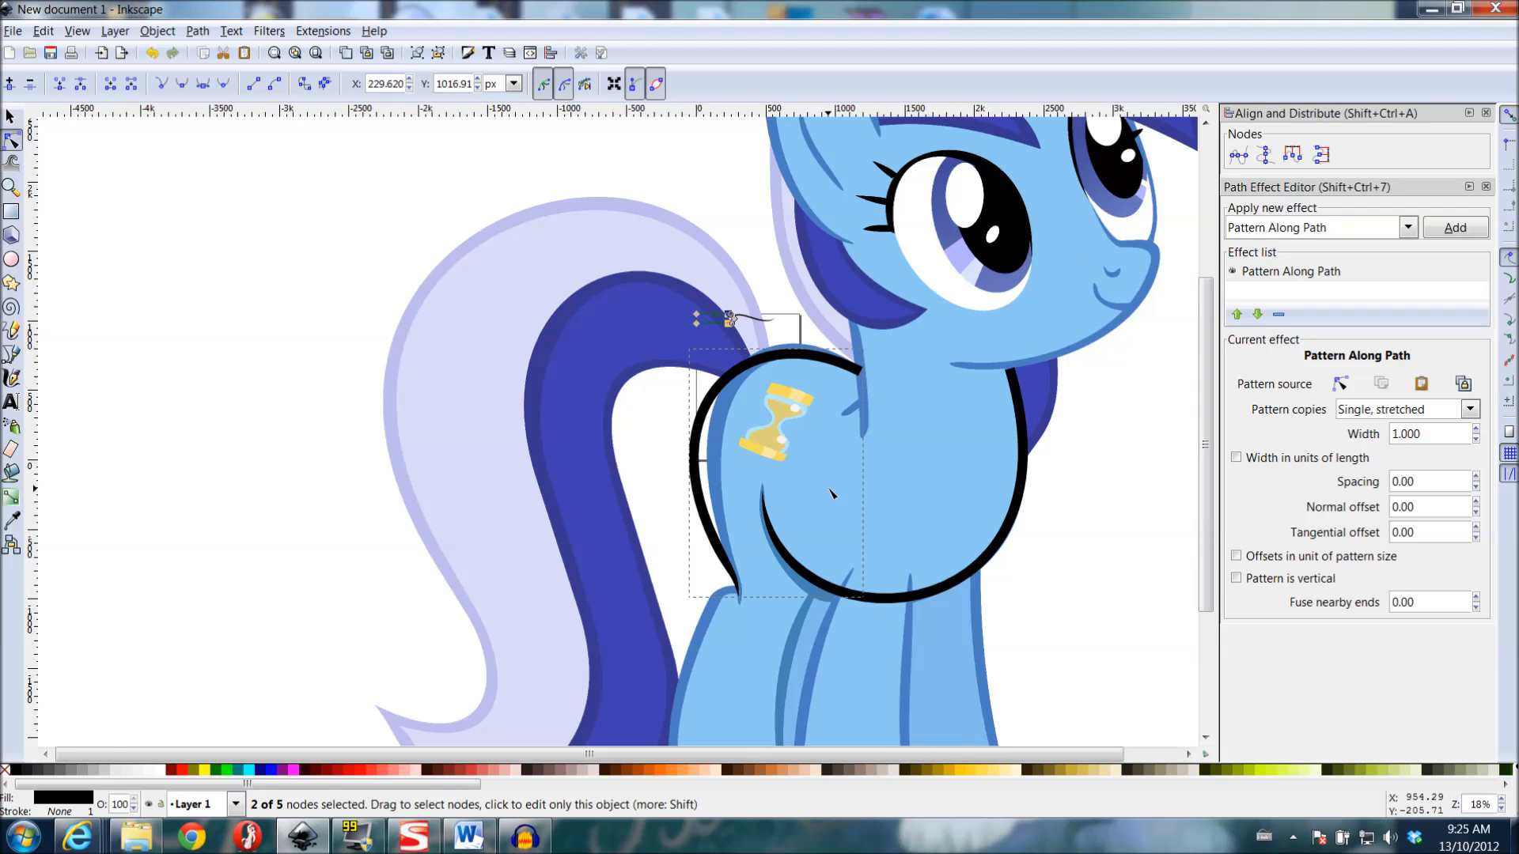
mouse_move(998, 416)
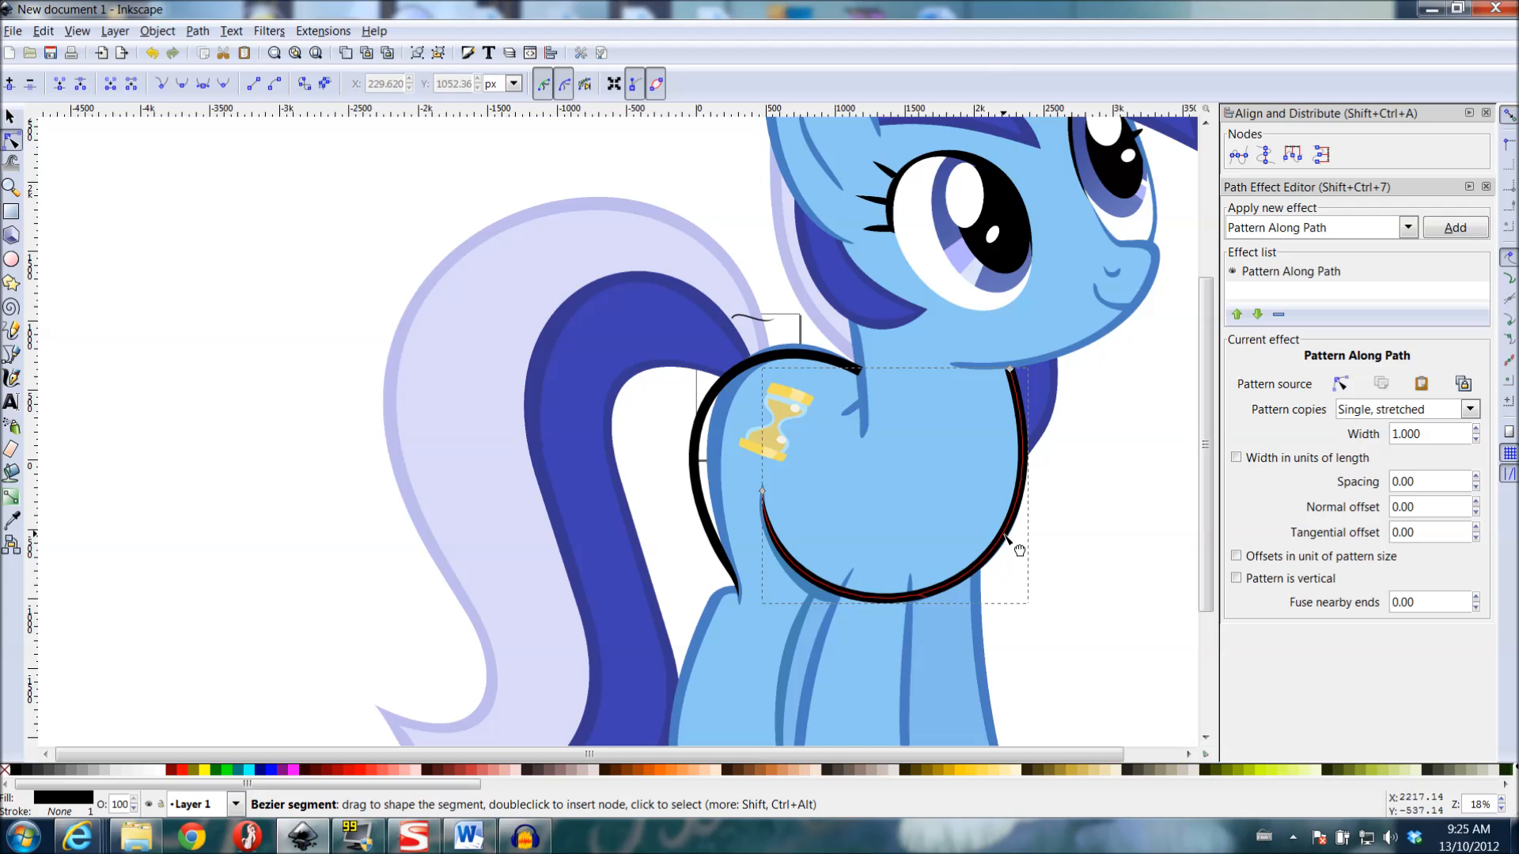
- Reshape the belly outline into a deep U-curve following the chest
drag(1021, 551, 985, 519)
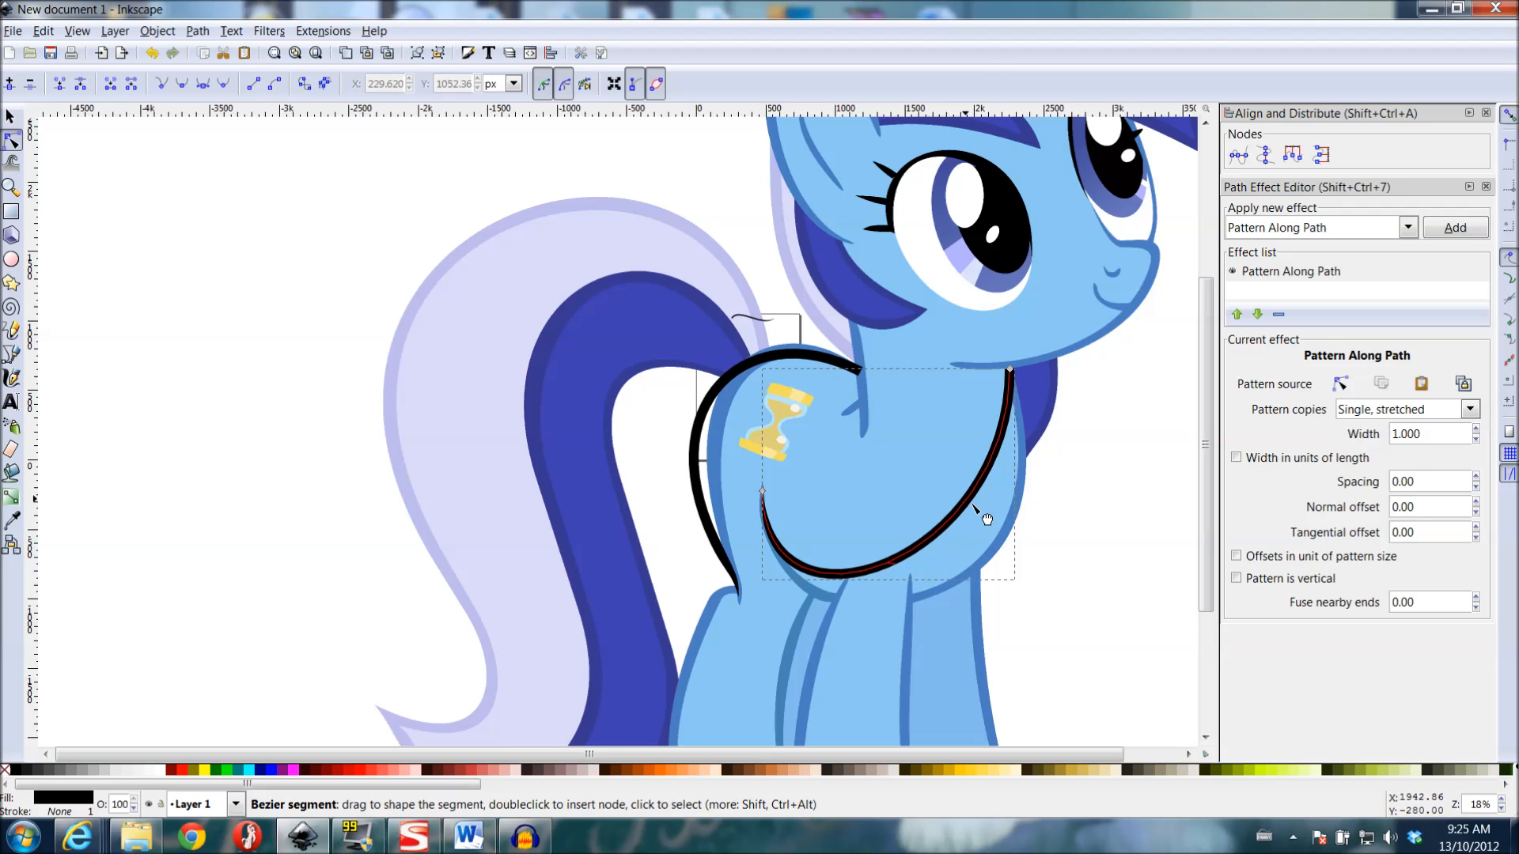
drag(978, 519, 1017, 529)
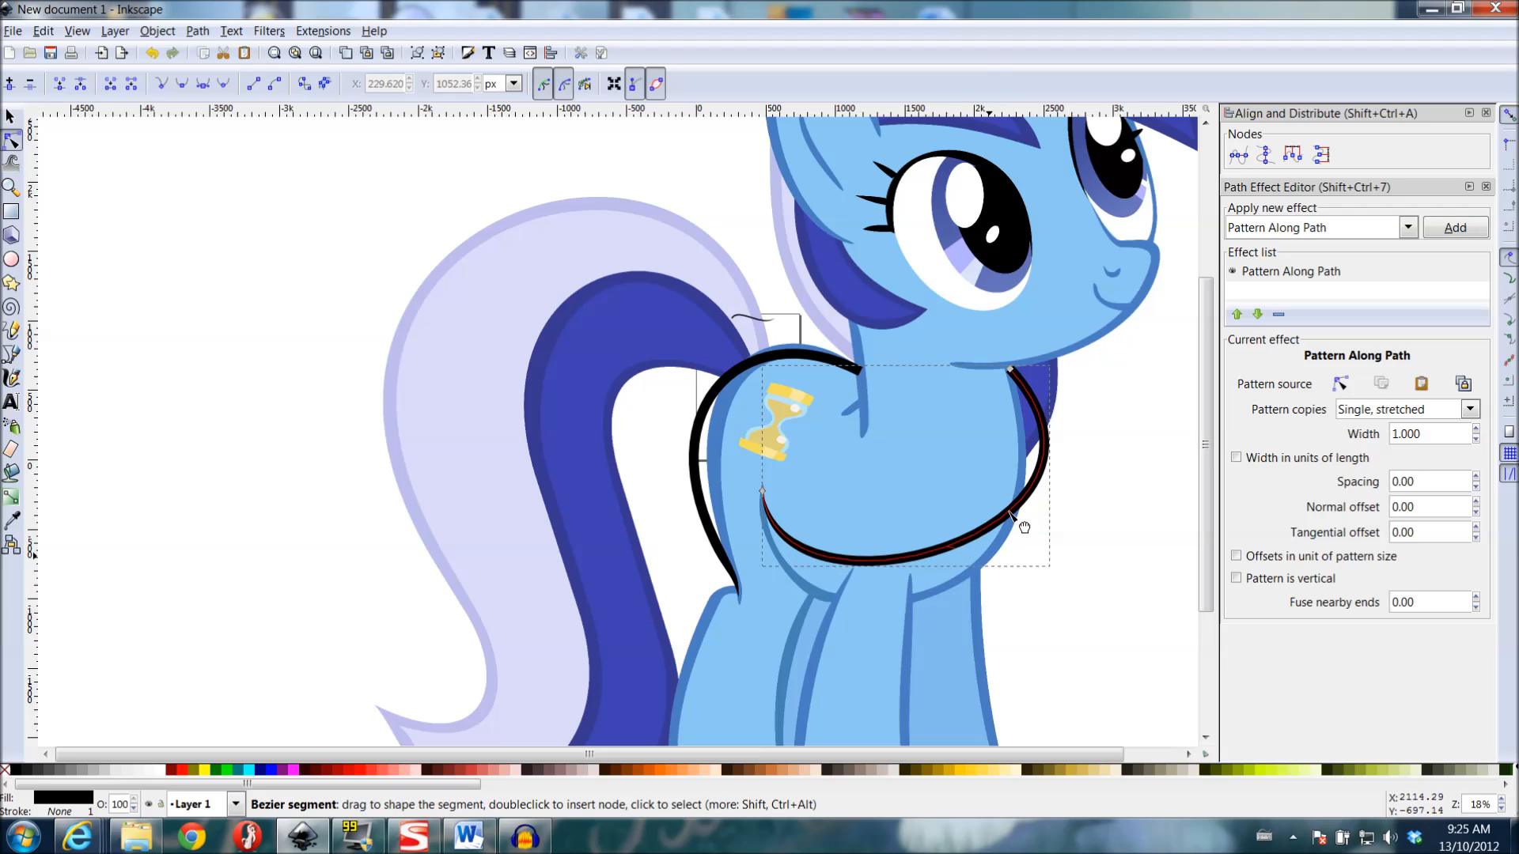
drag(1017, 528, 935, 601)
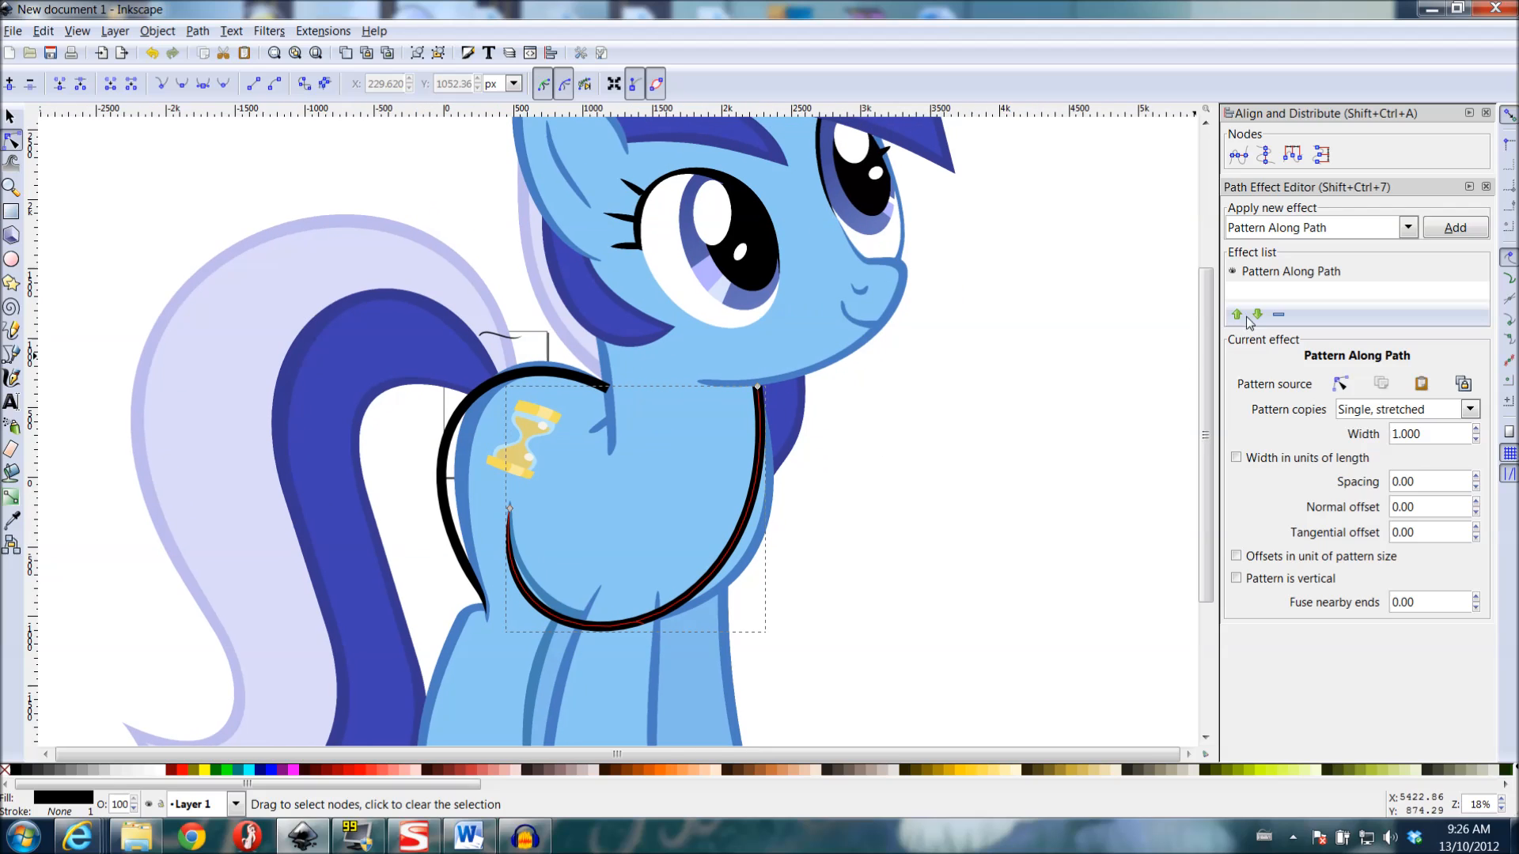
mouse_move(1392, 496)
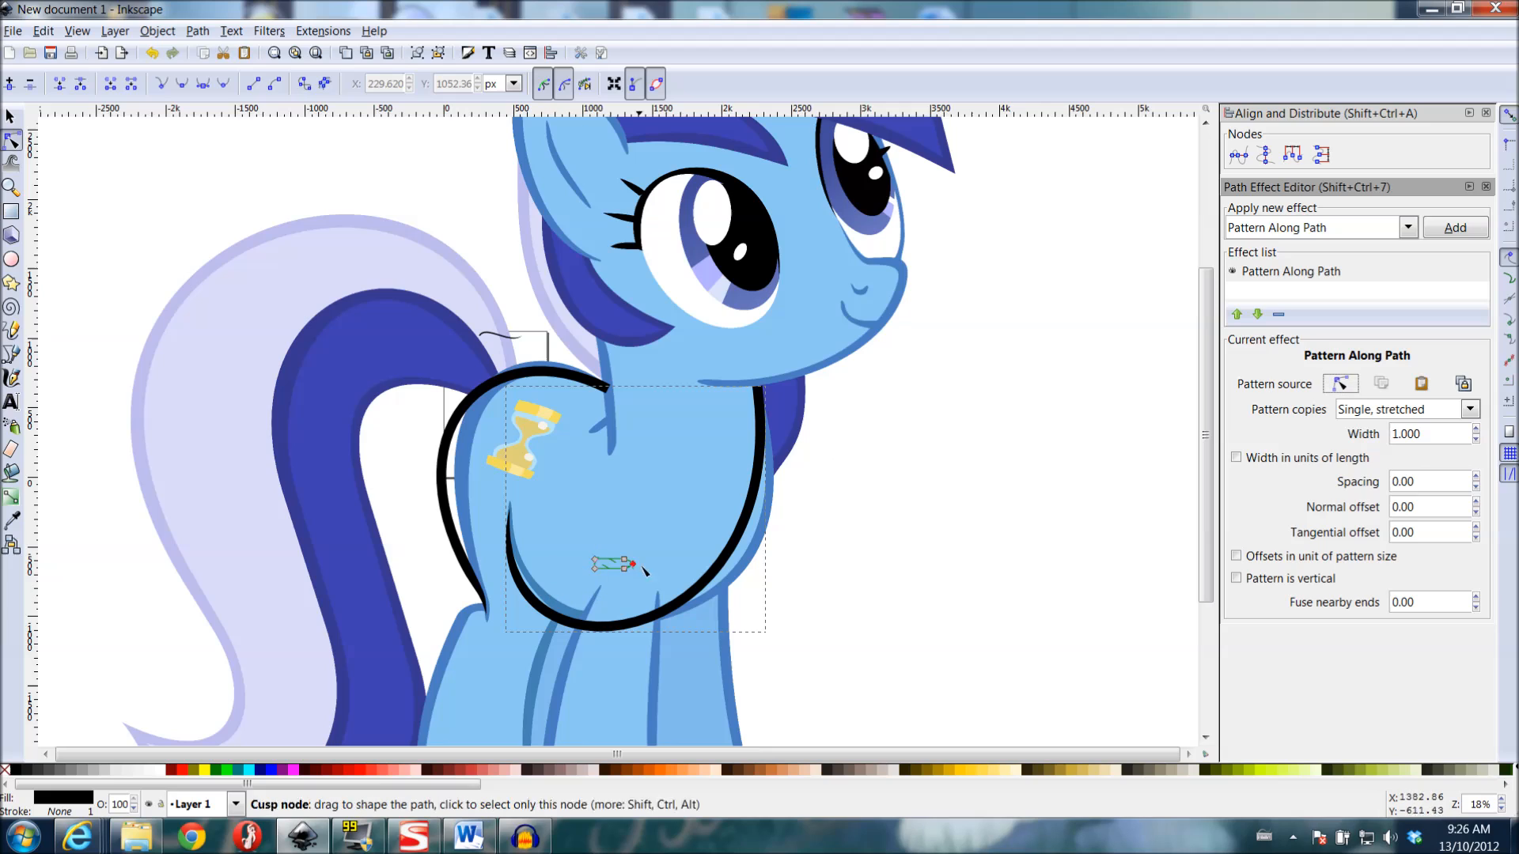
mouse_move(1380, 383)
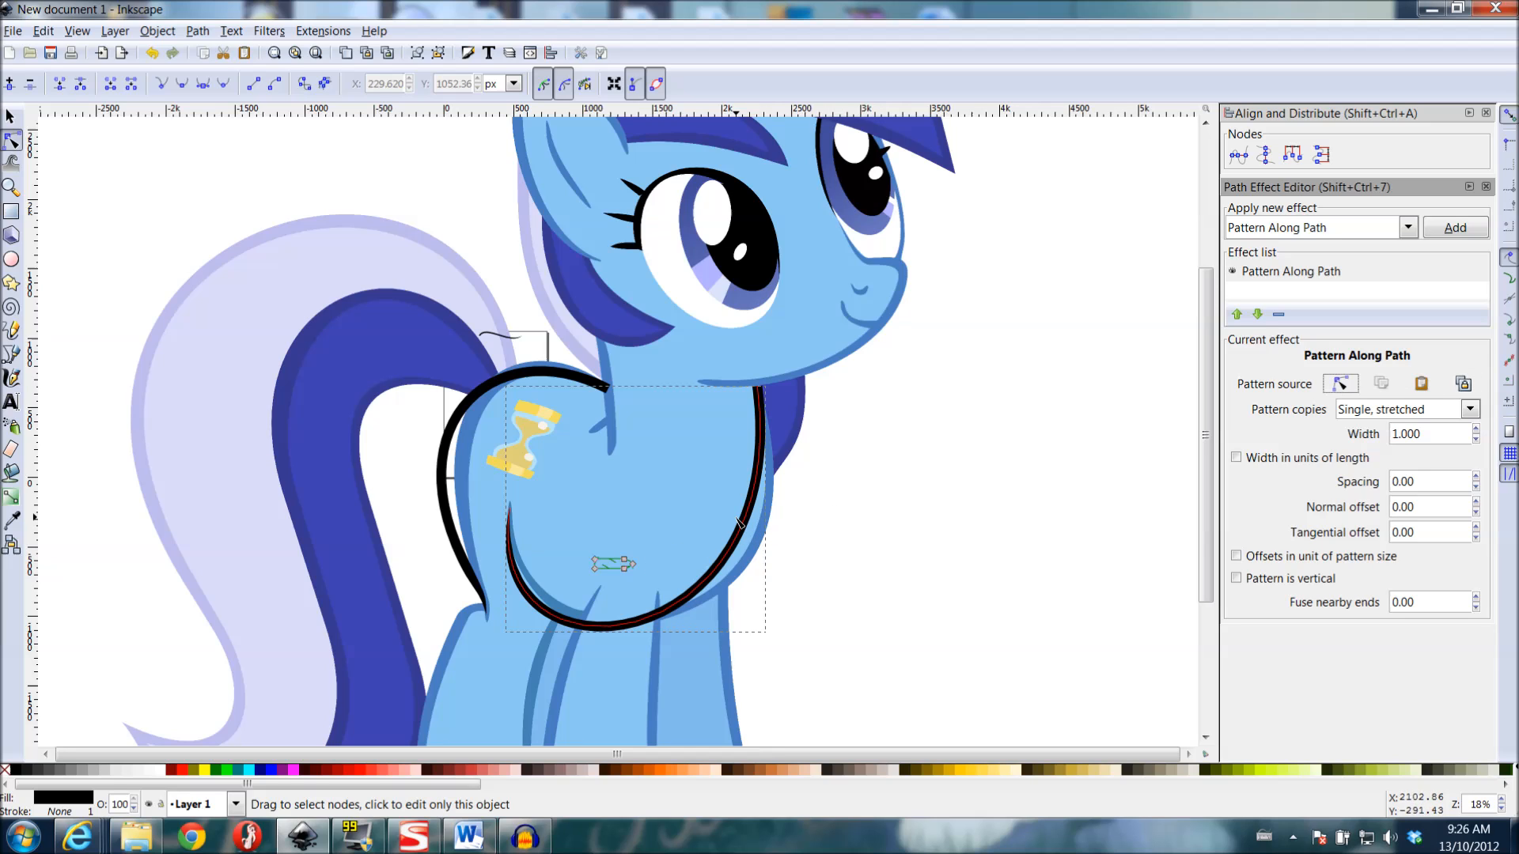
- Display the belly stroke's small pattern shape on the canvas via Edit on-canvas
click(1464, 383)
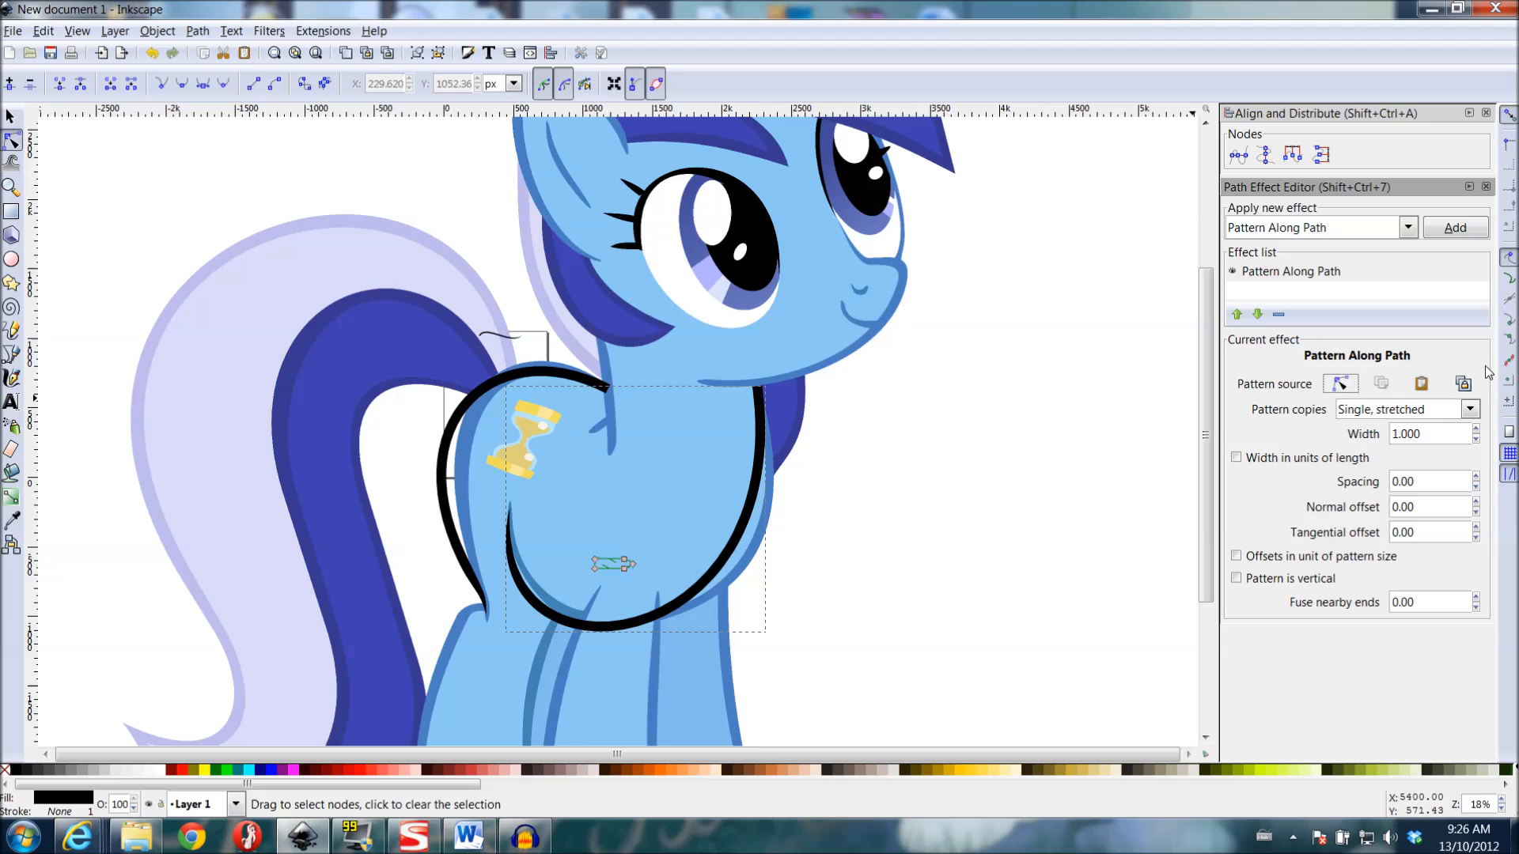
mouse_move(1414, 408)
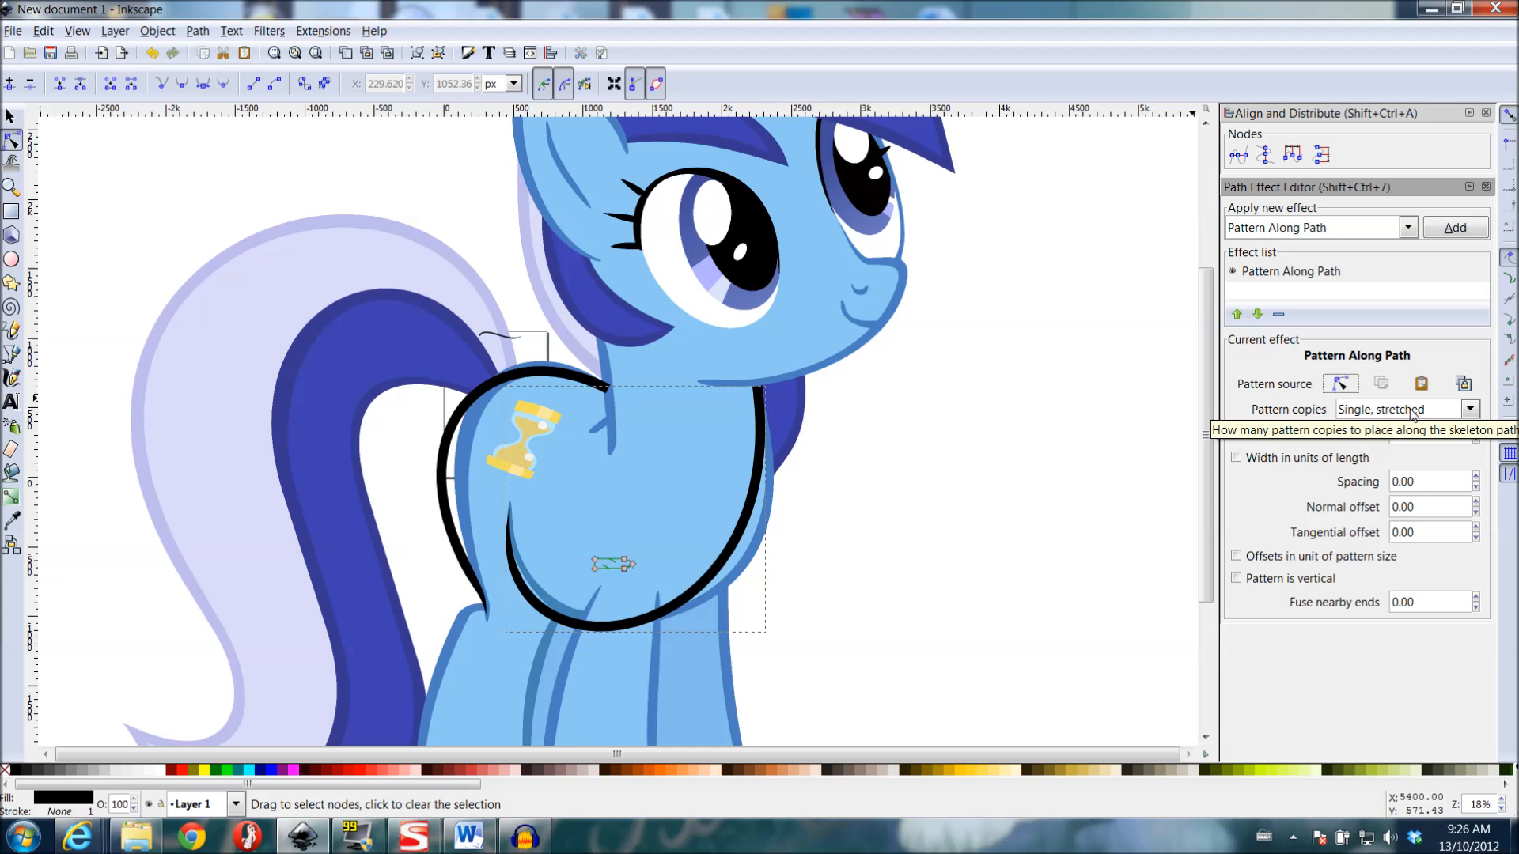
mouse_move(1443, 414)
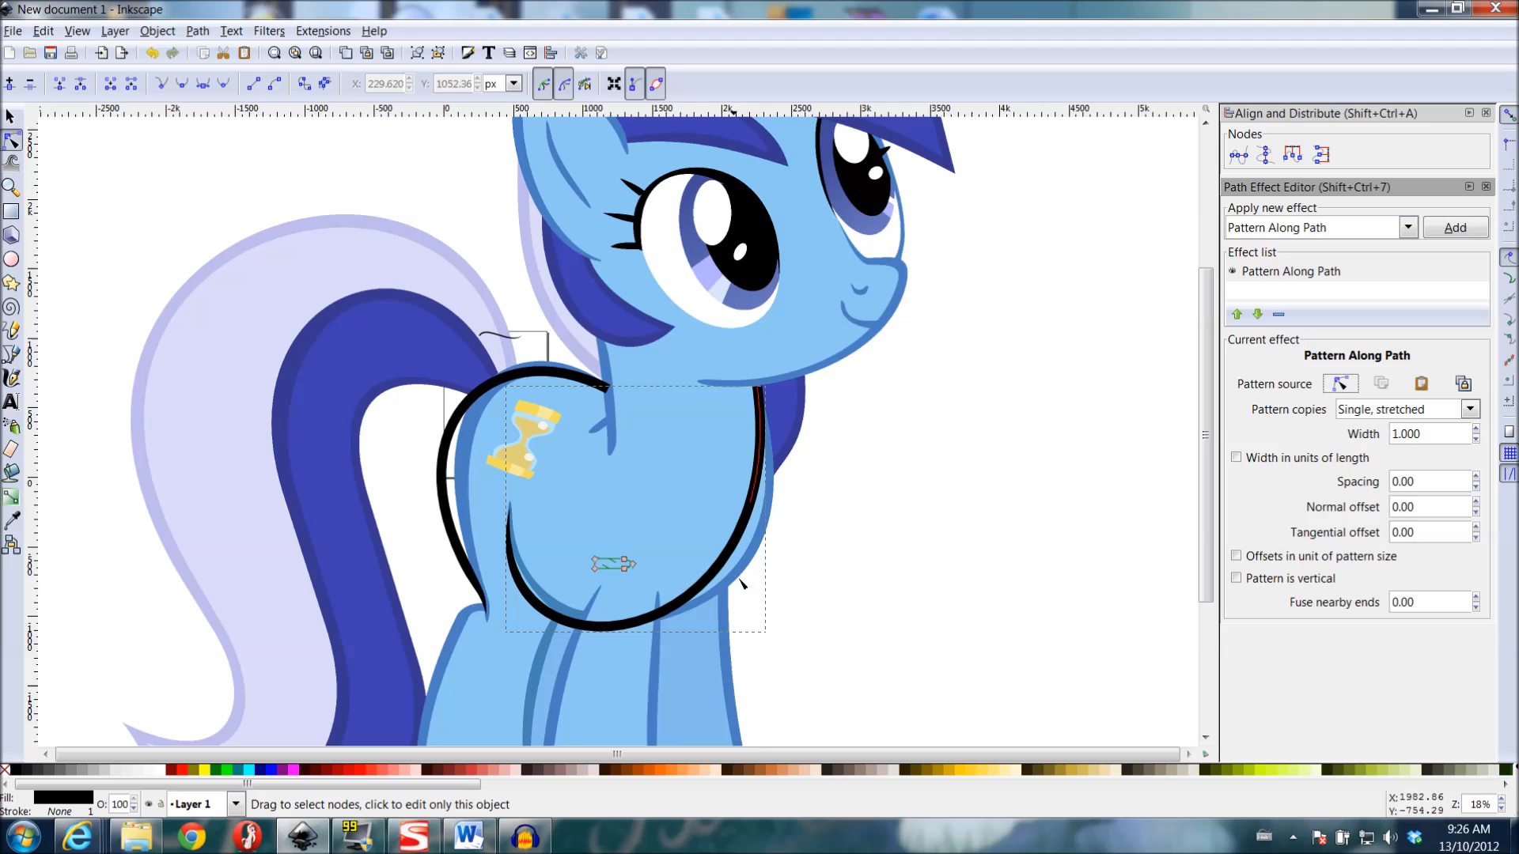
click(1469, 408)
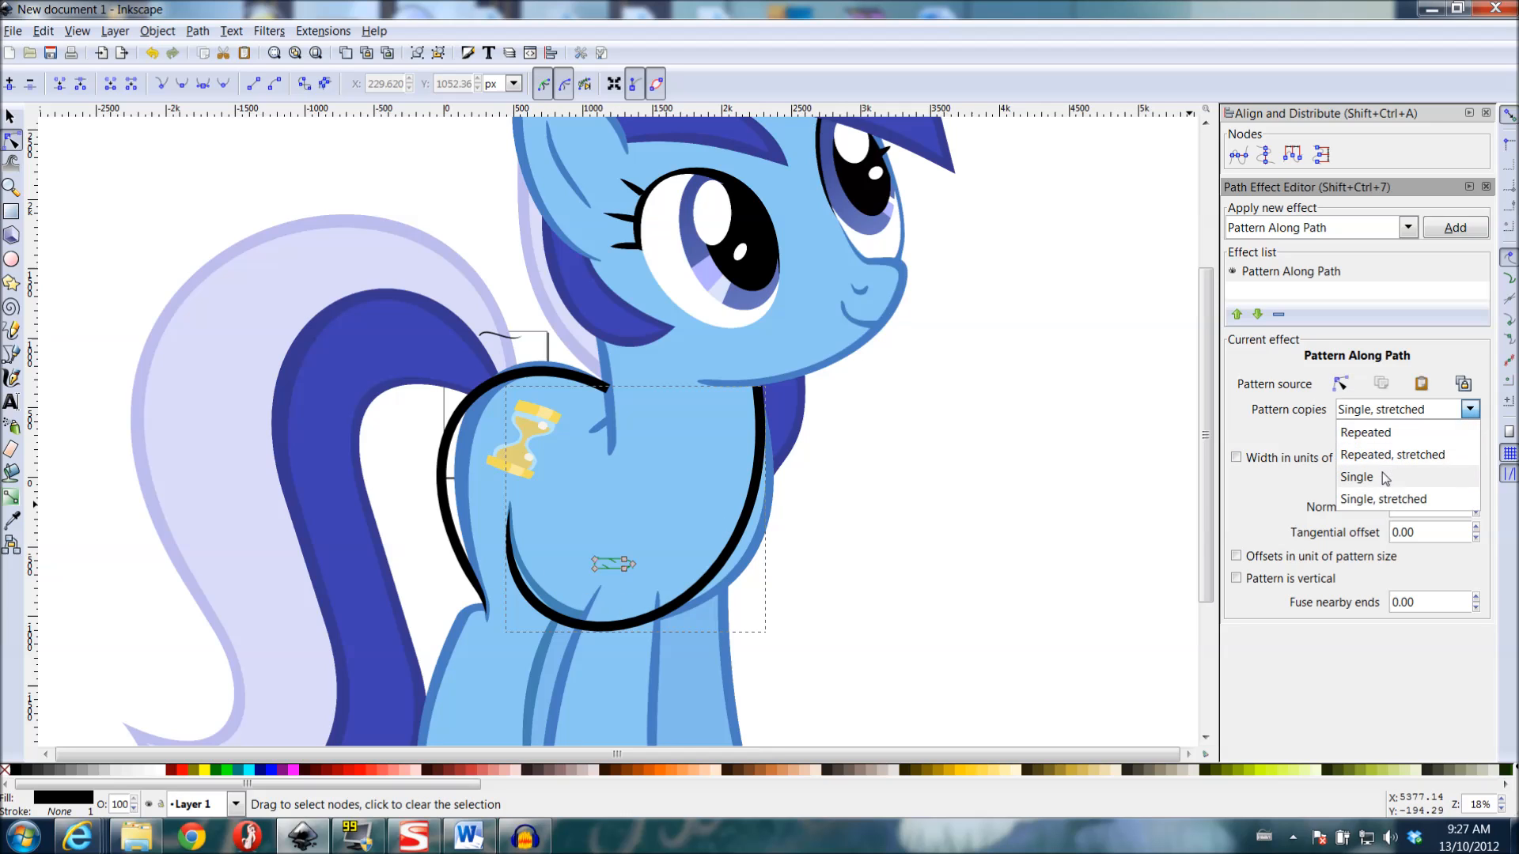
click(1357, 476)
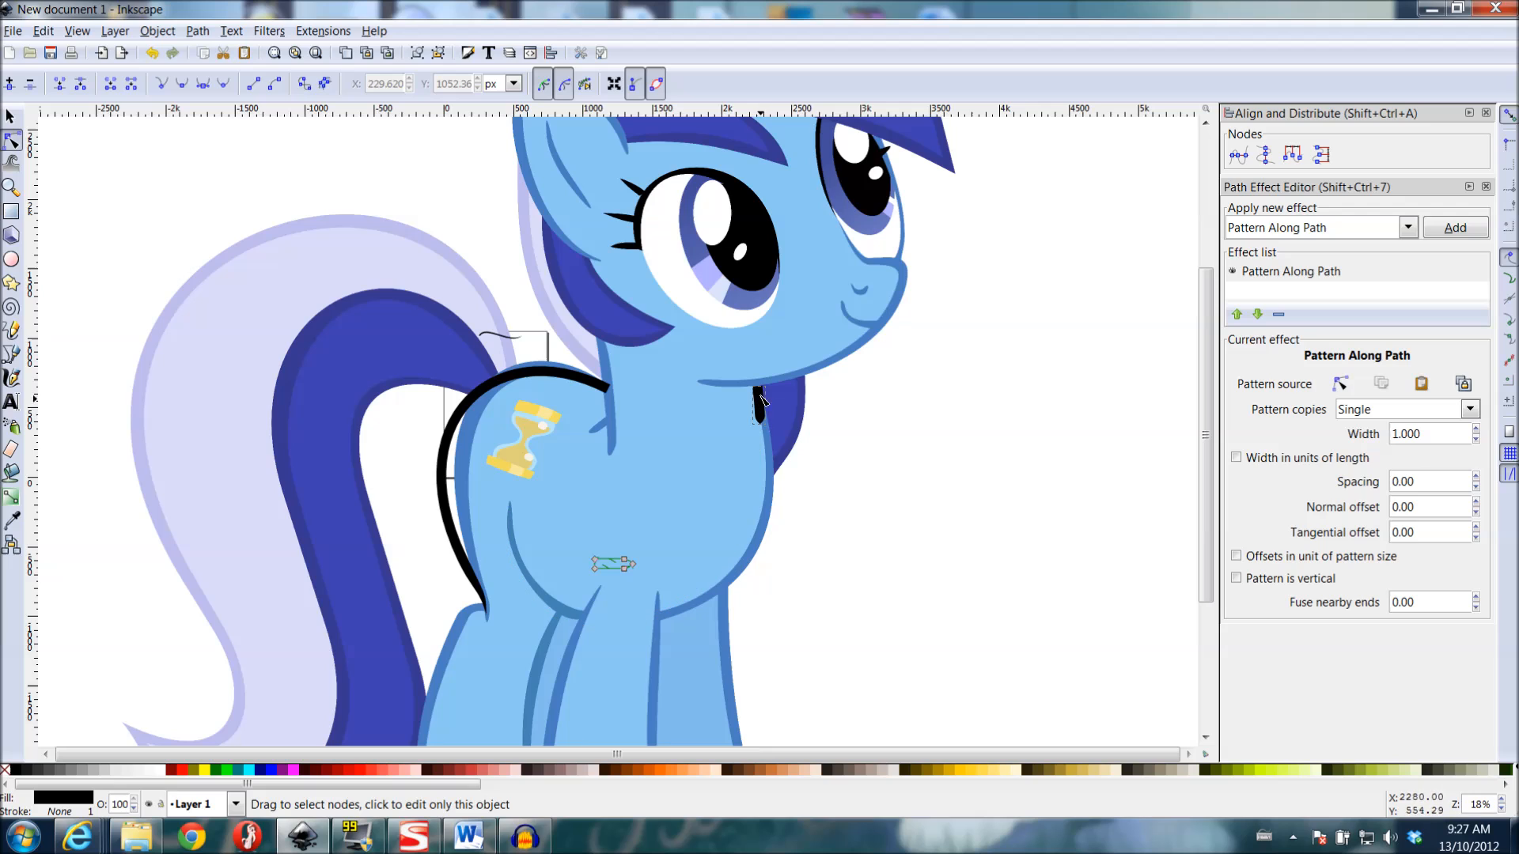
mouse_move(771, 399)
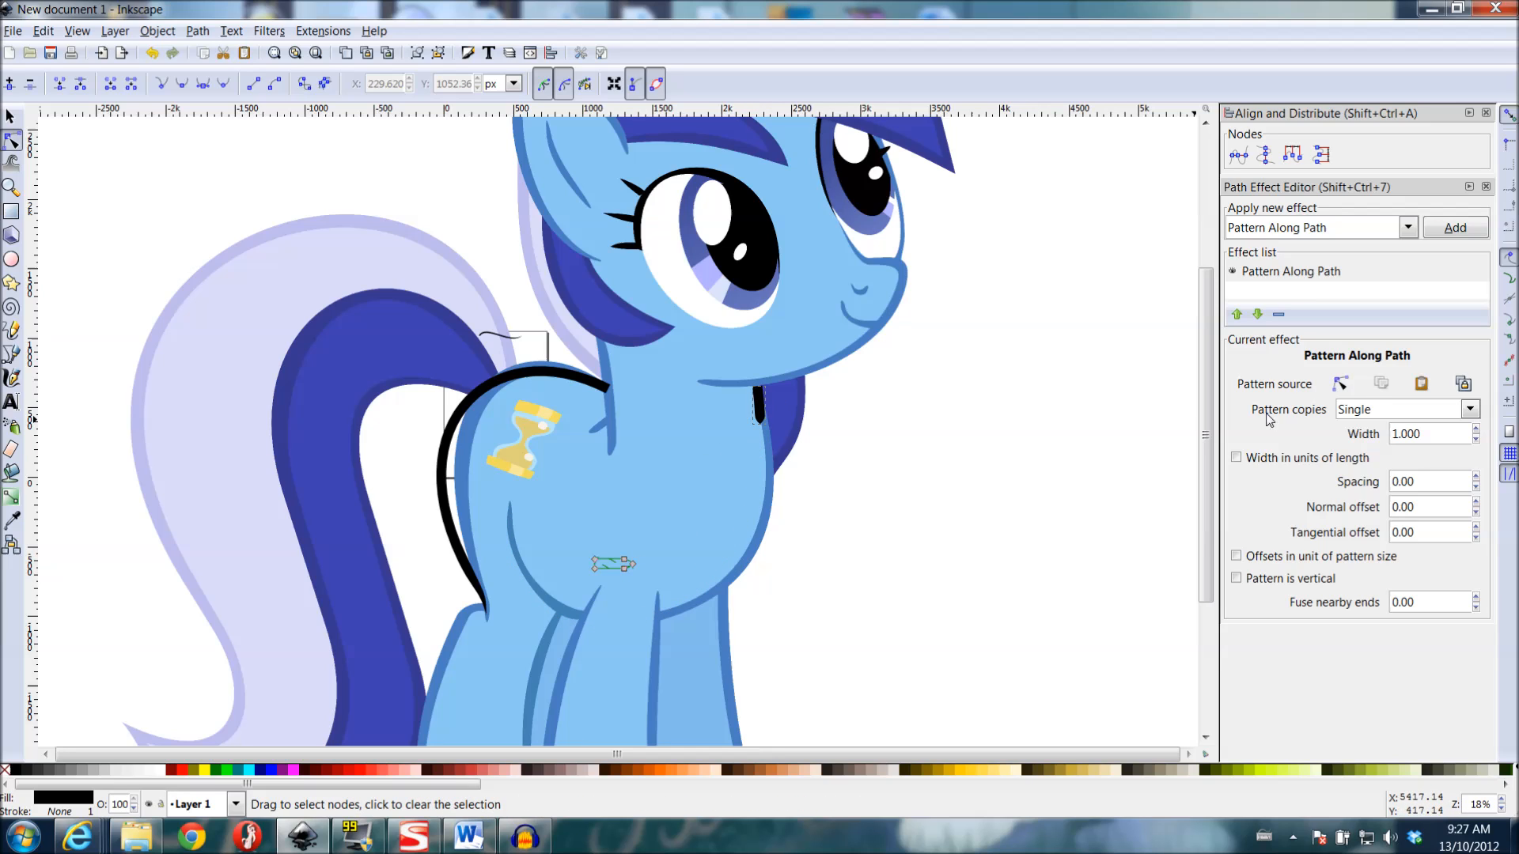
click(1404, 408)
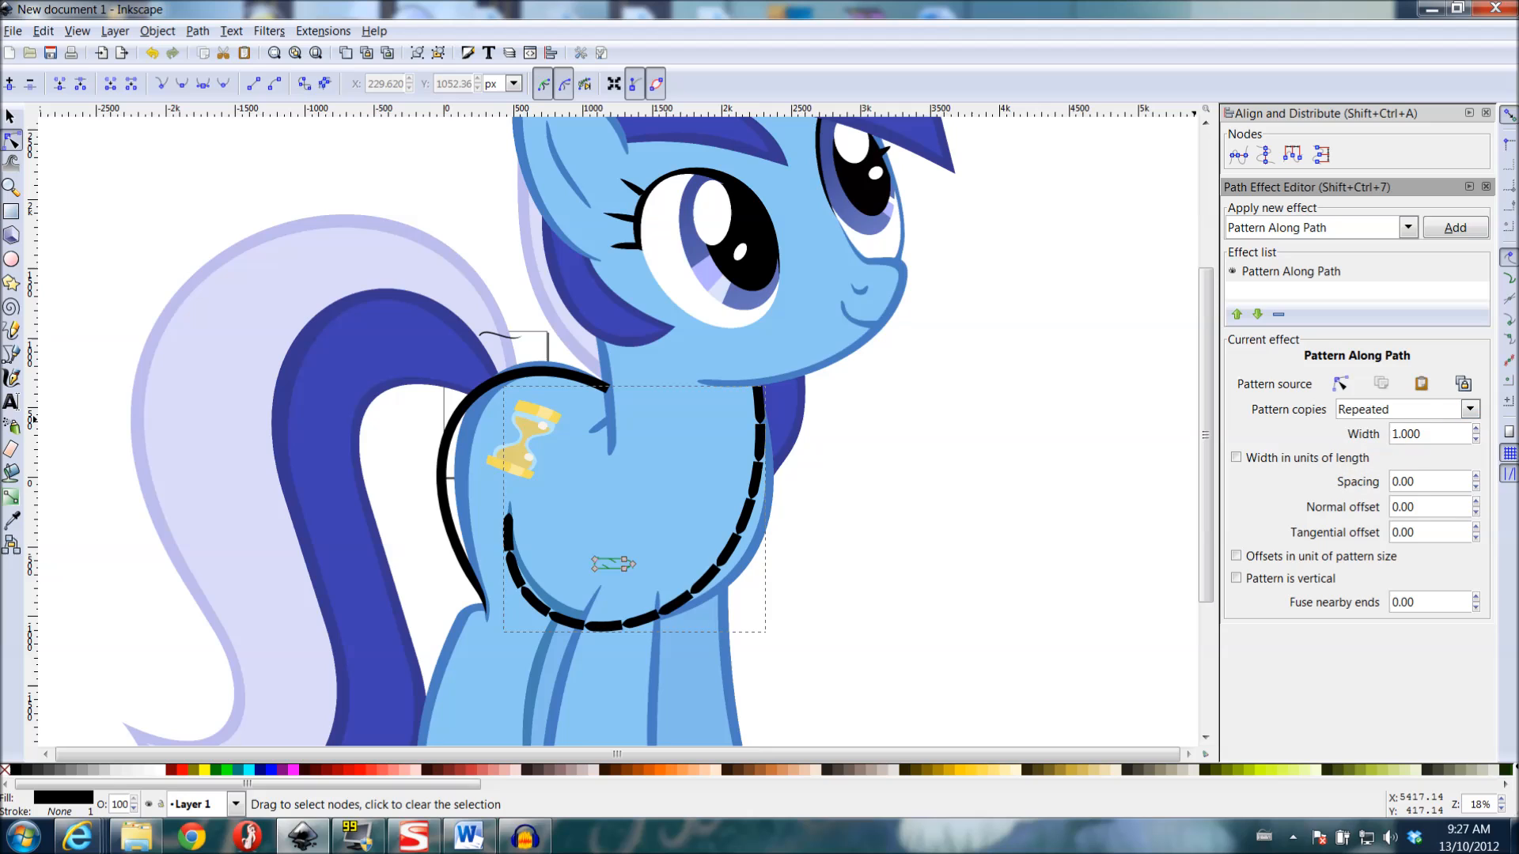
mouse_move(736, 538)
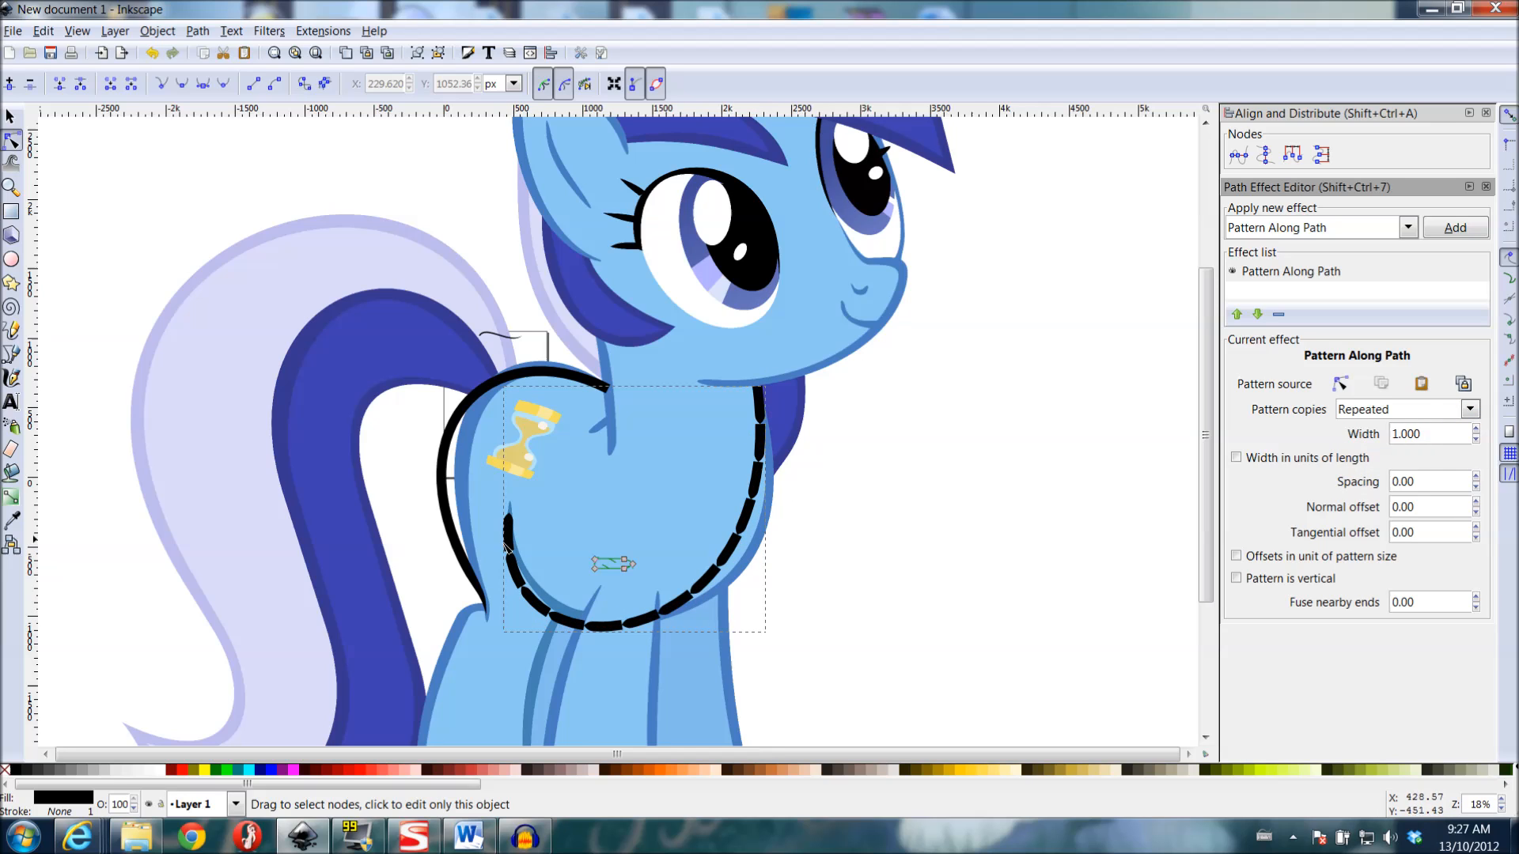
click(1468, 408)
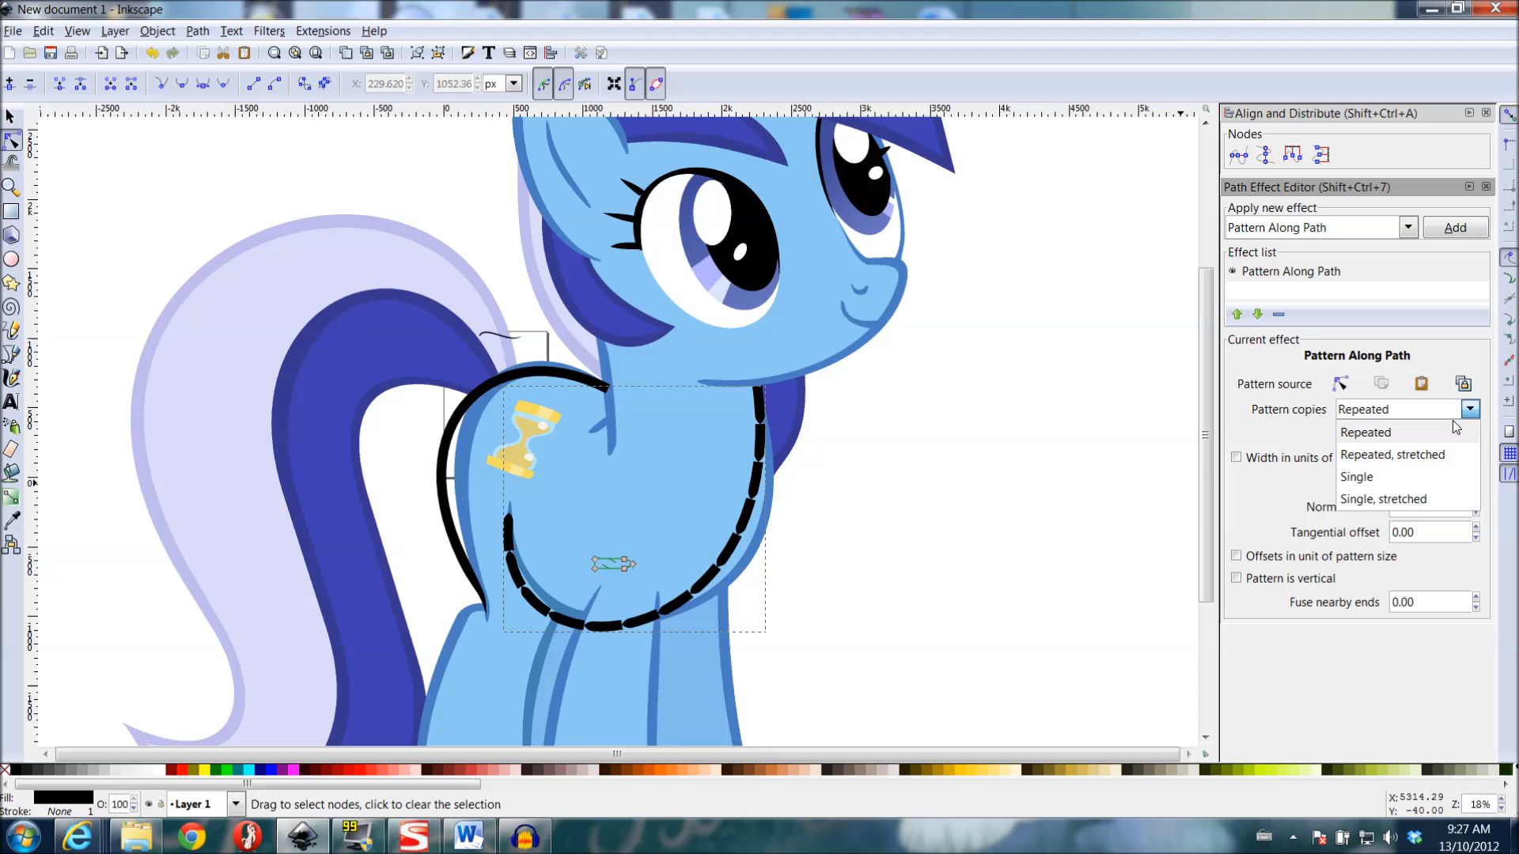
click(1392, 454)
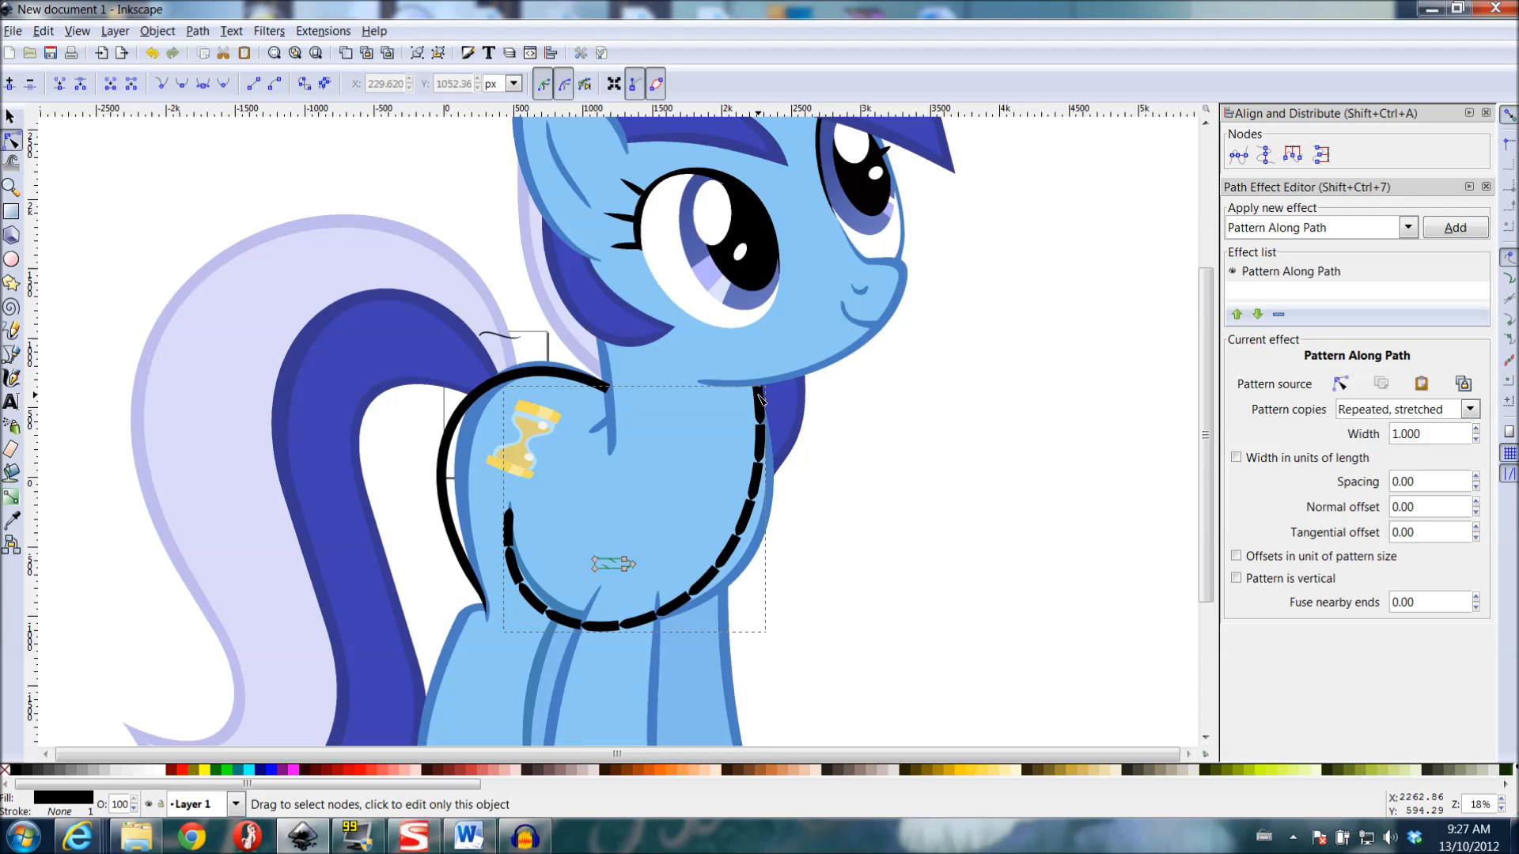
mouse_move(734, 525)
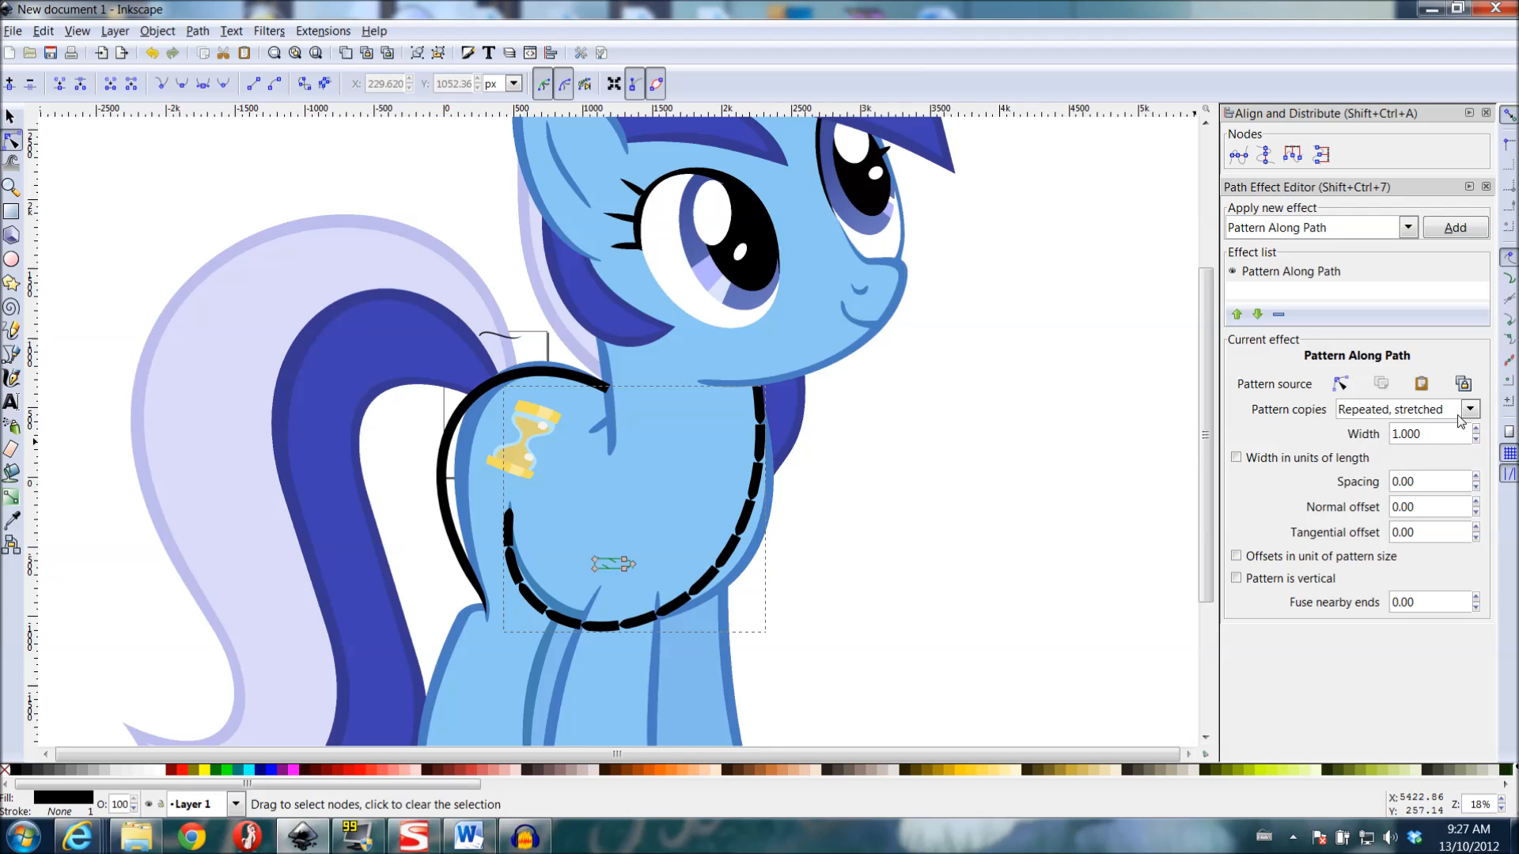
click(1468, 408)
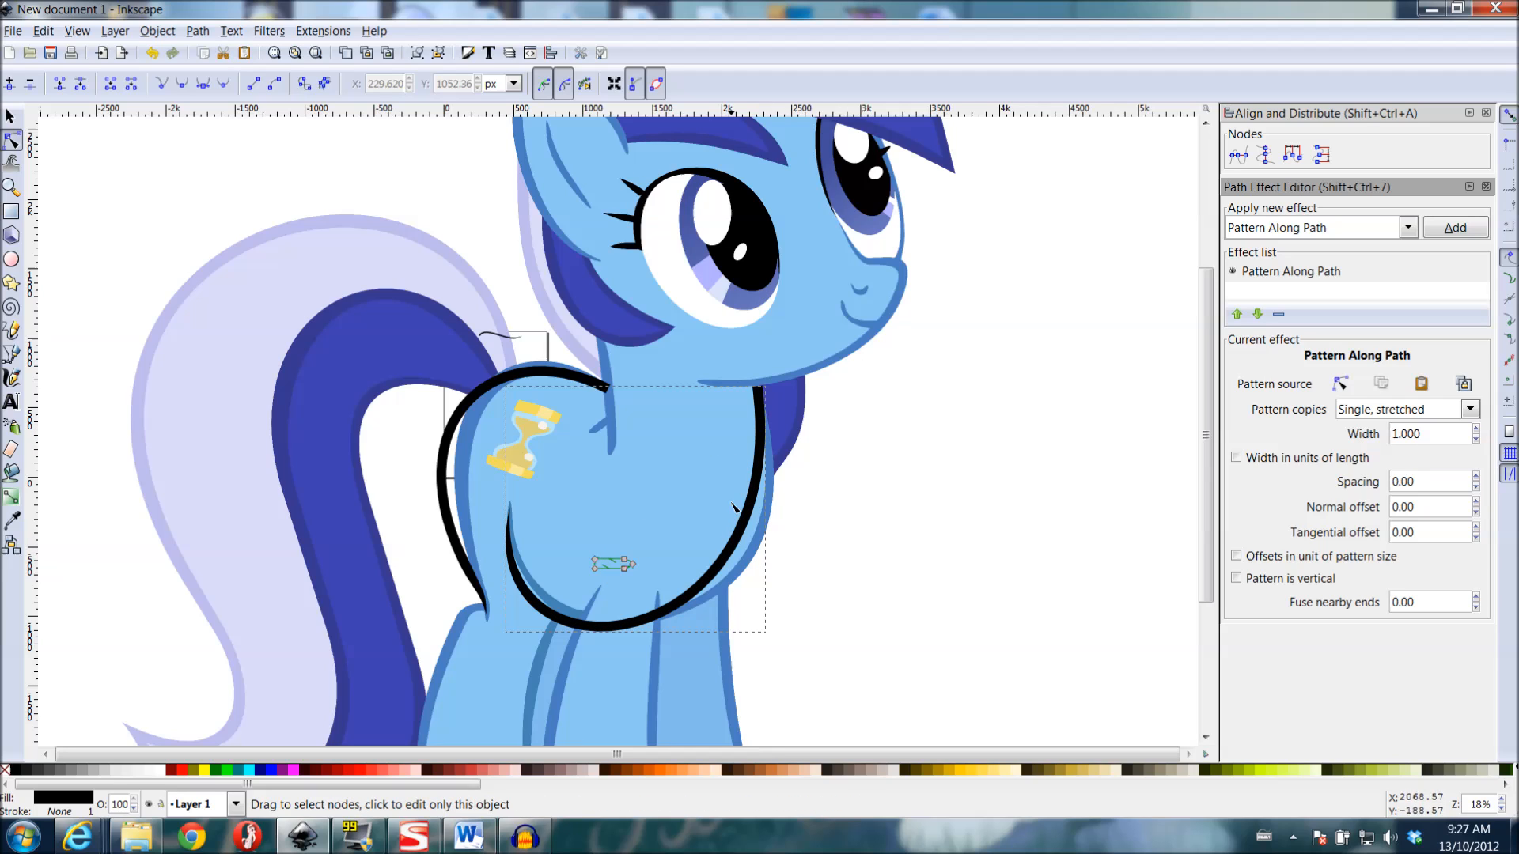
mouse_move(612, 585)
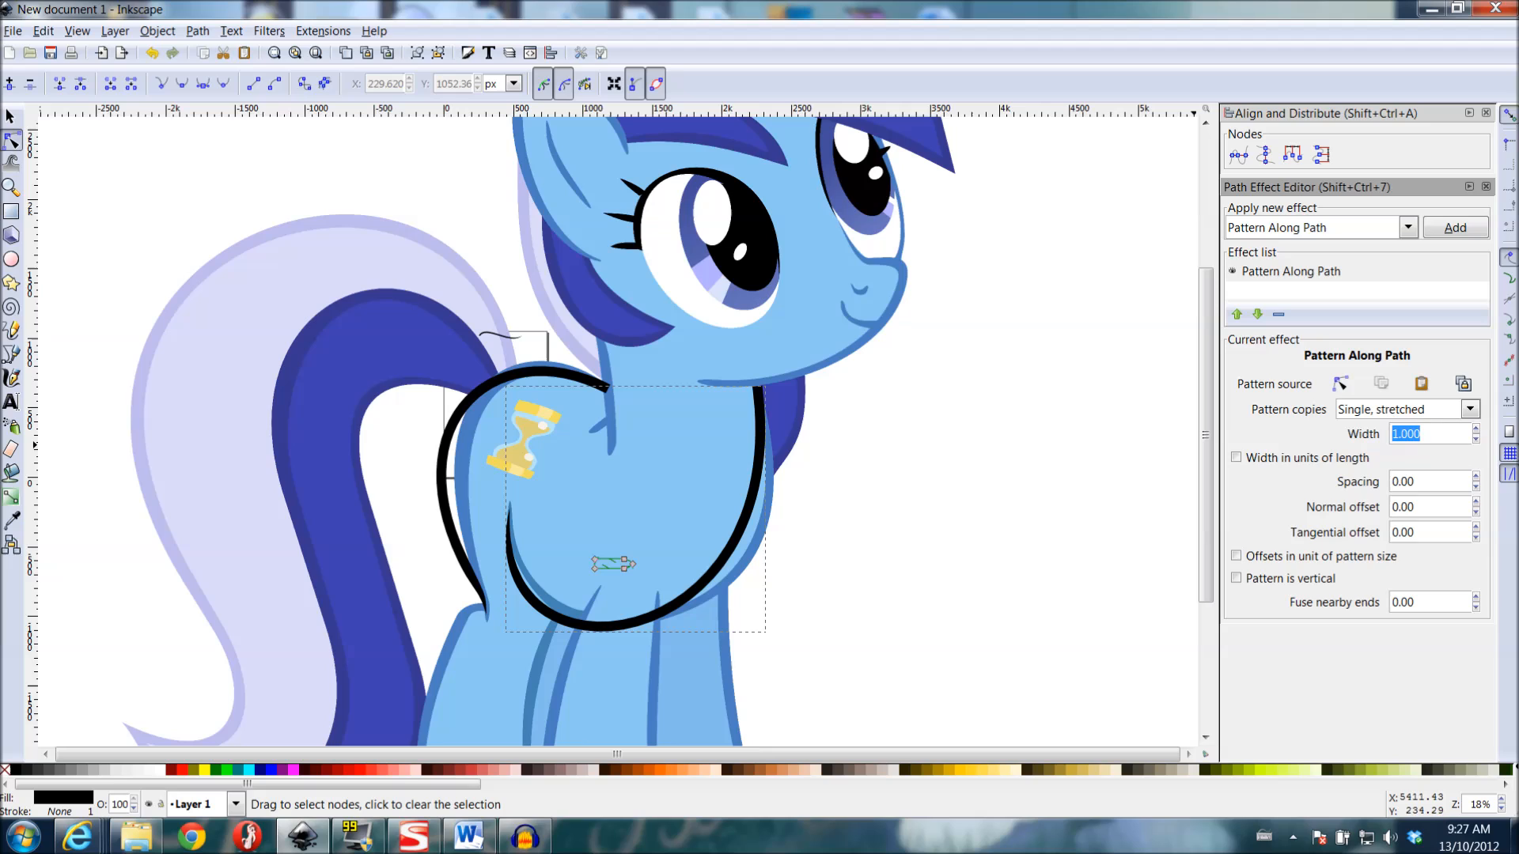
mouse_move(1380, 383)
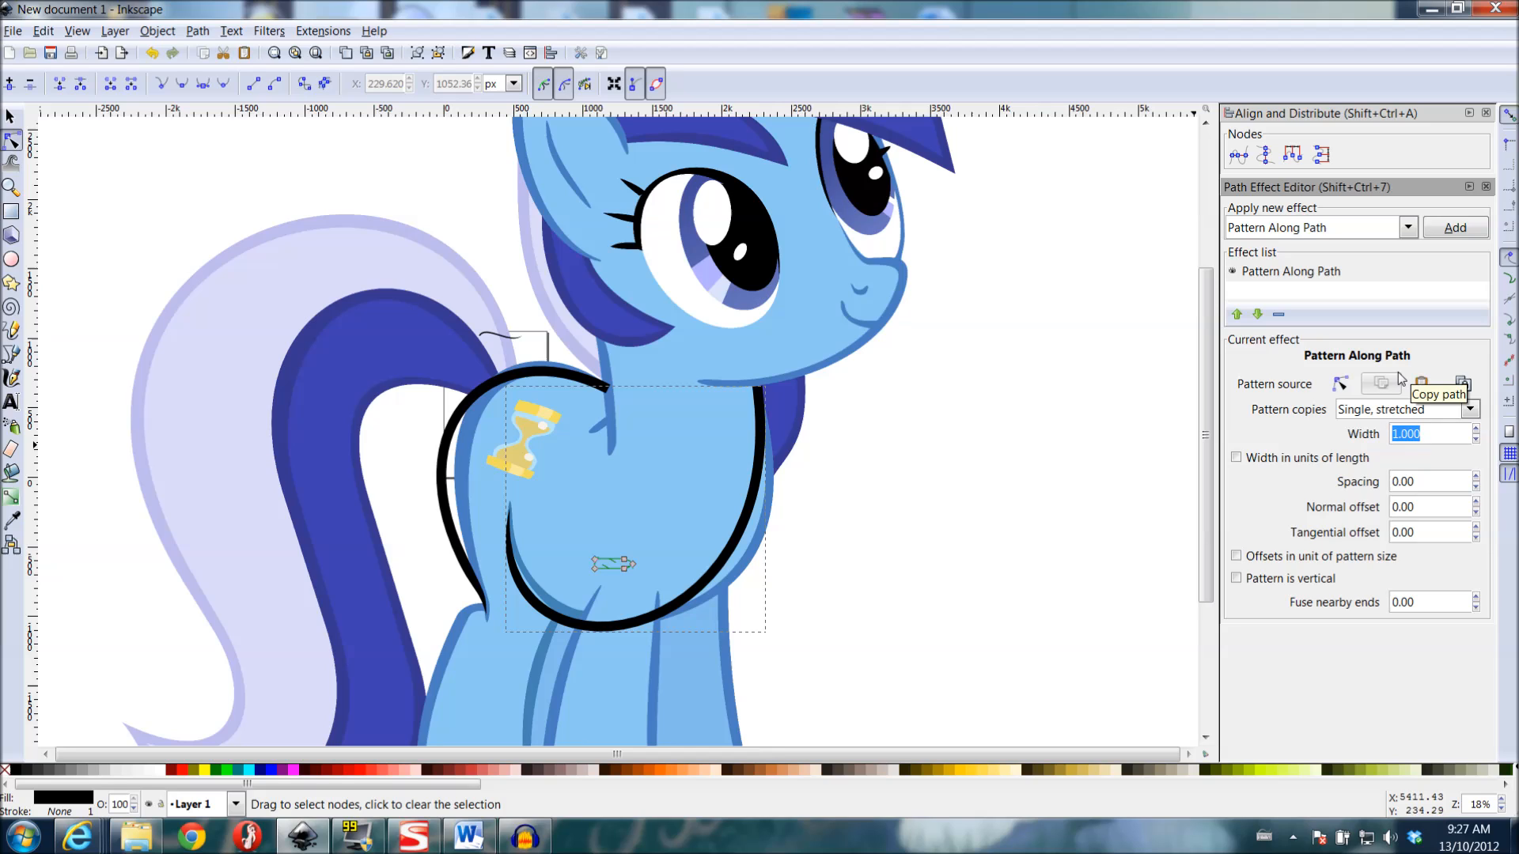
mouse_move(1400, 453)
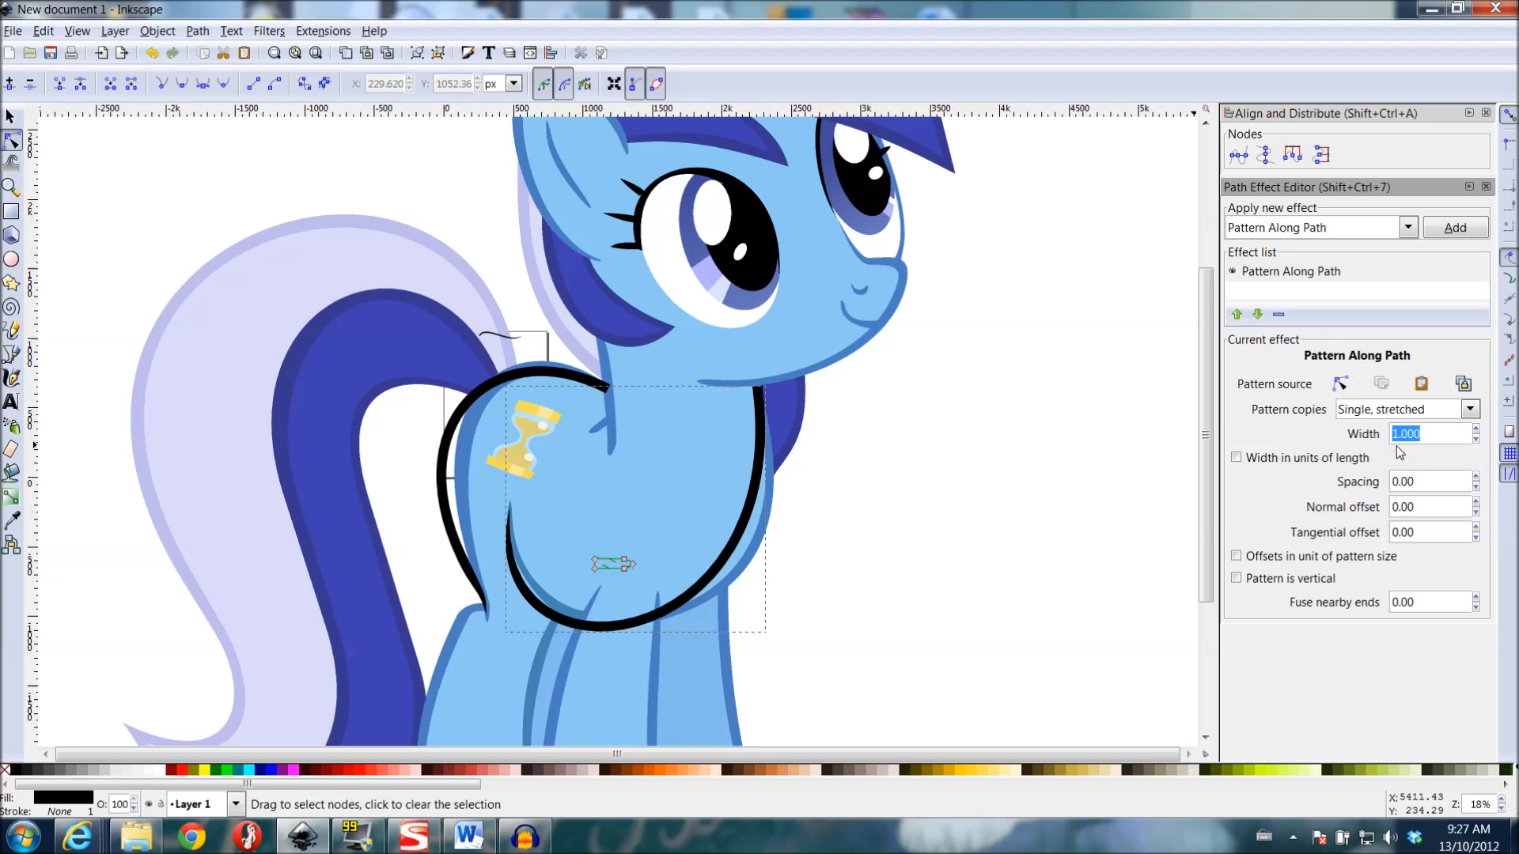
mouse_move(1424, 433)
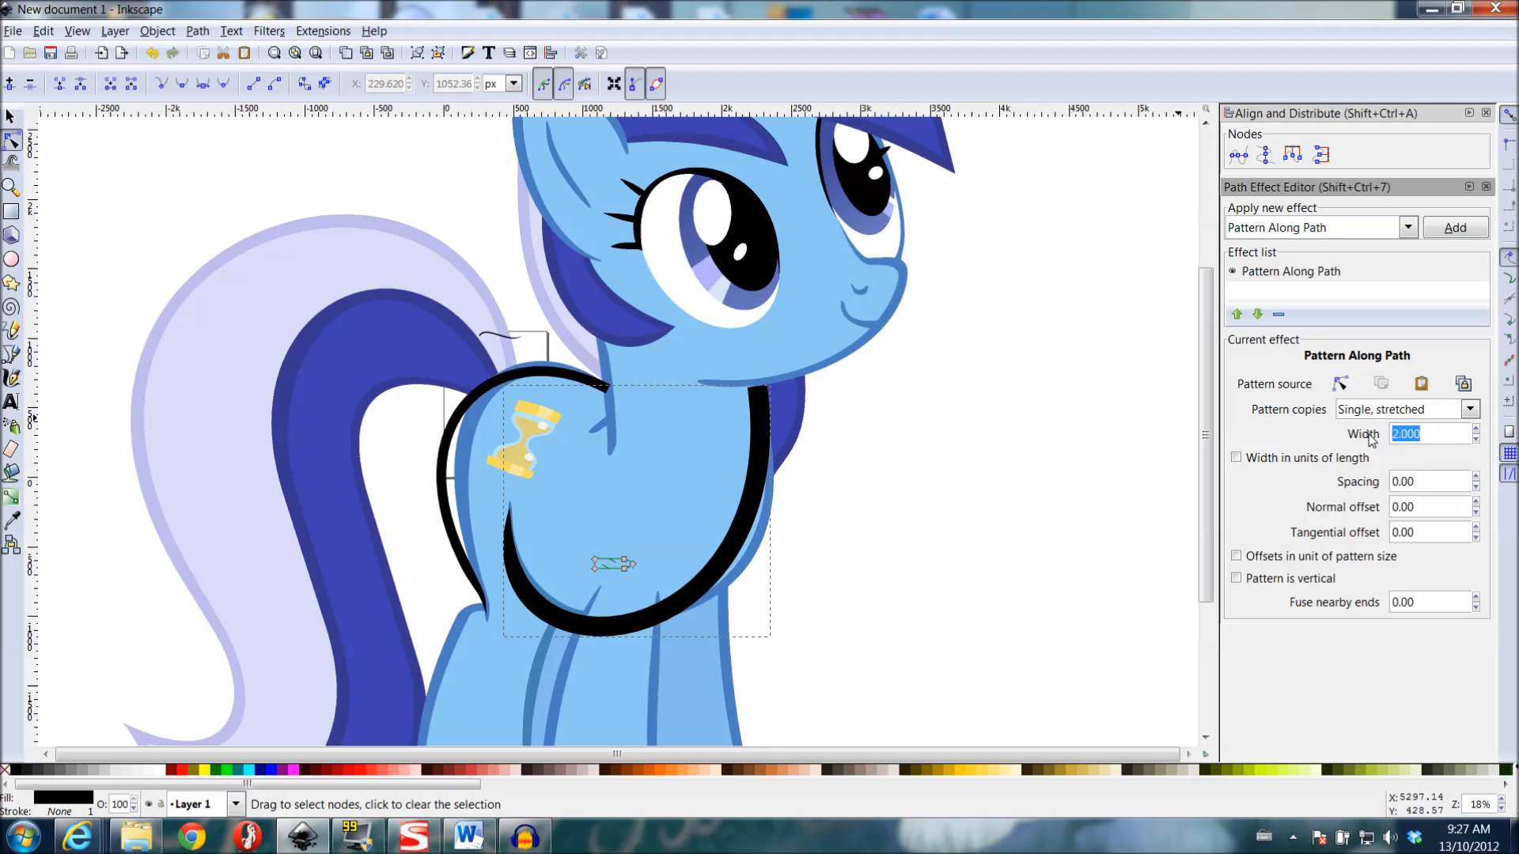
text(1.000)
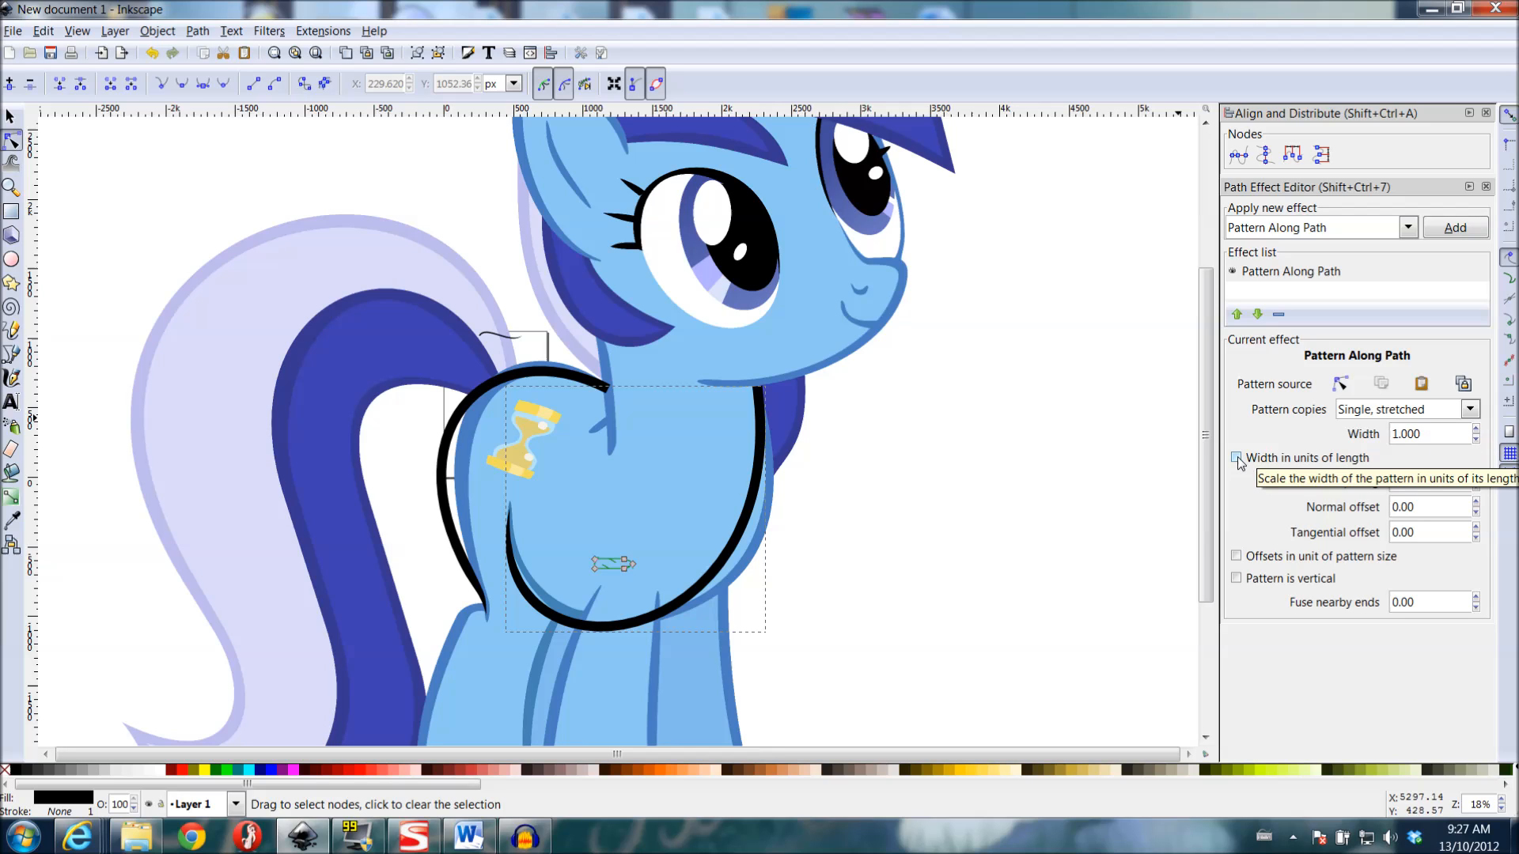
click(1237, 457)
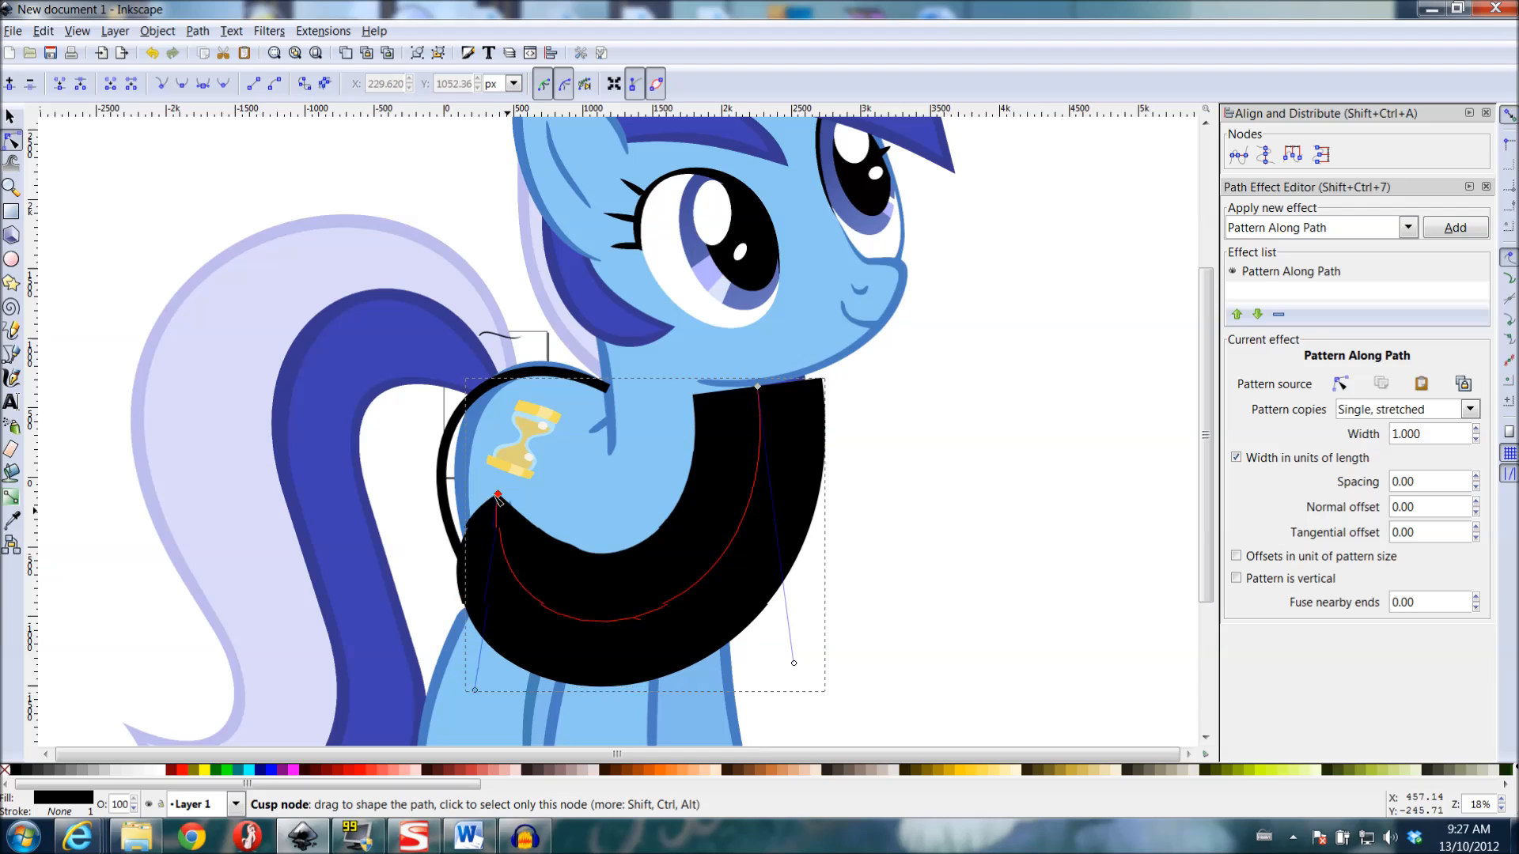
drag(495, 495, 210, 513)
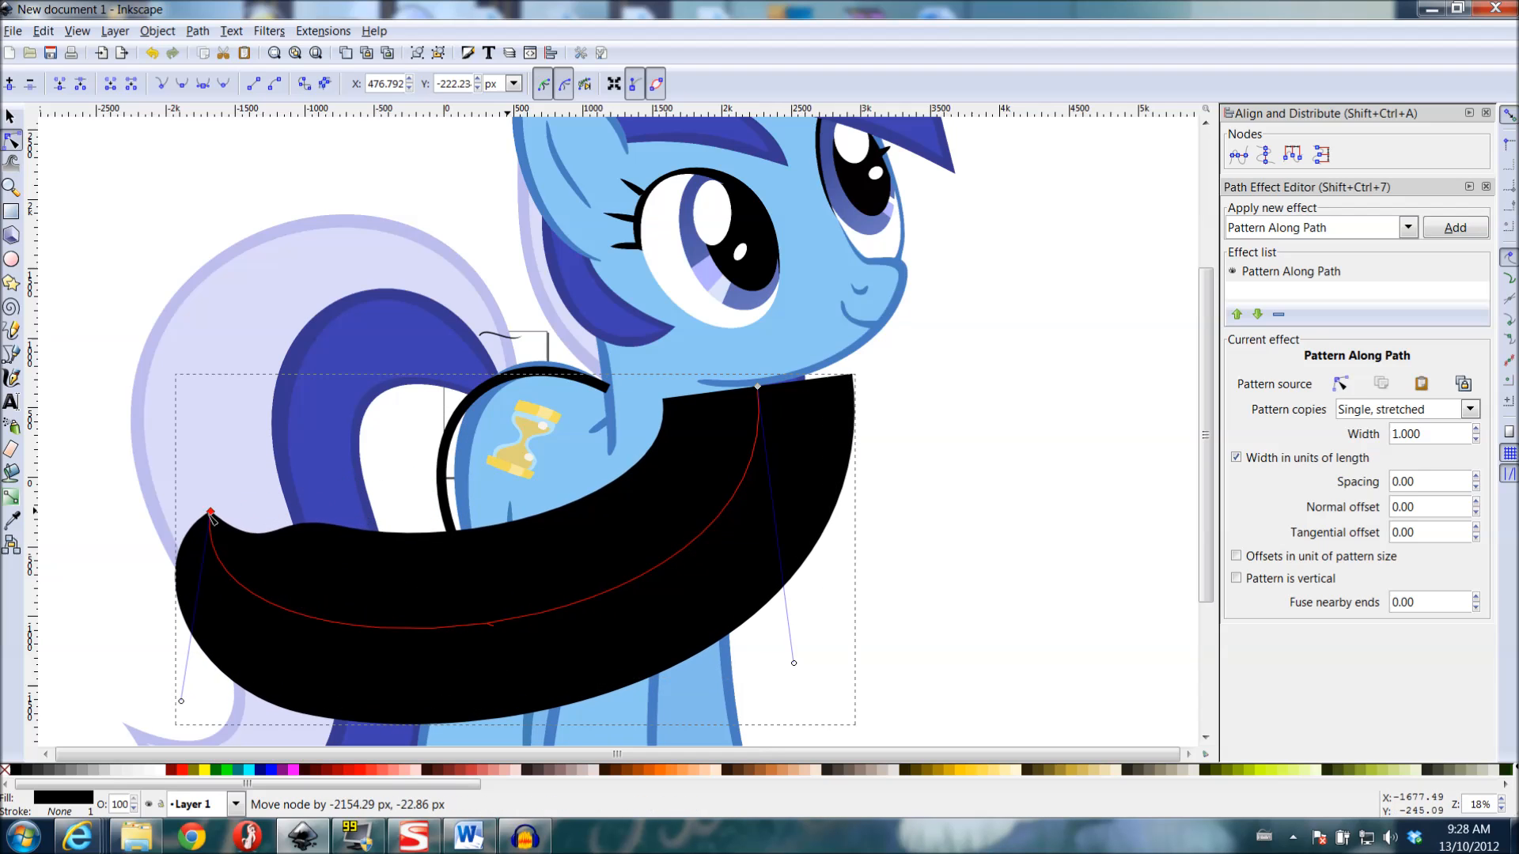
drag(211, 513, 671, 506)
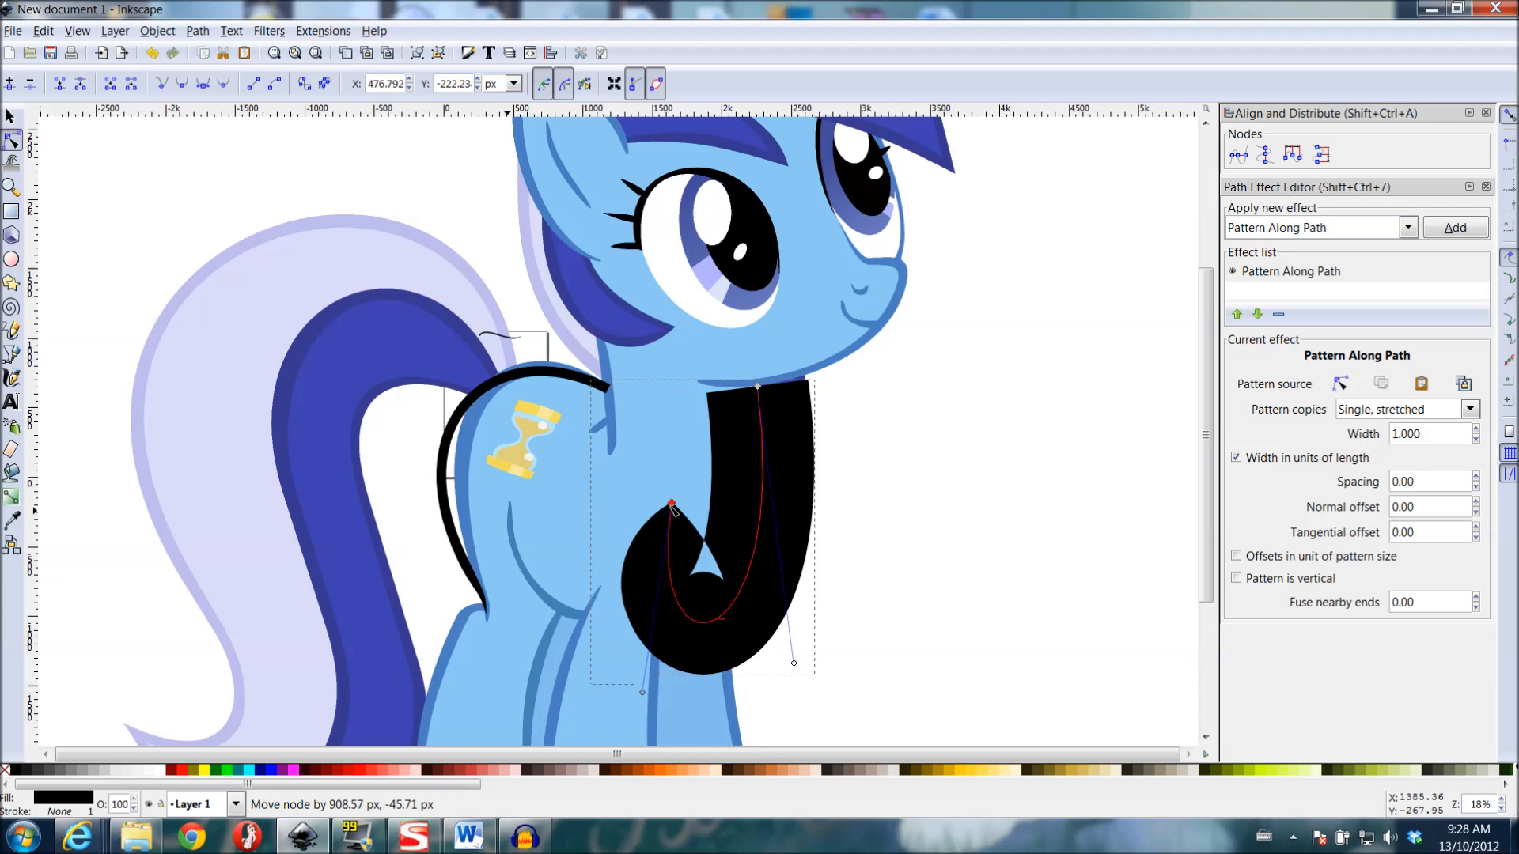
drag(673, 508, 769, 421)
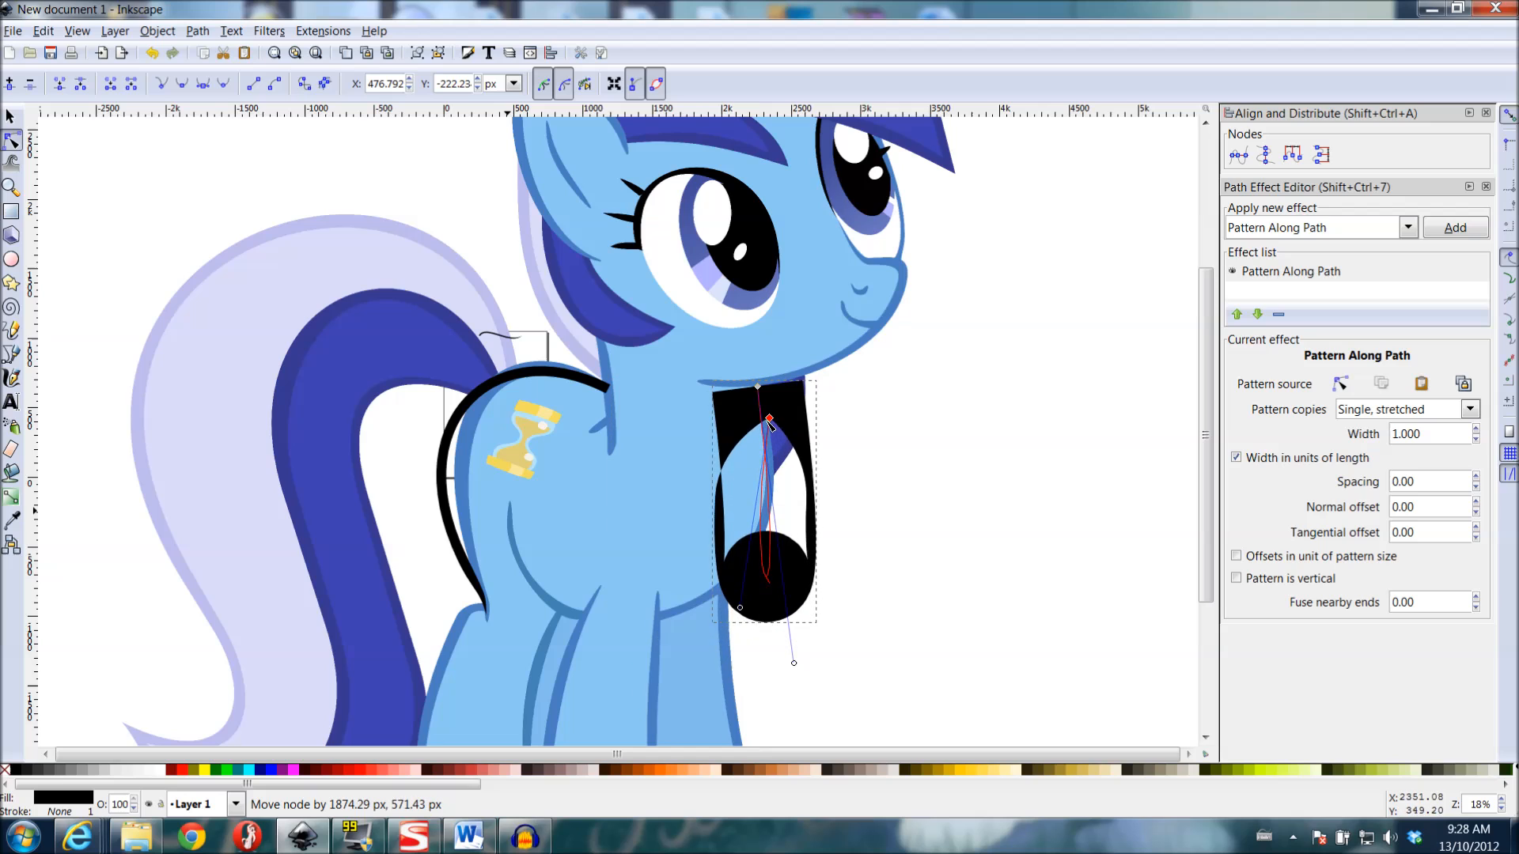
drag(758, 418, 515, 508)
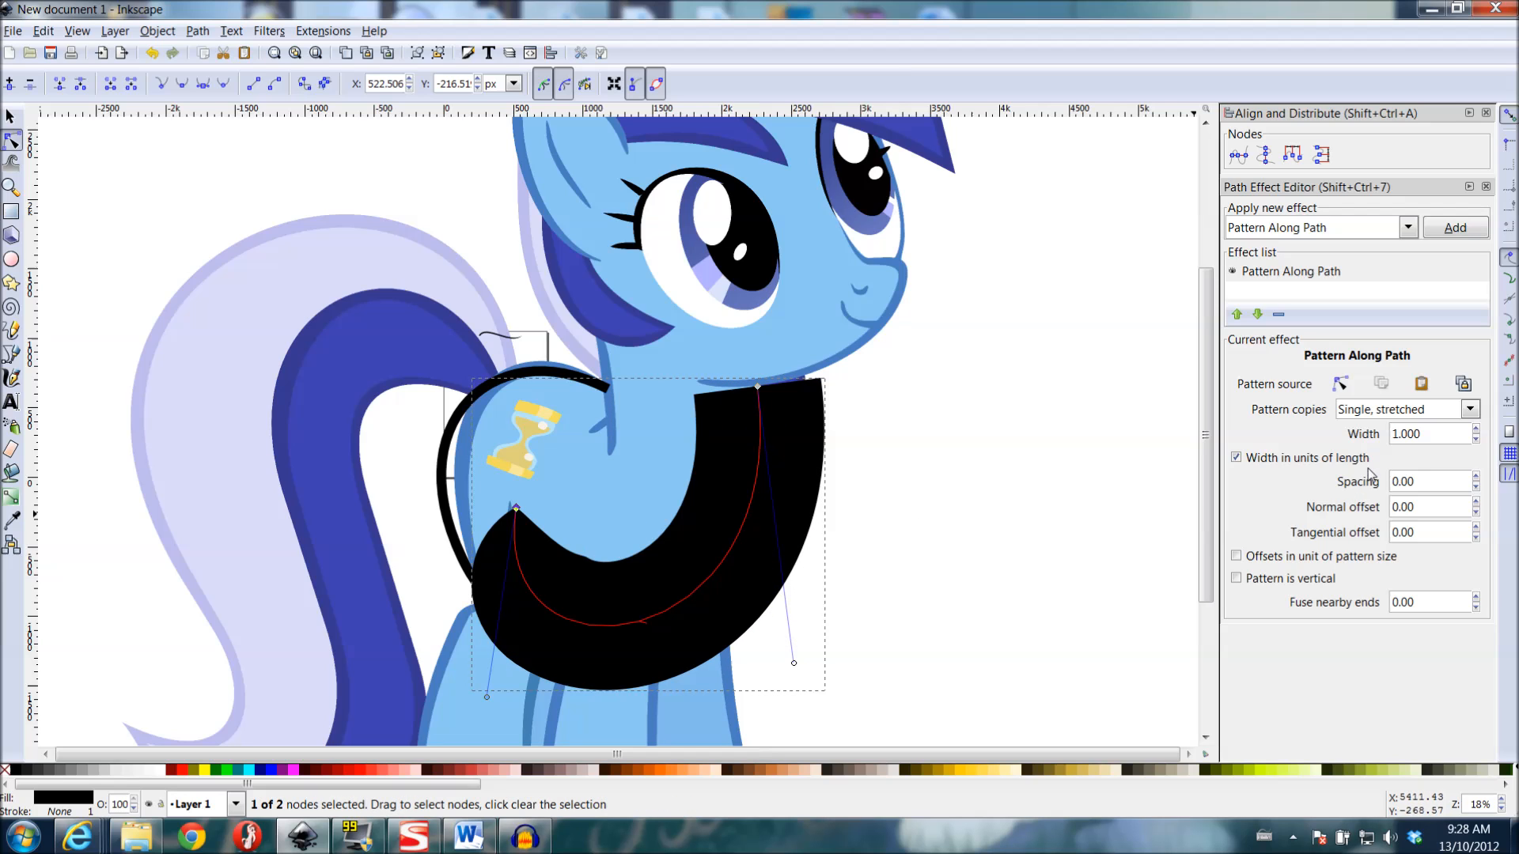
click(1236, 456)
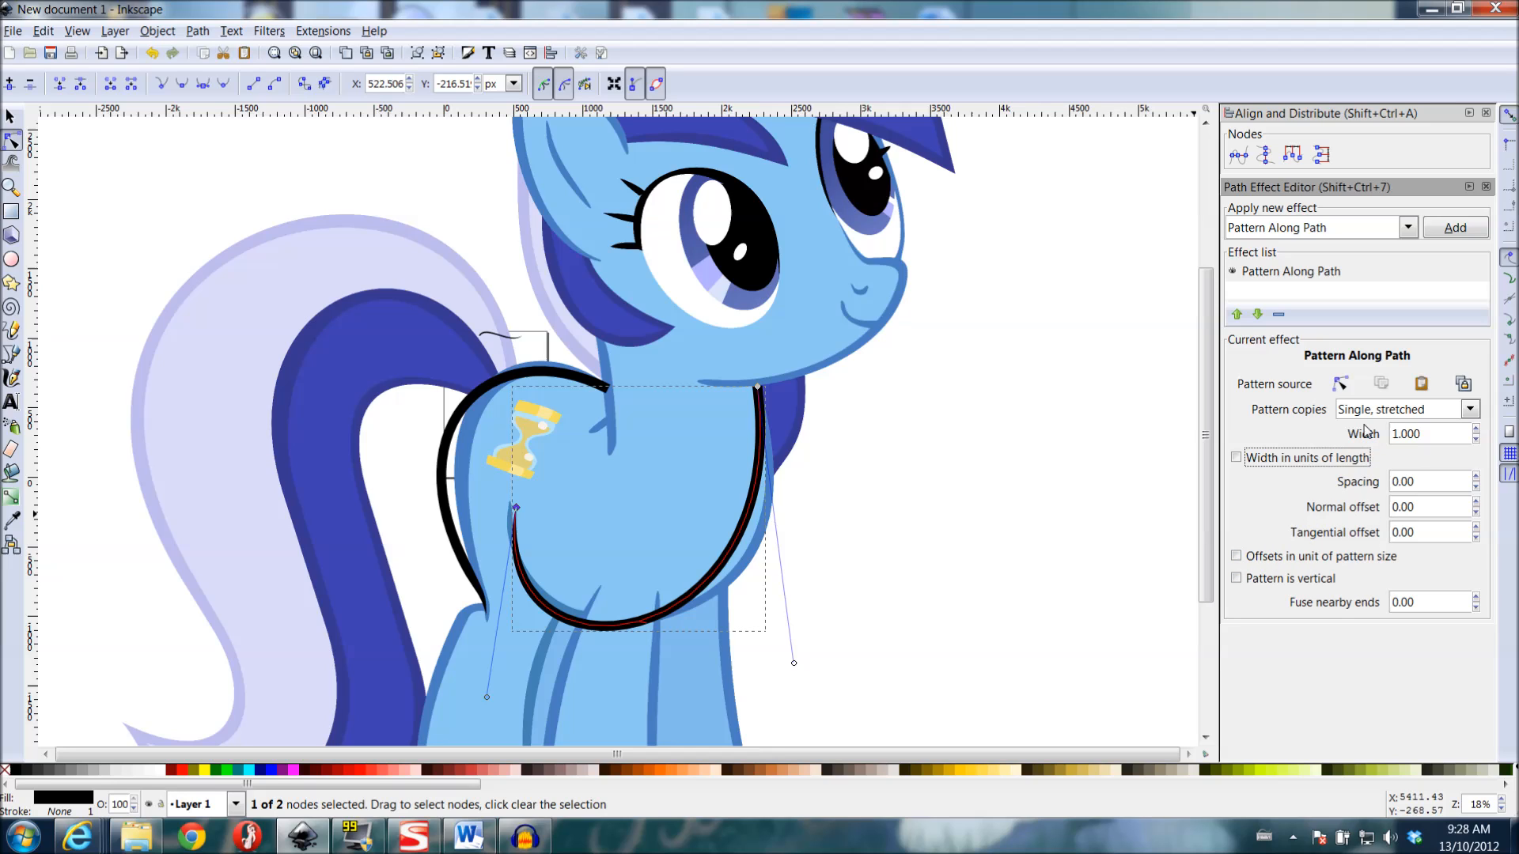
mouse_move(1468, 408)
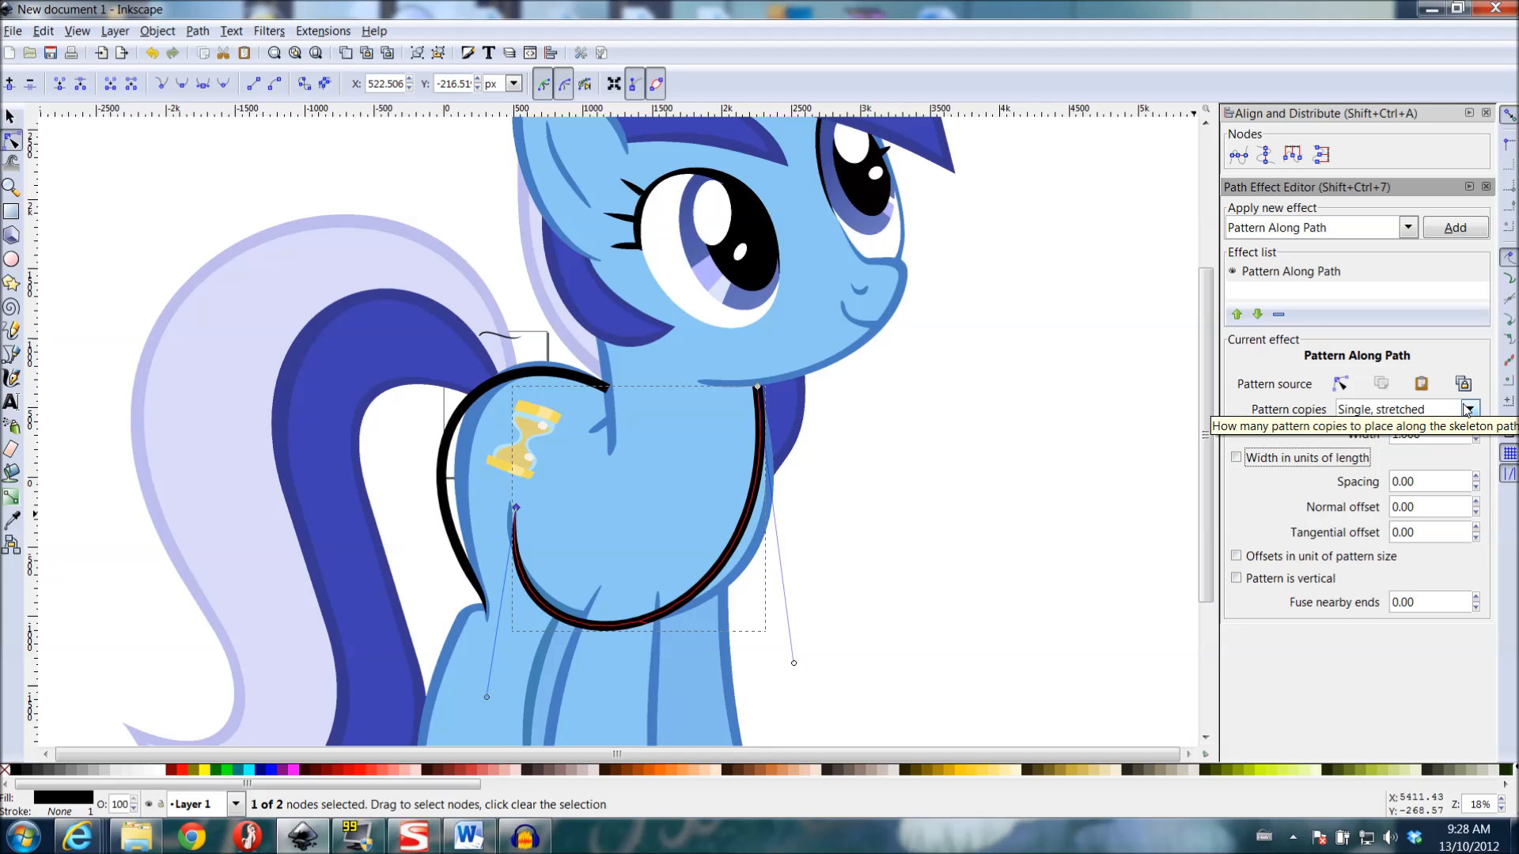
- Try Spacing 100 then choose Pattern copies: Single, stretched for one smooth tapered stroke
click(1468, 409)
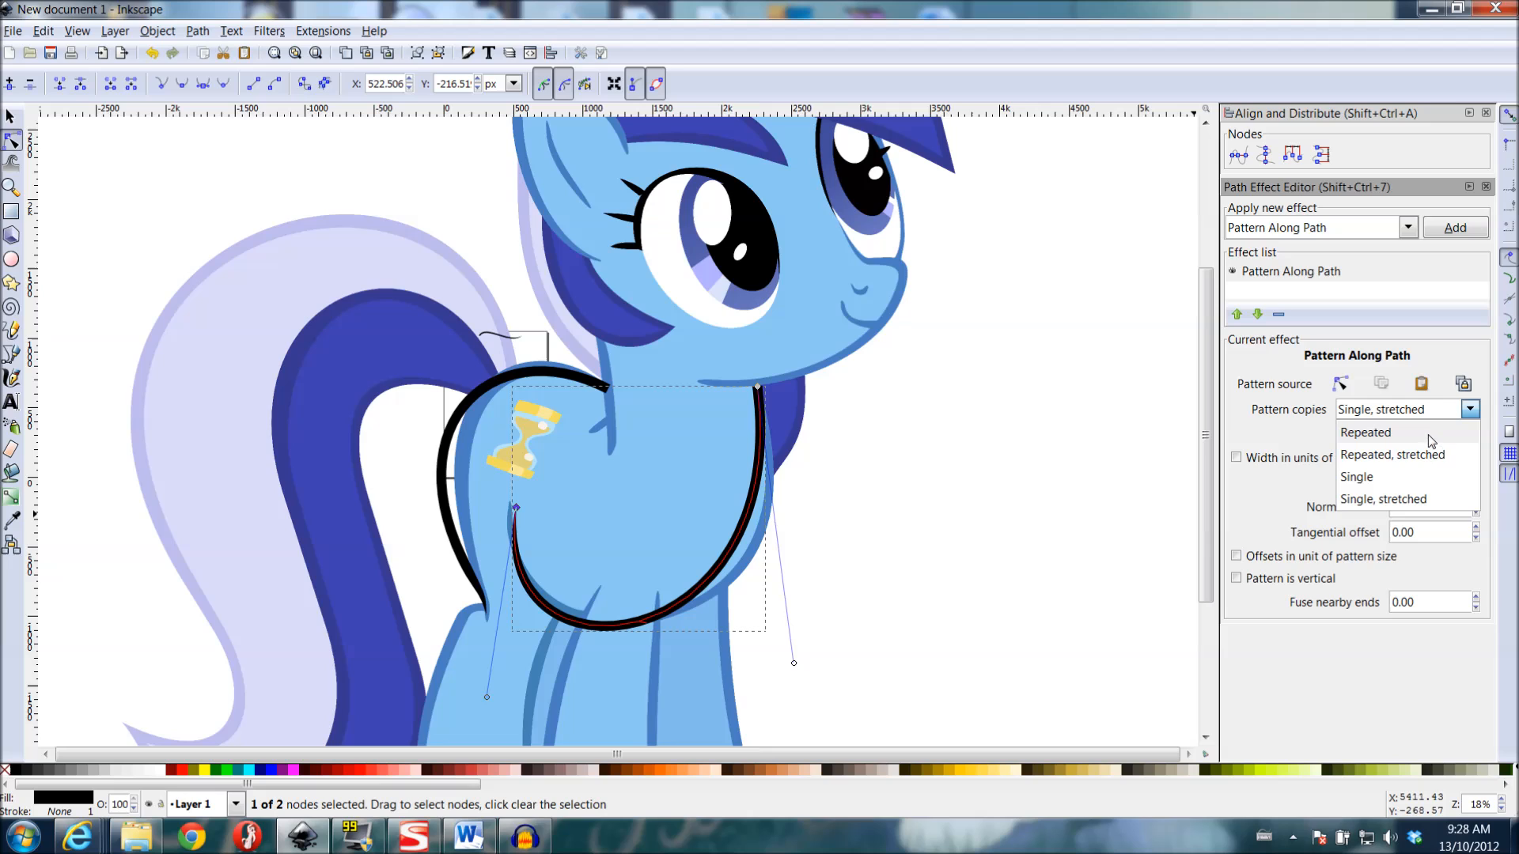
click(1365, 432)
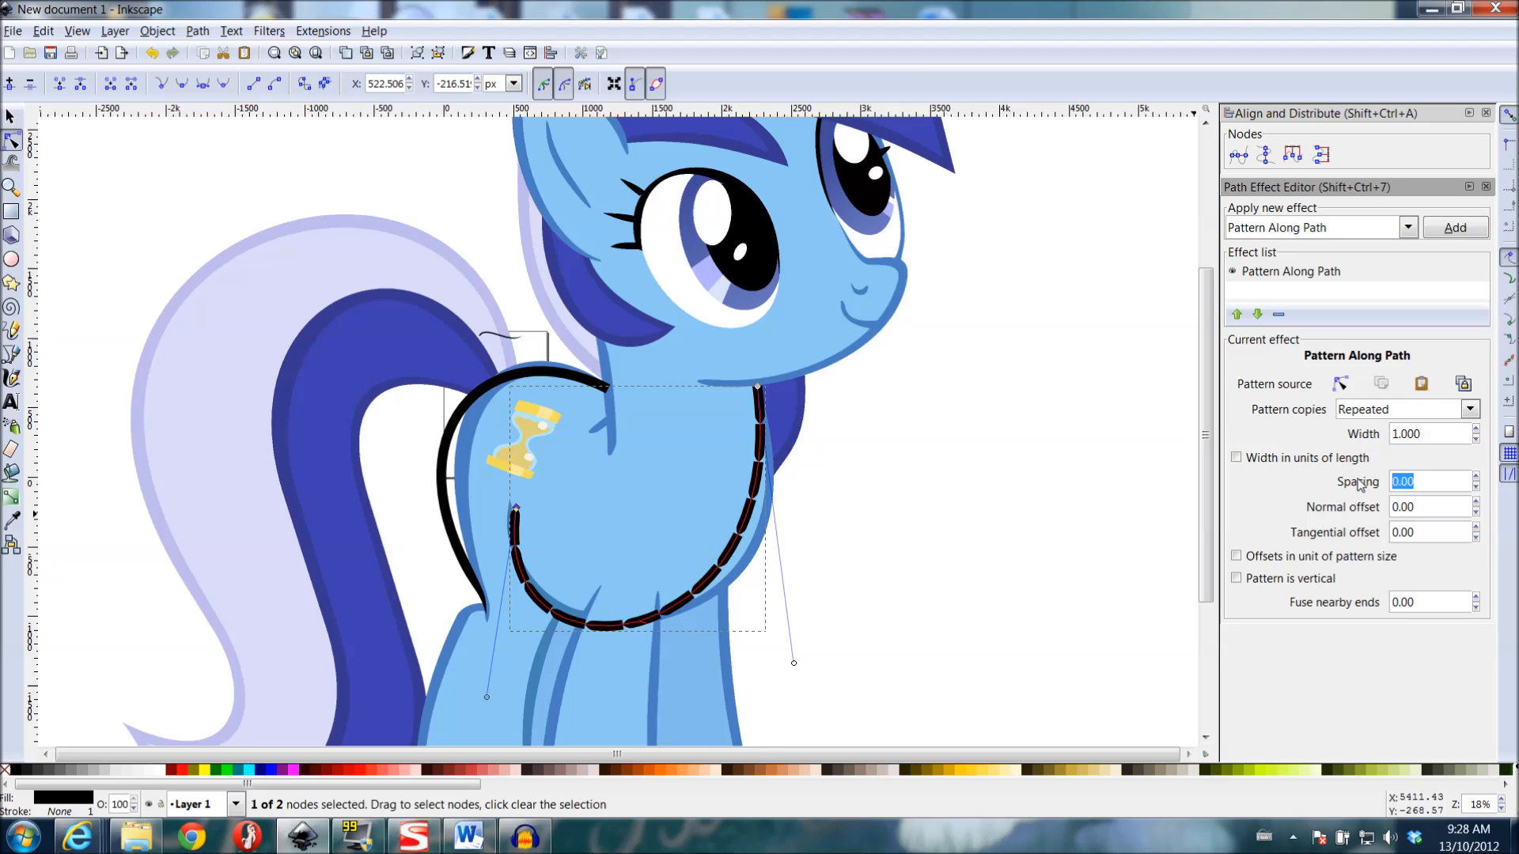
text(100.00)
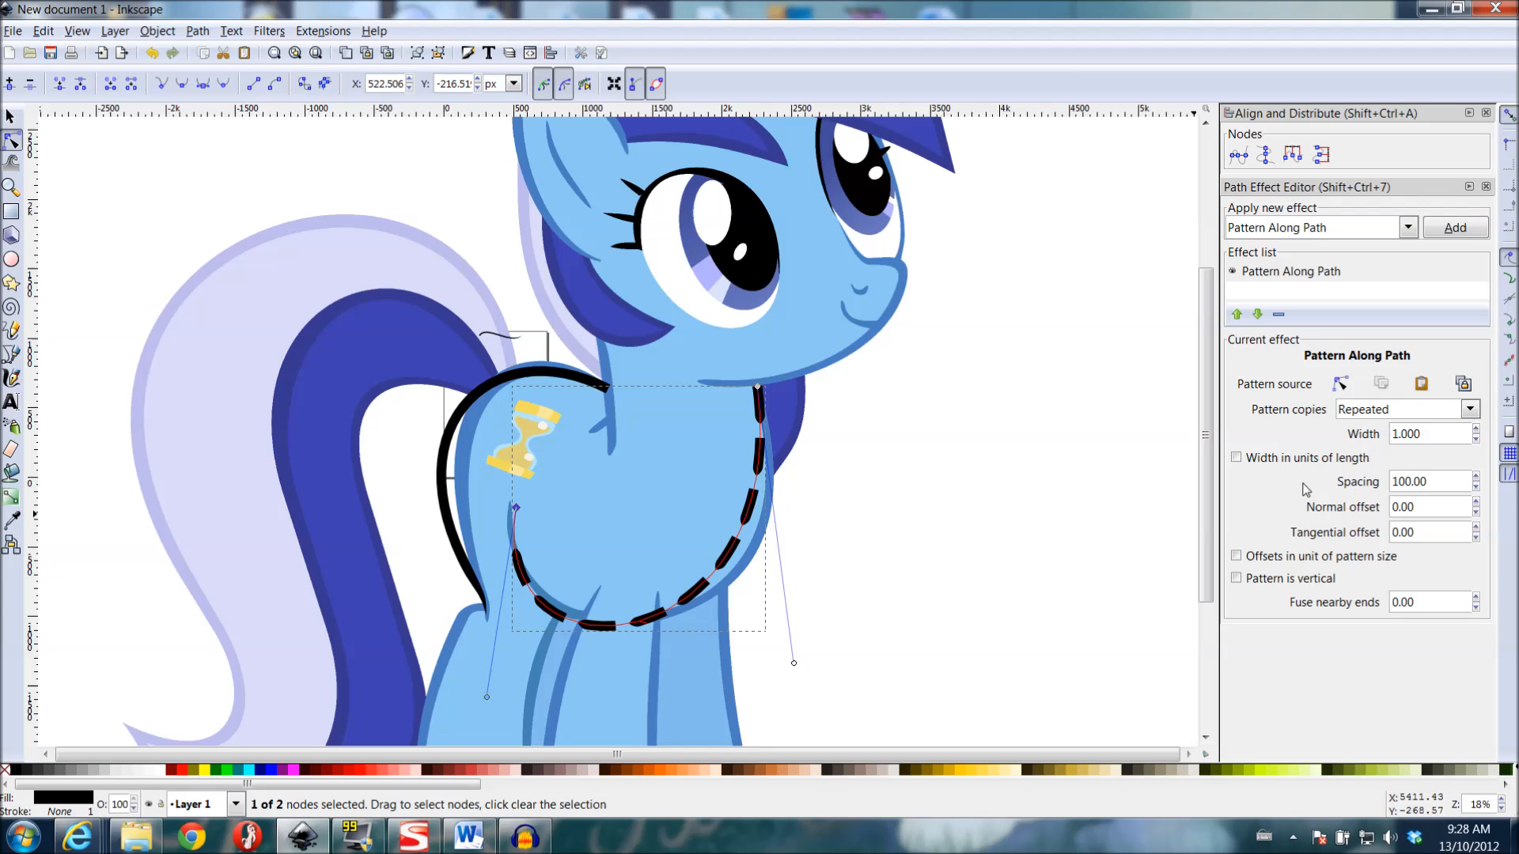
mouse_move(1098, 460)
text(0)
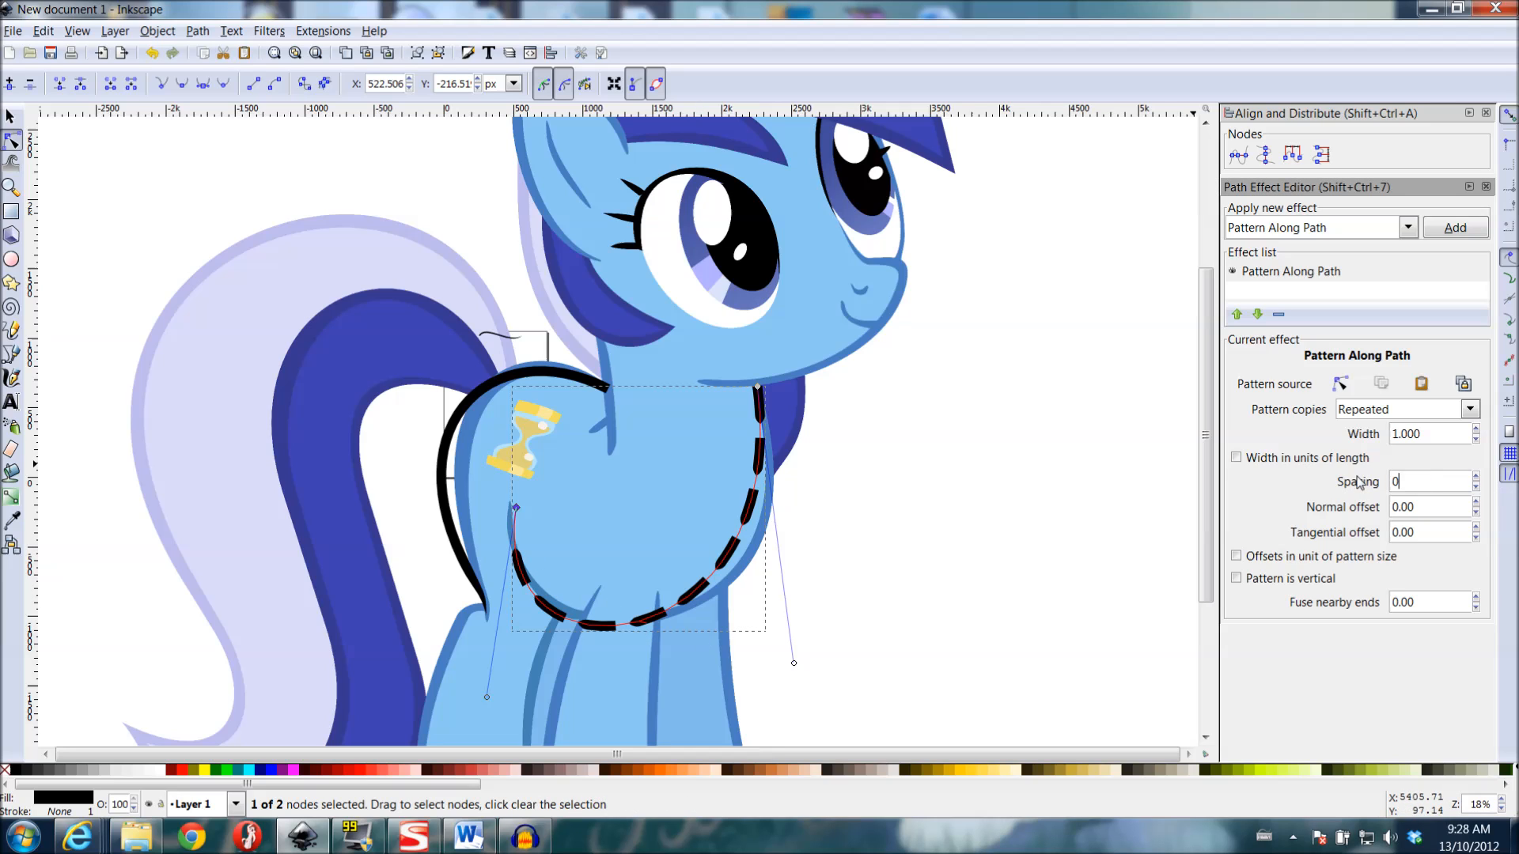
click(1405, 408)
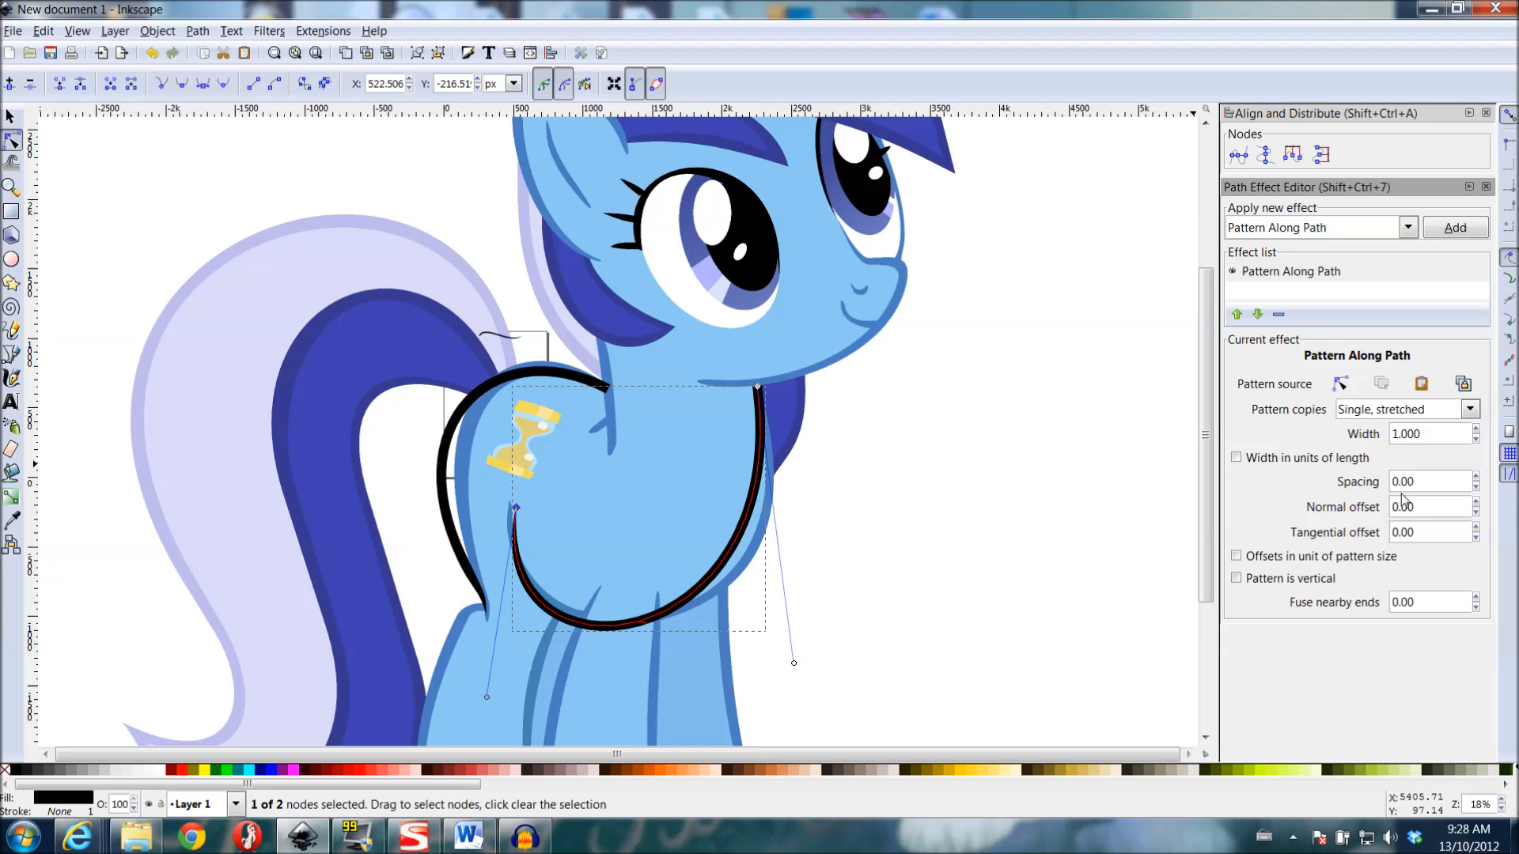
mouse_move(1237, 579)
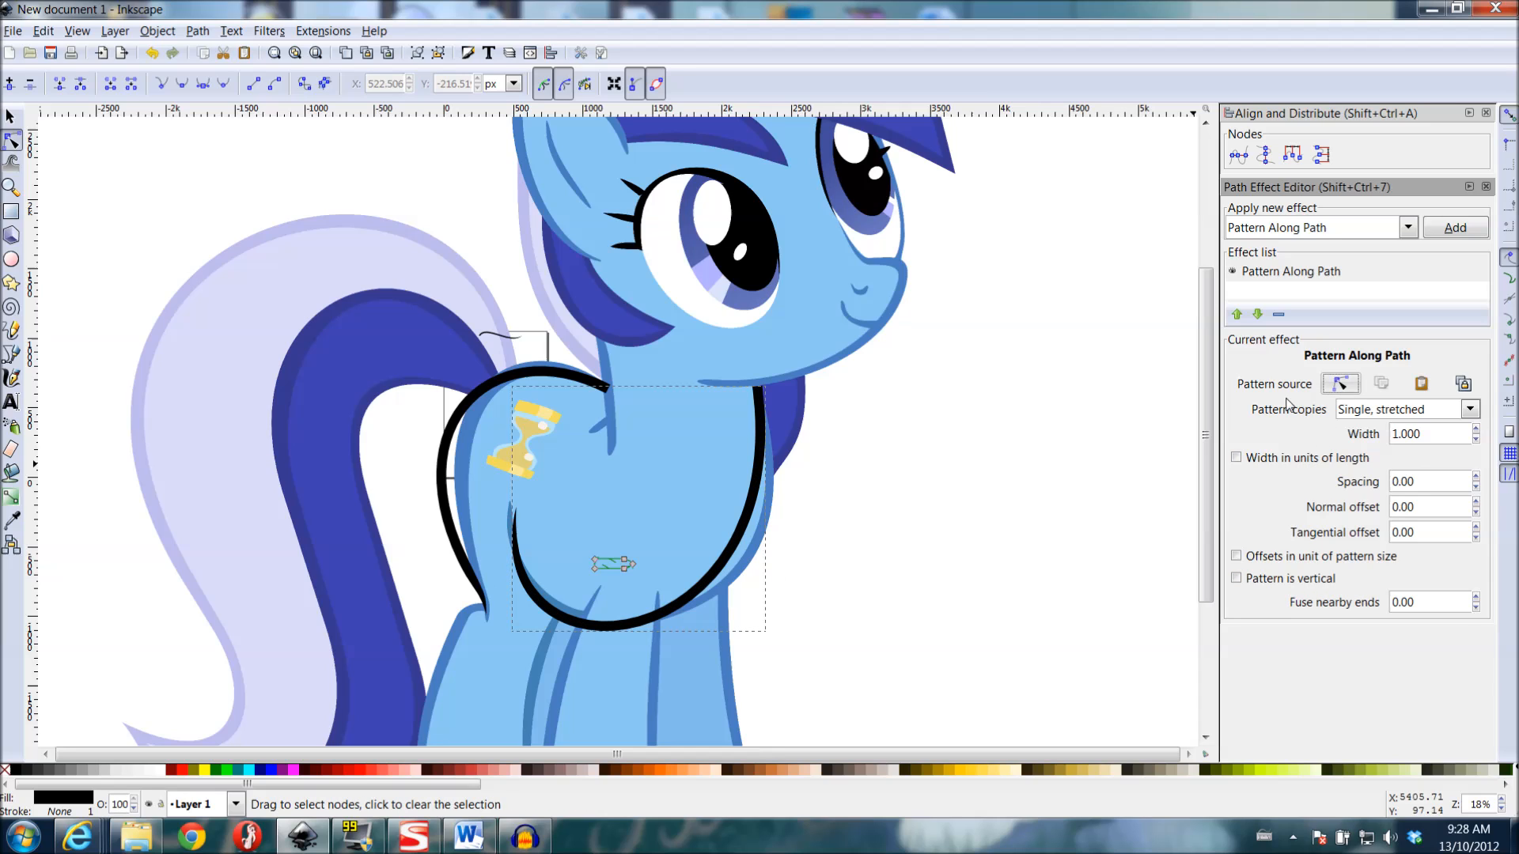
mouse_move(596, 557)
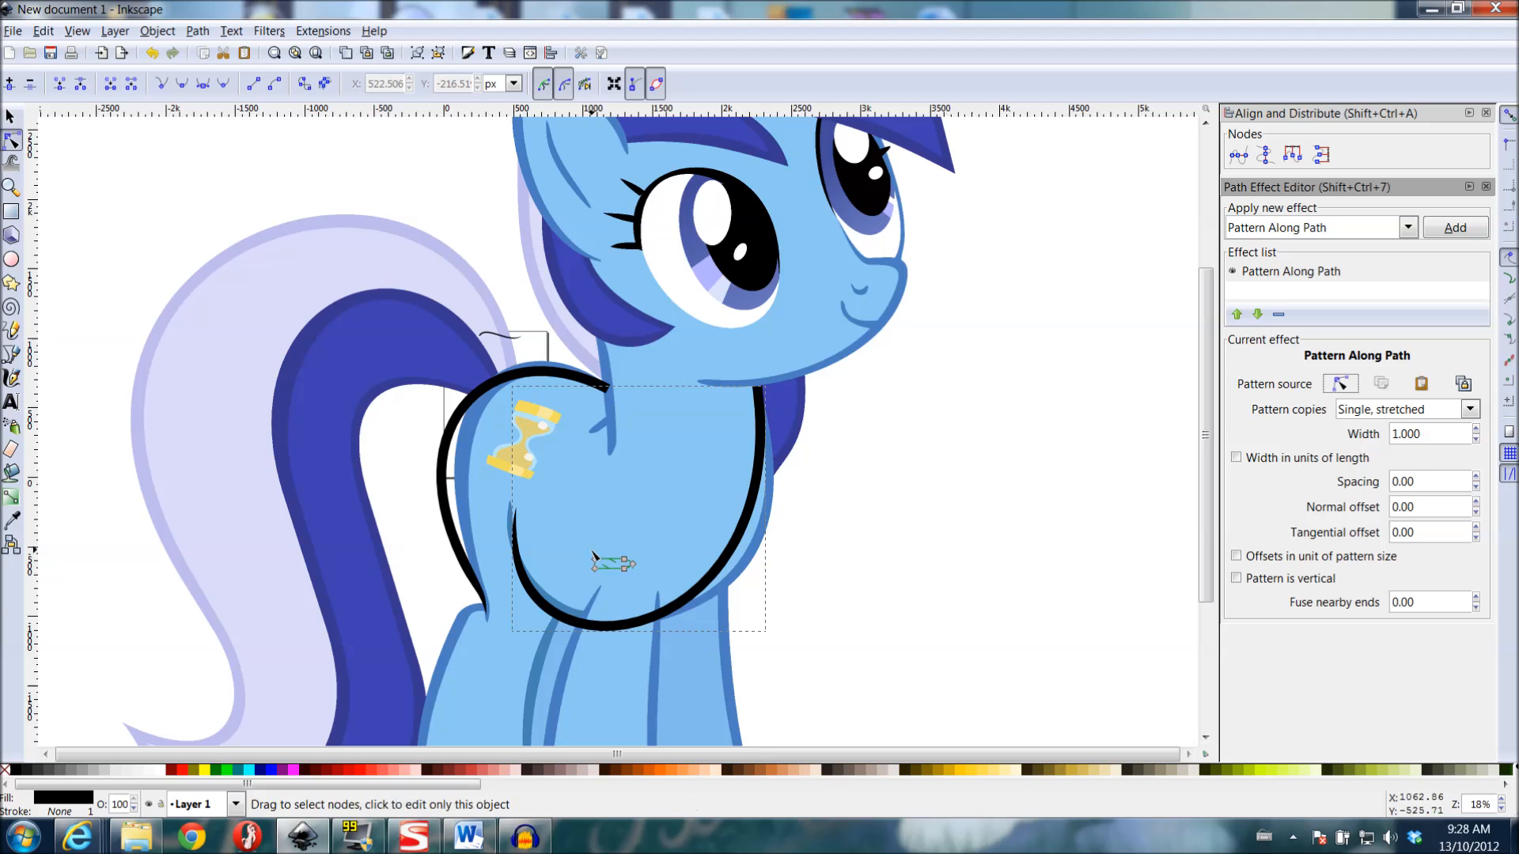
mouse_move(630, 562)
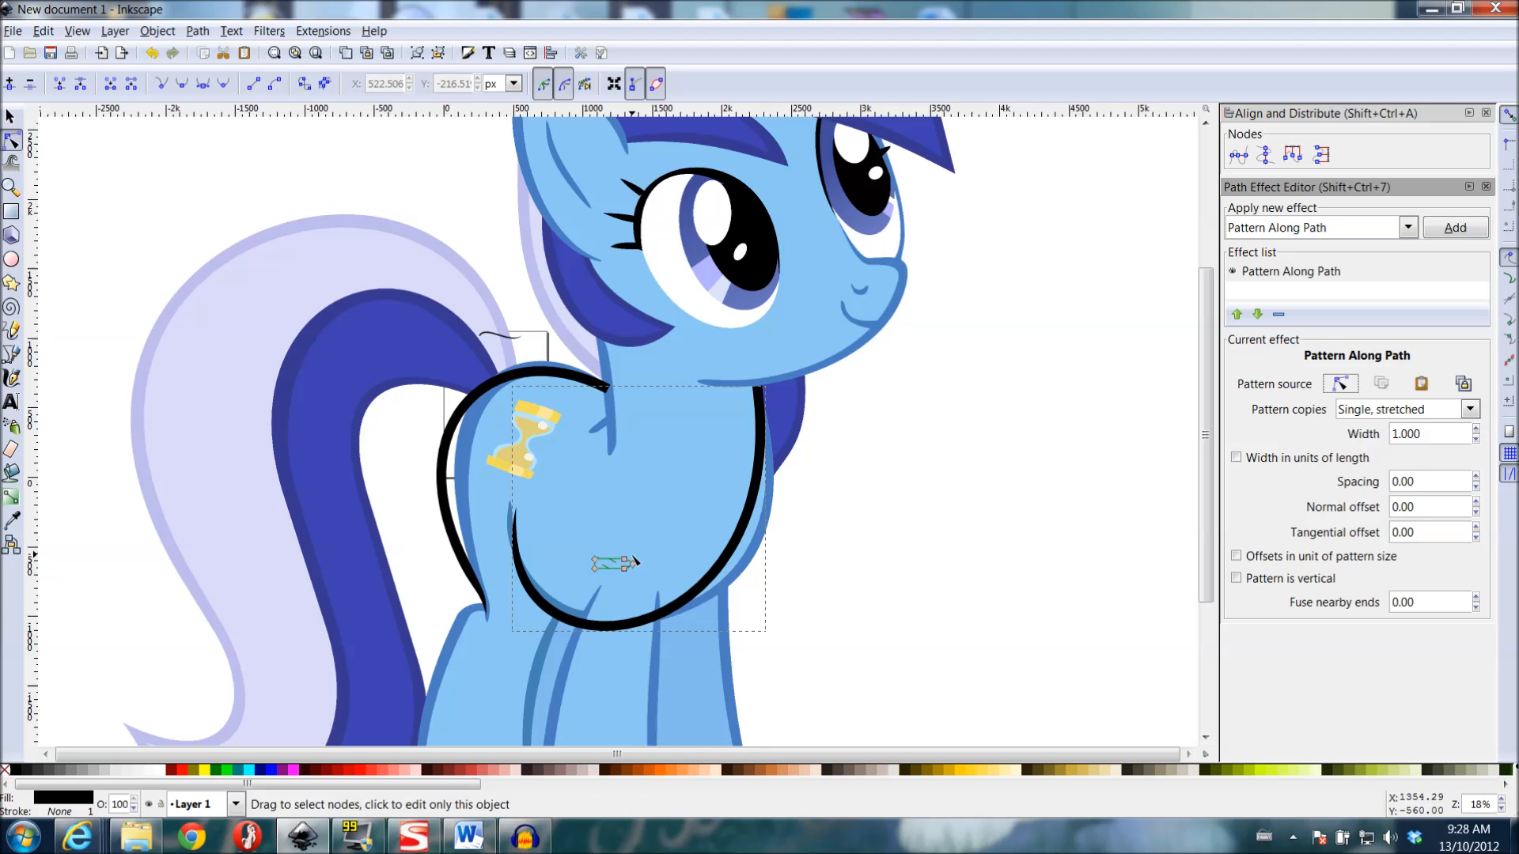
mouse_move(639, 571)
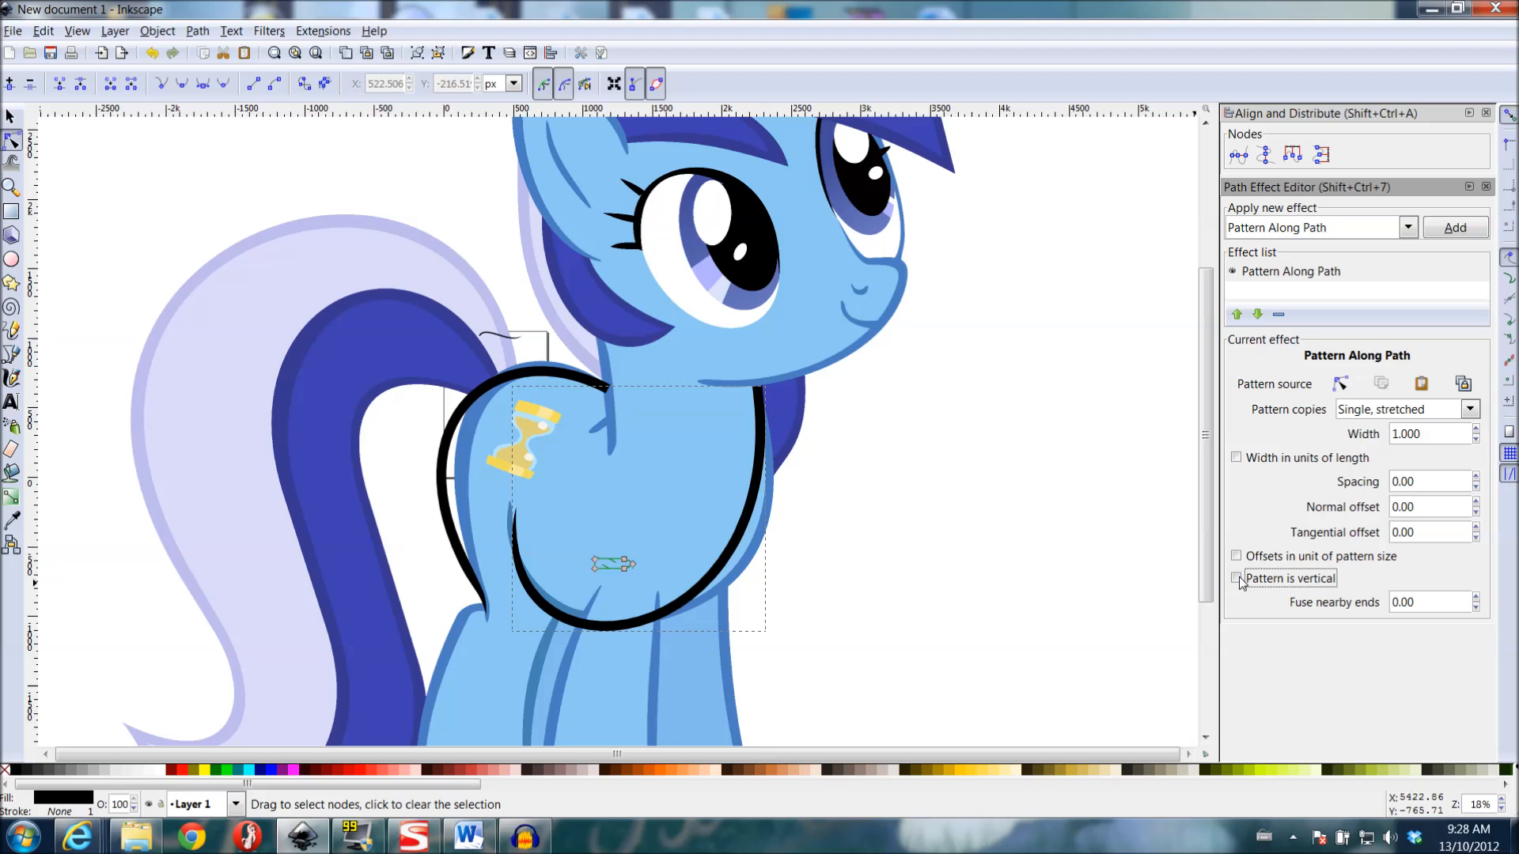
click(1237, 579)
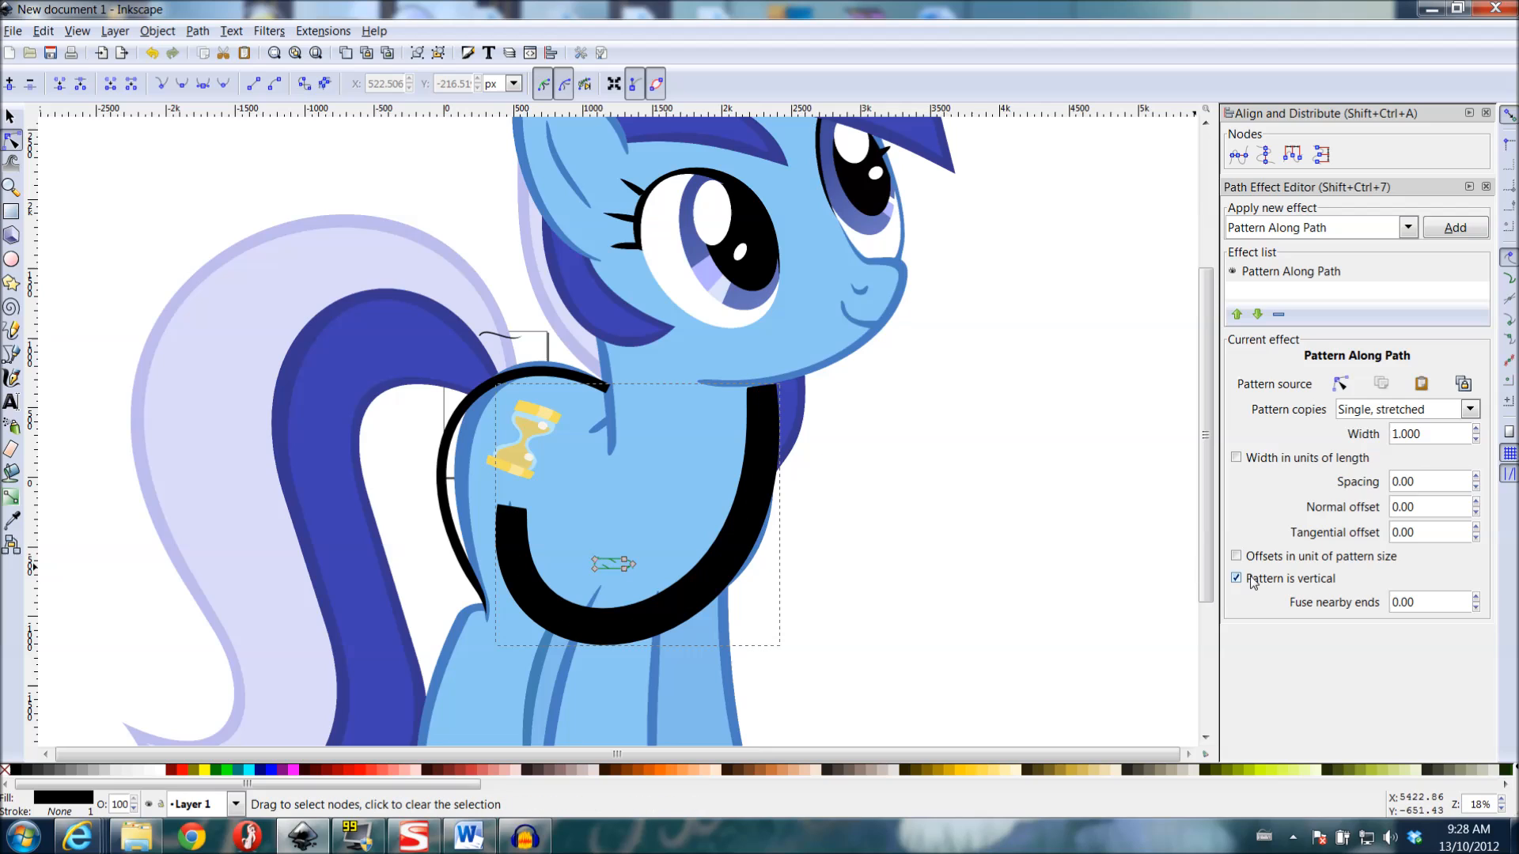
click(1238, 579)
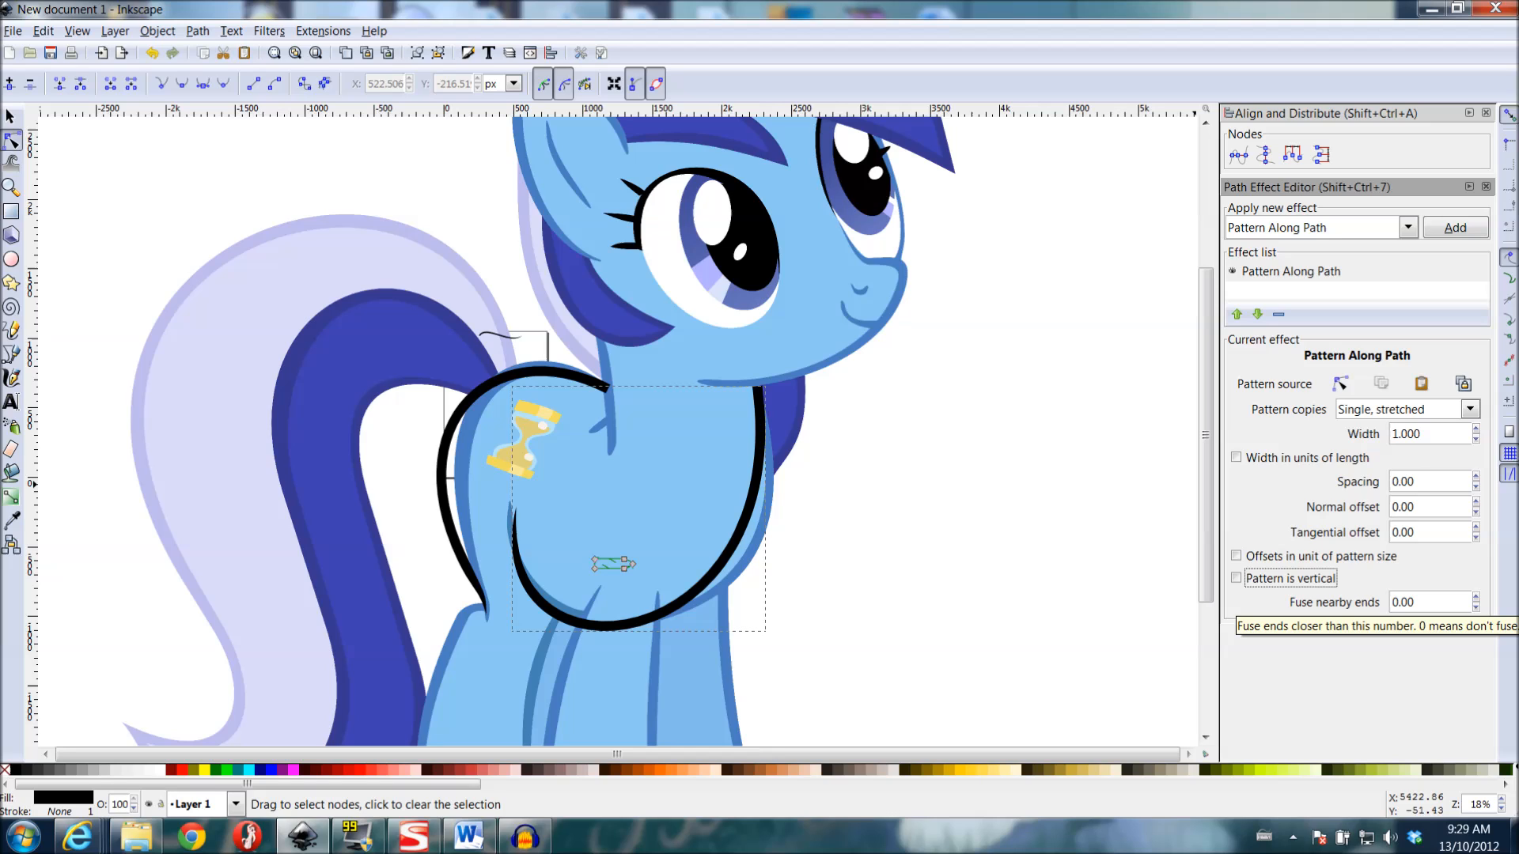
mouse_move(1416, 626)
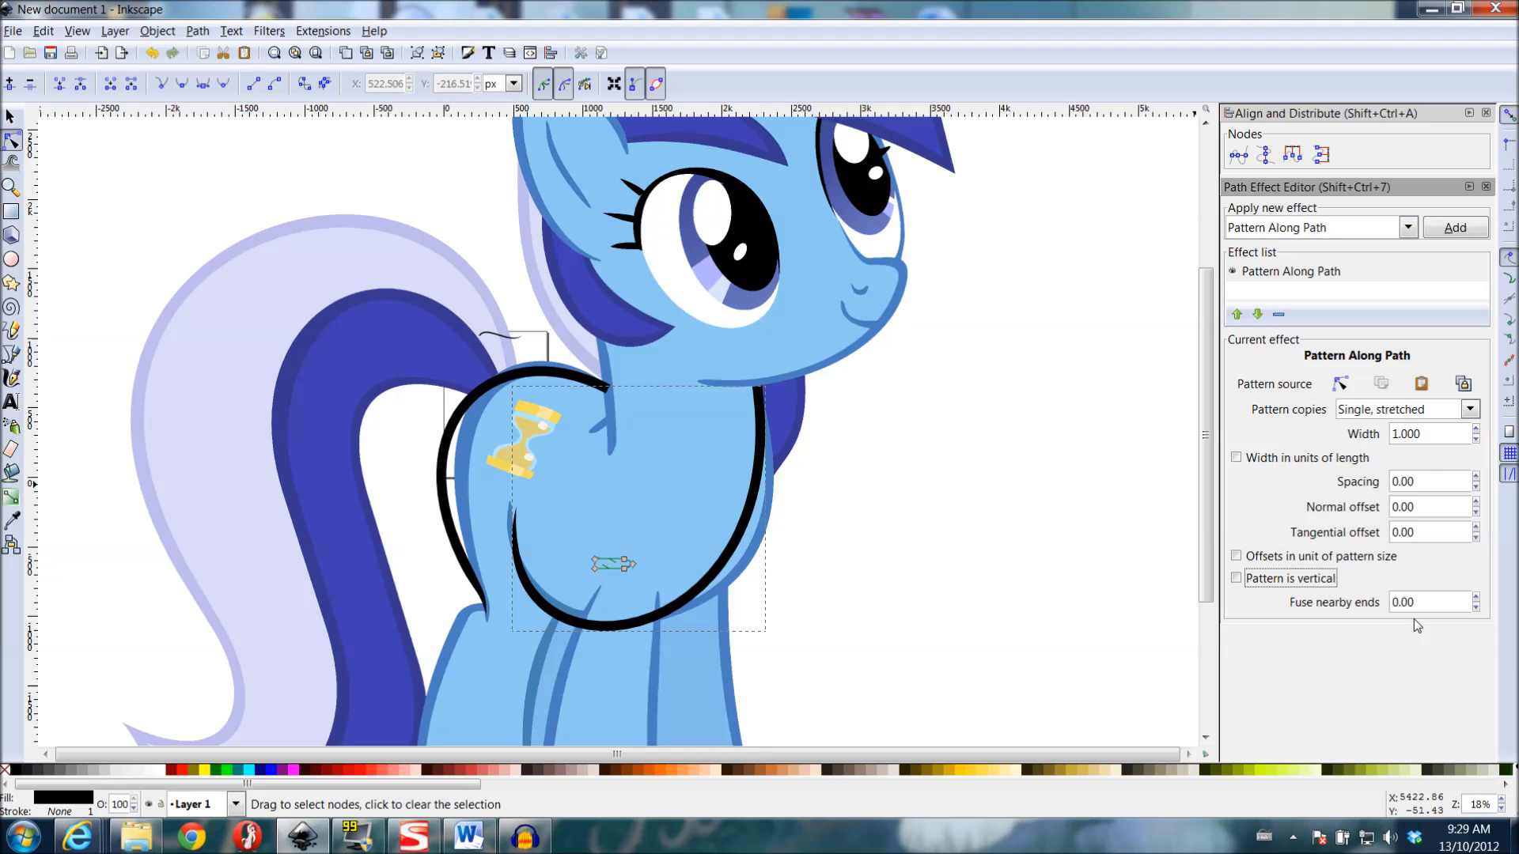
mouse_move(1428, 602)
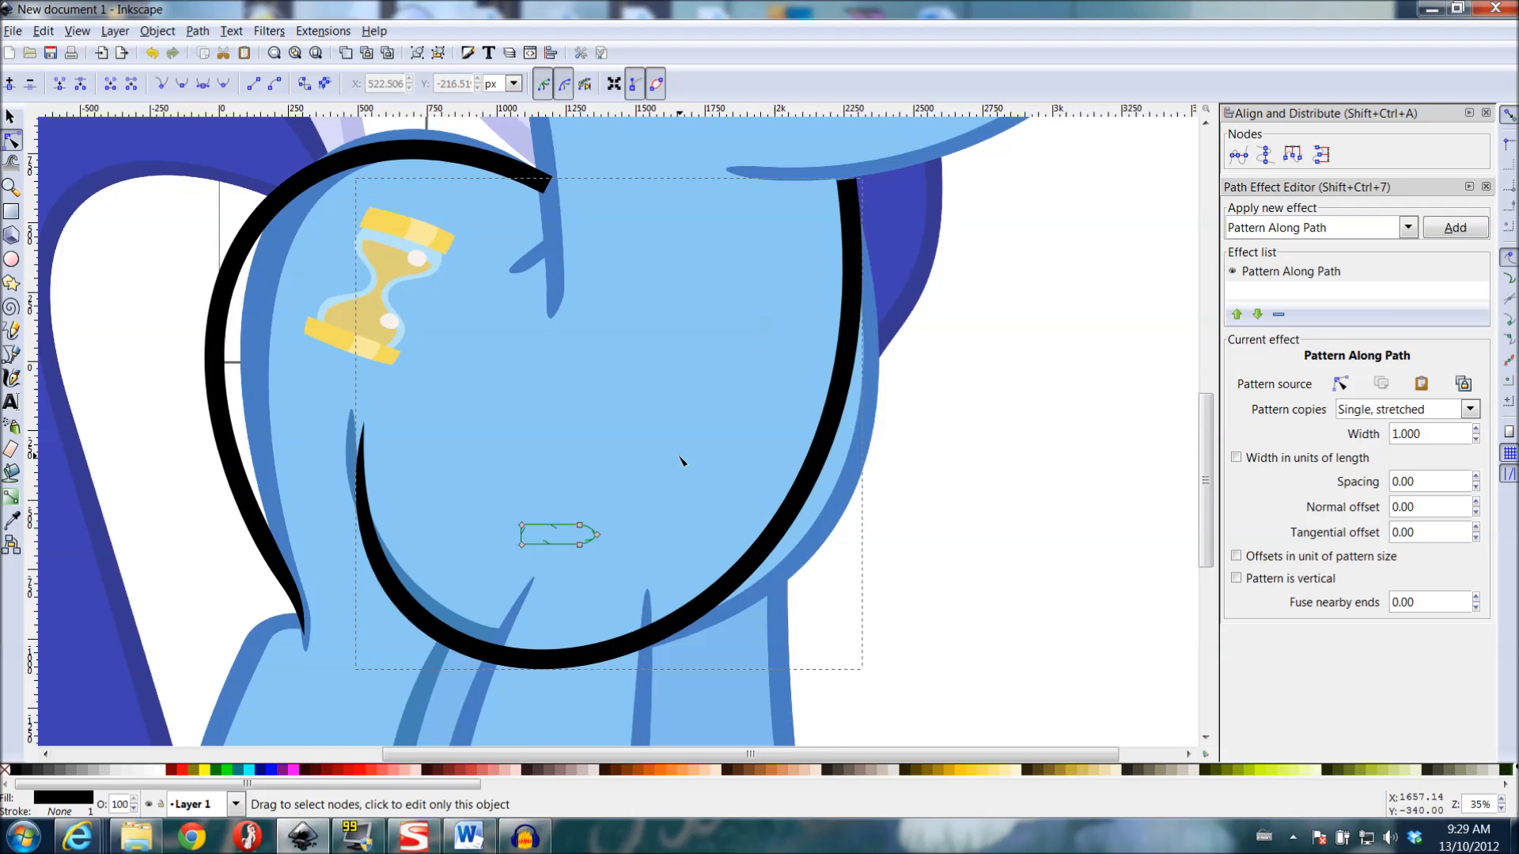
mouse_move(549, 542)
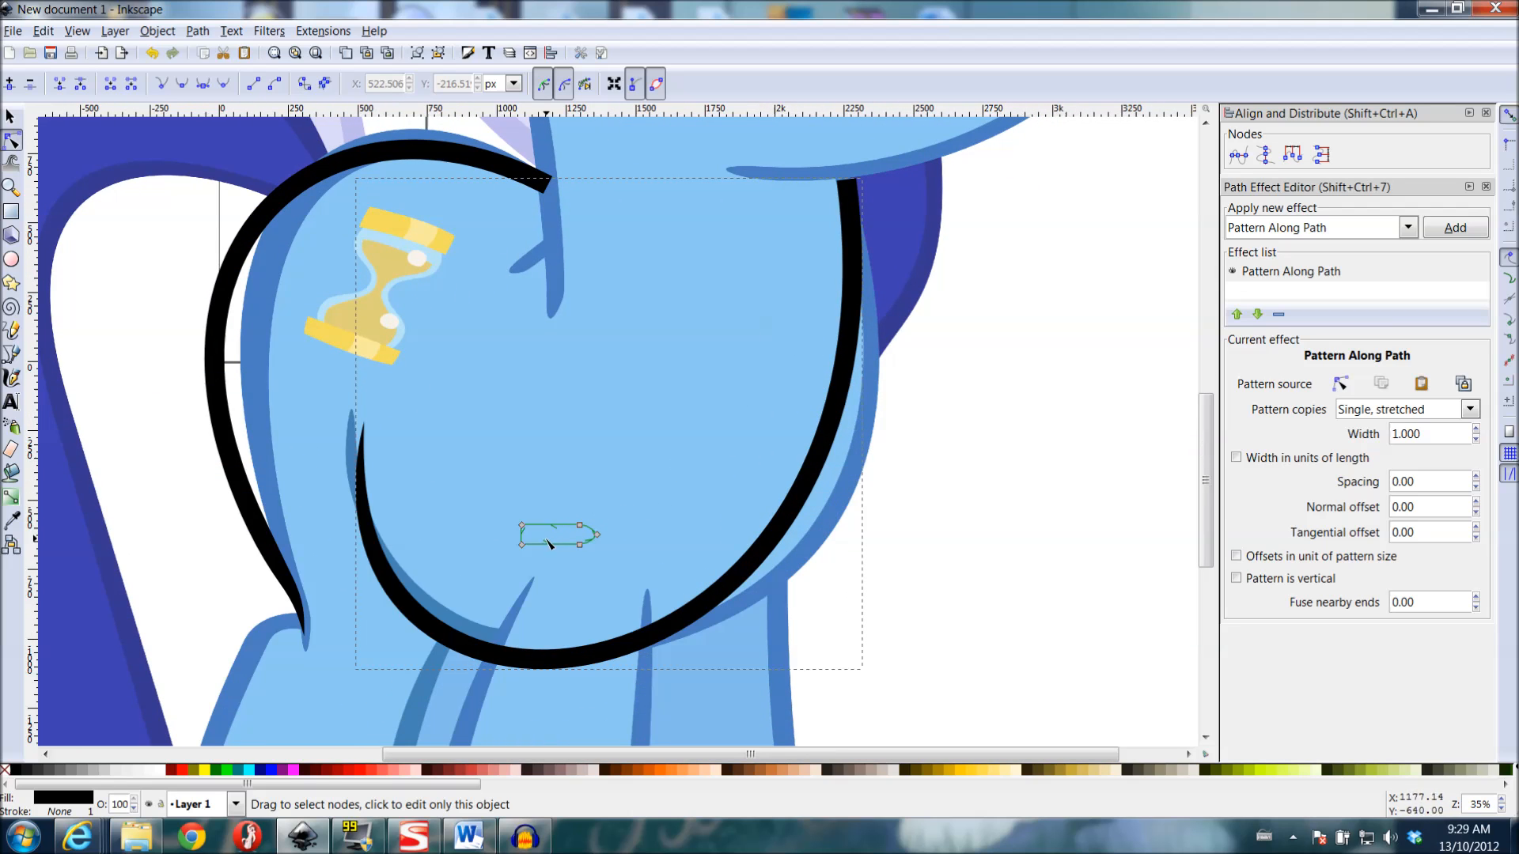
- Fold the pattern shape's left end inward, bend it into a curve and arch its upper edge wider
click(520, 540)
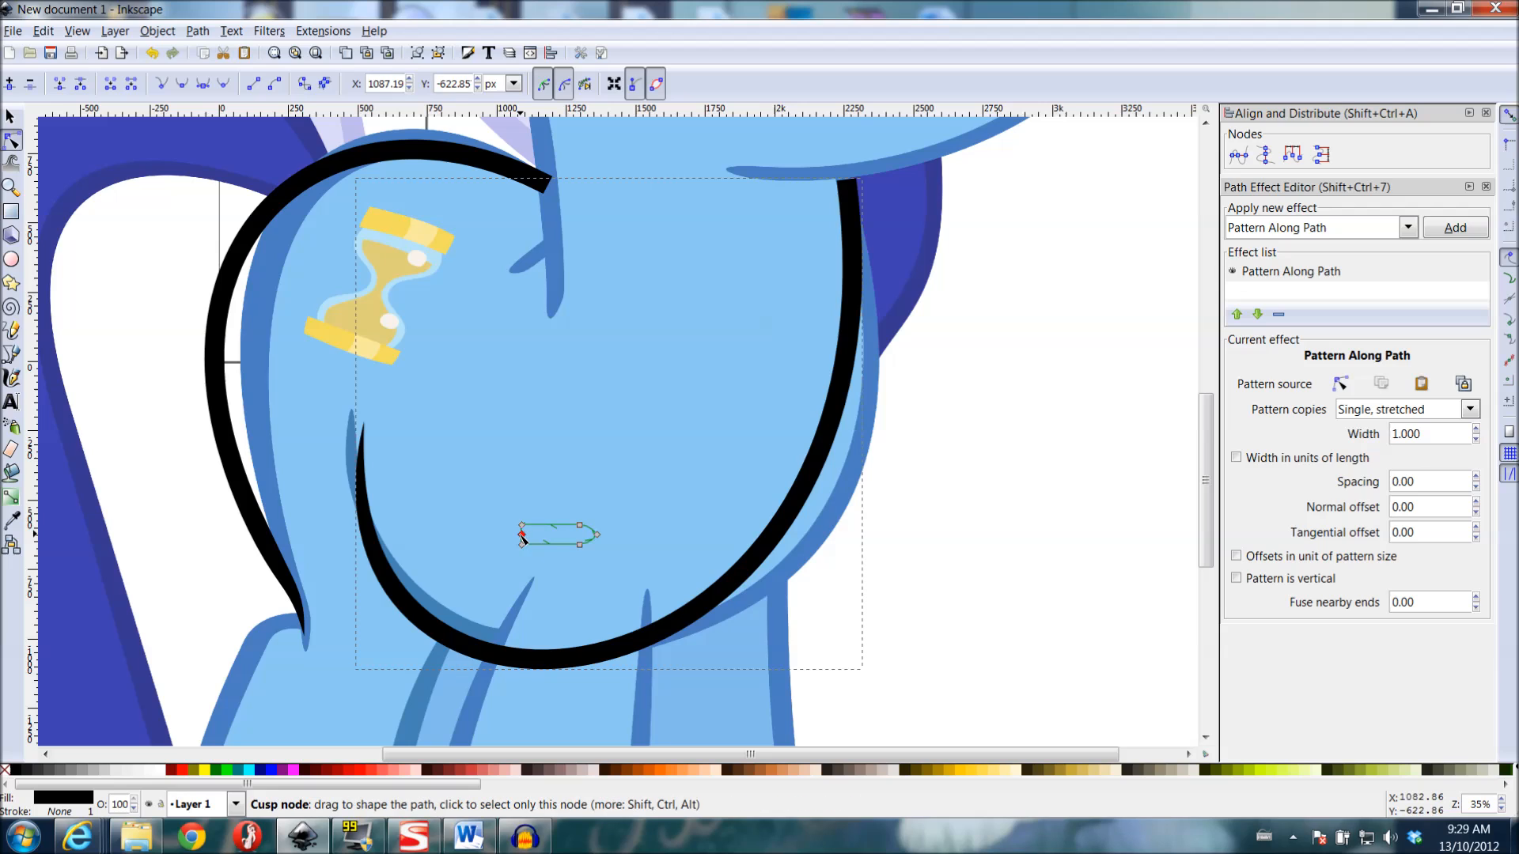
drag(520, 535, 581, 540)
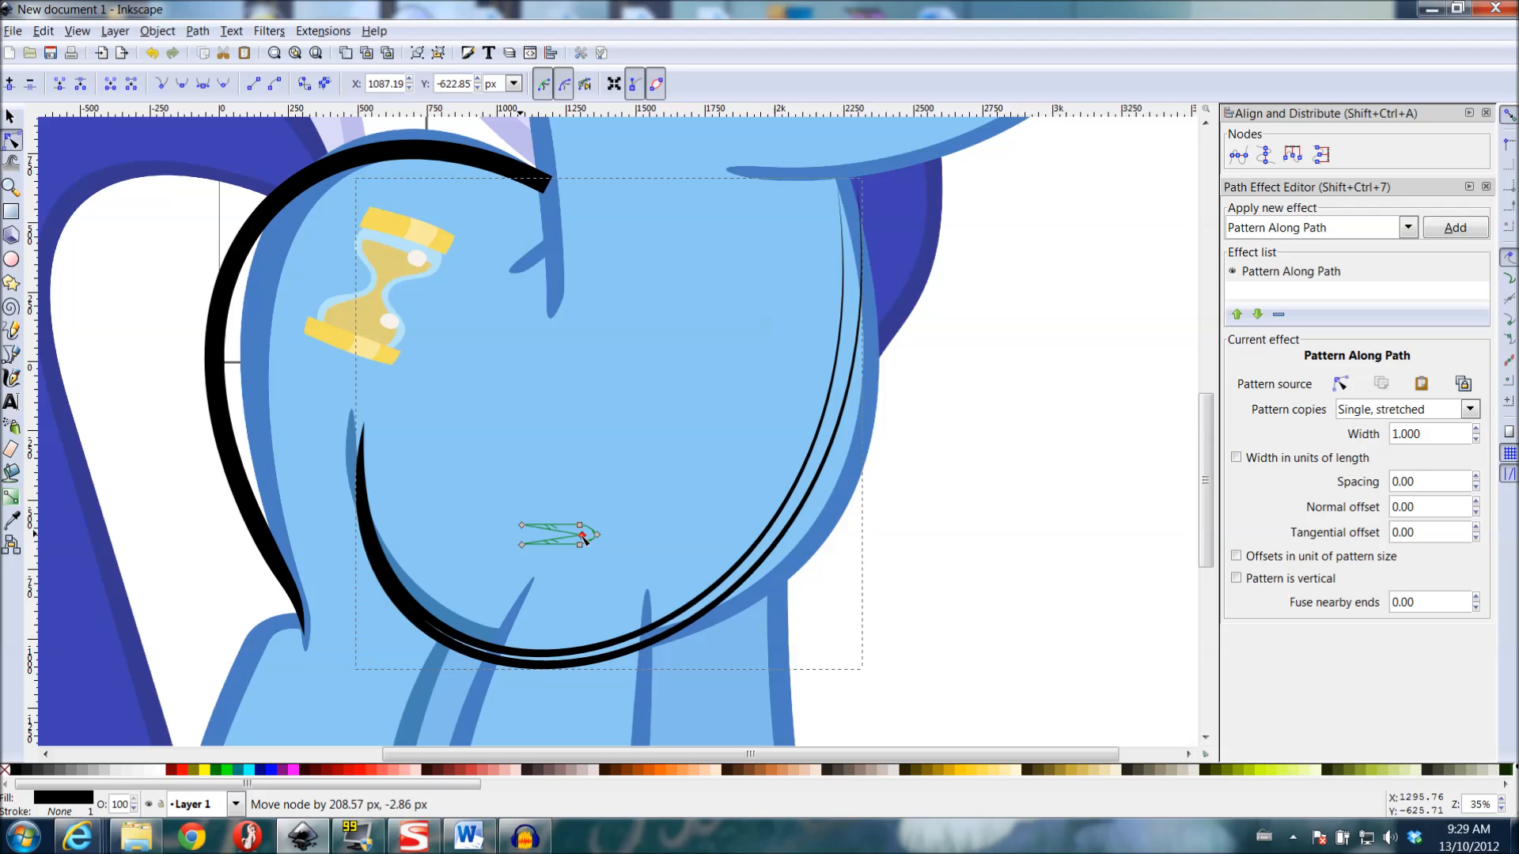
drag(581, 538, 588, 539)
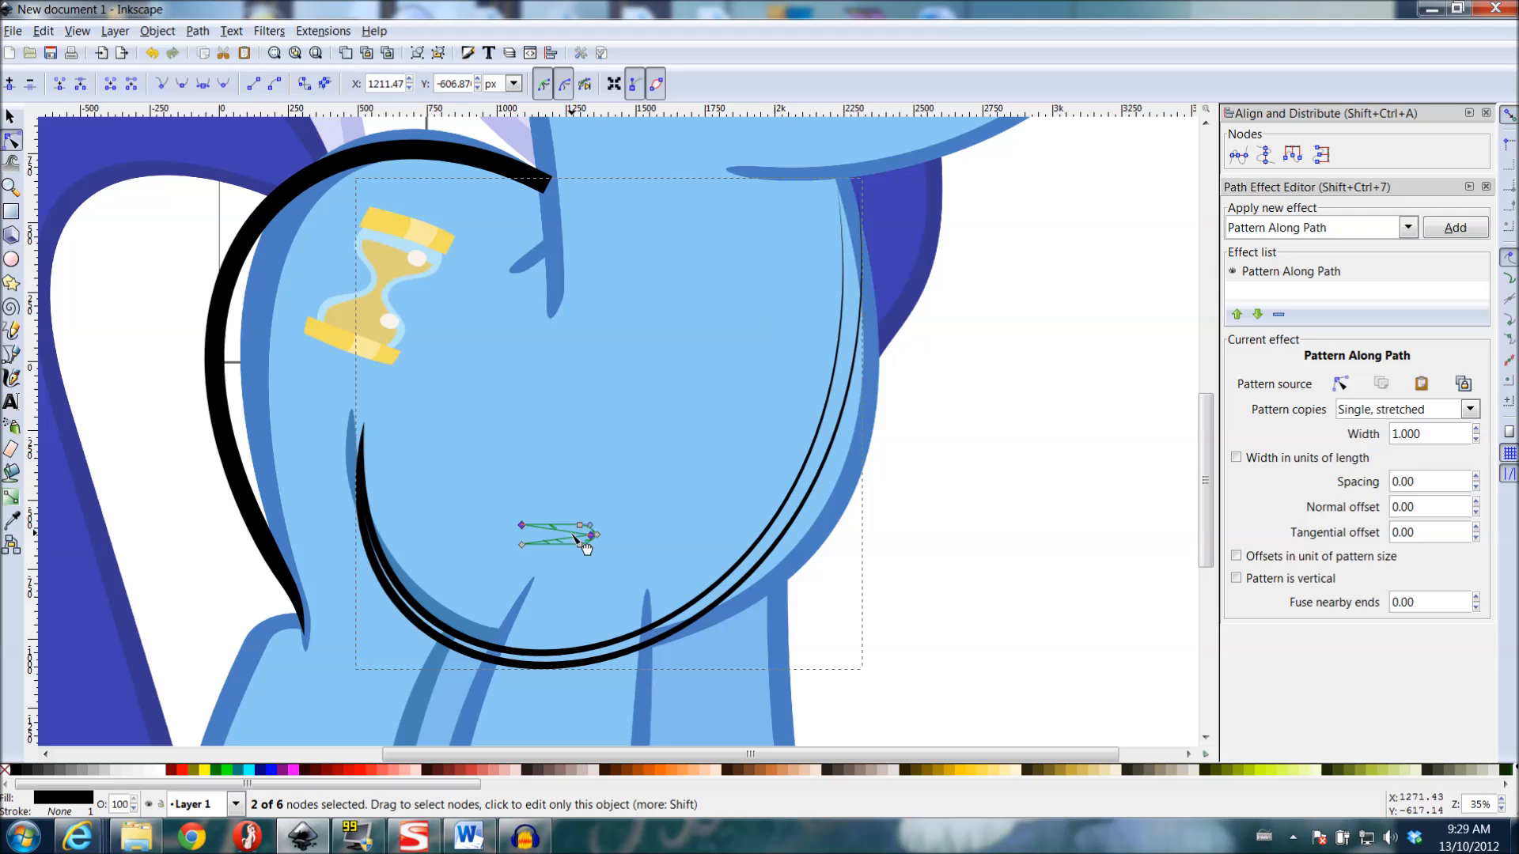
drag(580, 537, 576, 543)
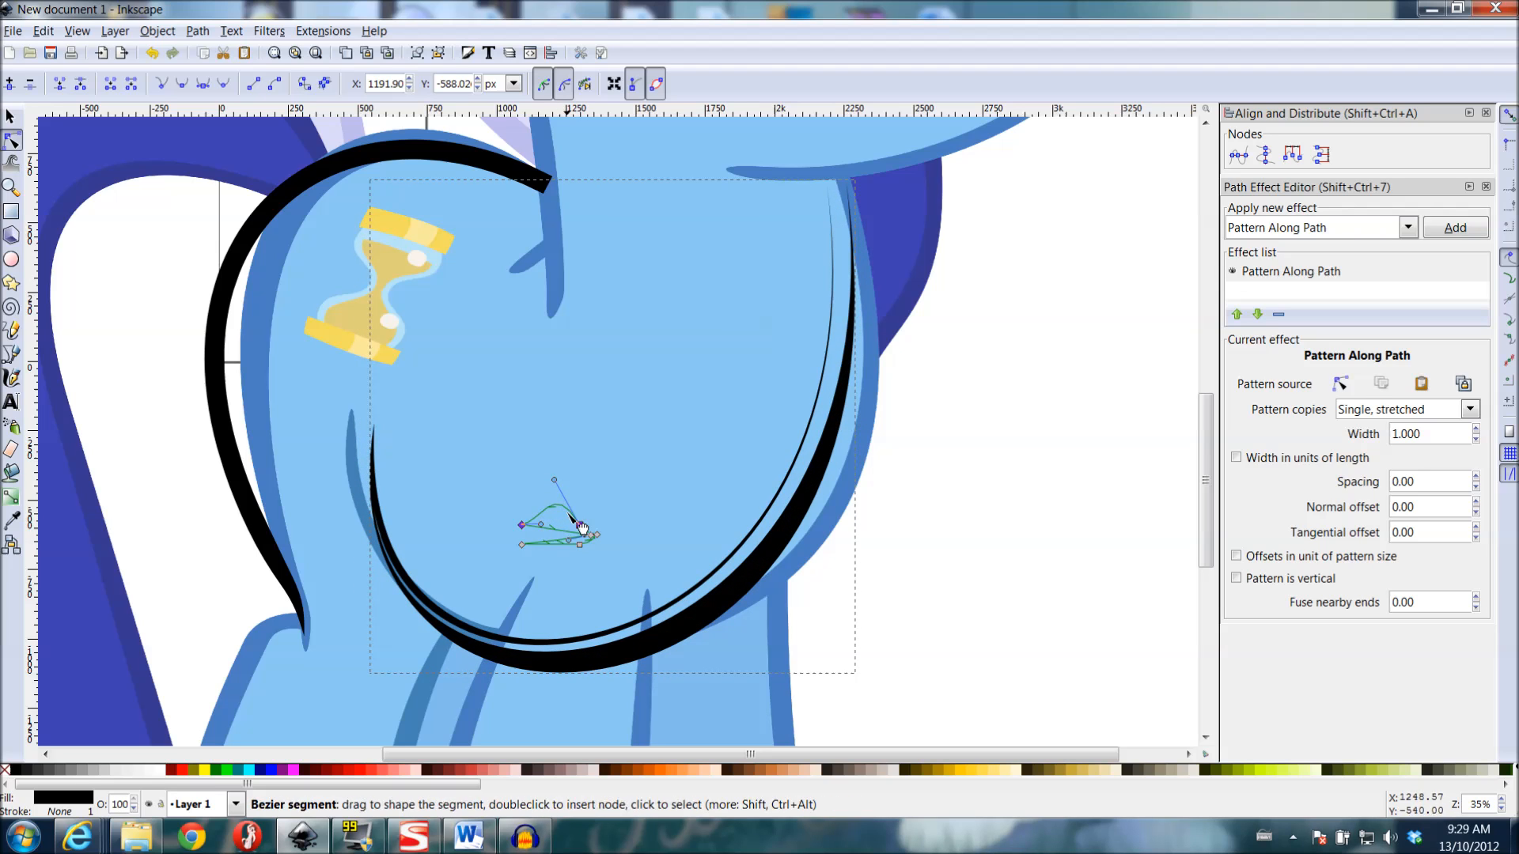
click(580, 528)
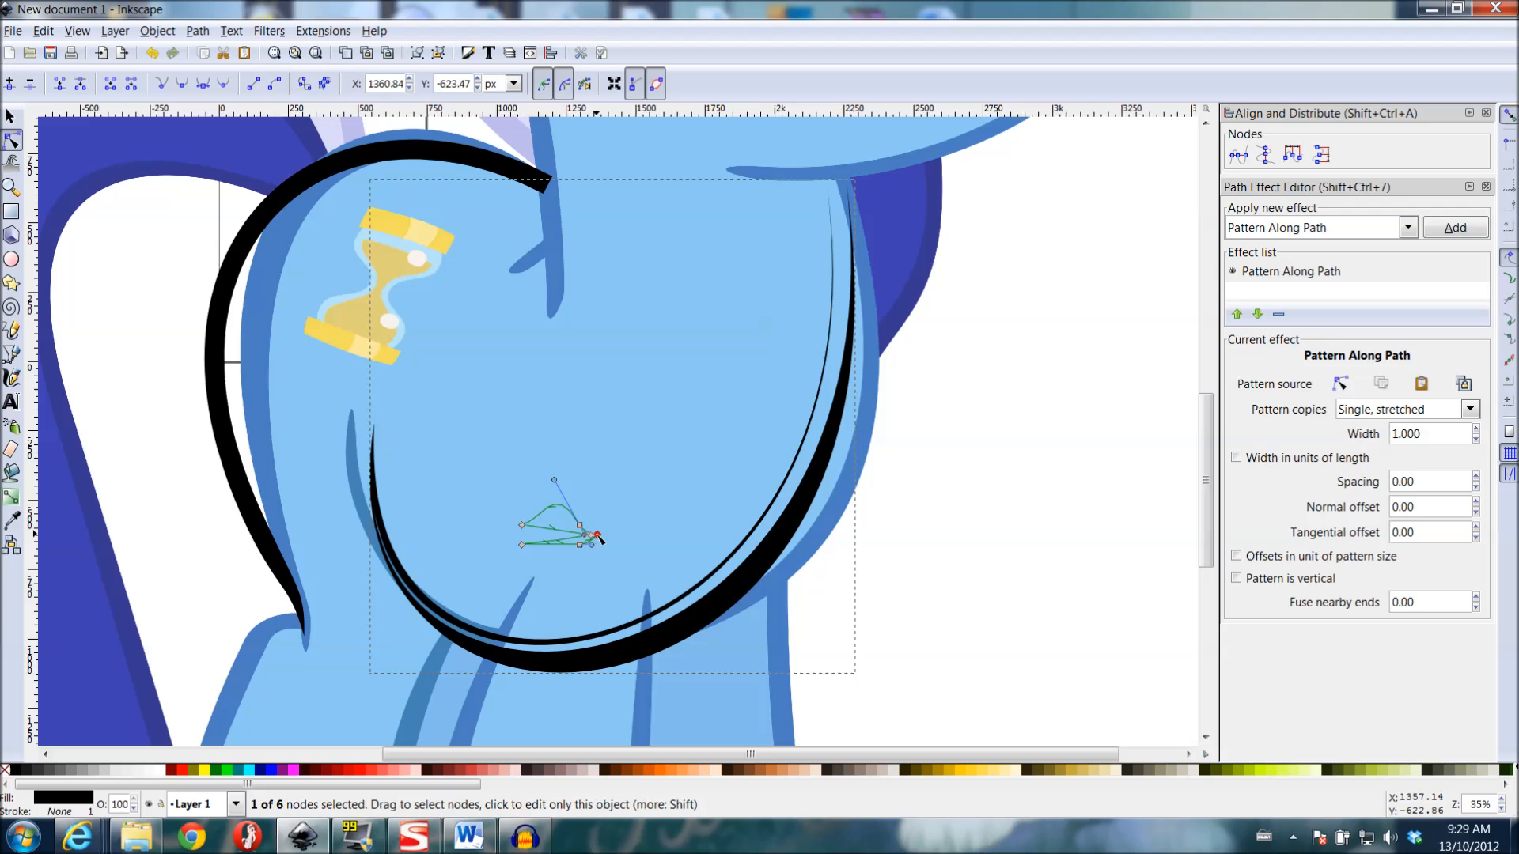
drag(596, 532, 654, 531)
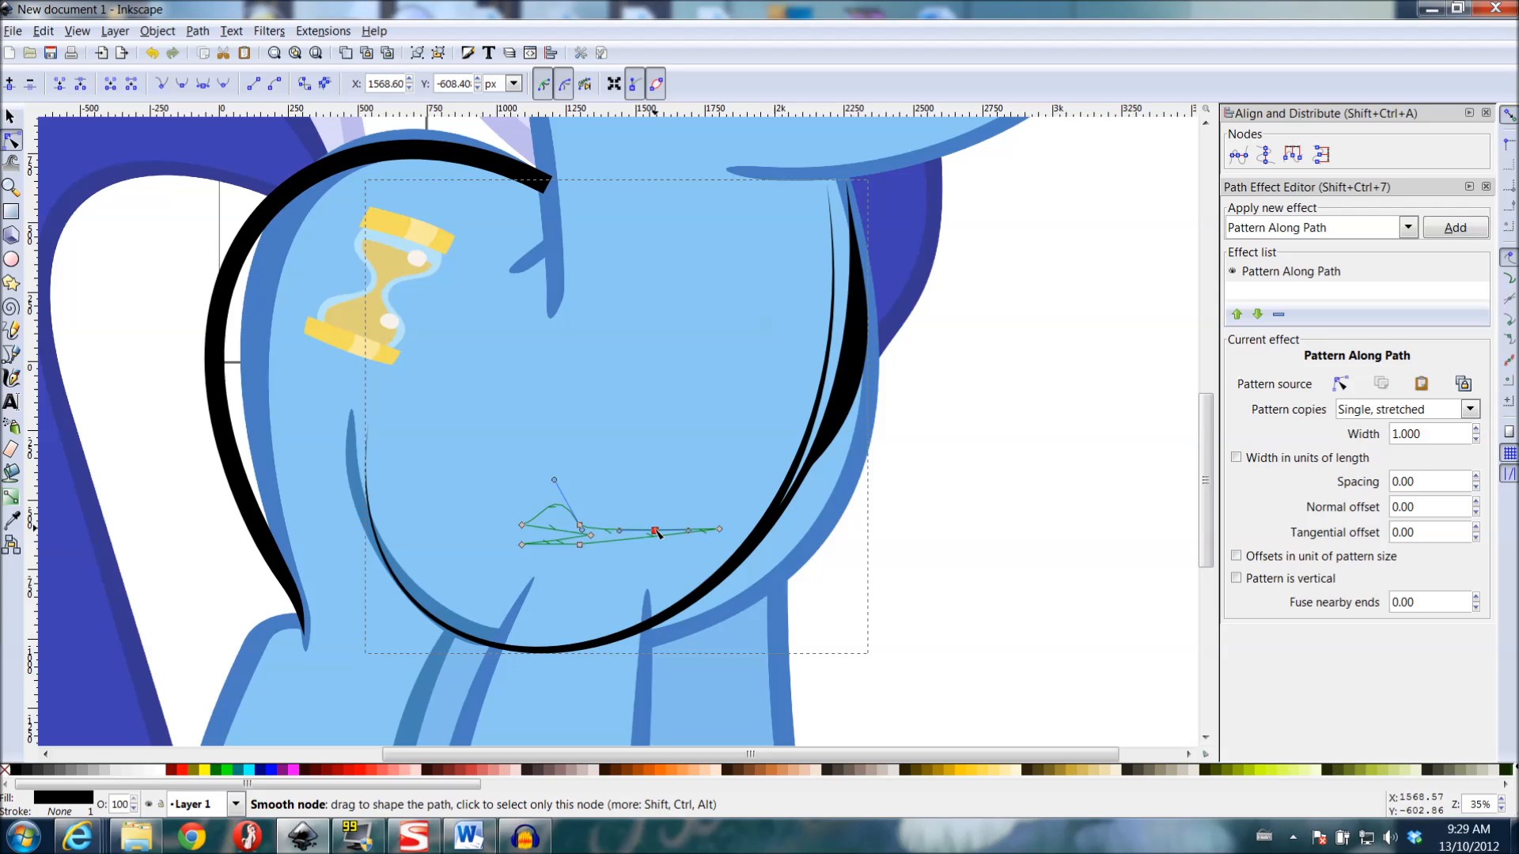
drag(653, 533, 647, 520)
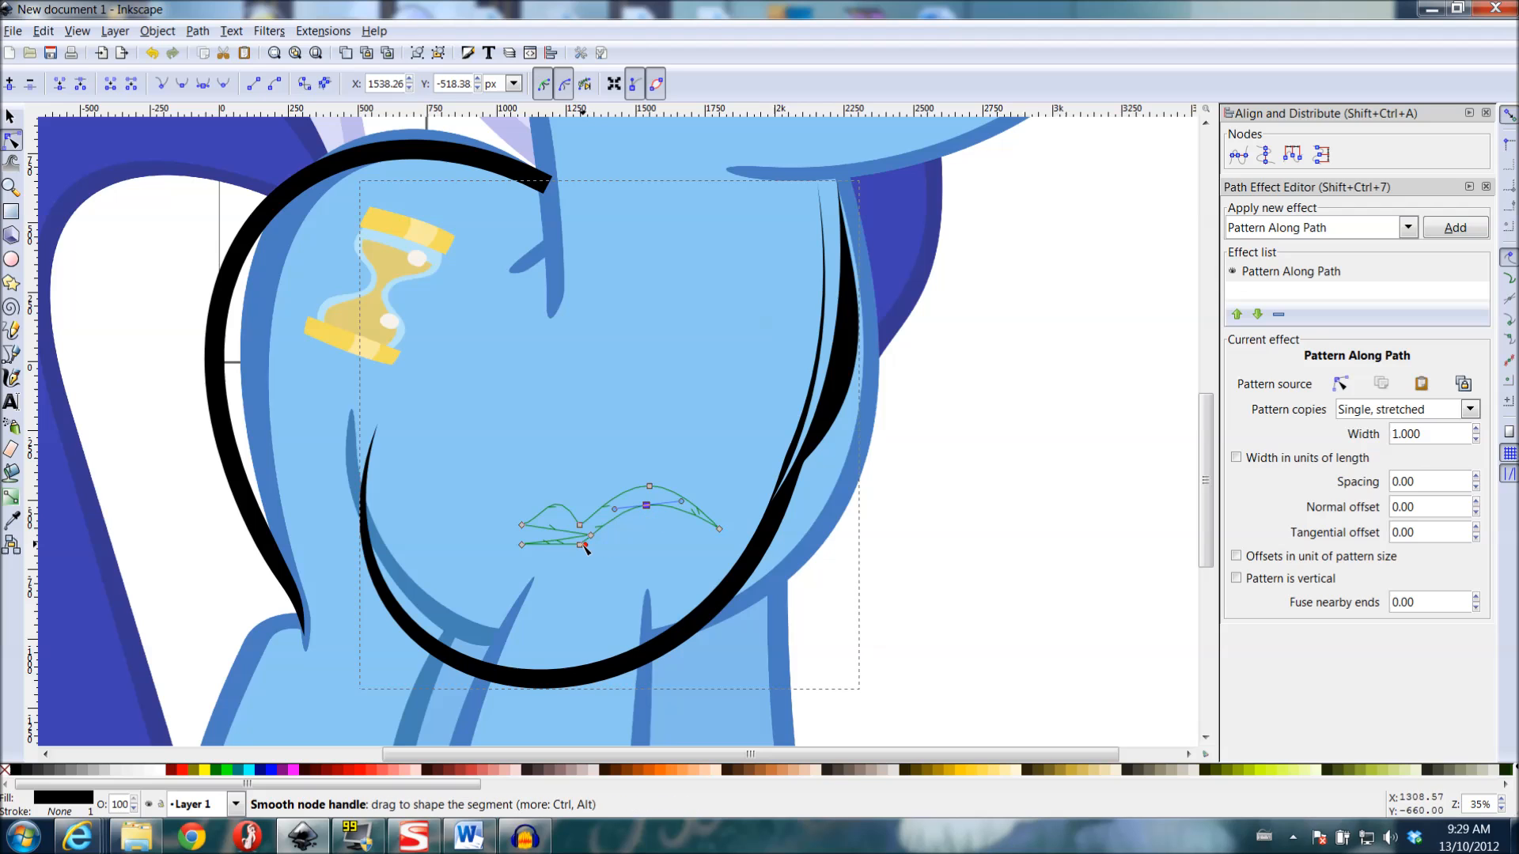
- Pull the lower points down and right to thicken the stroke, then smooth the bottom into a taper
drag(581, 548, 625, 574)
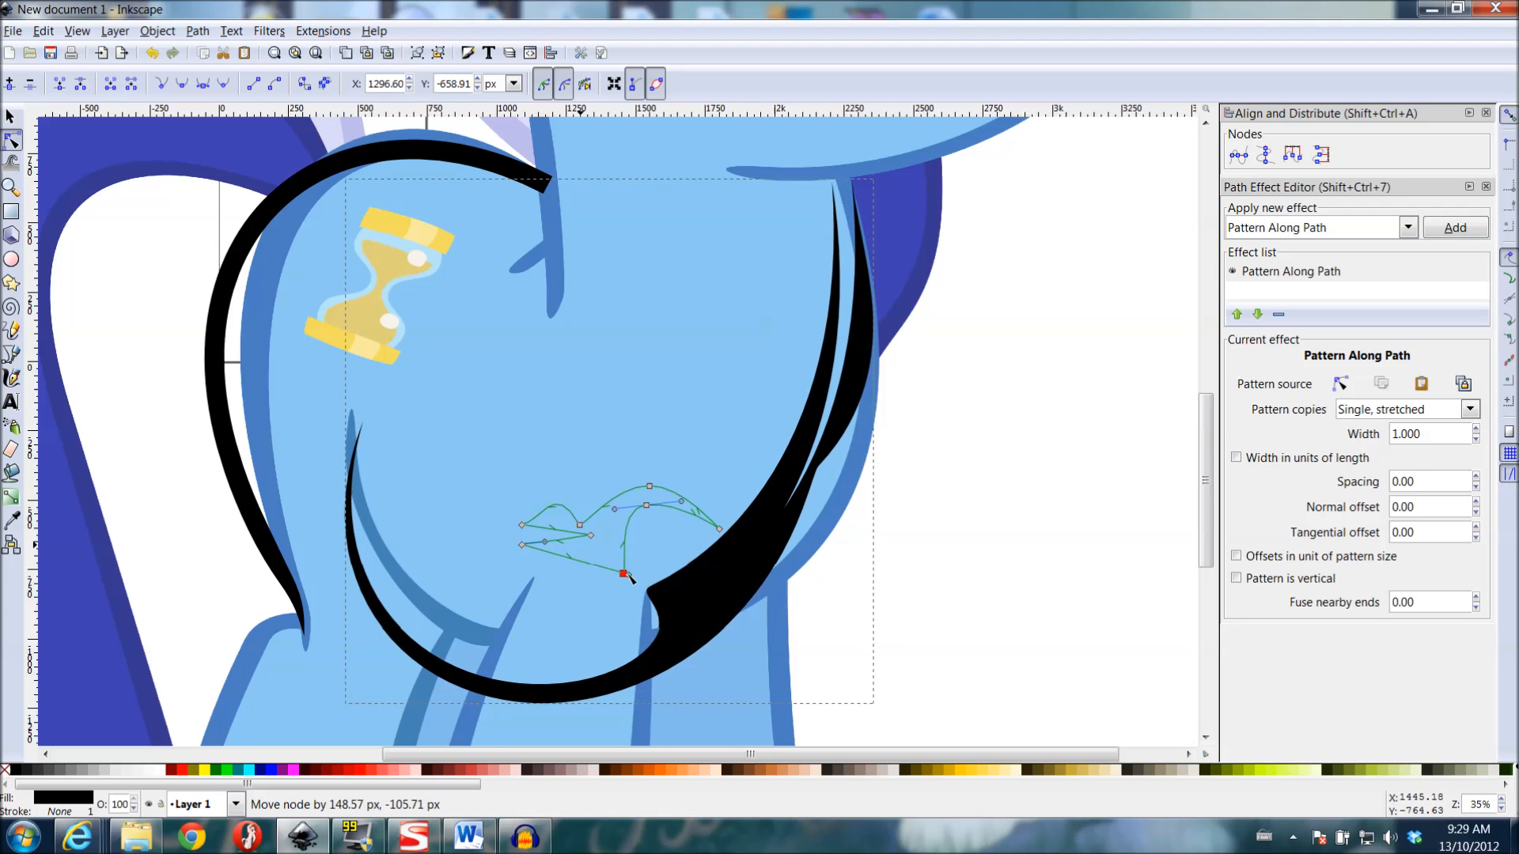
drag(623, 572, 670, 553)
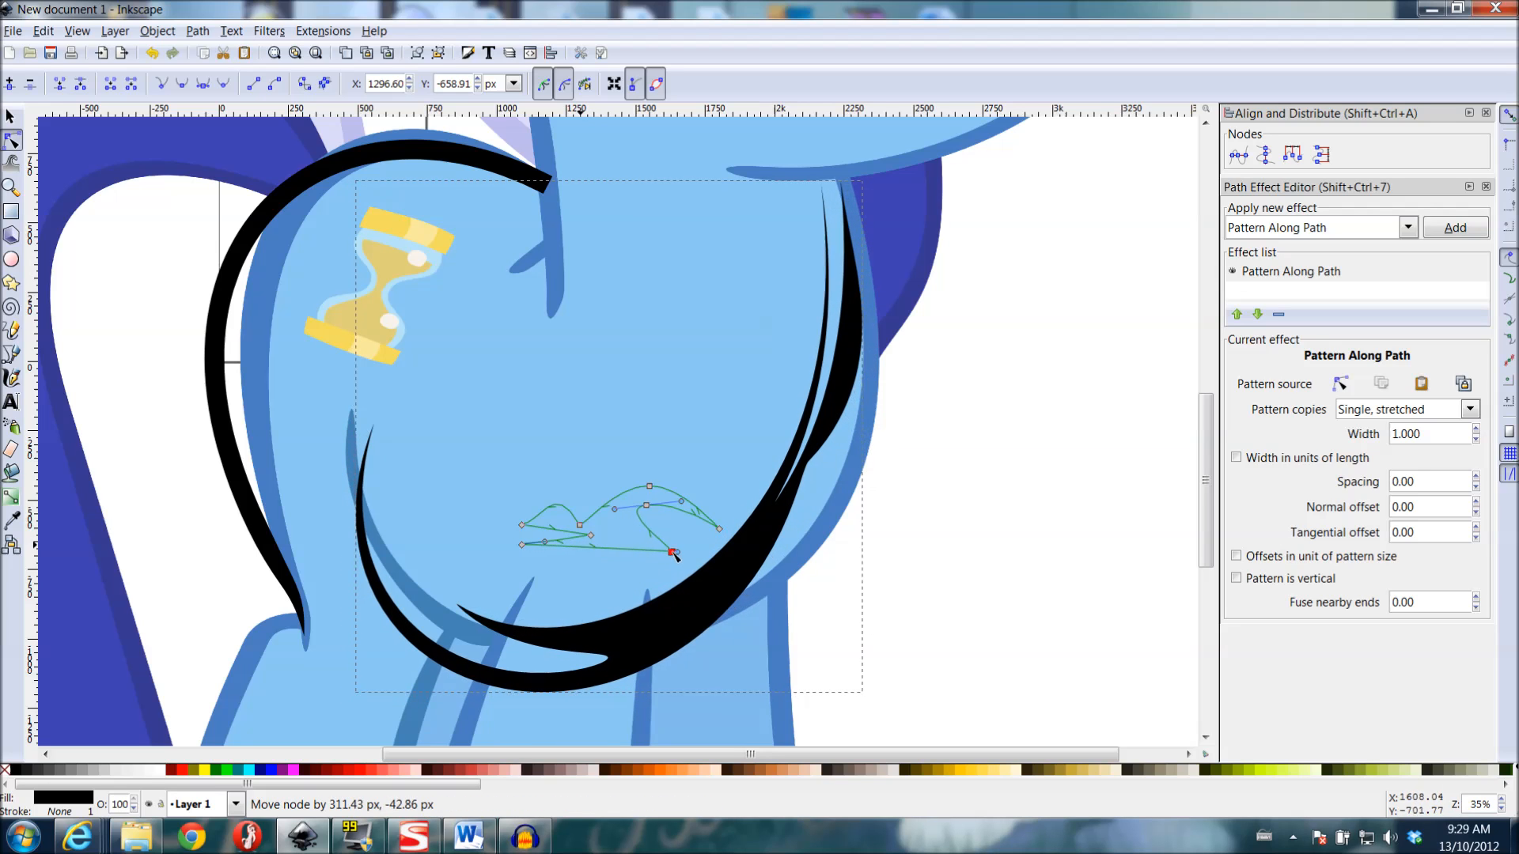
drag(671, 556, 683, 541)
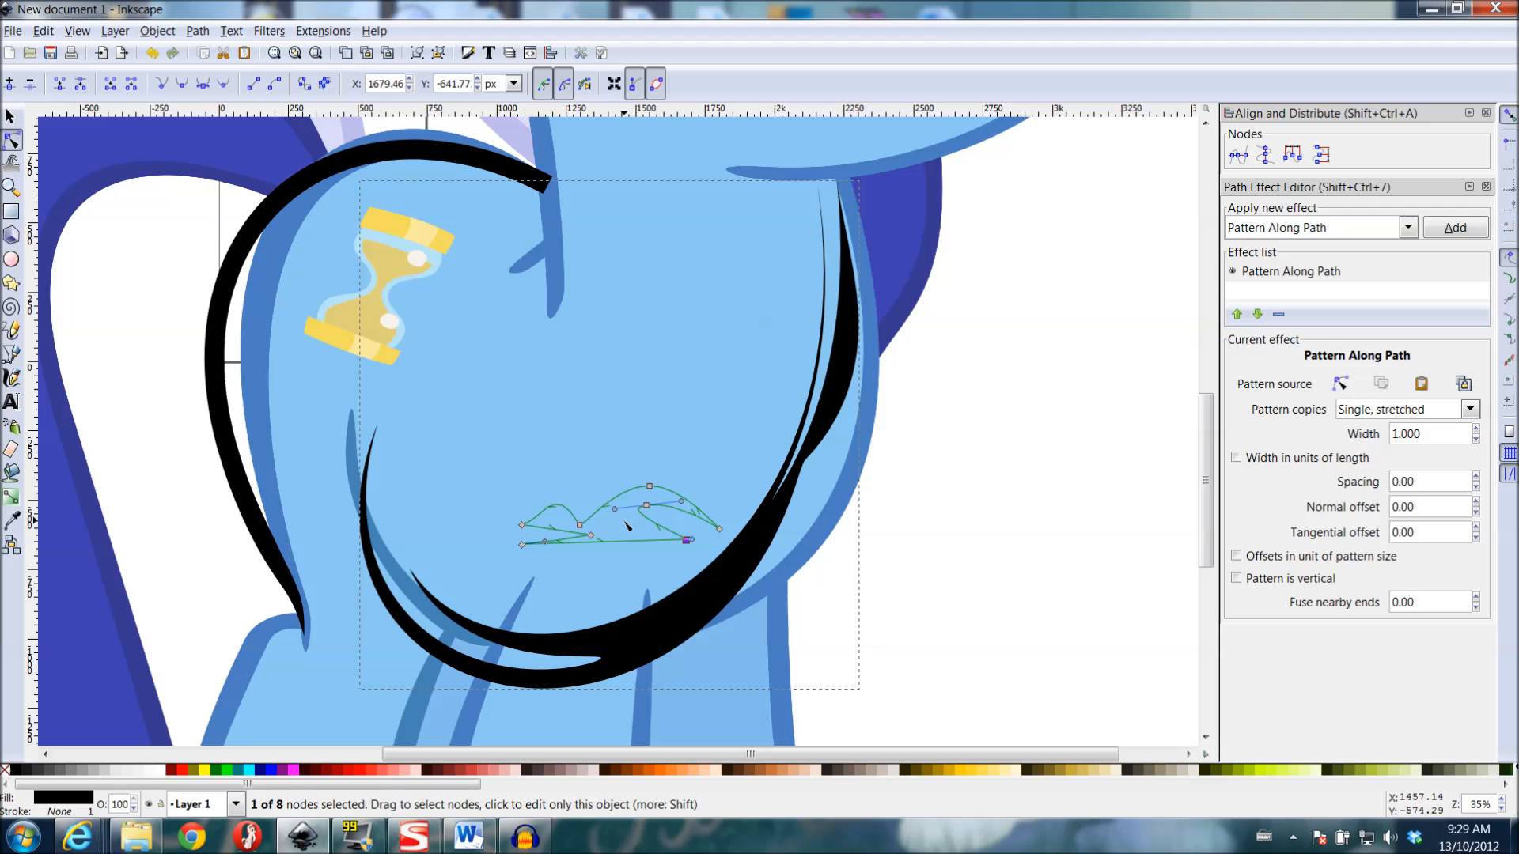
drag(614, 508, 579, 525)
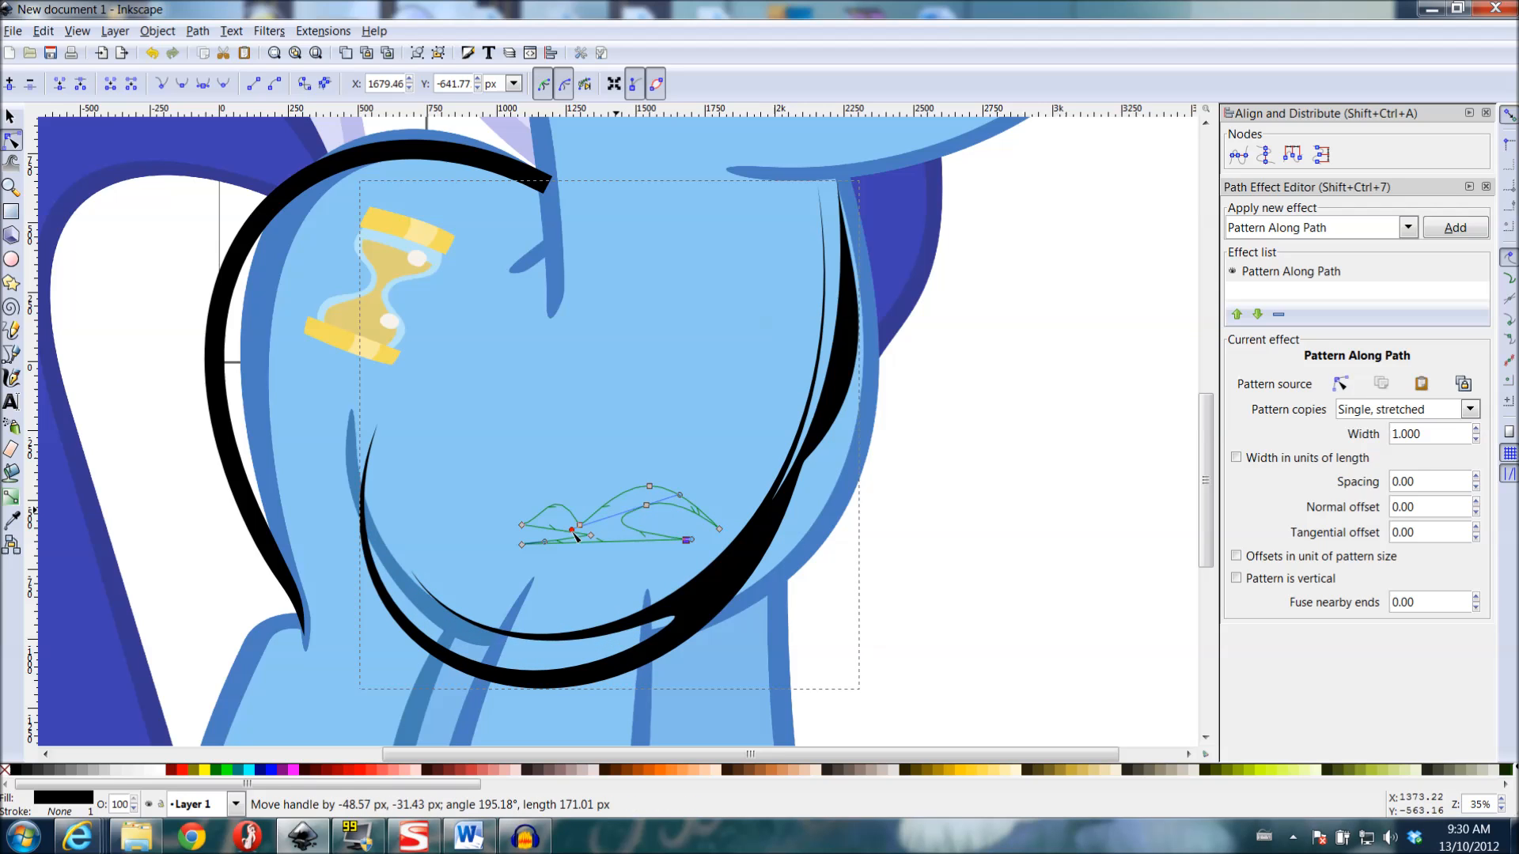
drag(576, 530, 541, 543)
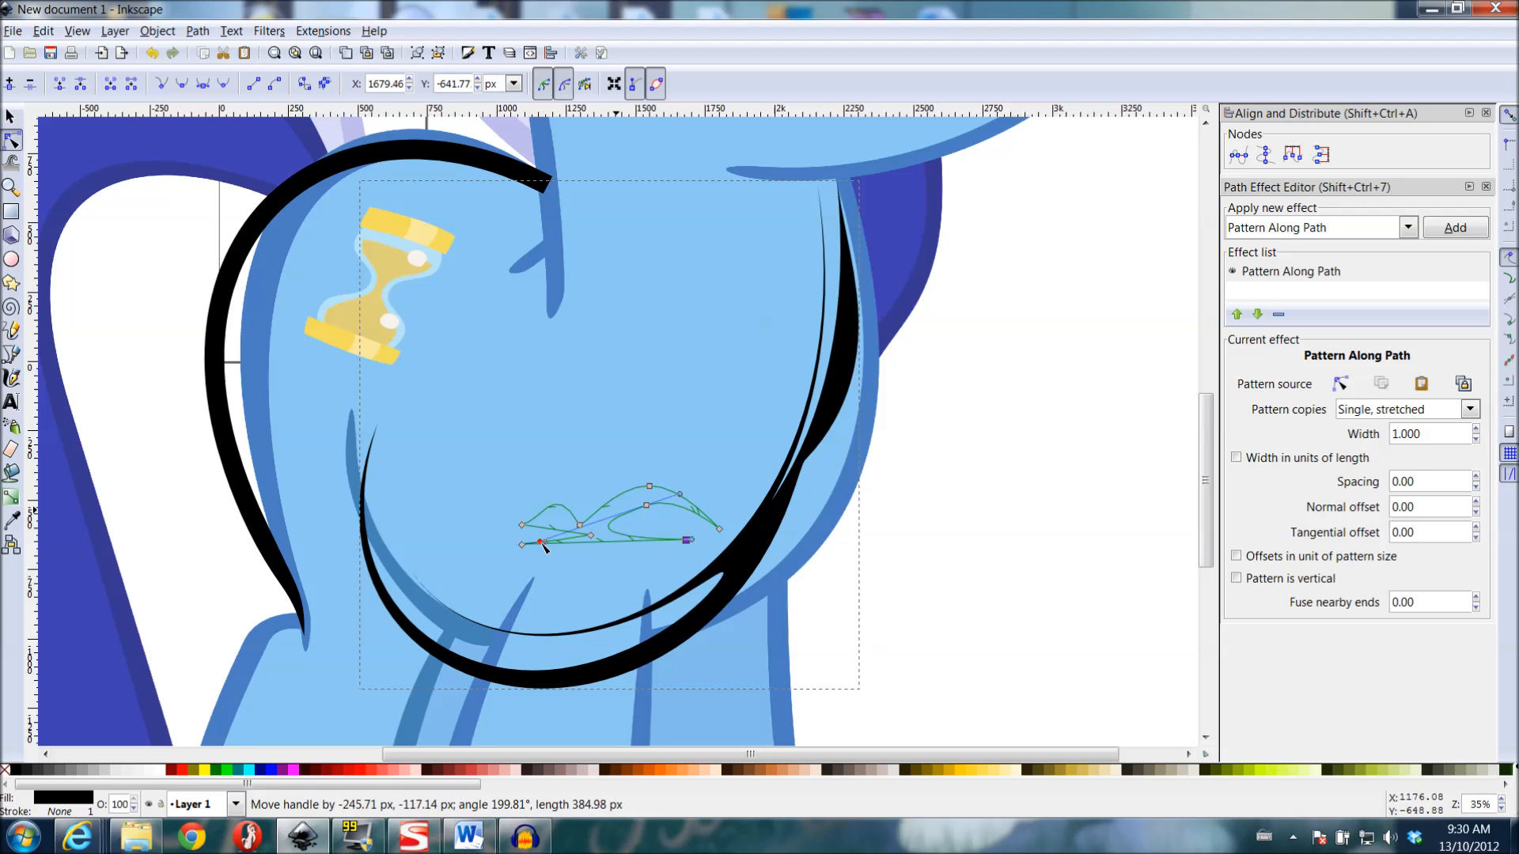